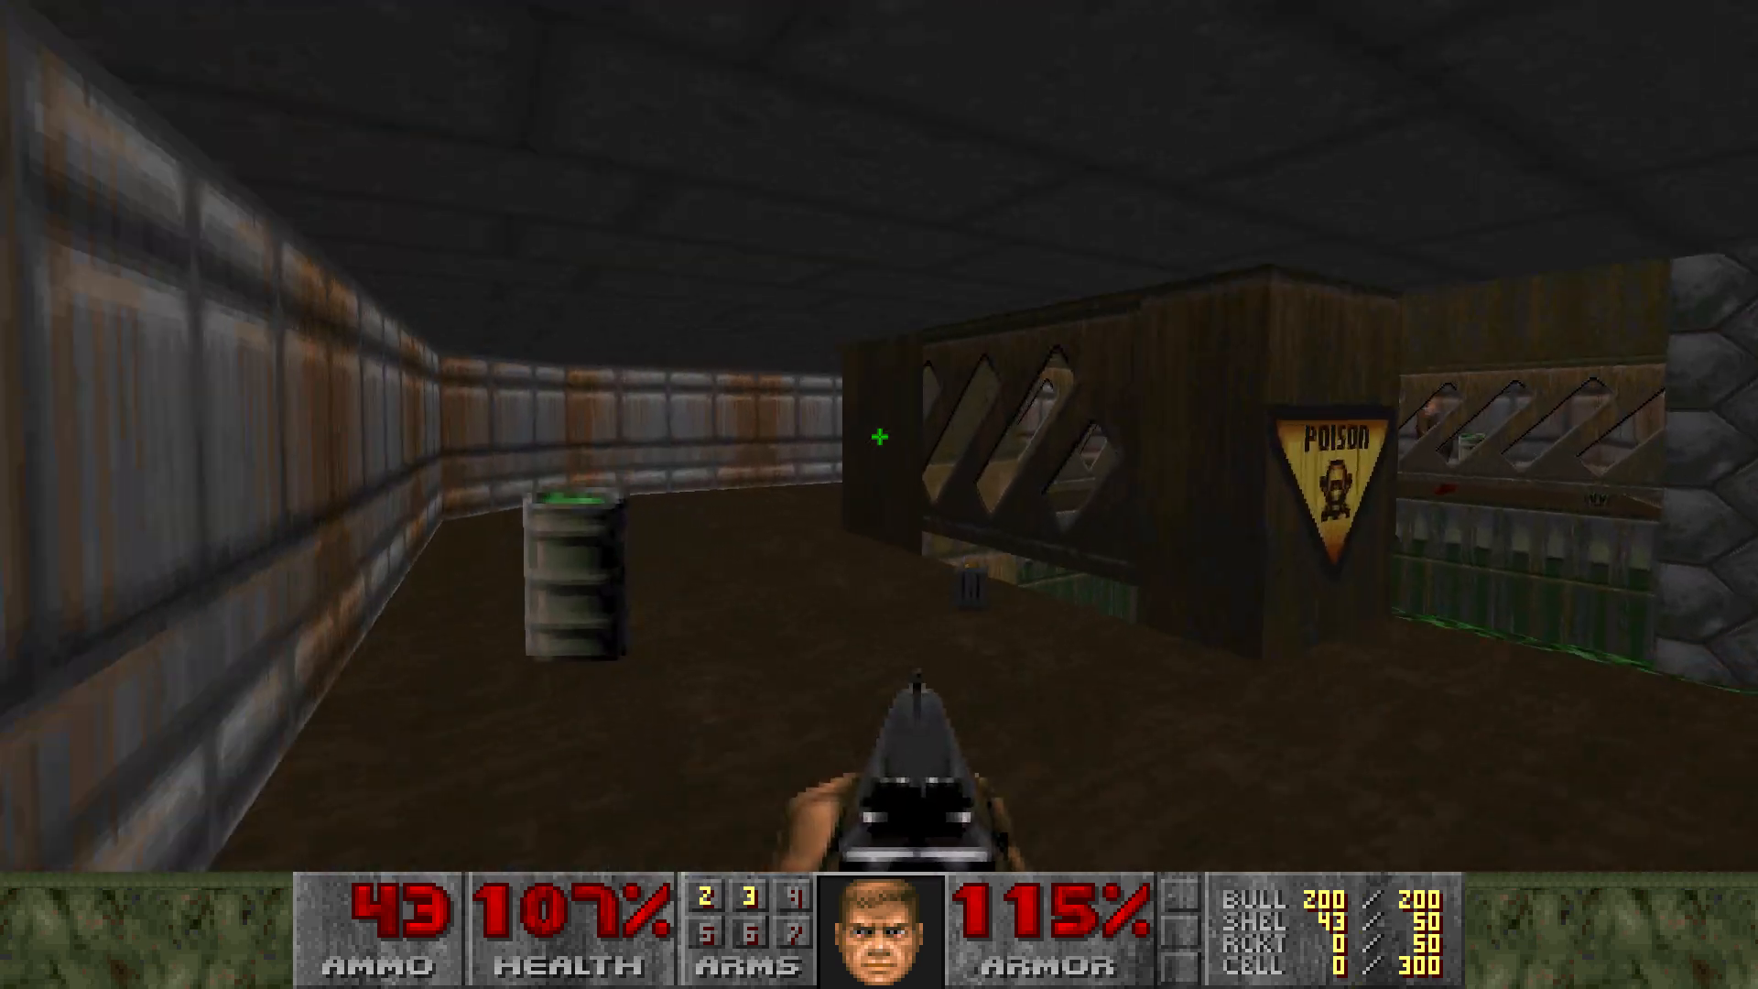
Fire at the demons down the corridor and in the lit room, then move forward.
left_click(879, 441)
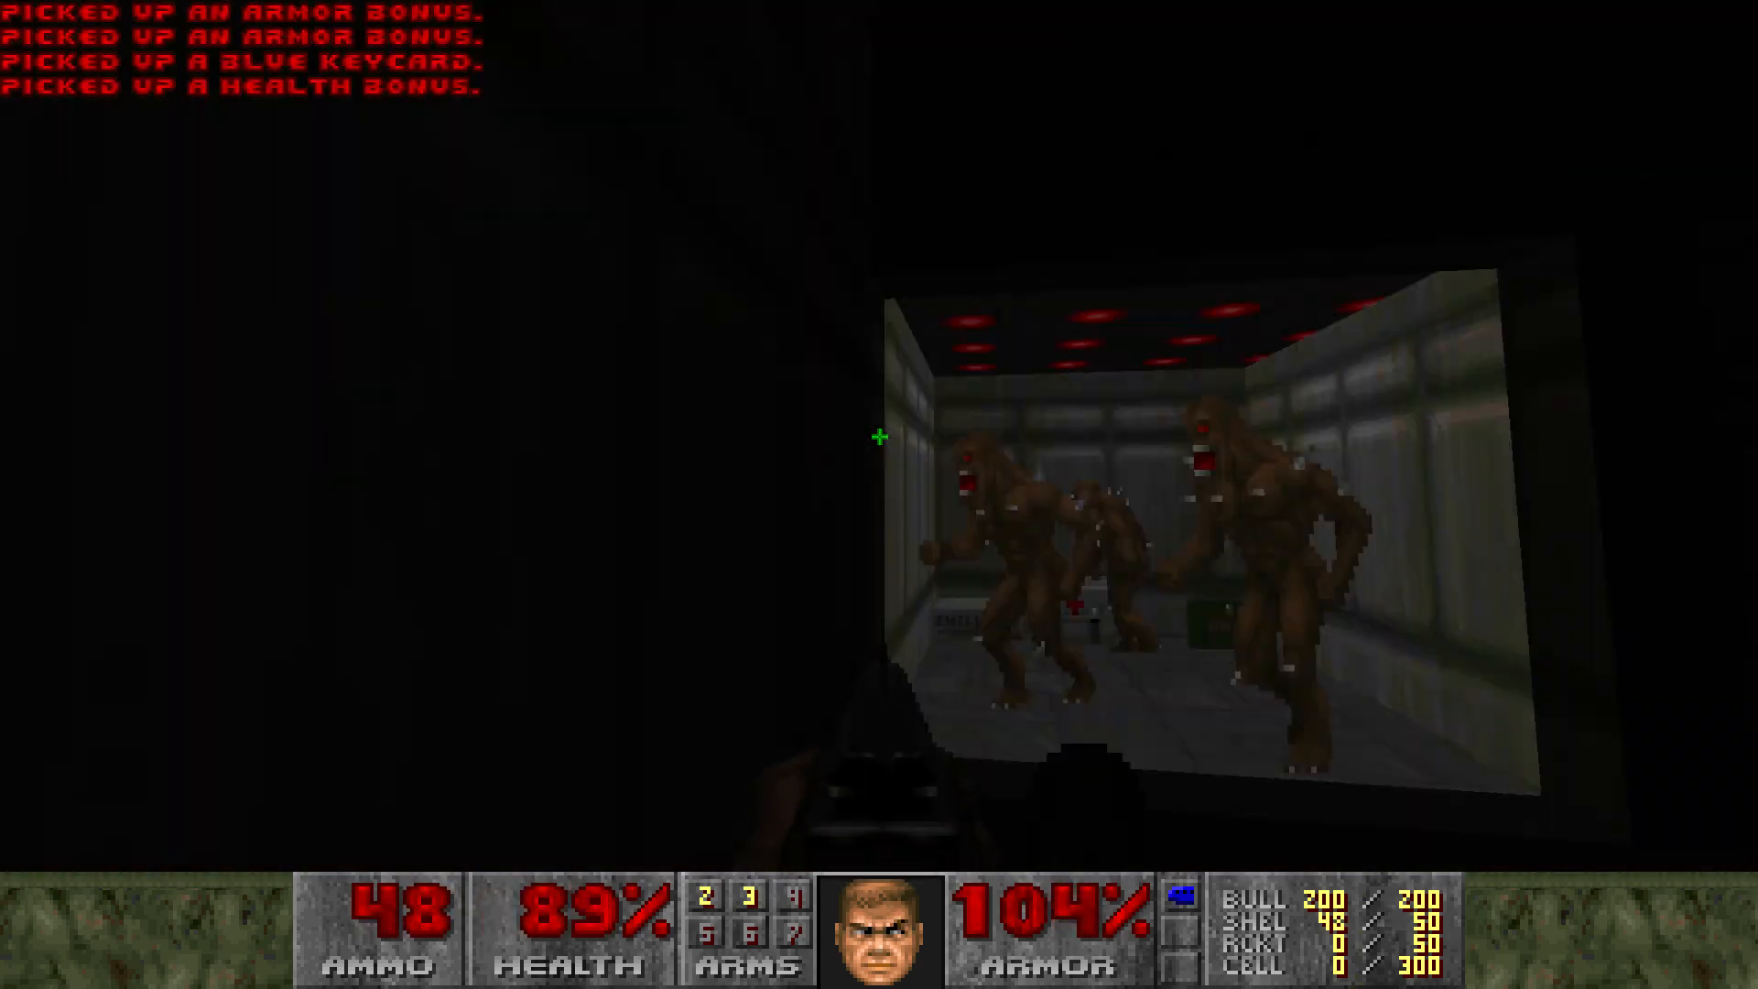
left_click(879, 436)
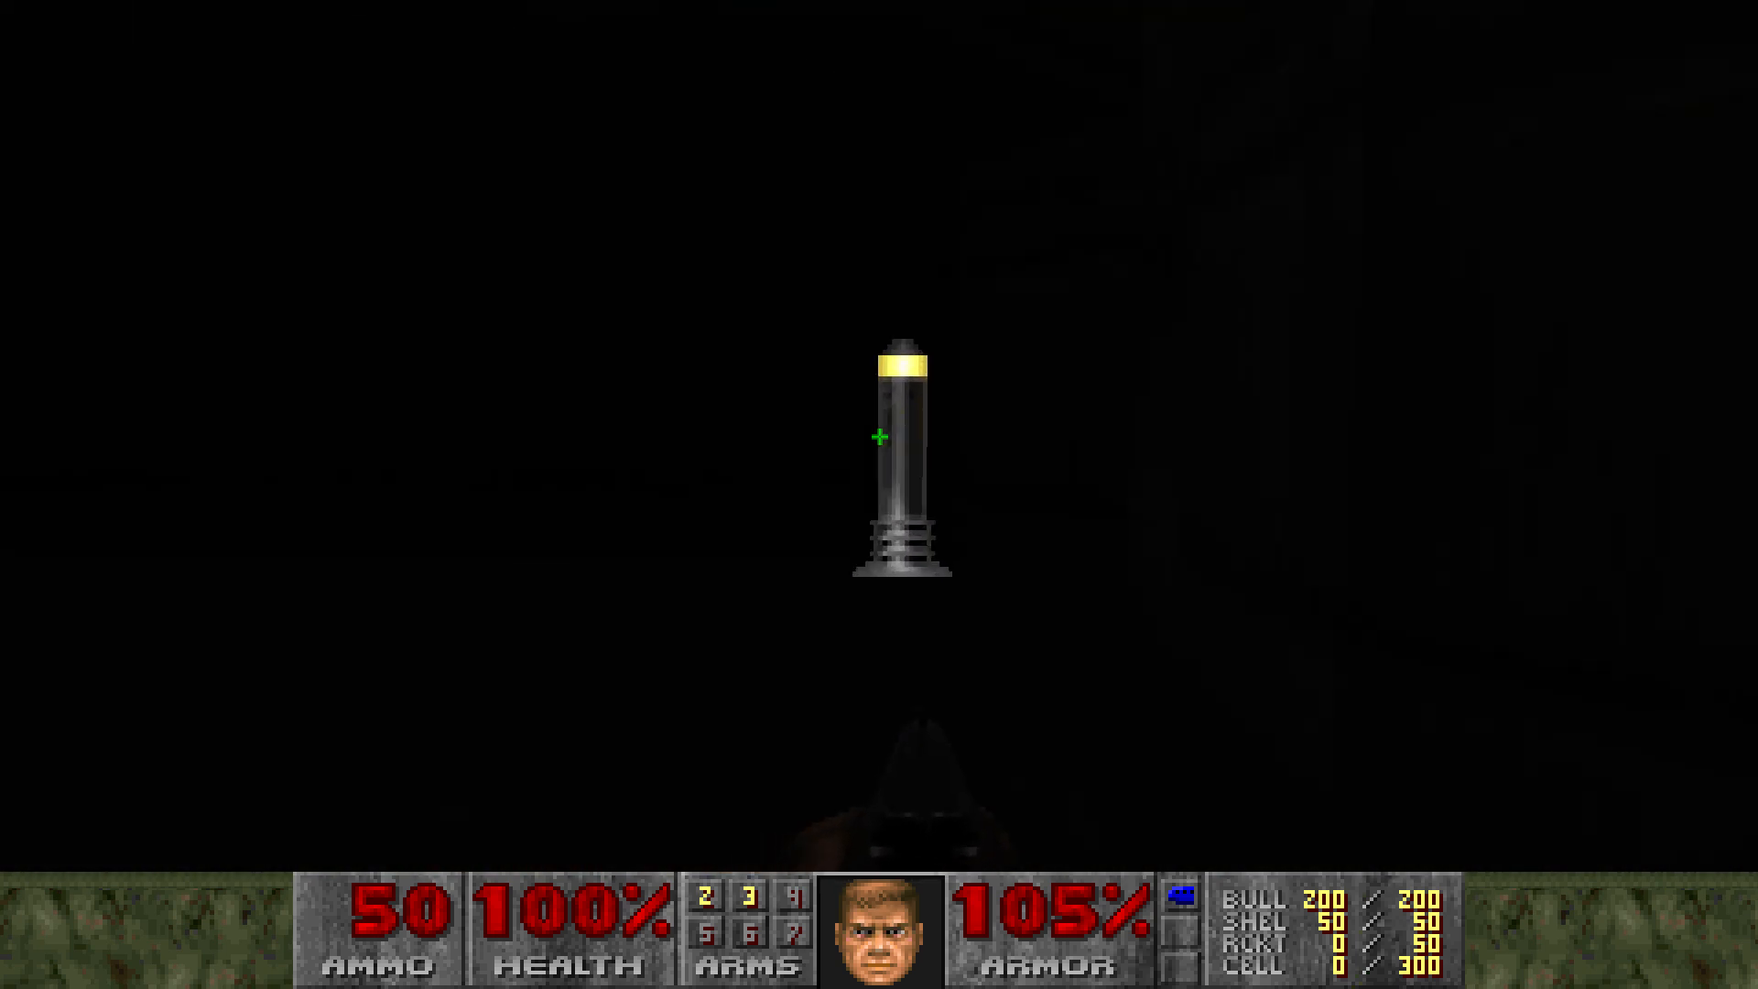
key("w")
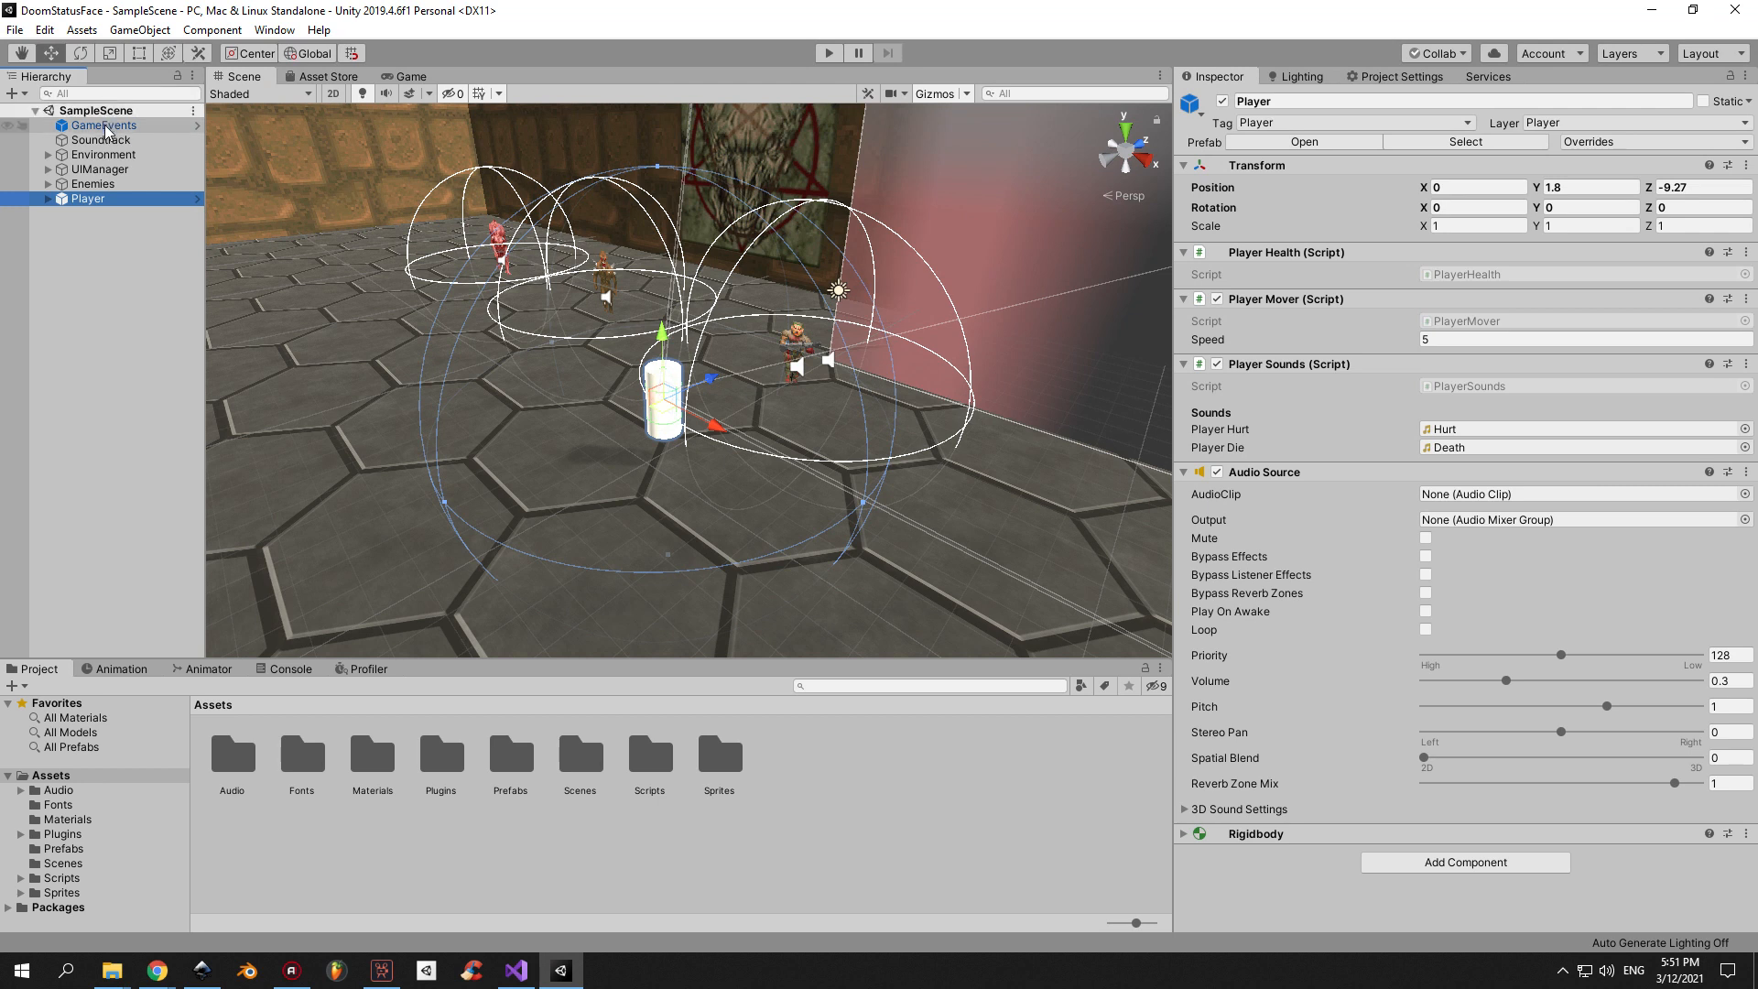
Open GameEvents.cs, review its health and playerDead reactive properties, then return to Unity.
left_click(102, 125)
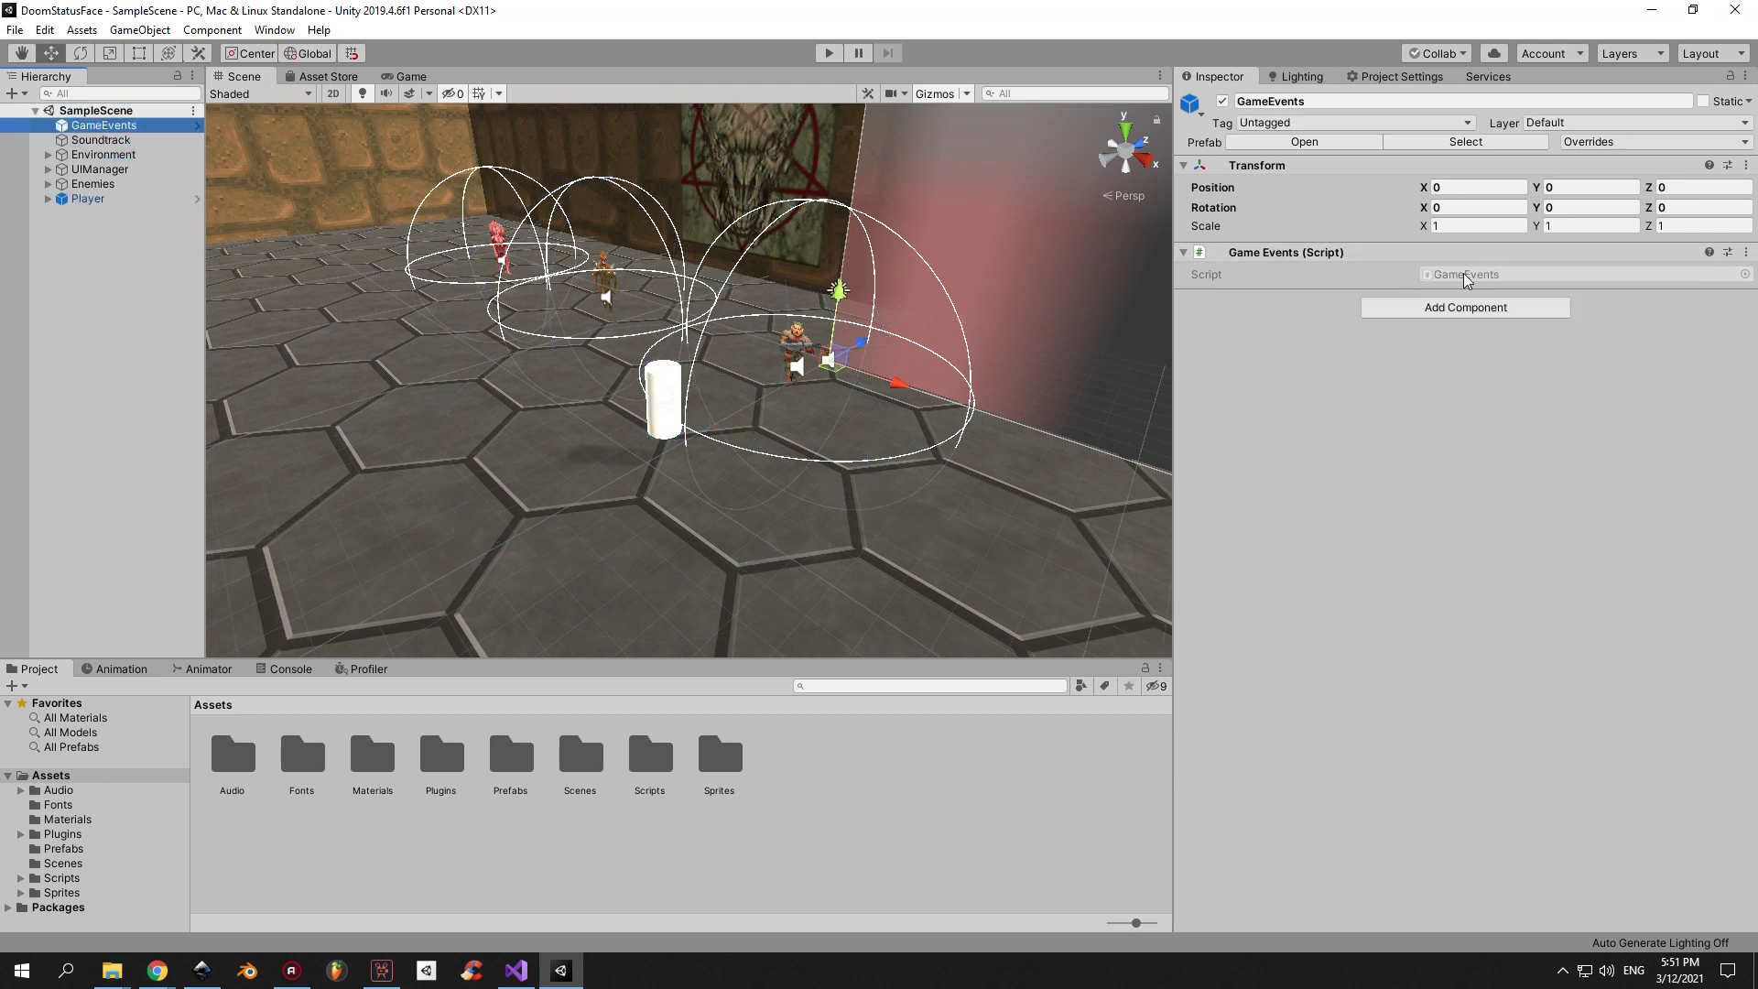
left_click(513, 970)
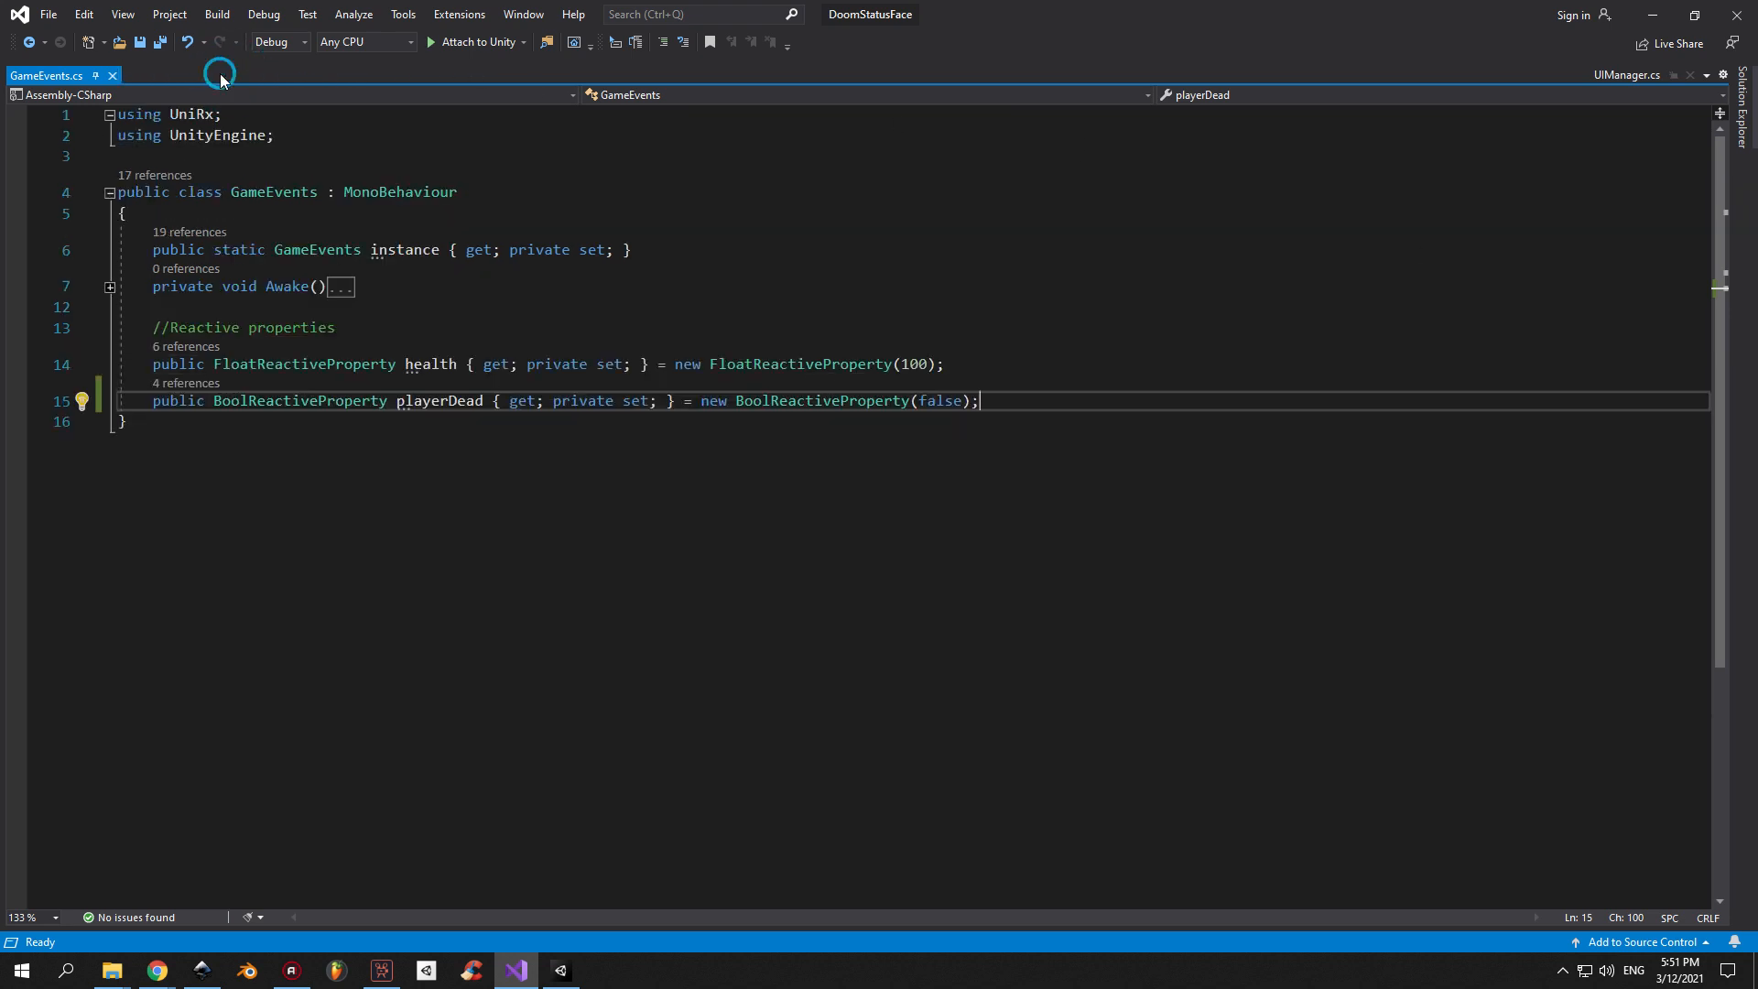
left_click(109, 286)
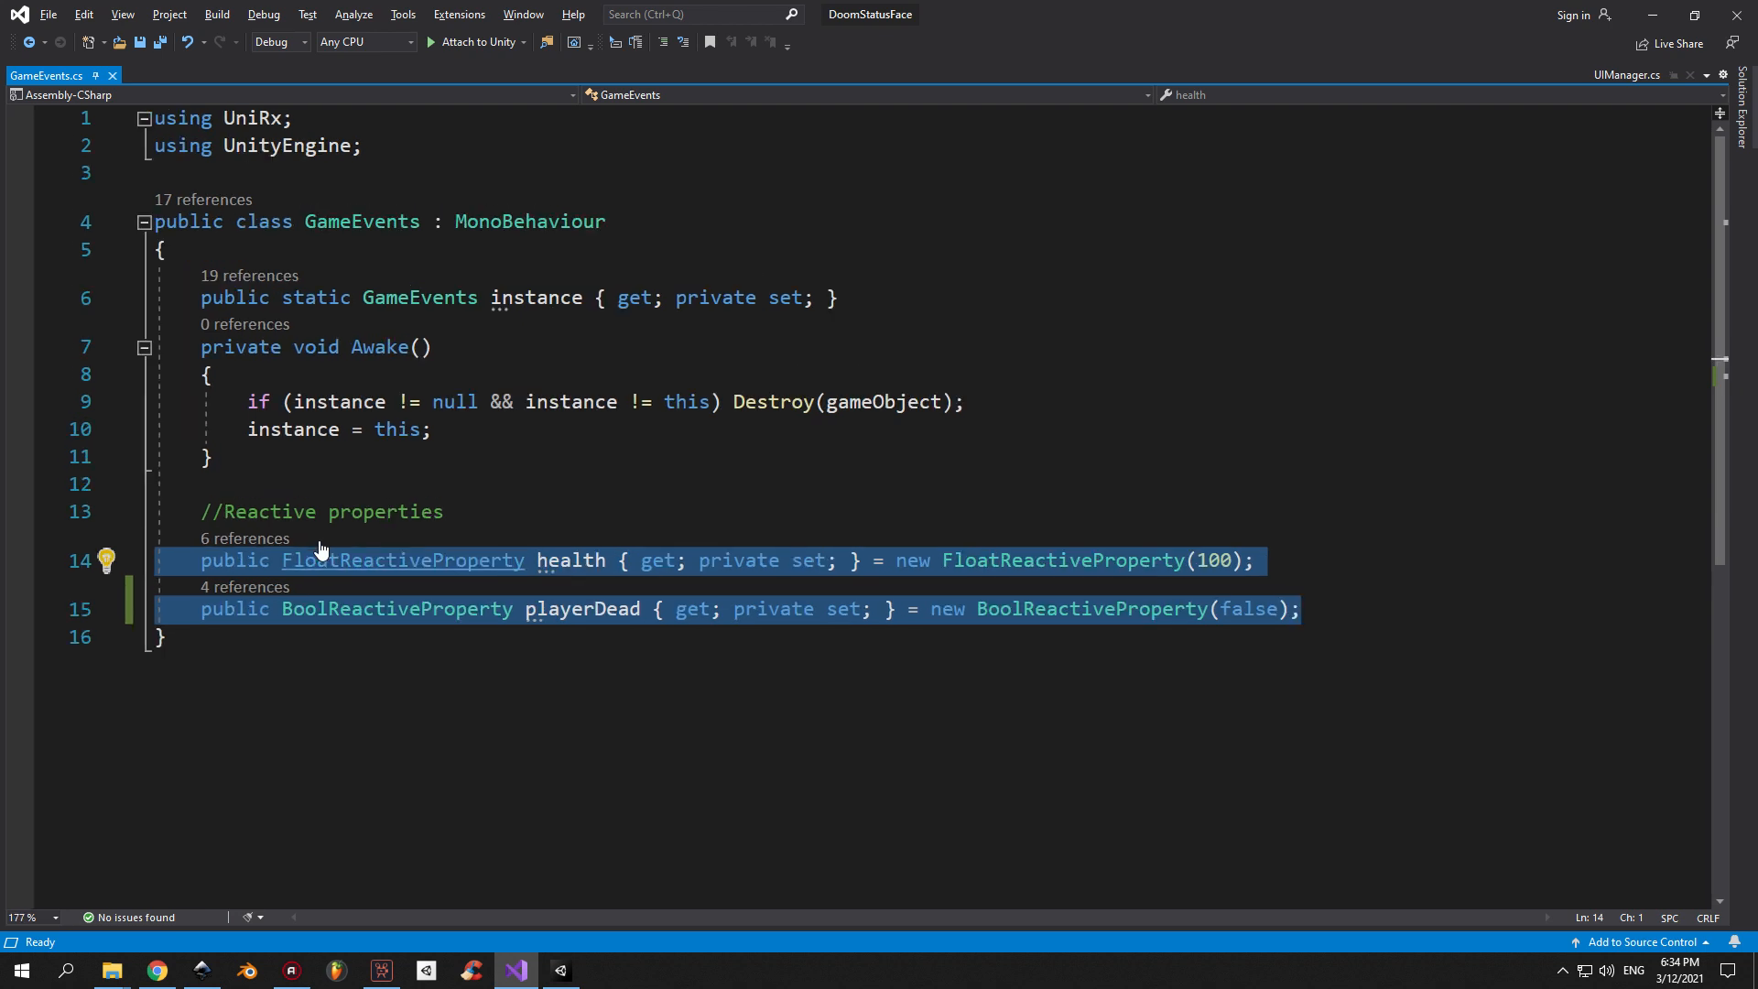
left_click(1307, 525)
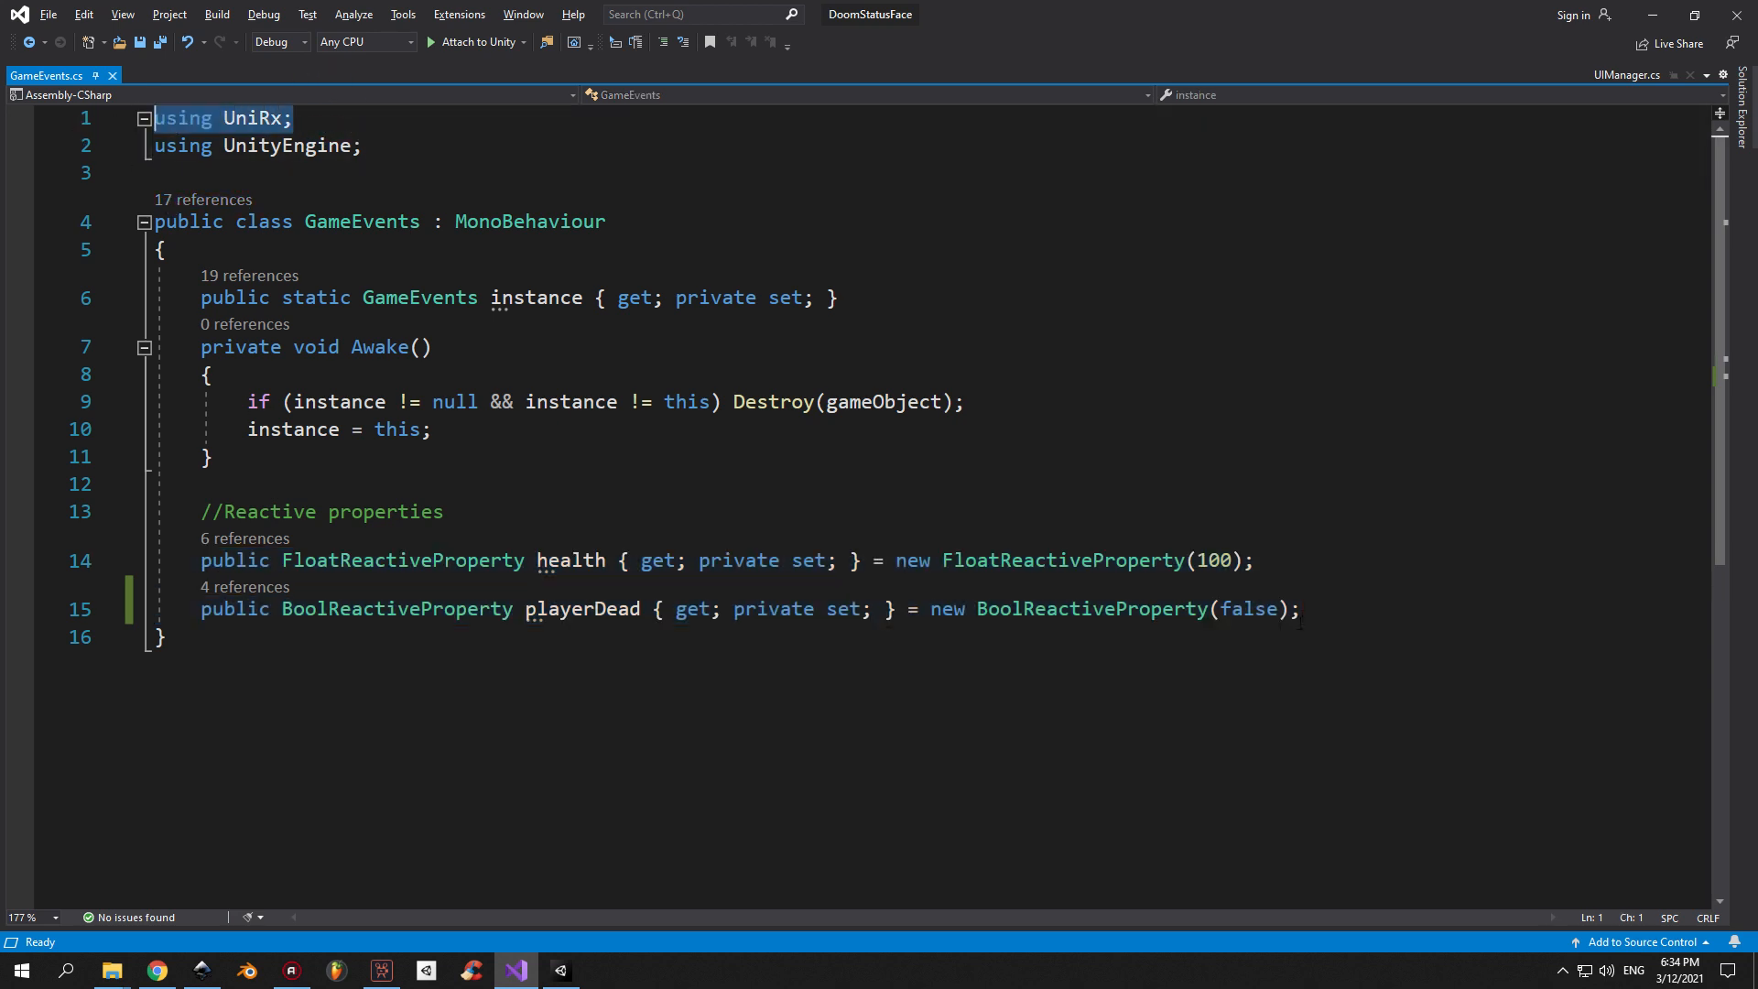
left_click(1314, 609)
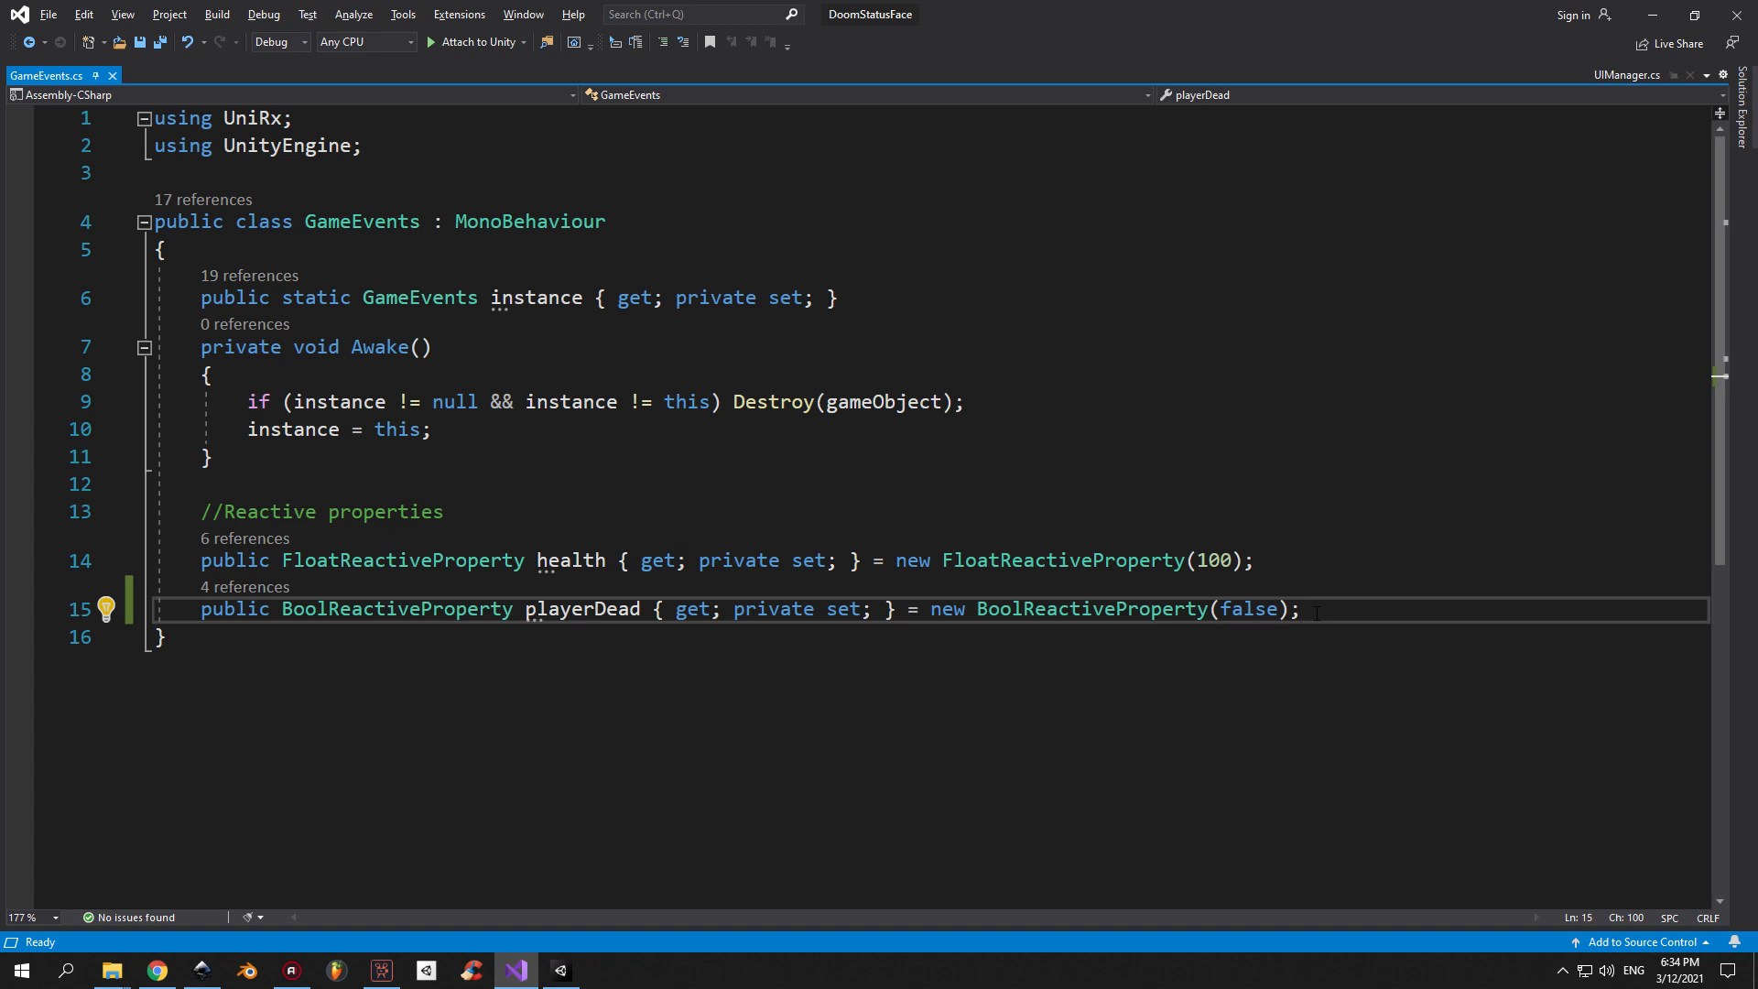
left_click(561, 971)
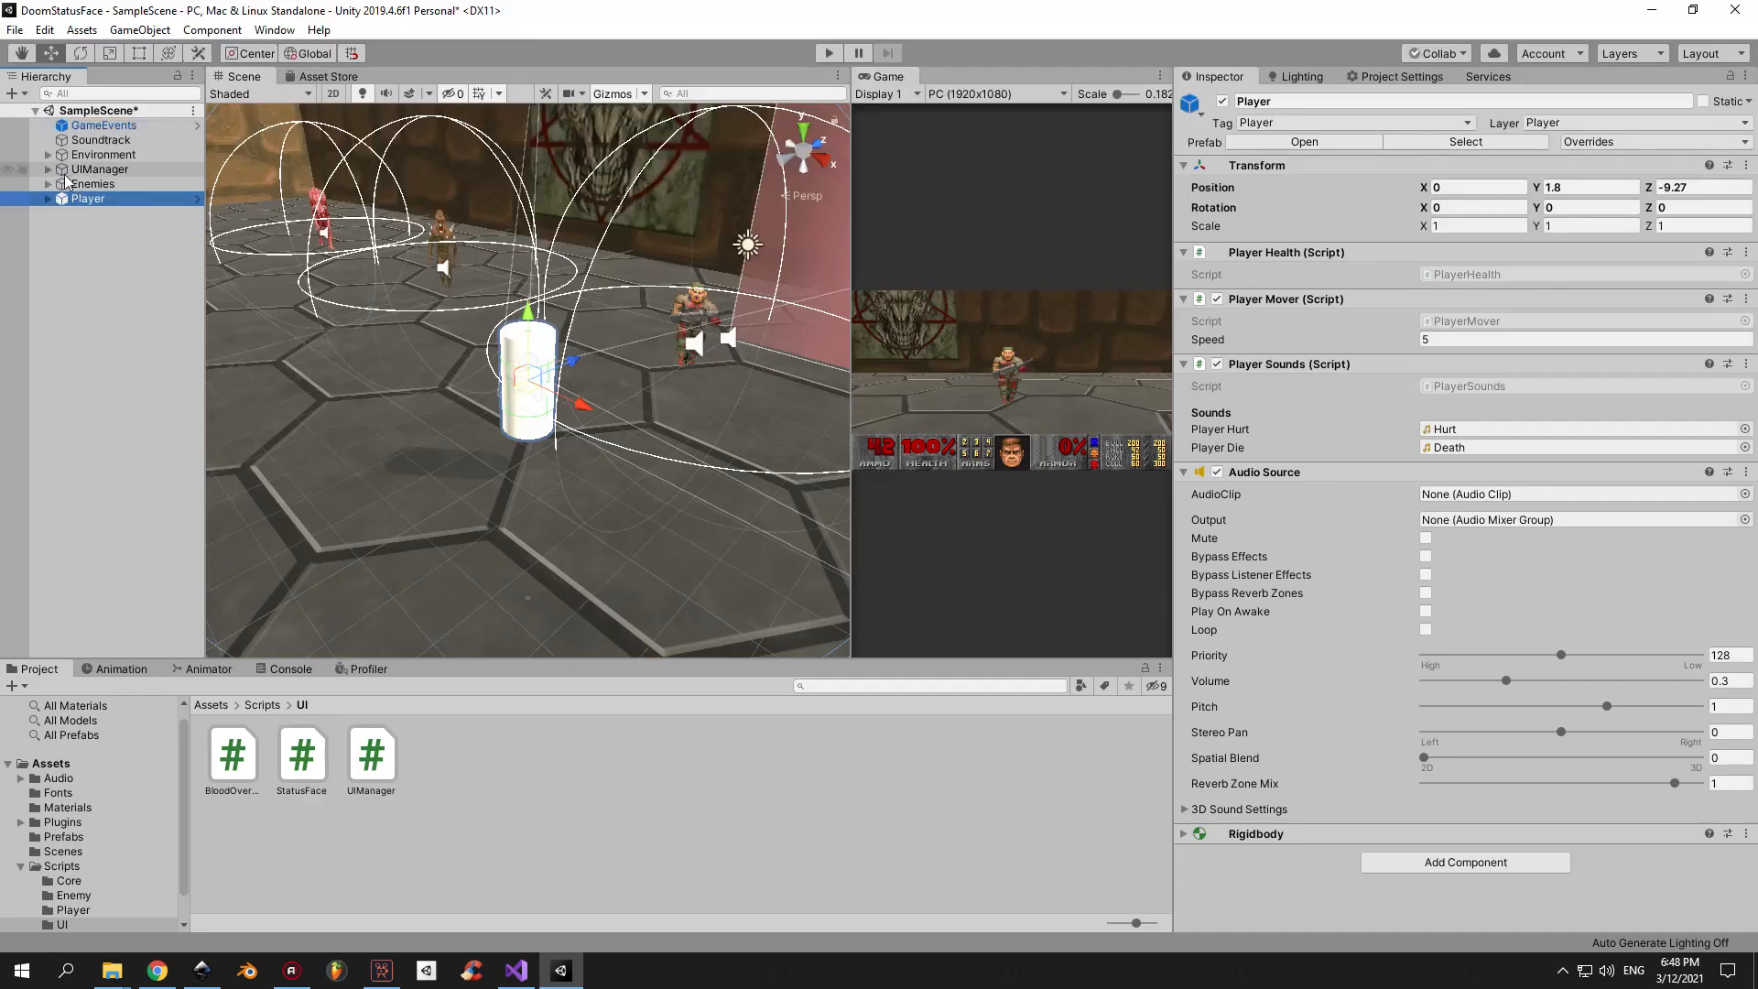
Inspect StatusBar and BloodOverlay, setting the overlay's Canvas Group Alpha to 1.
left_click(120, 227)
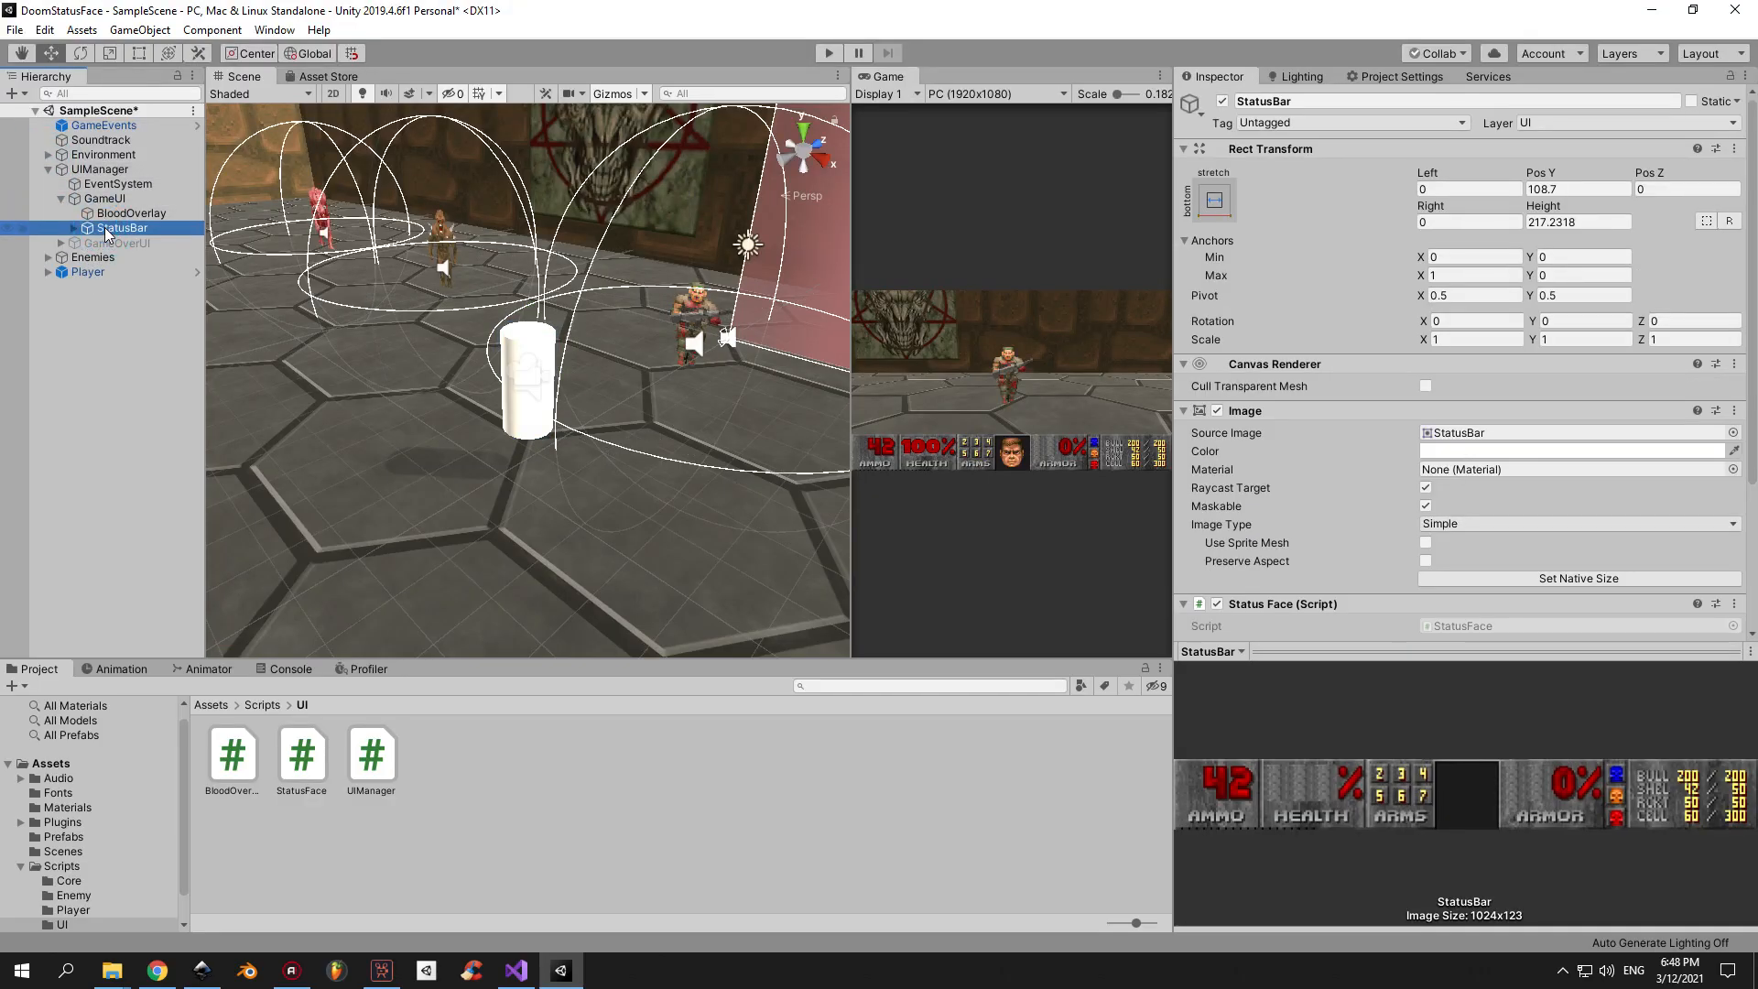
left_click(129, 212)
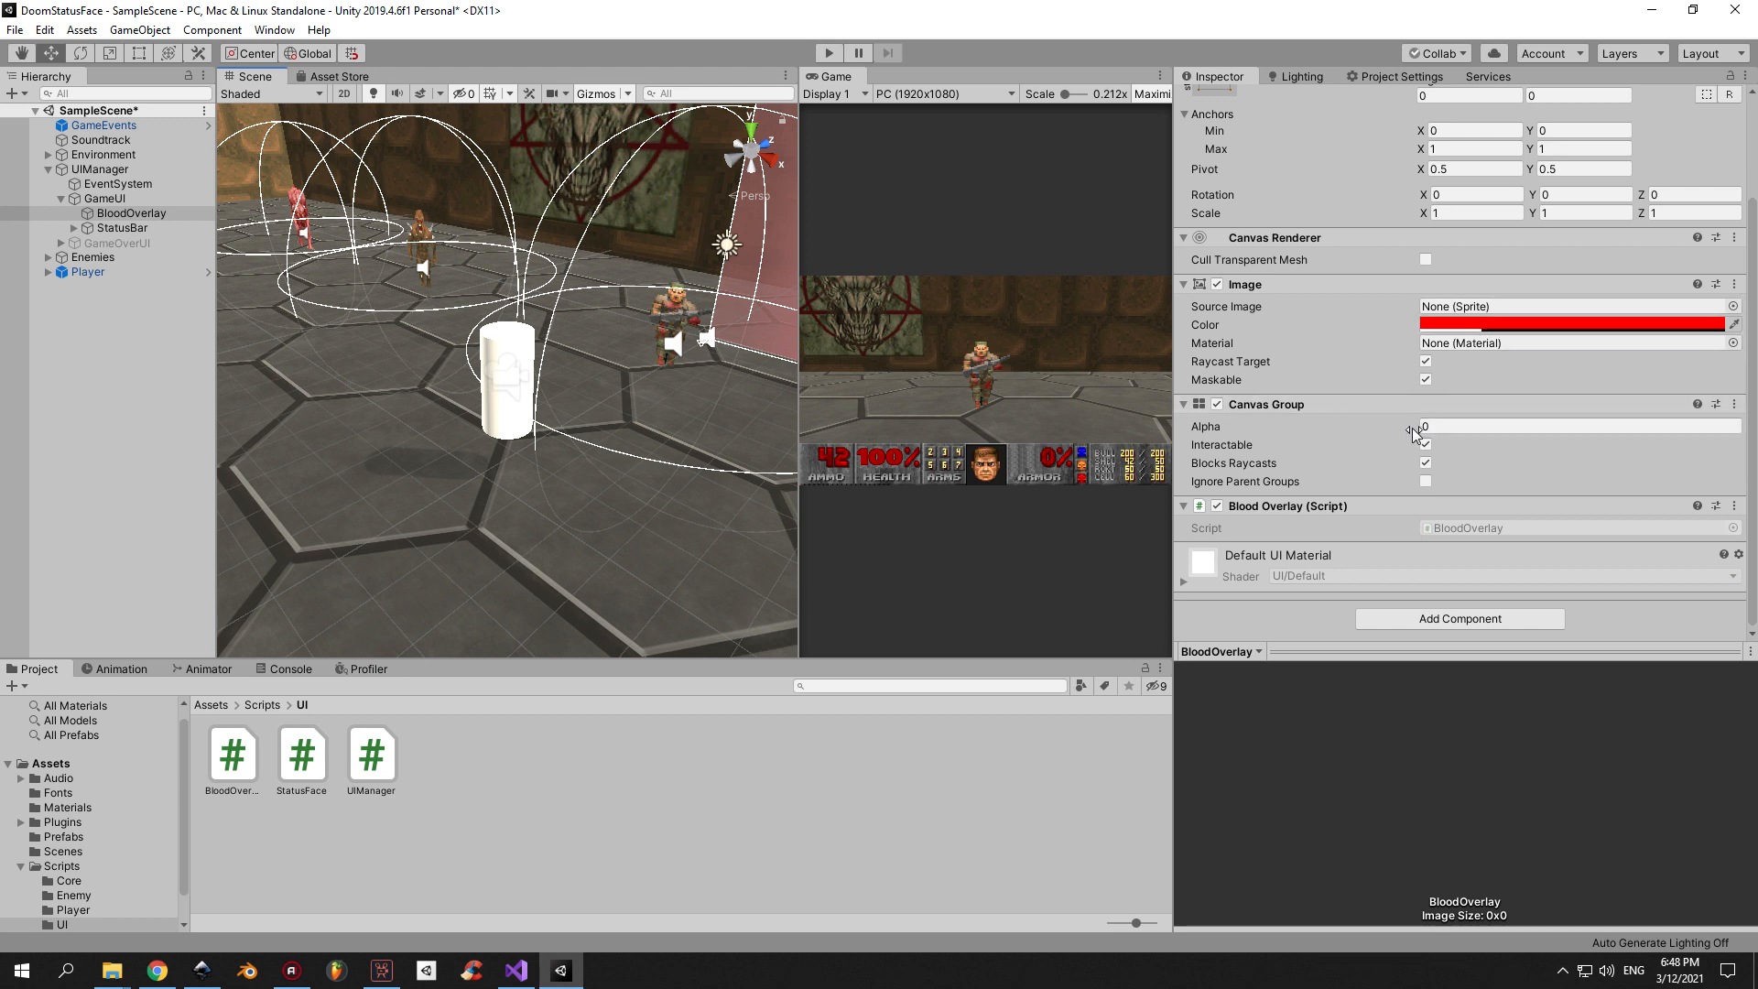
left_click(1578, 426)
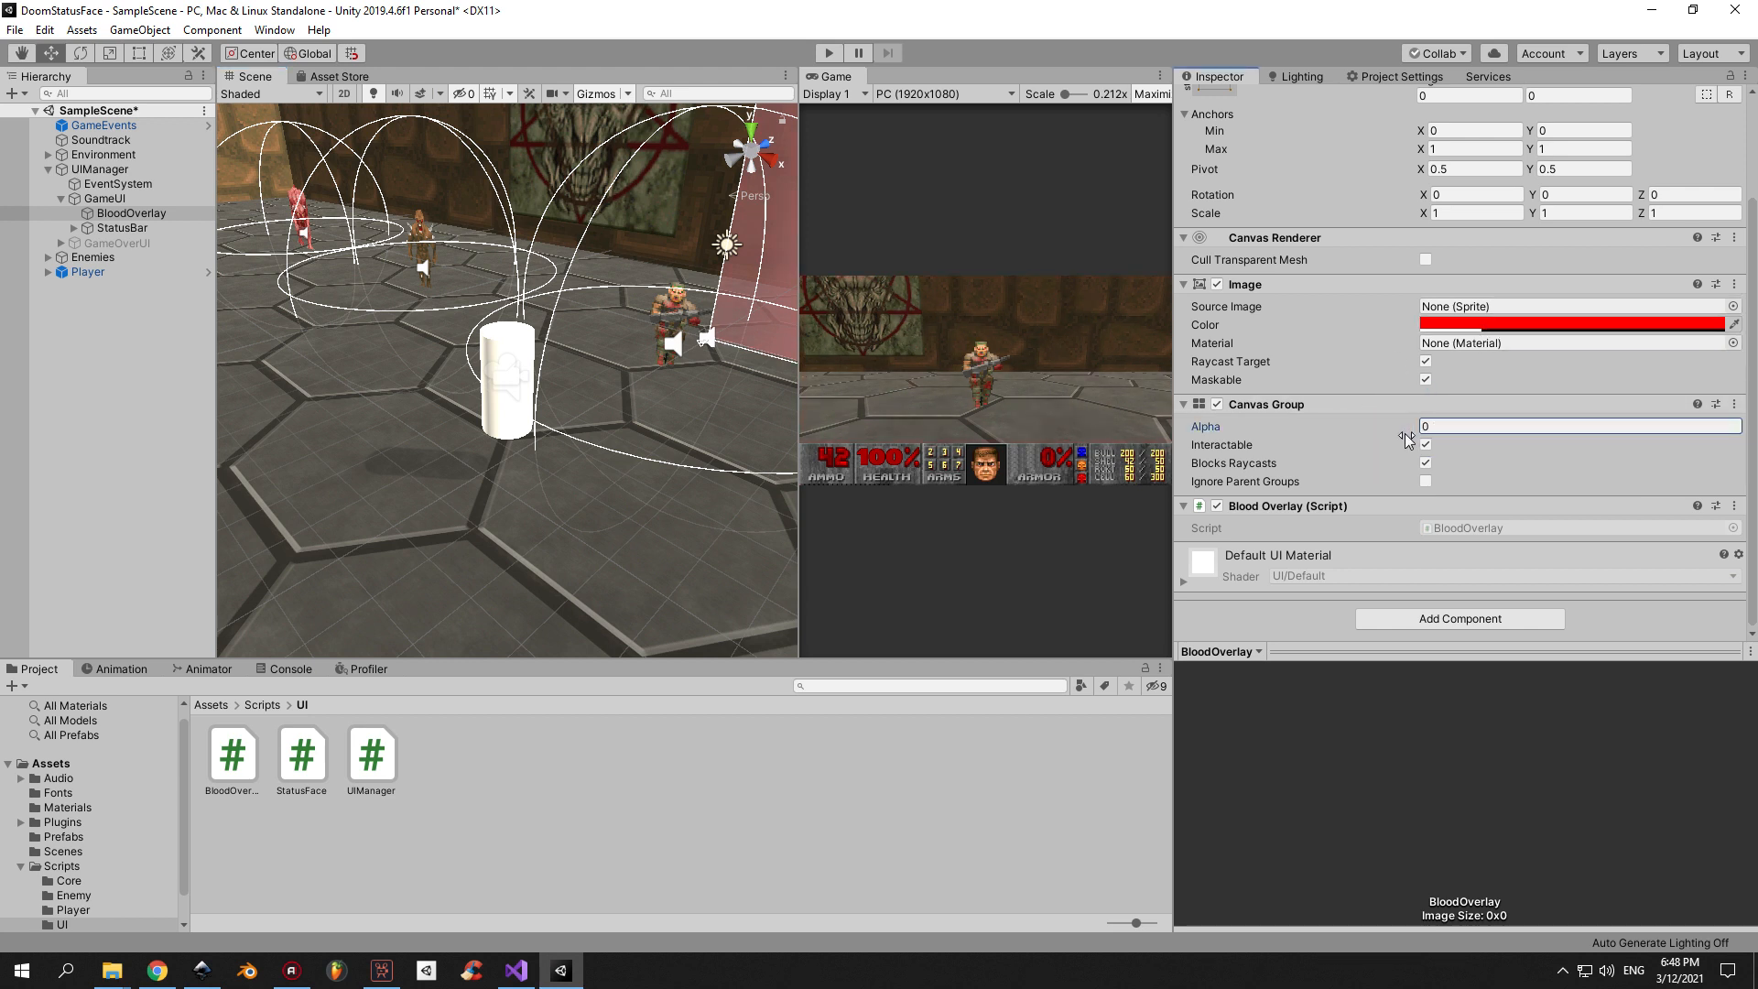
type("1")
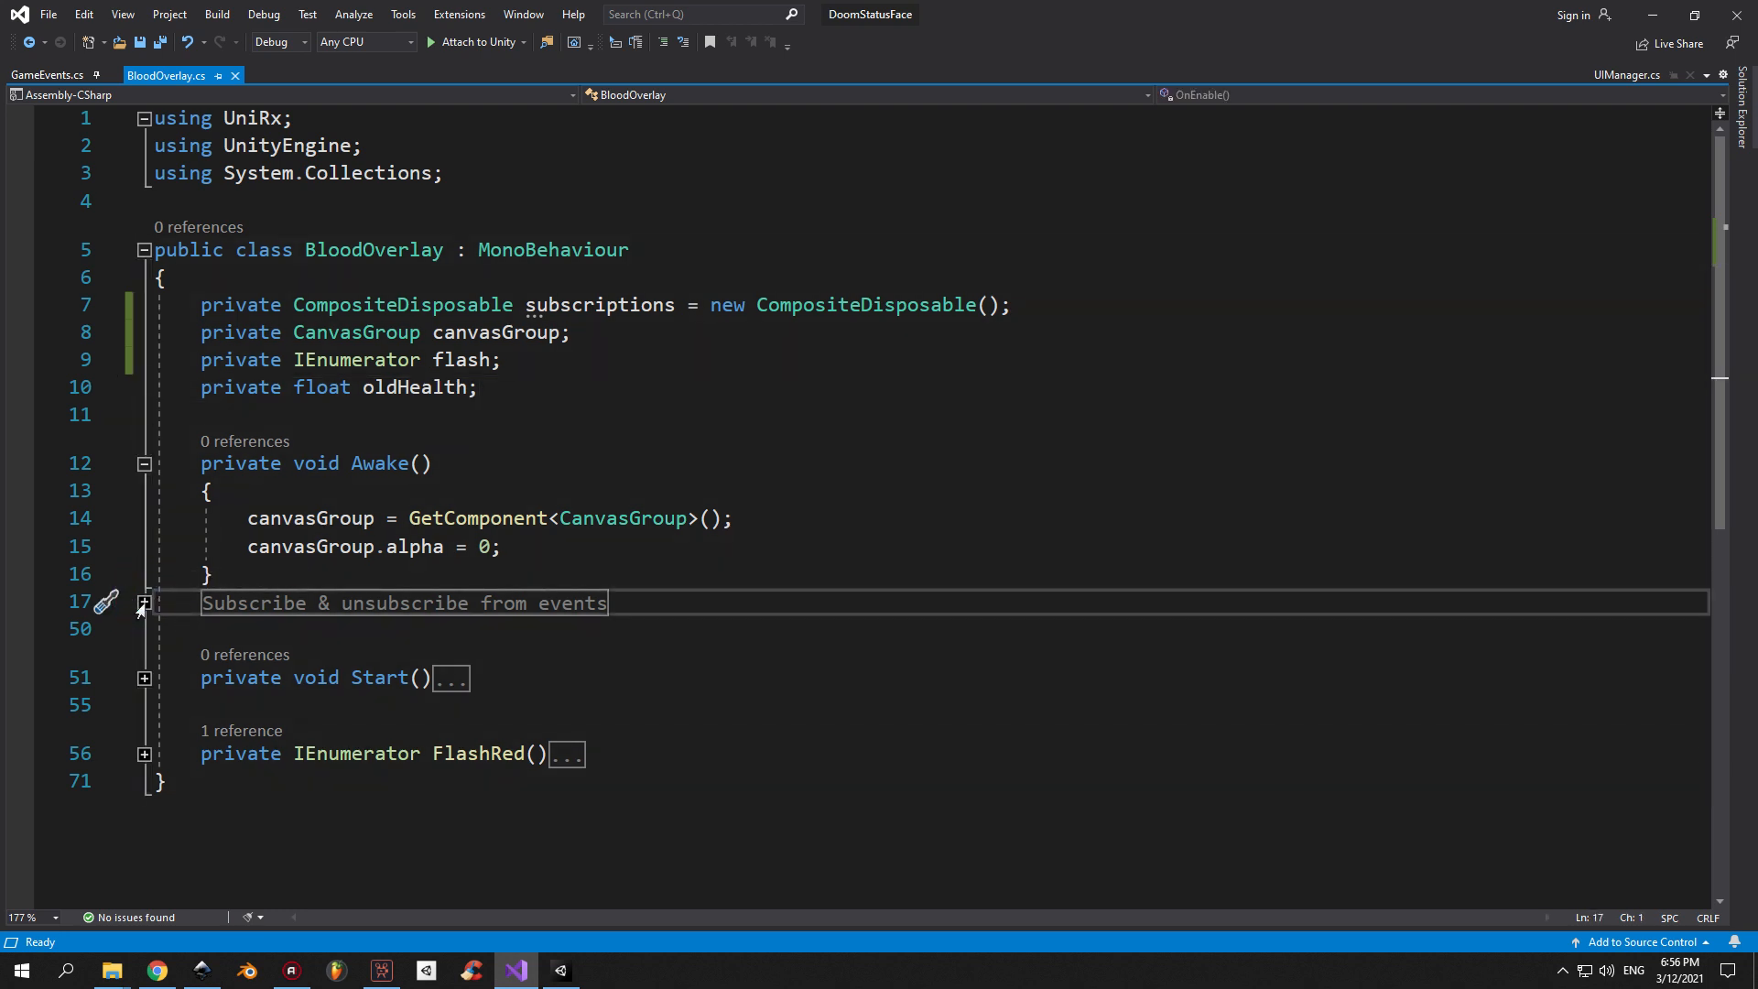
Expand the Subscribe & unsubscribe region, highlight the WaitUntil and health subscription lines, then collapse Subscribe().
left_click(143, 603)
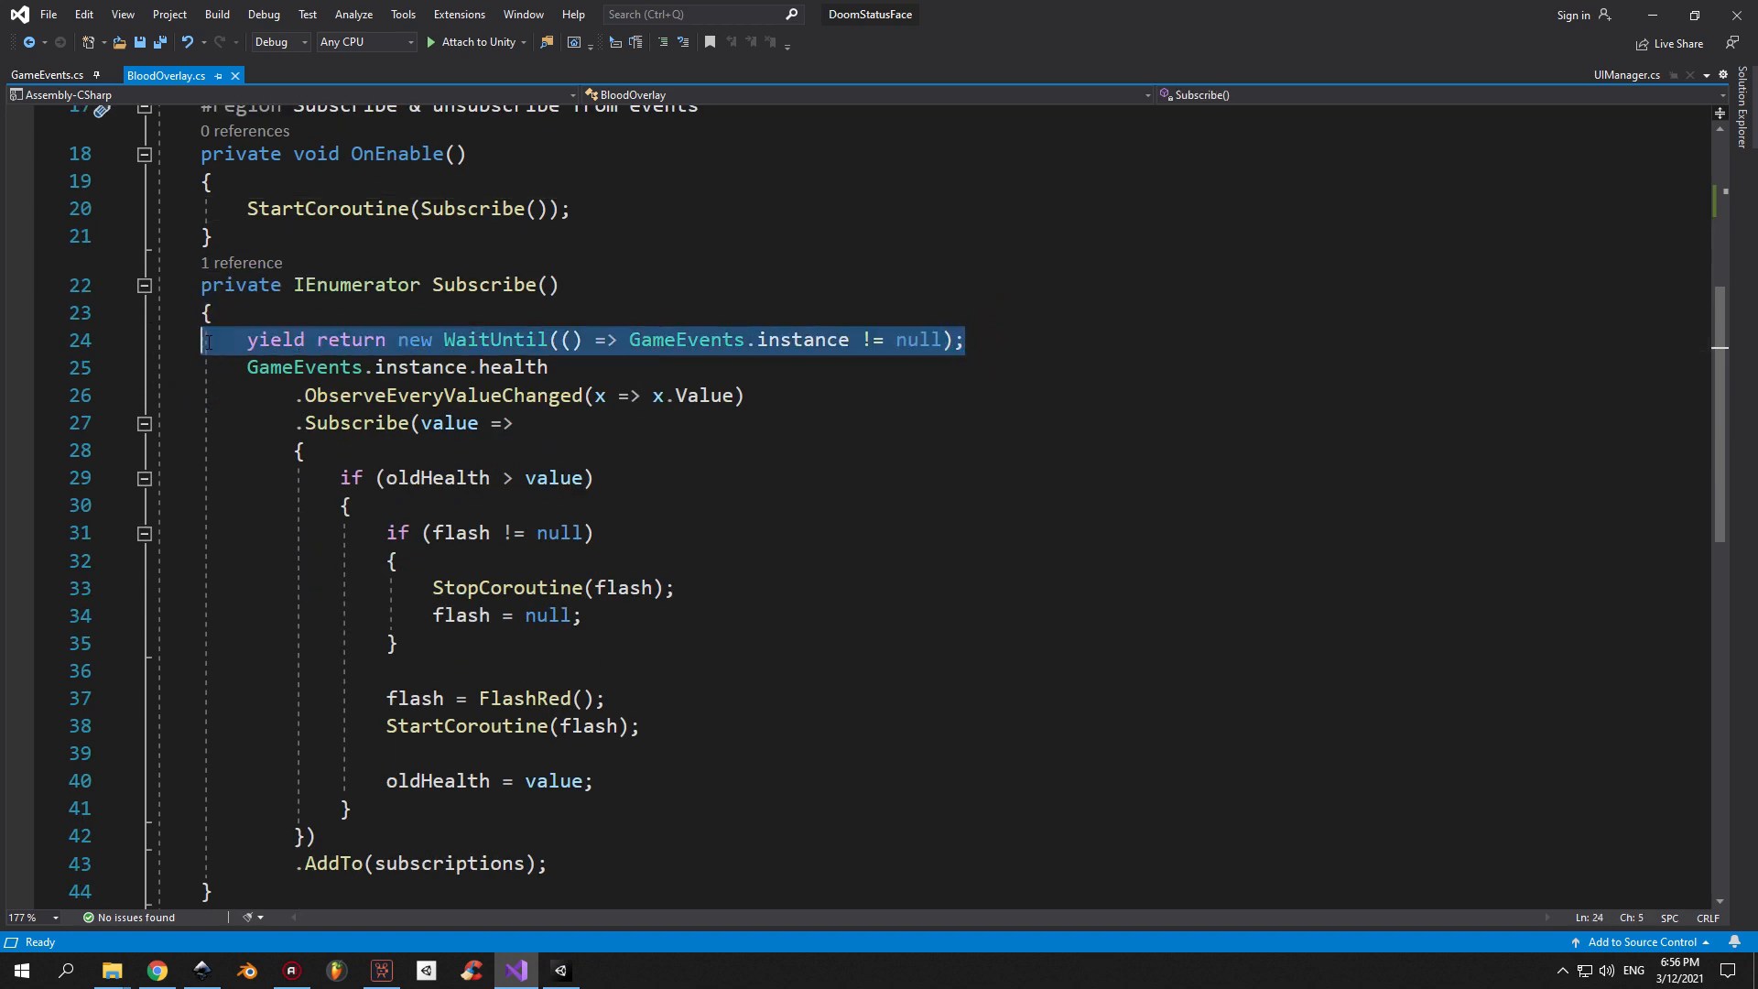
double_click(688, 340)
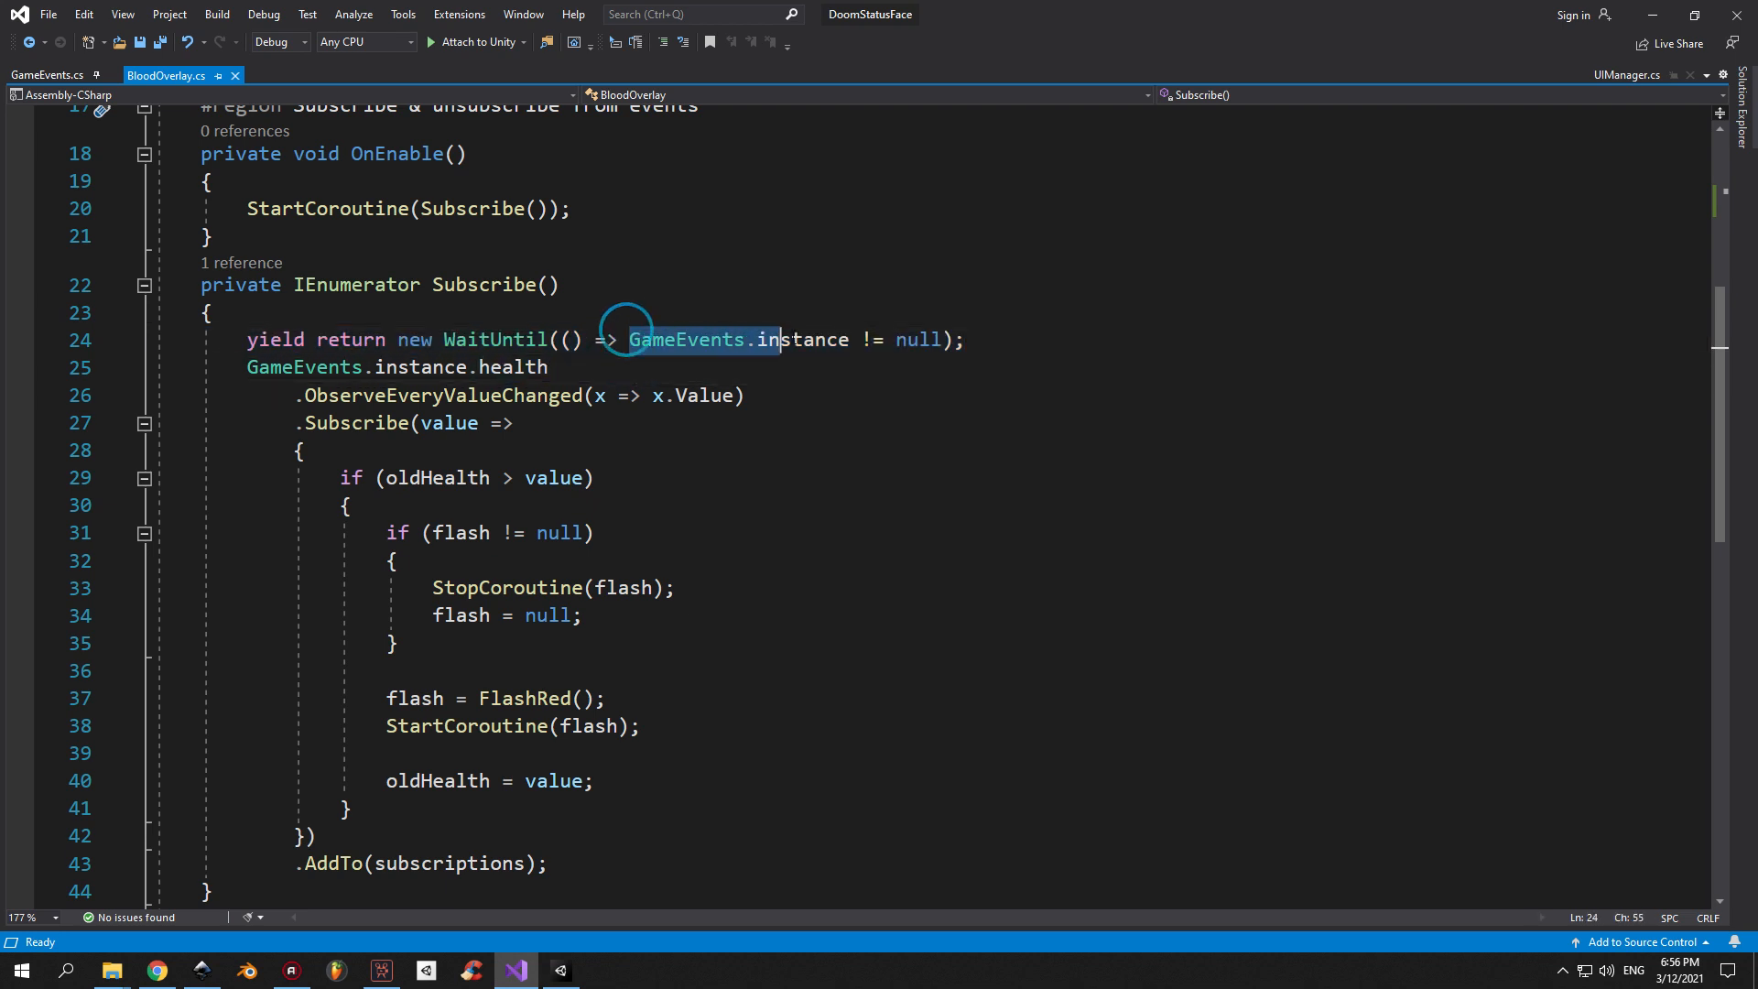
left_click_drag(628, 339, 942, 339)
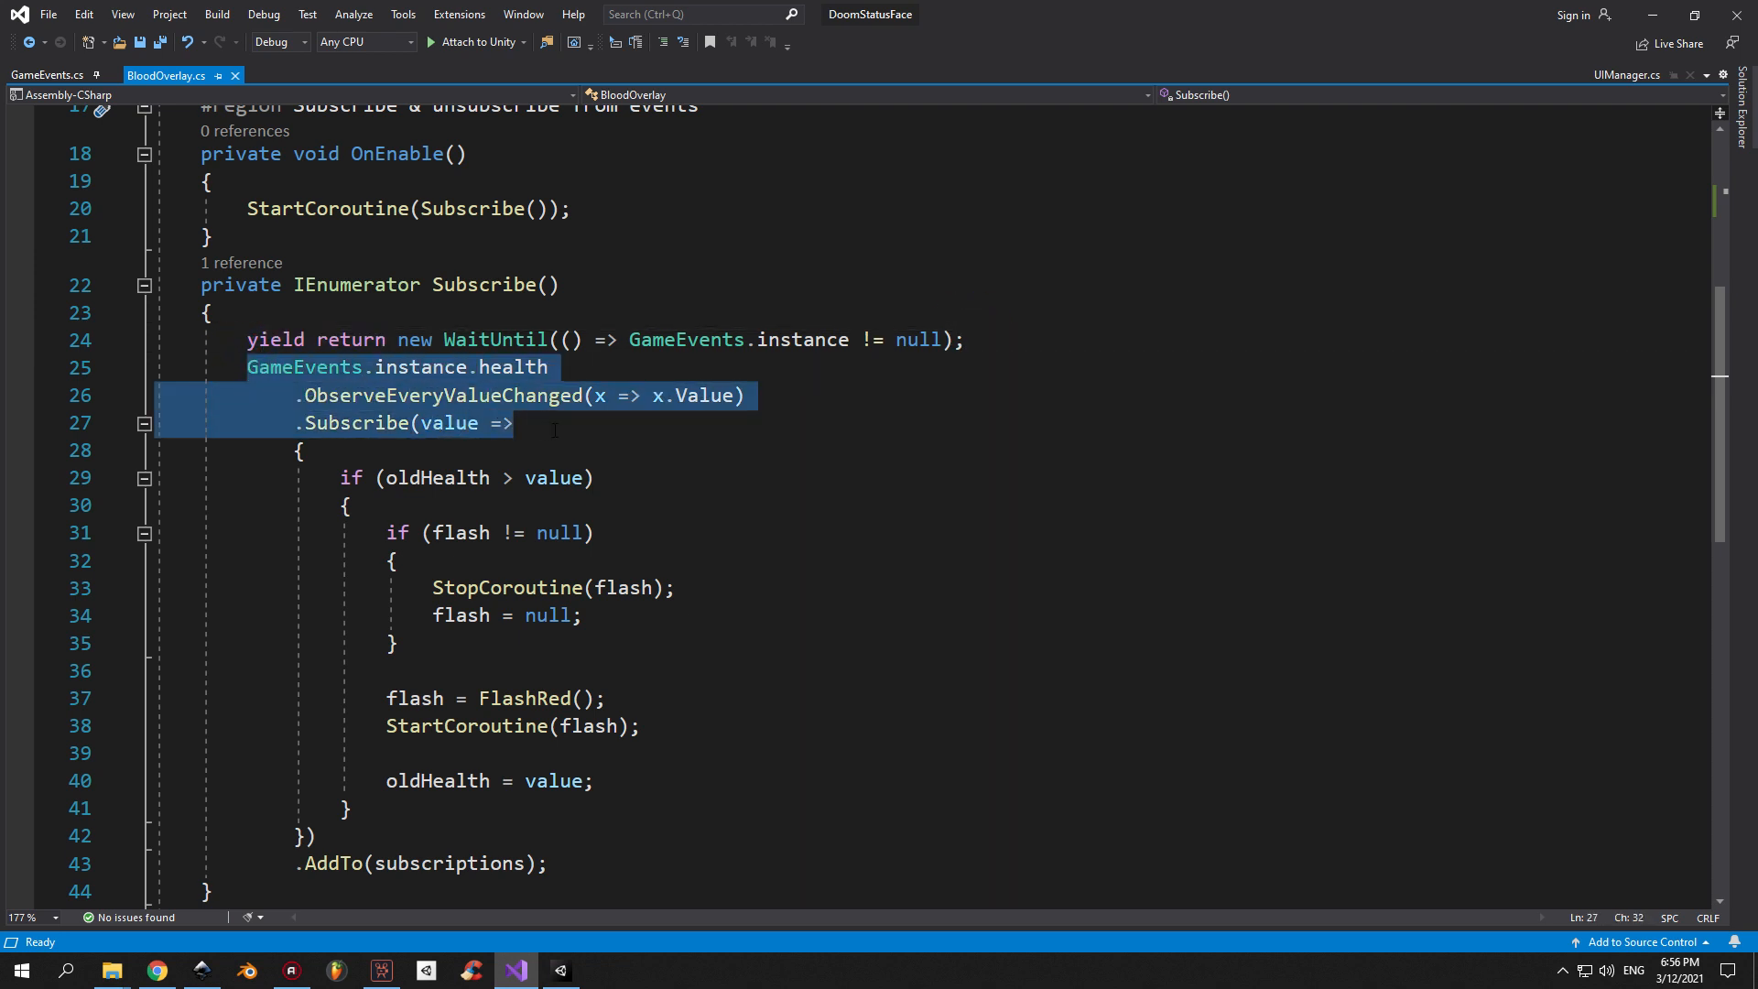
left_click(503, 368)
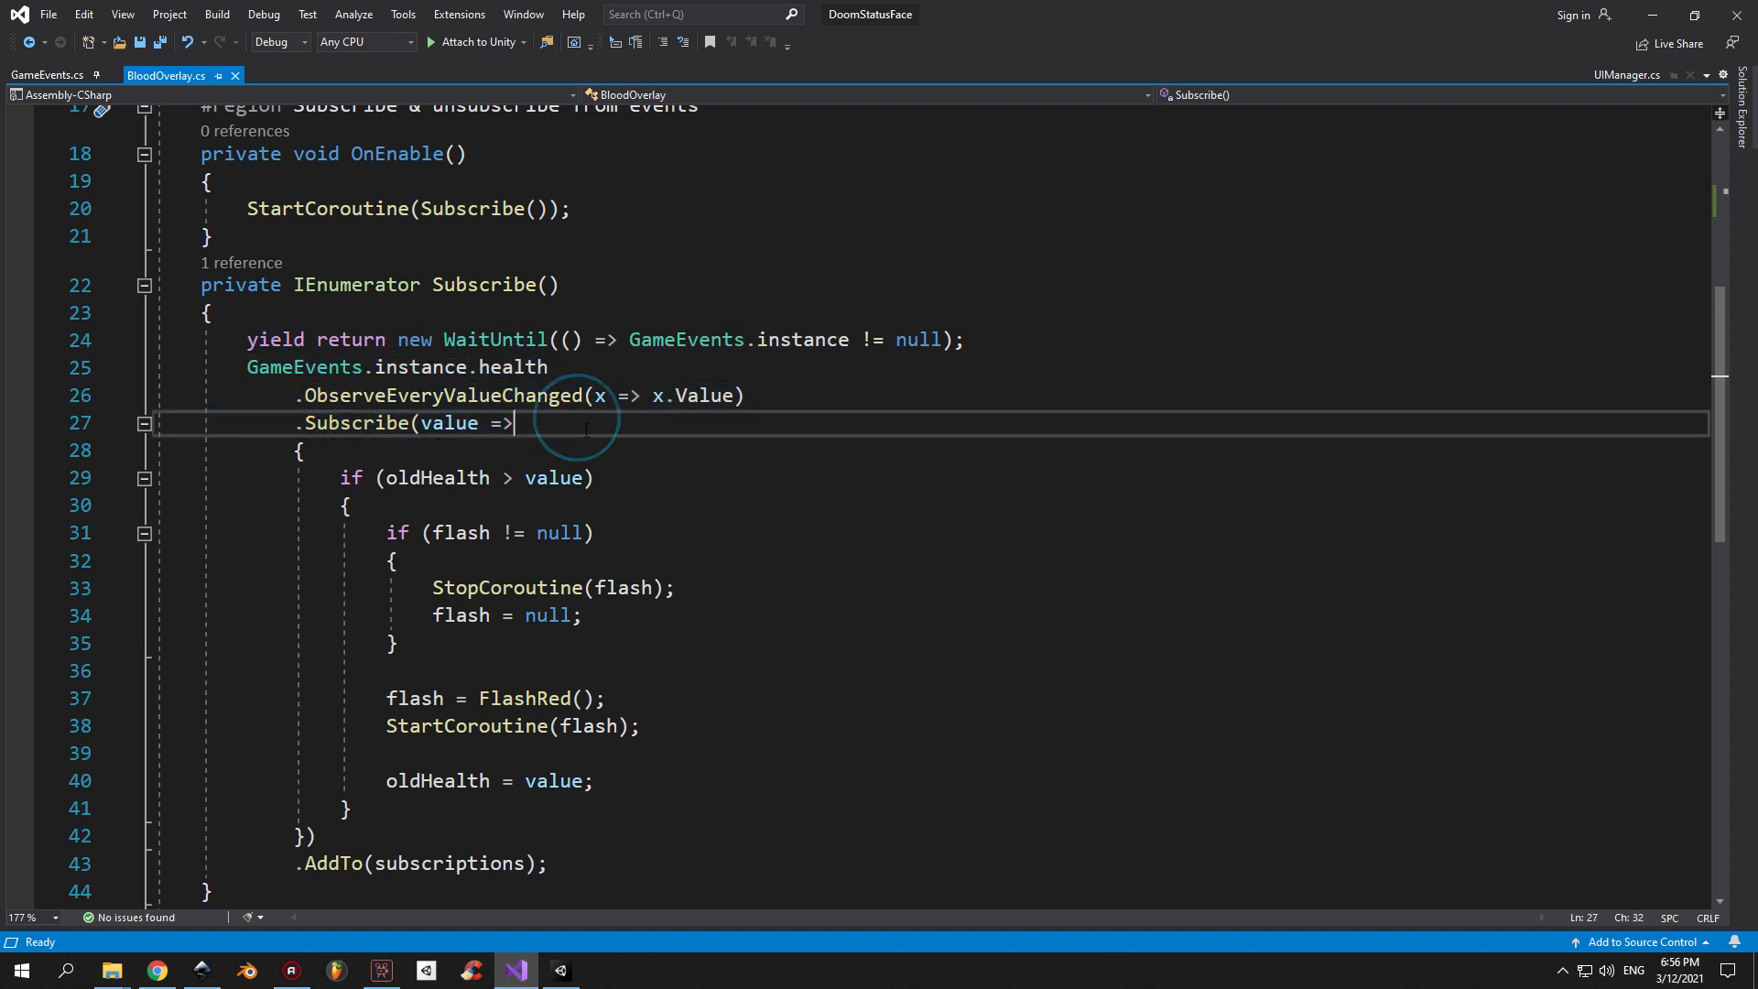
left_click(450, 423)
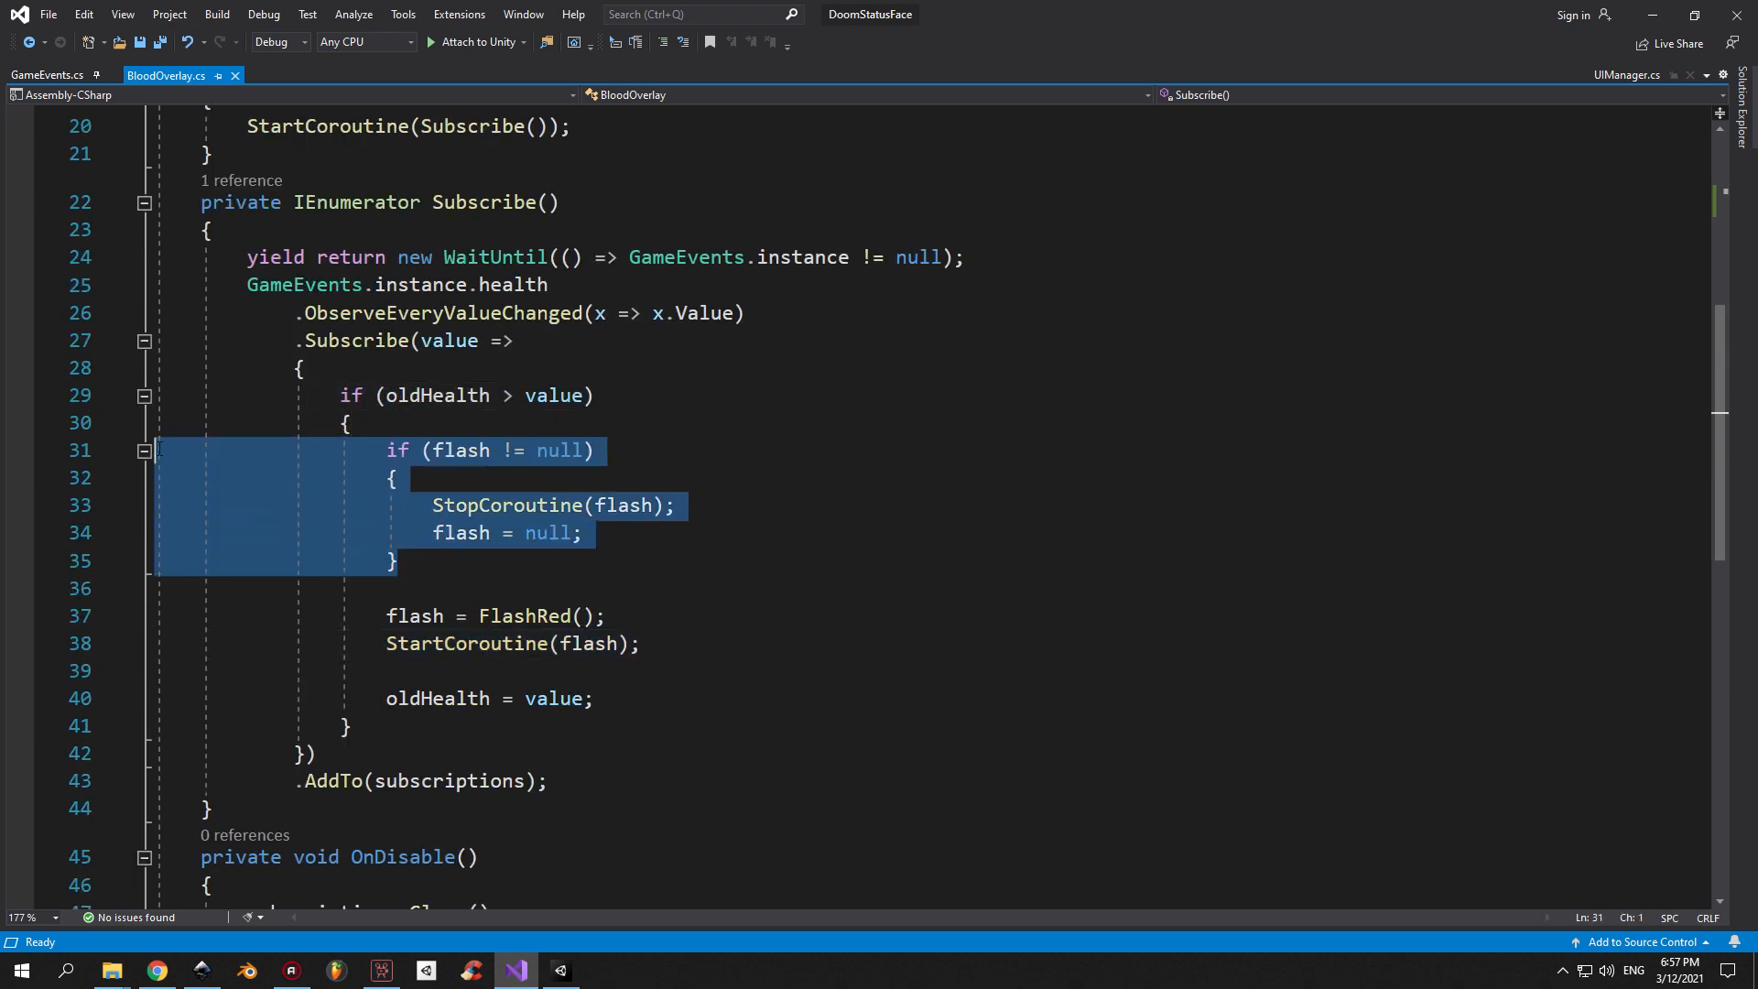
mouse_move(593, 532)
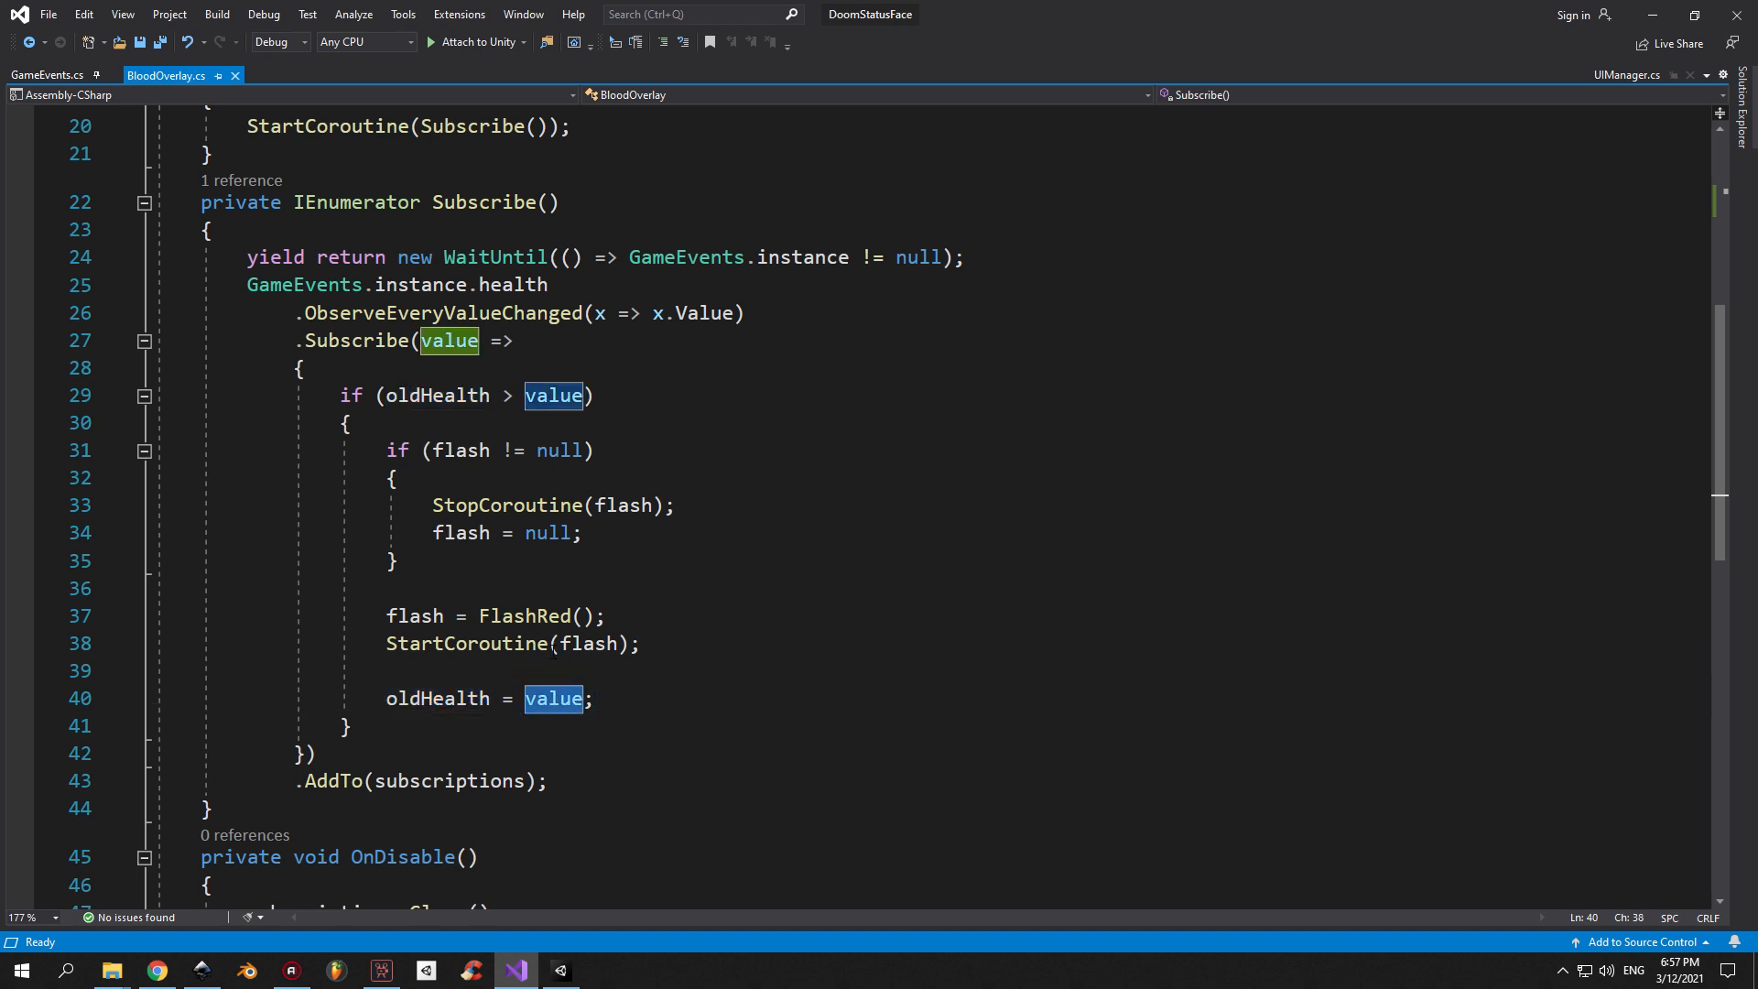
left_click(143, 342)
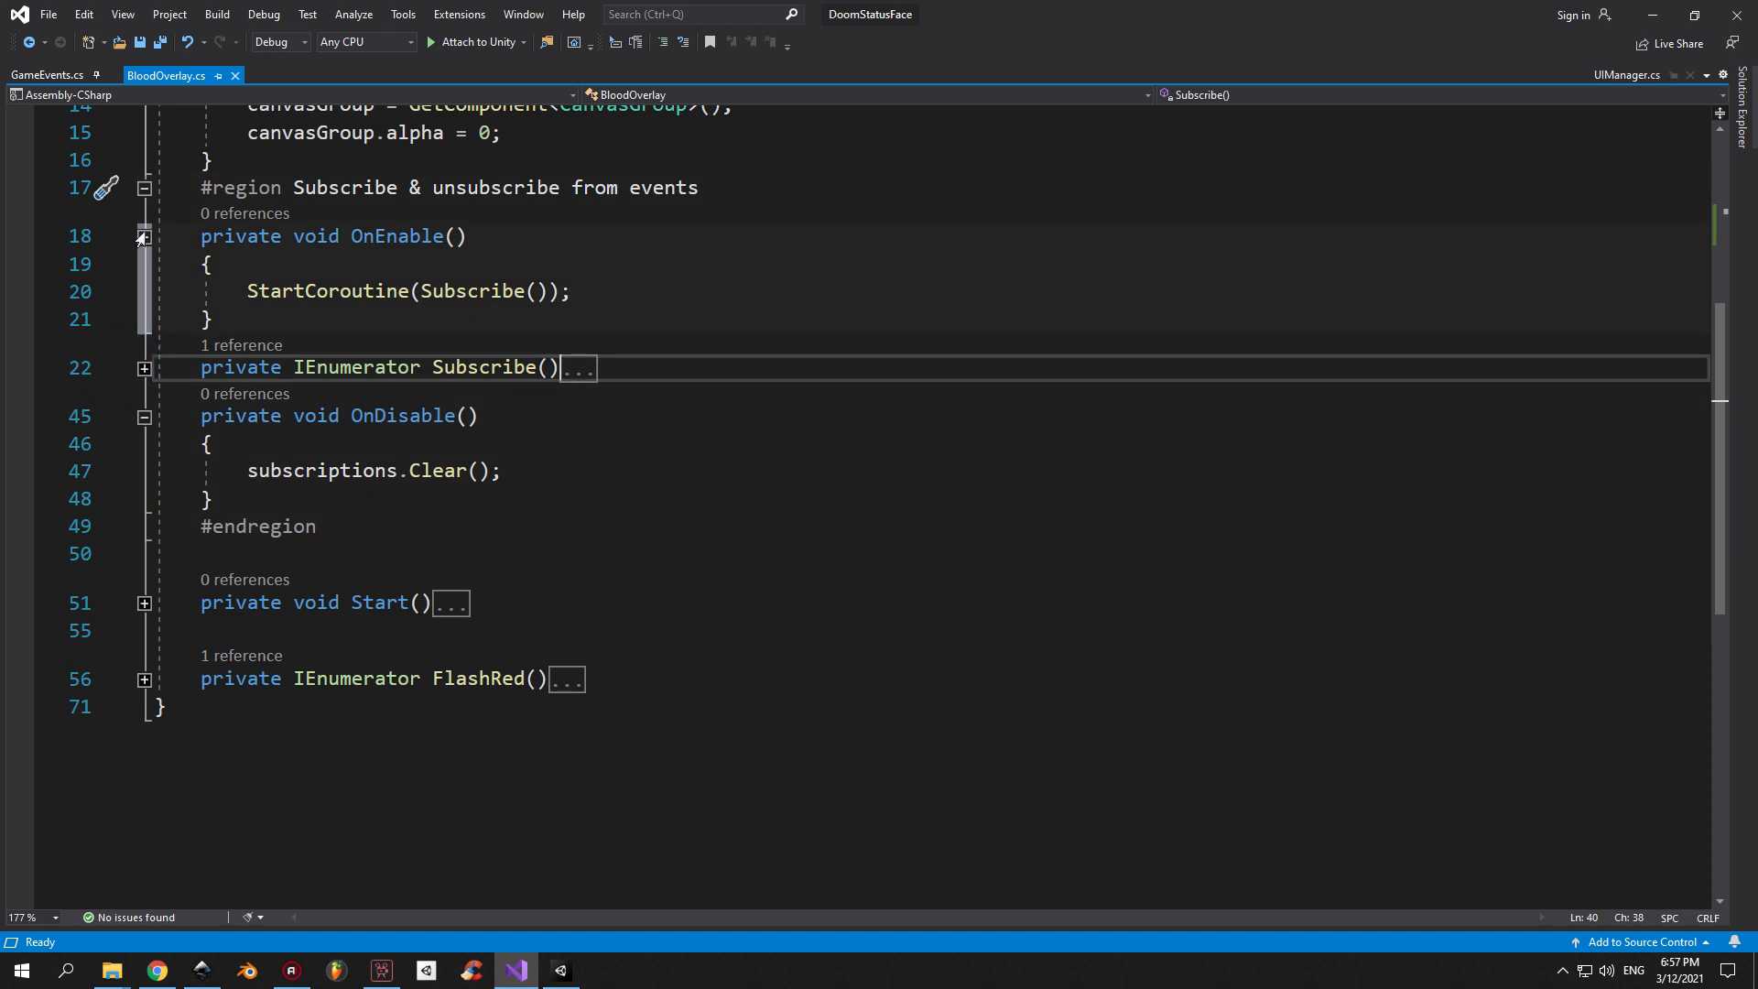
Collapse OnEnable, highlight the subscriptions field, and mark OnDisable's subscriptions.Clear() line.
left_click(143, 237)
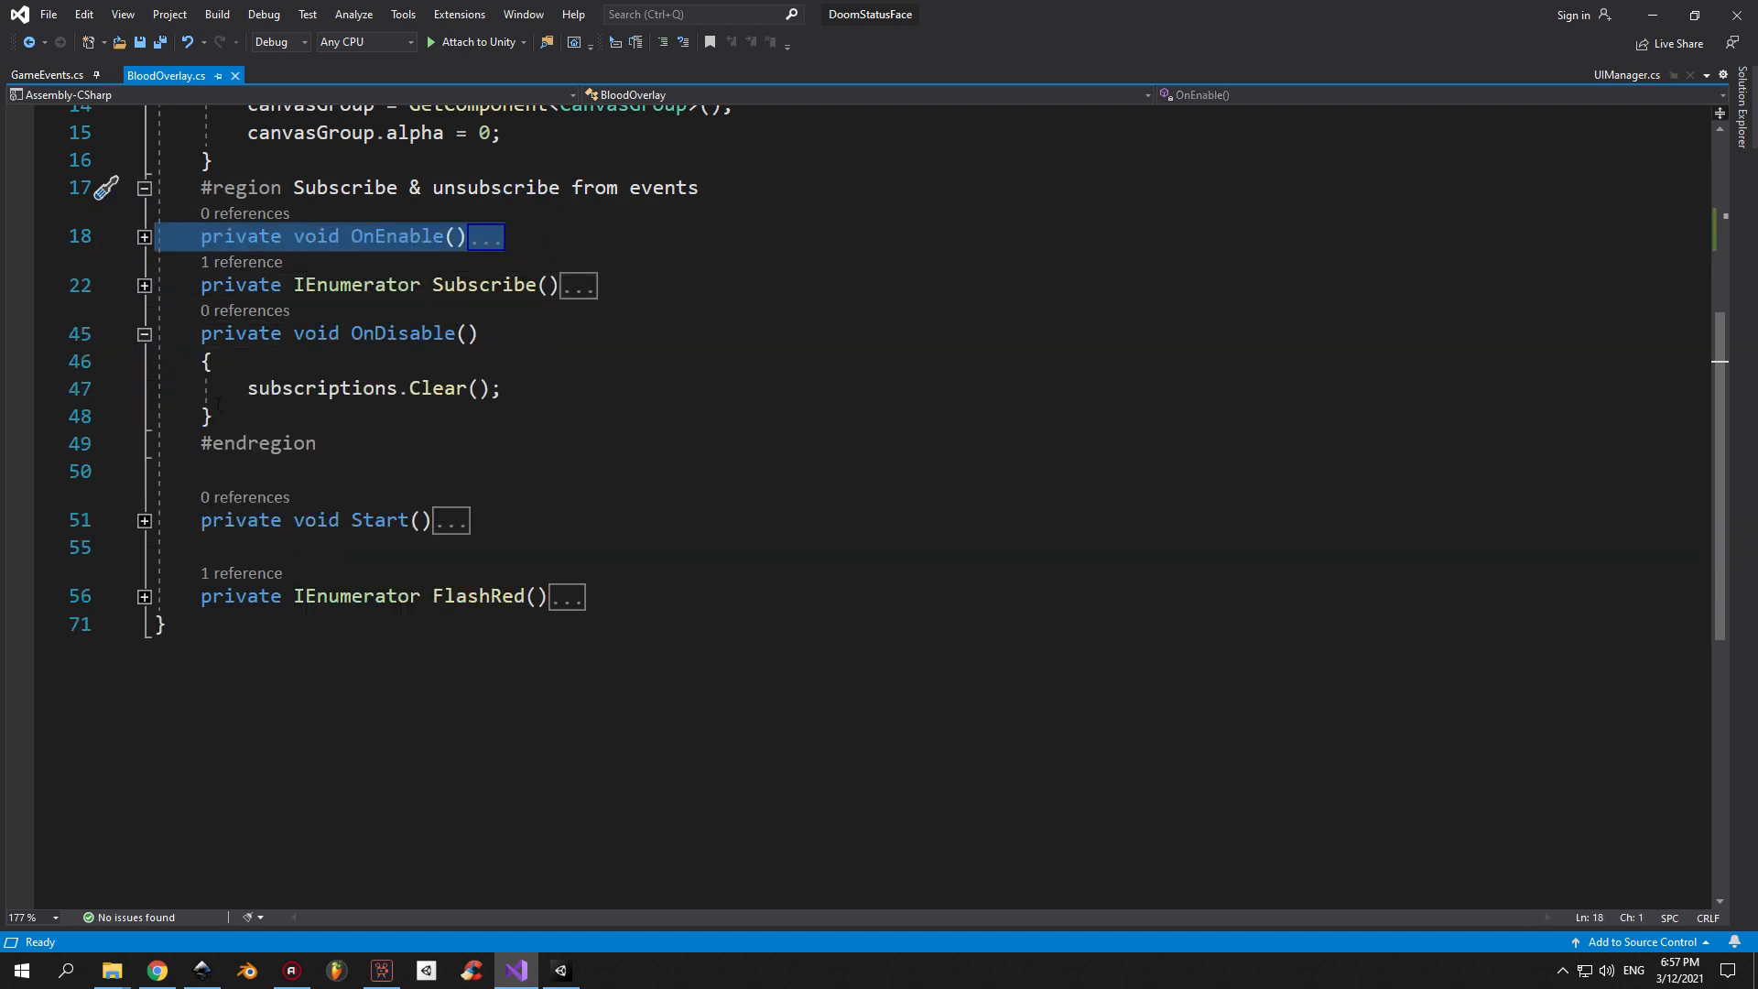
left_click(466, 388)
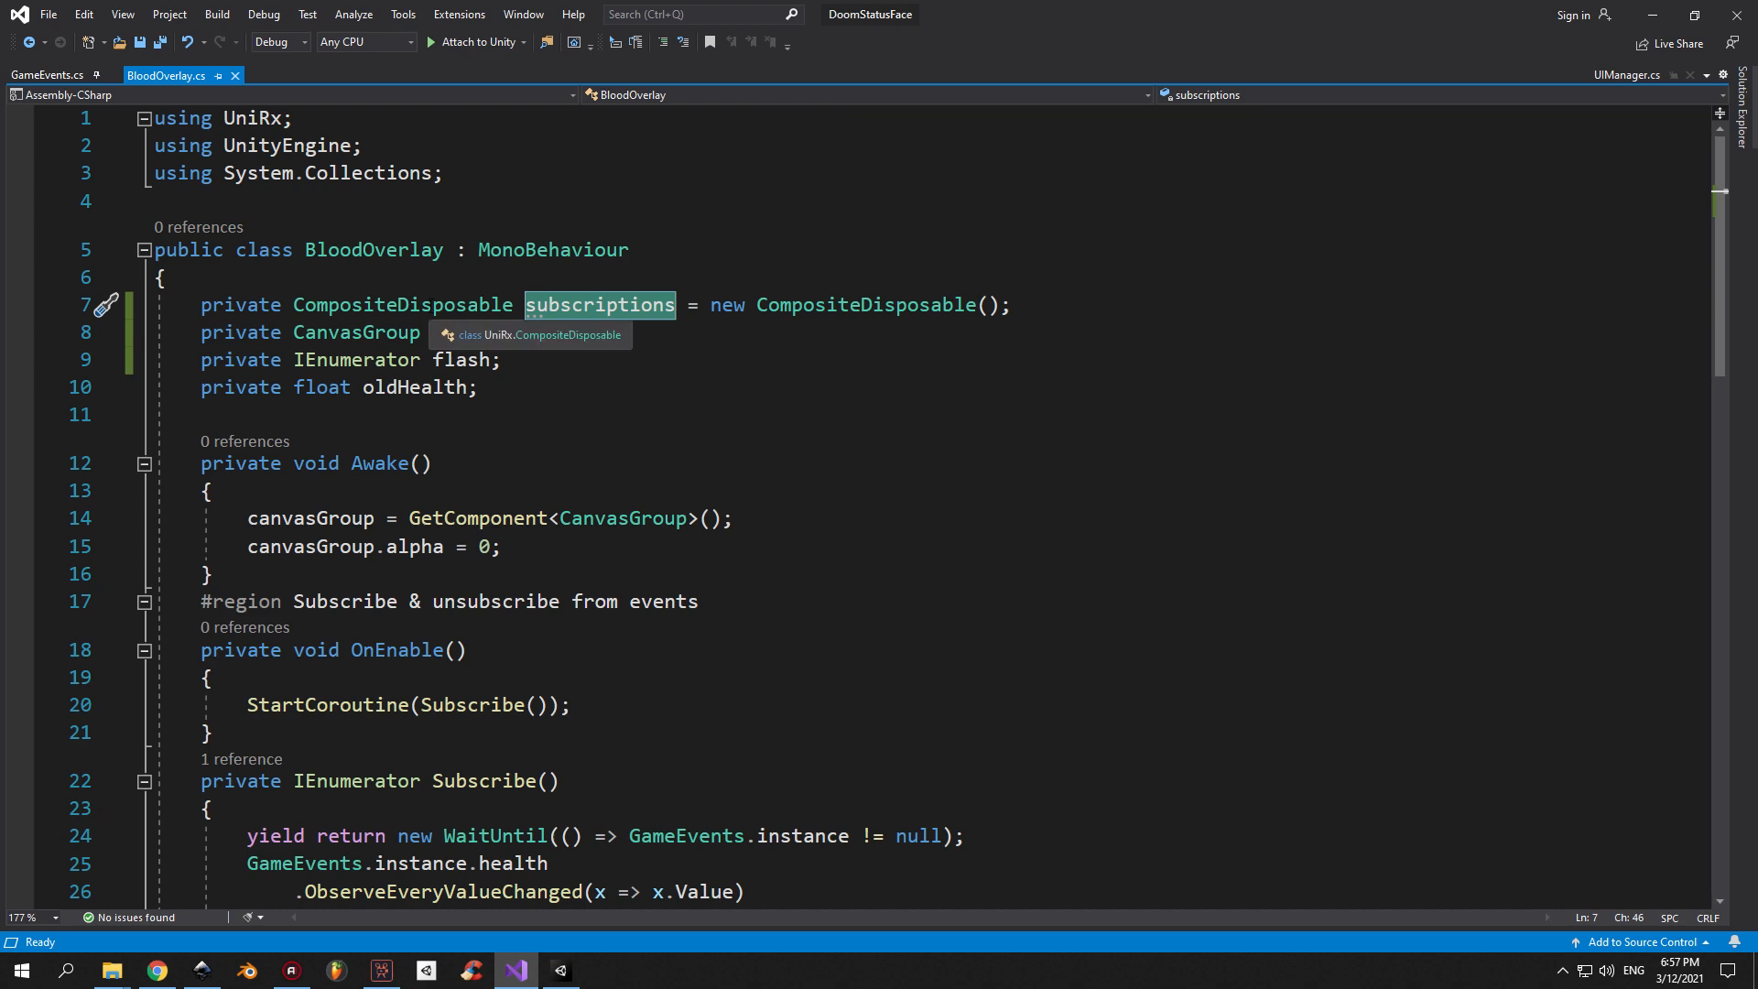
mouse_move(593, 313)
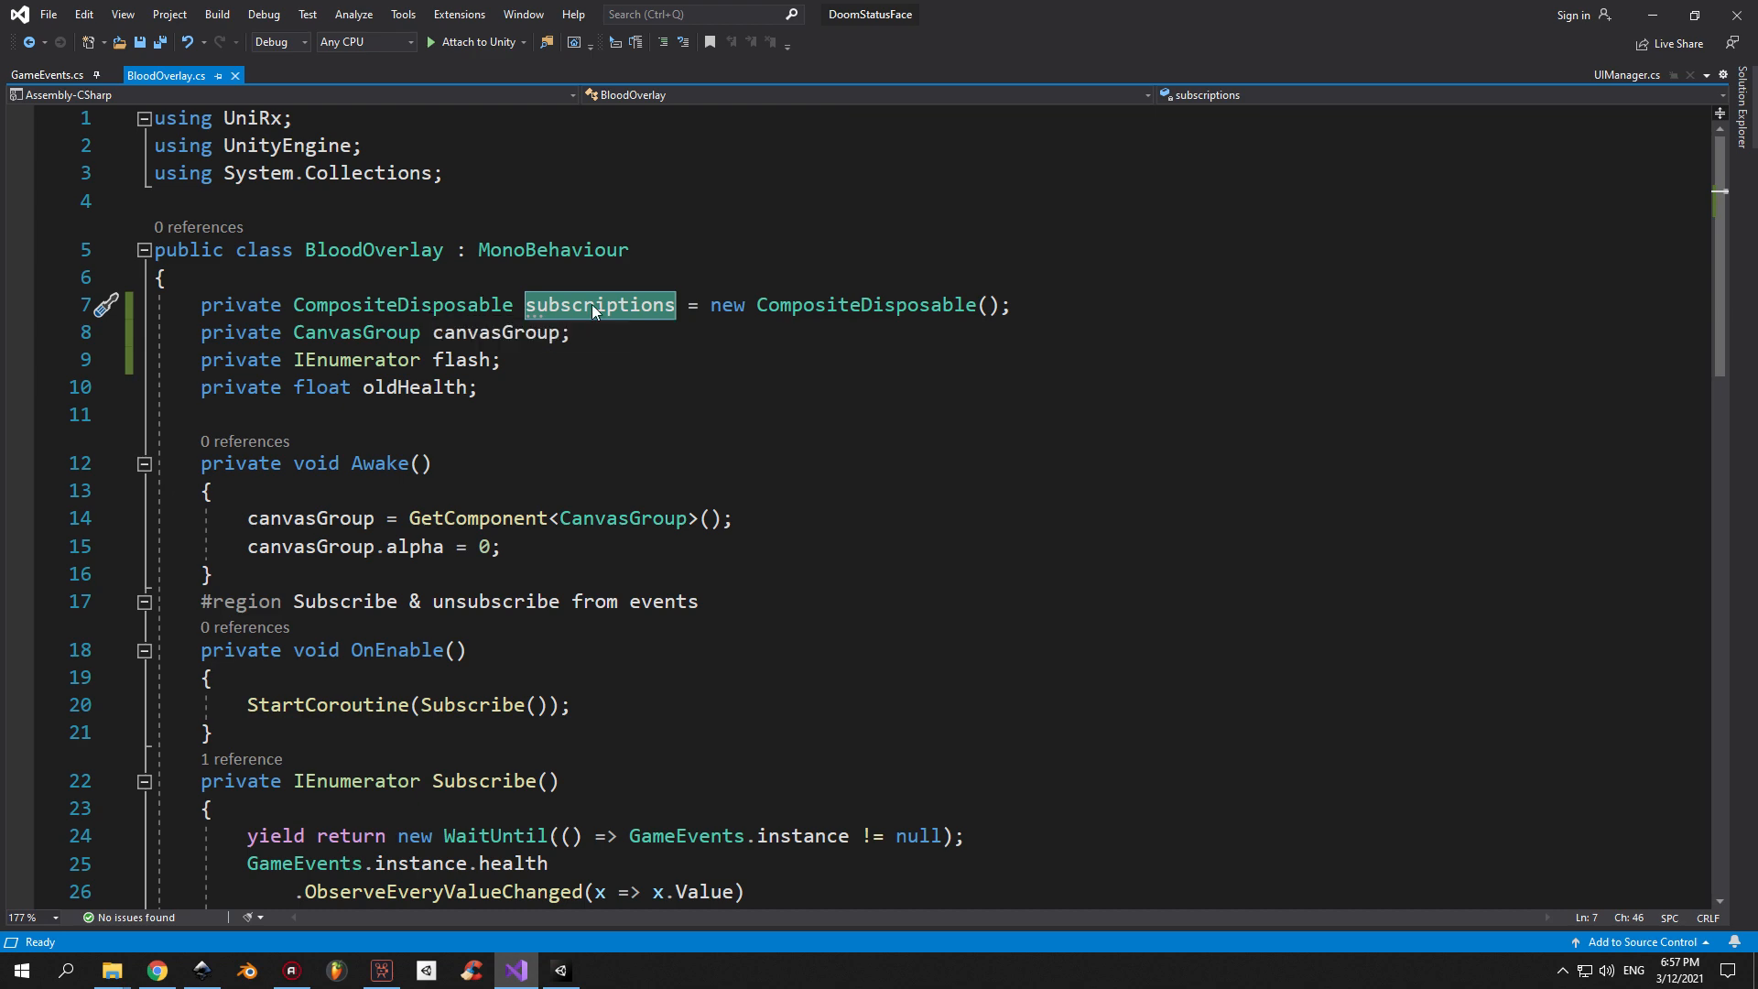
scroll("down", 3)
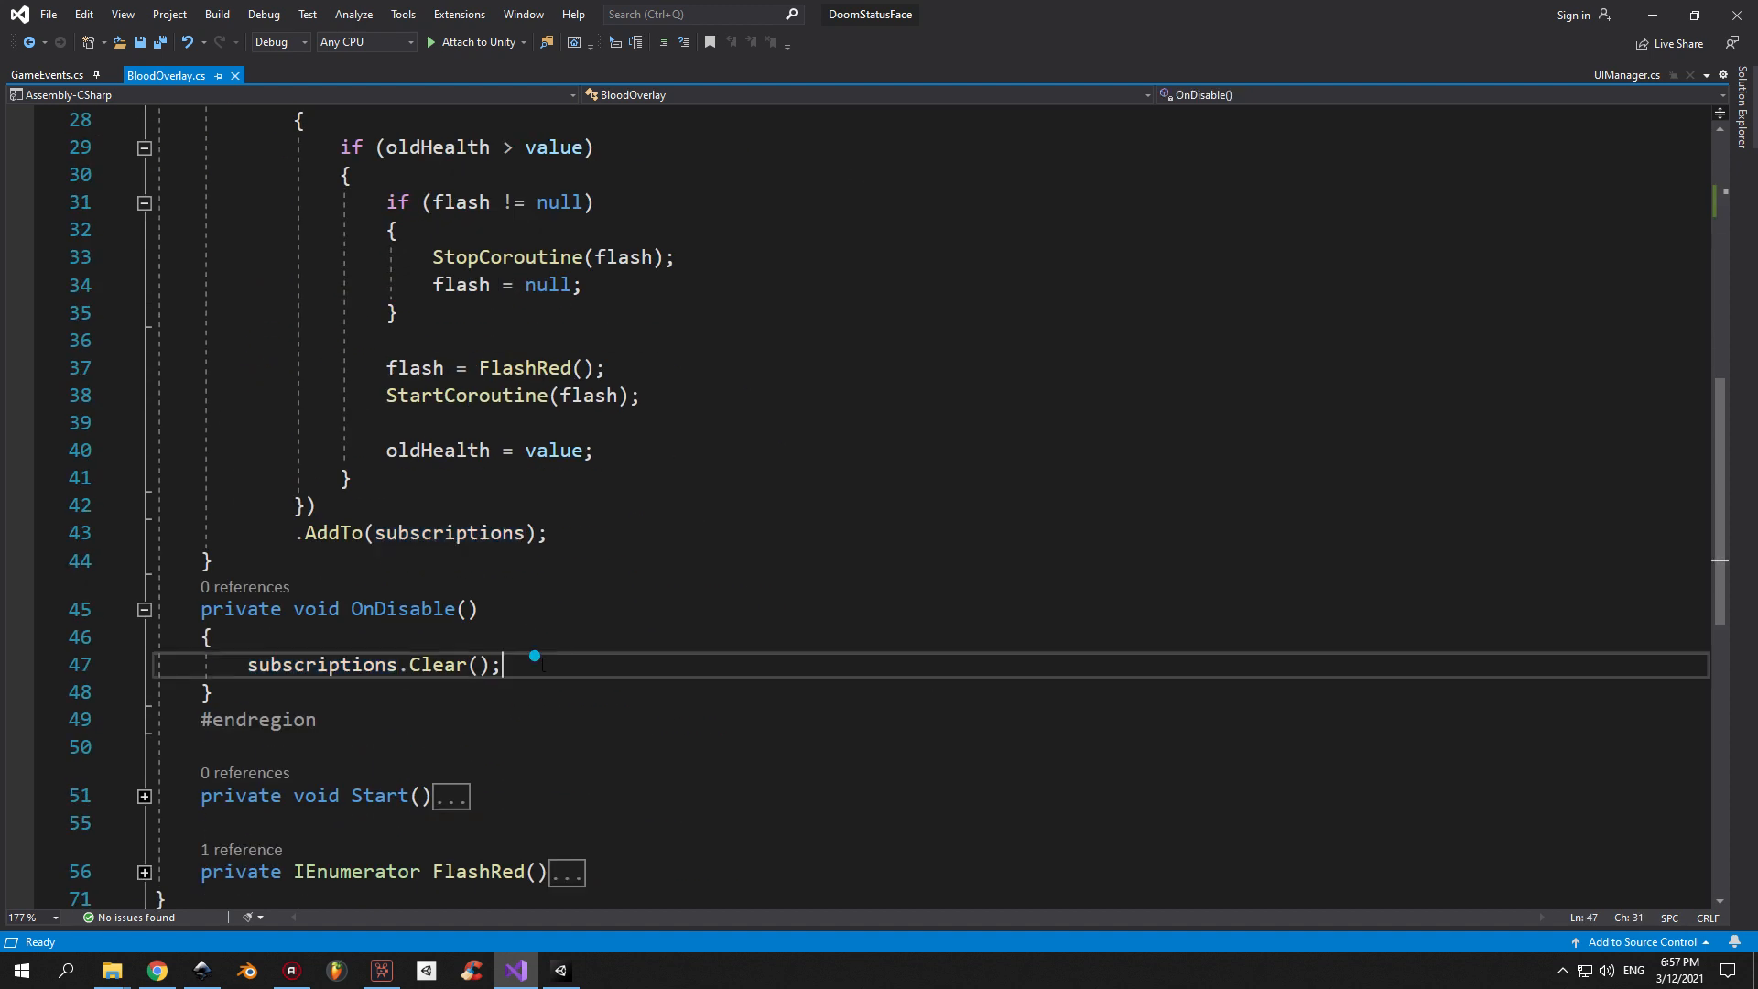
left_click(551, 661)
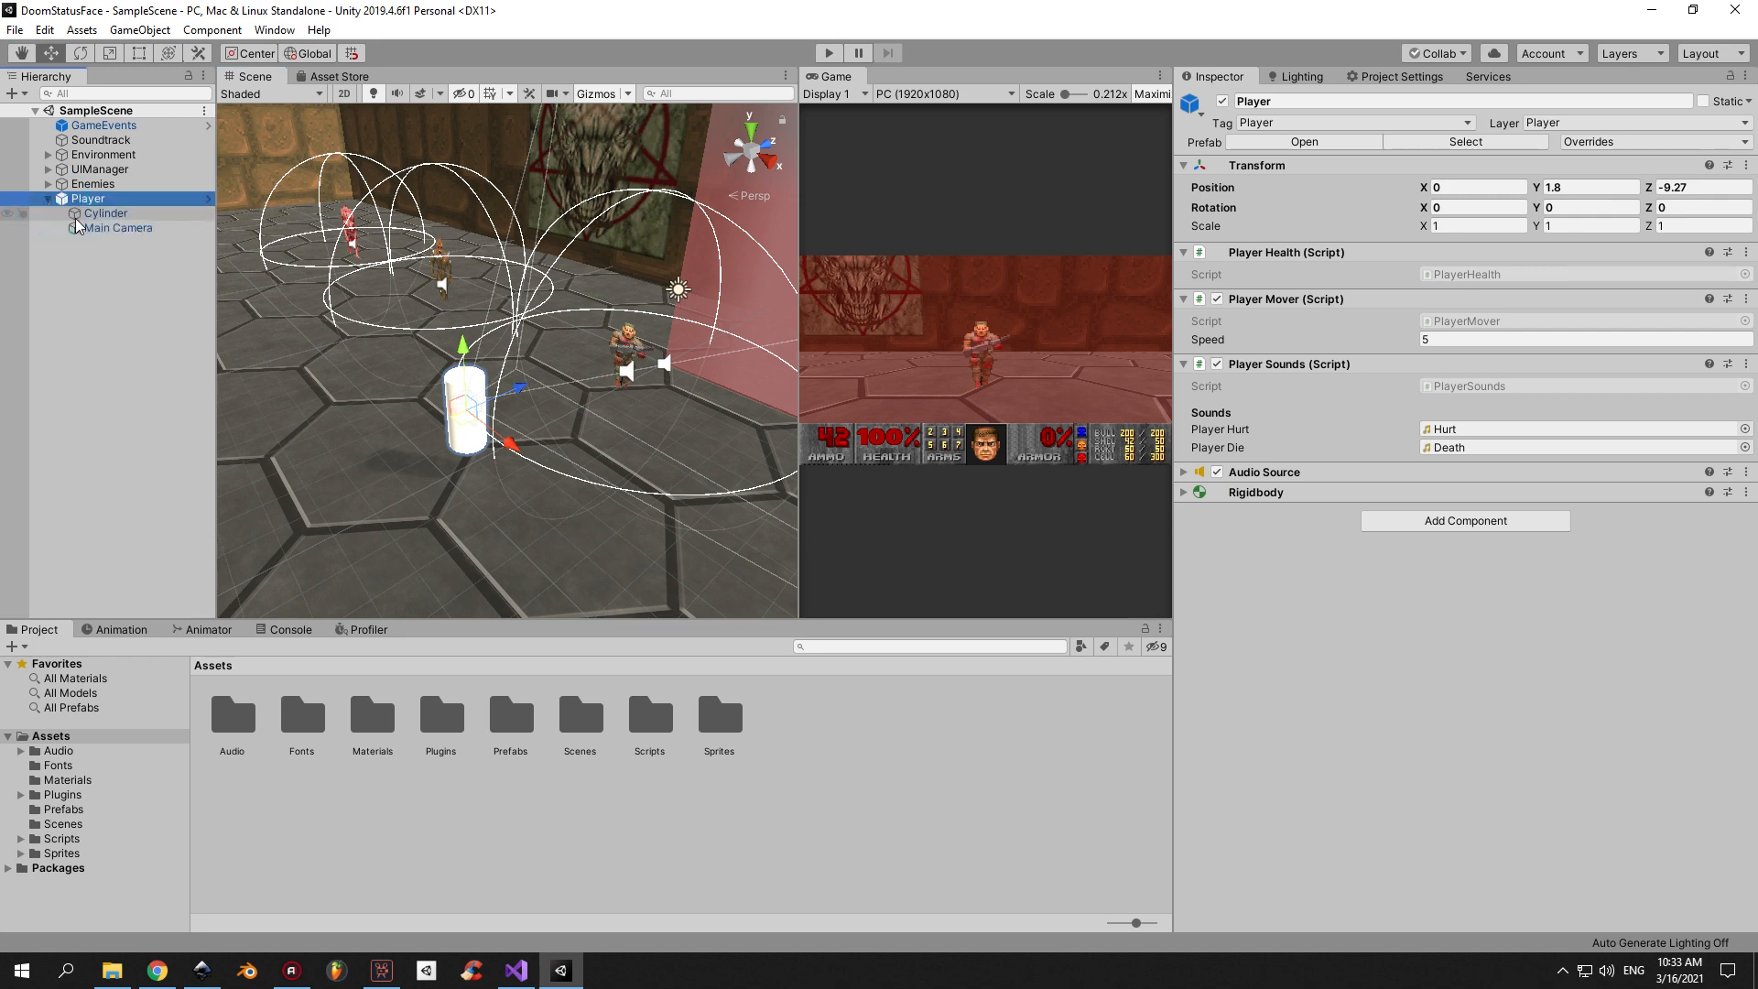
Select Main Camera and Player, opening the PlayerHealth, PlayerMover and PlayerSounds scripts.
left_click(118, 228)
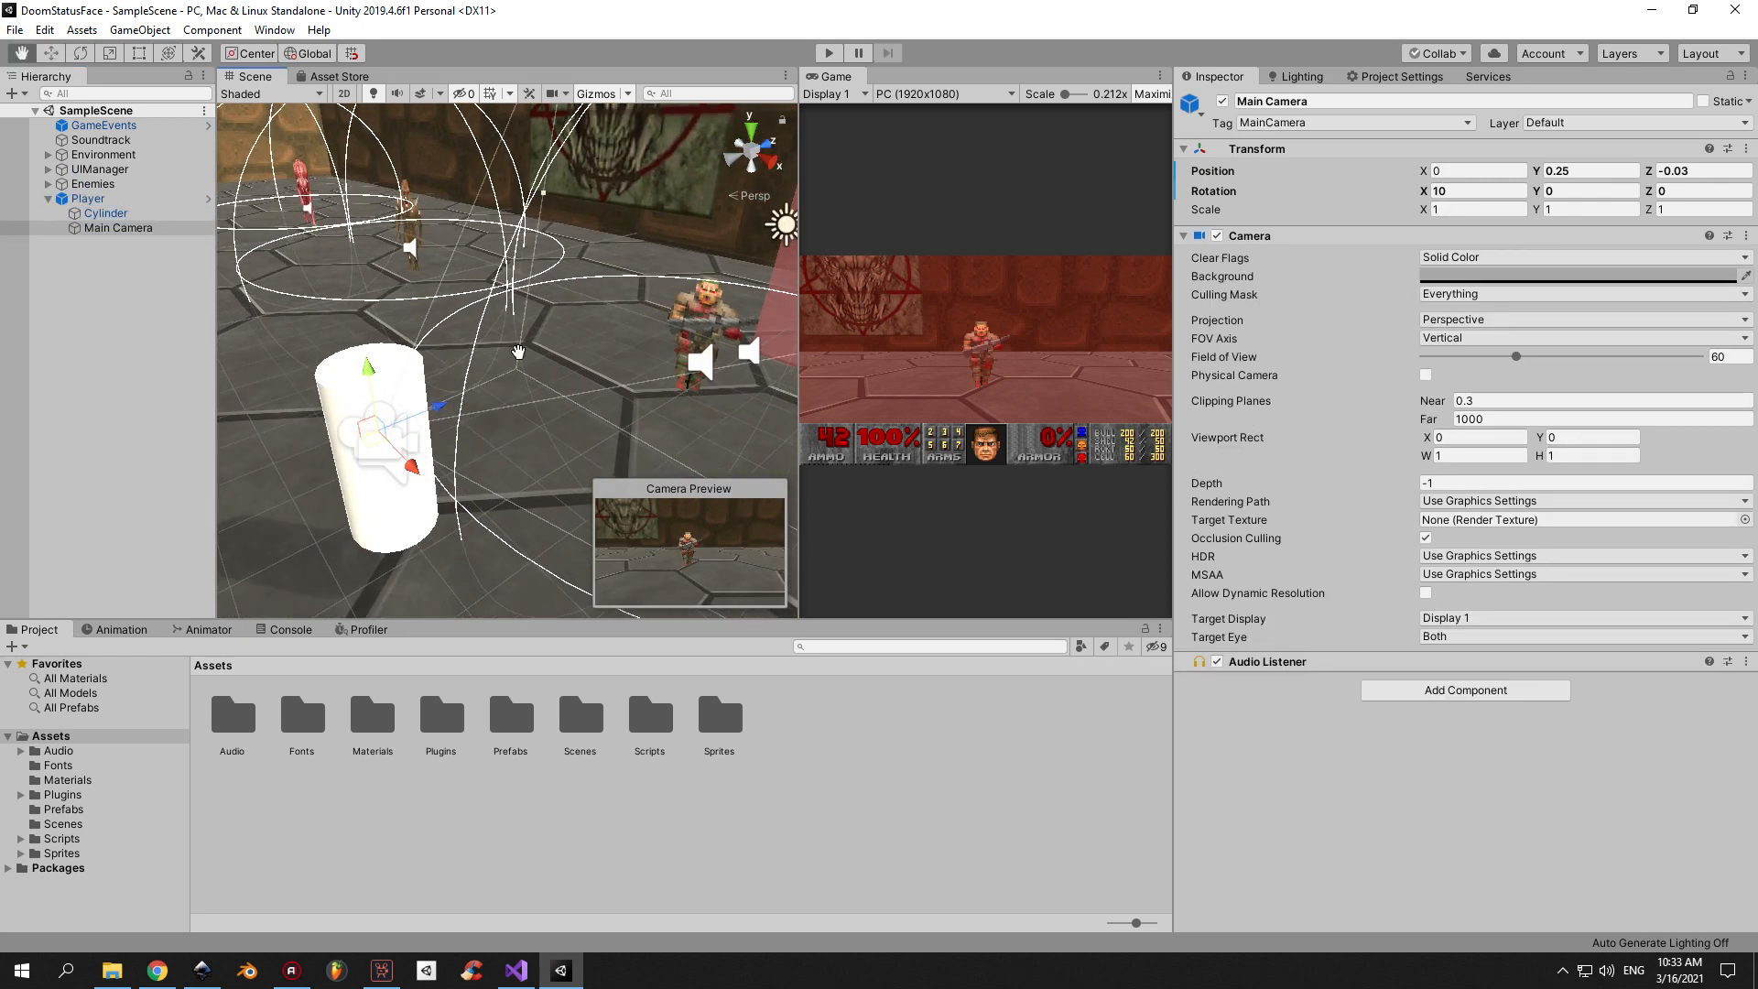
left_click(87, 197)
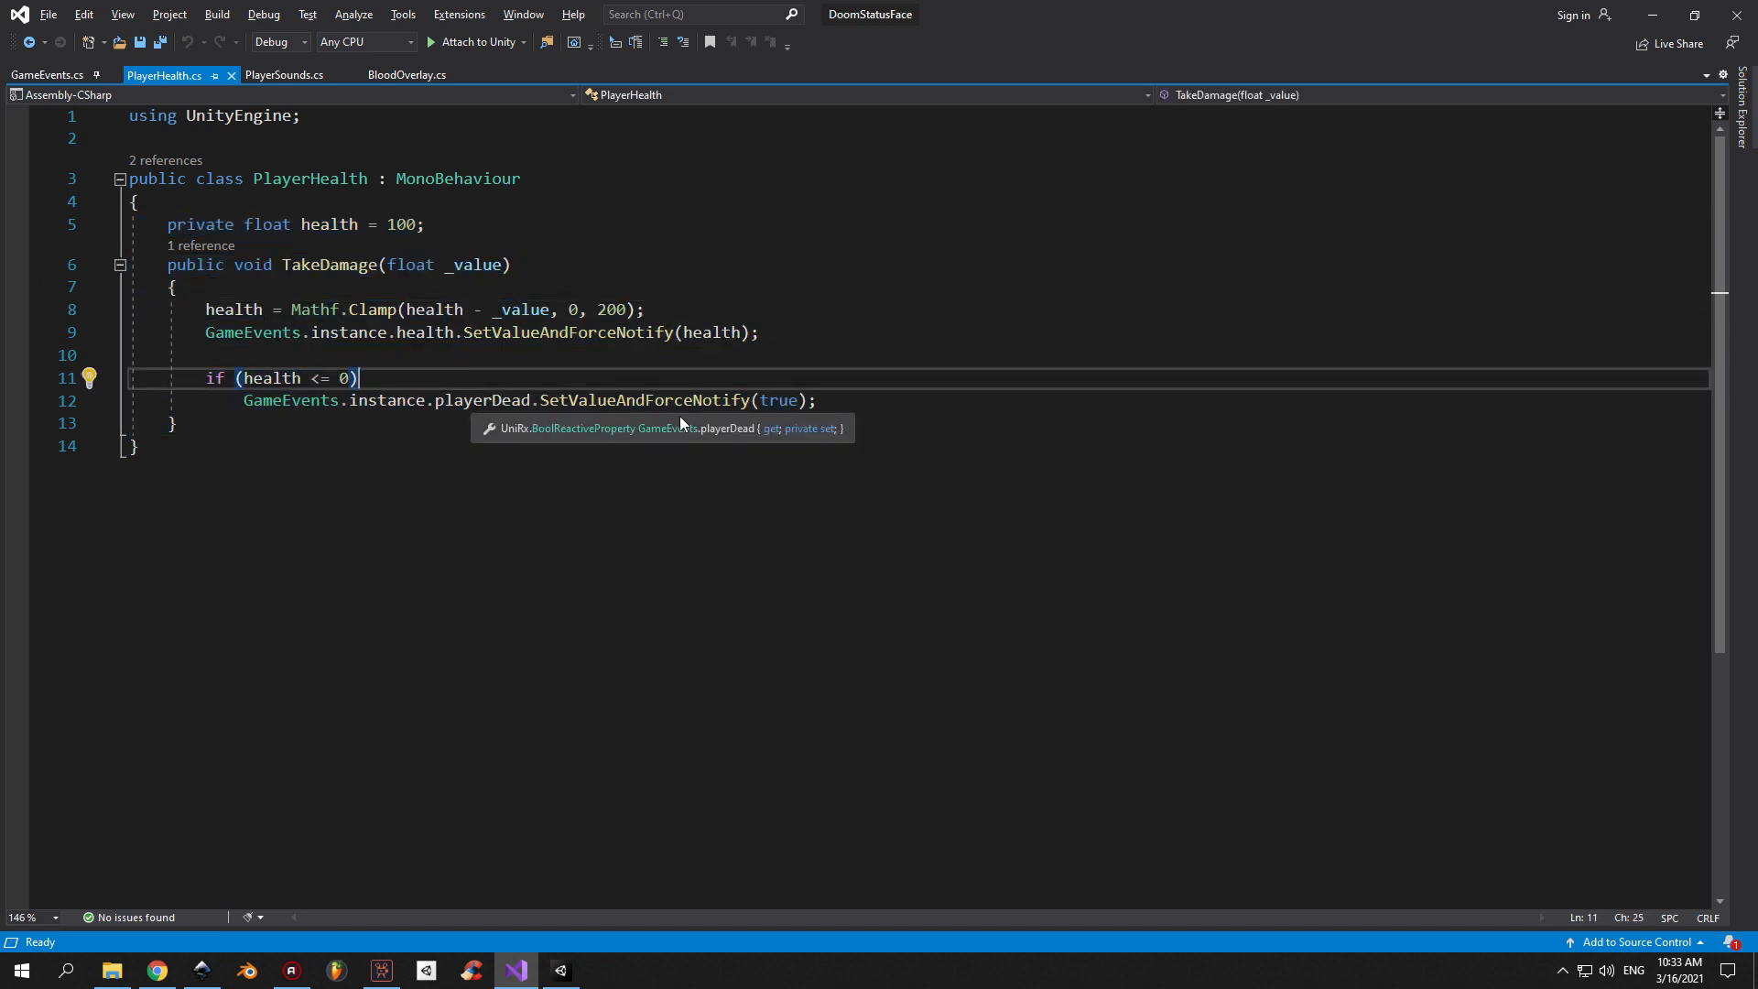
left_click(560, 971)
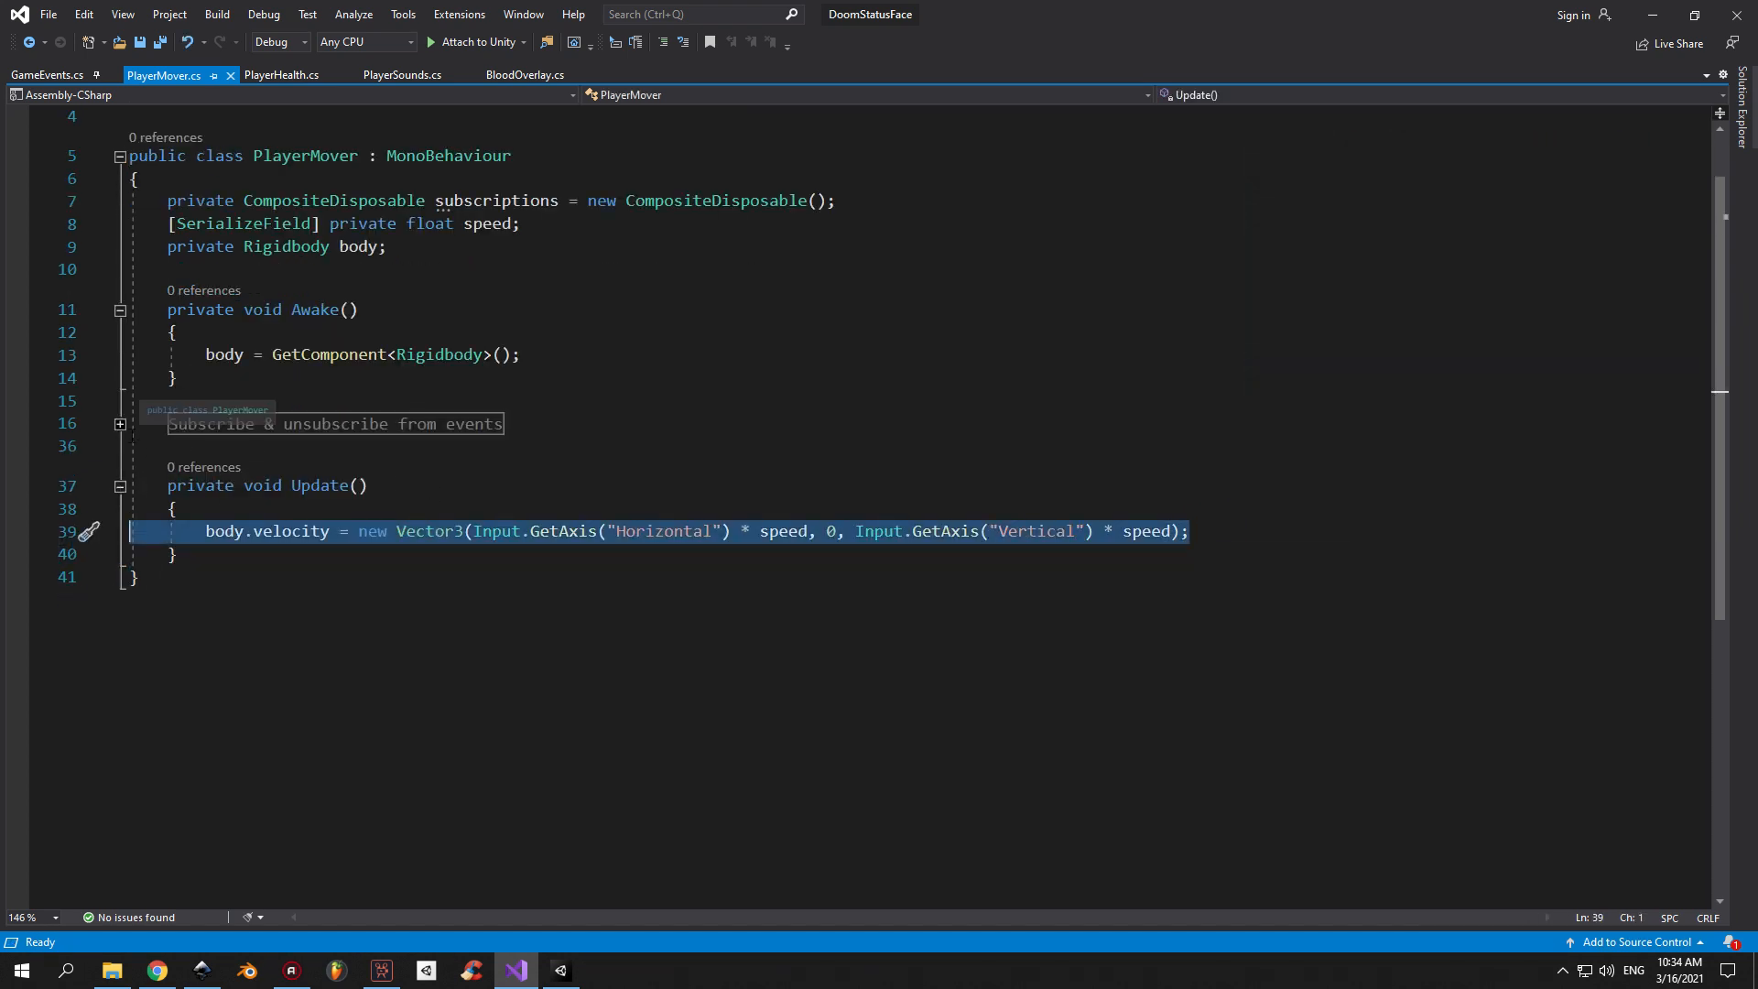
left_click(560, 970)
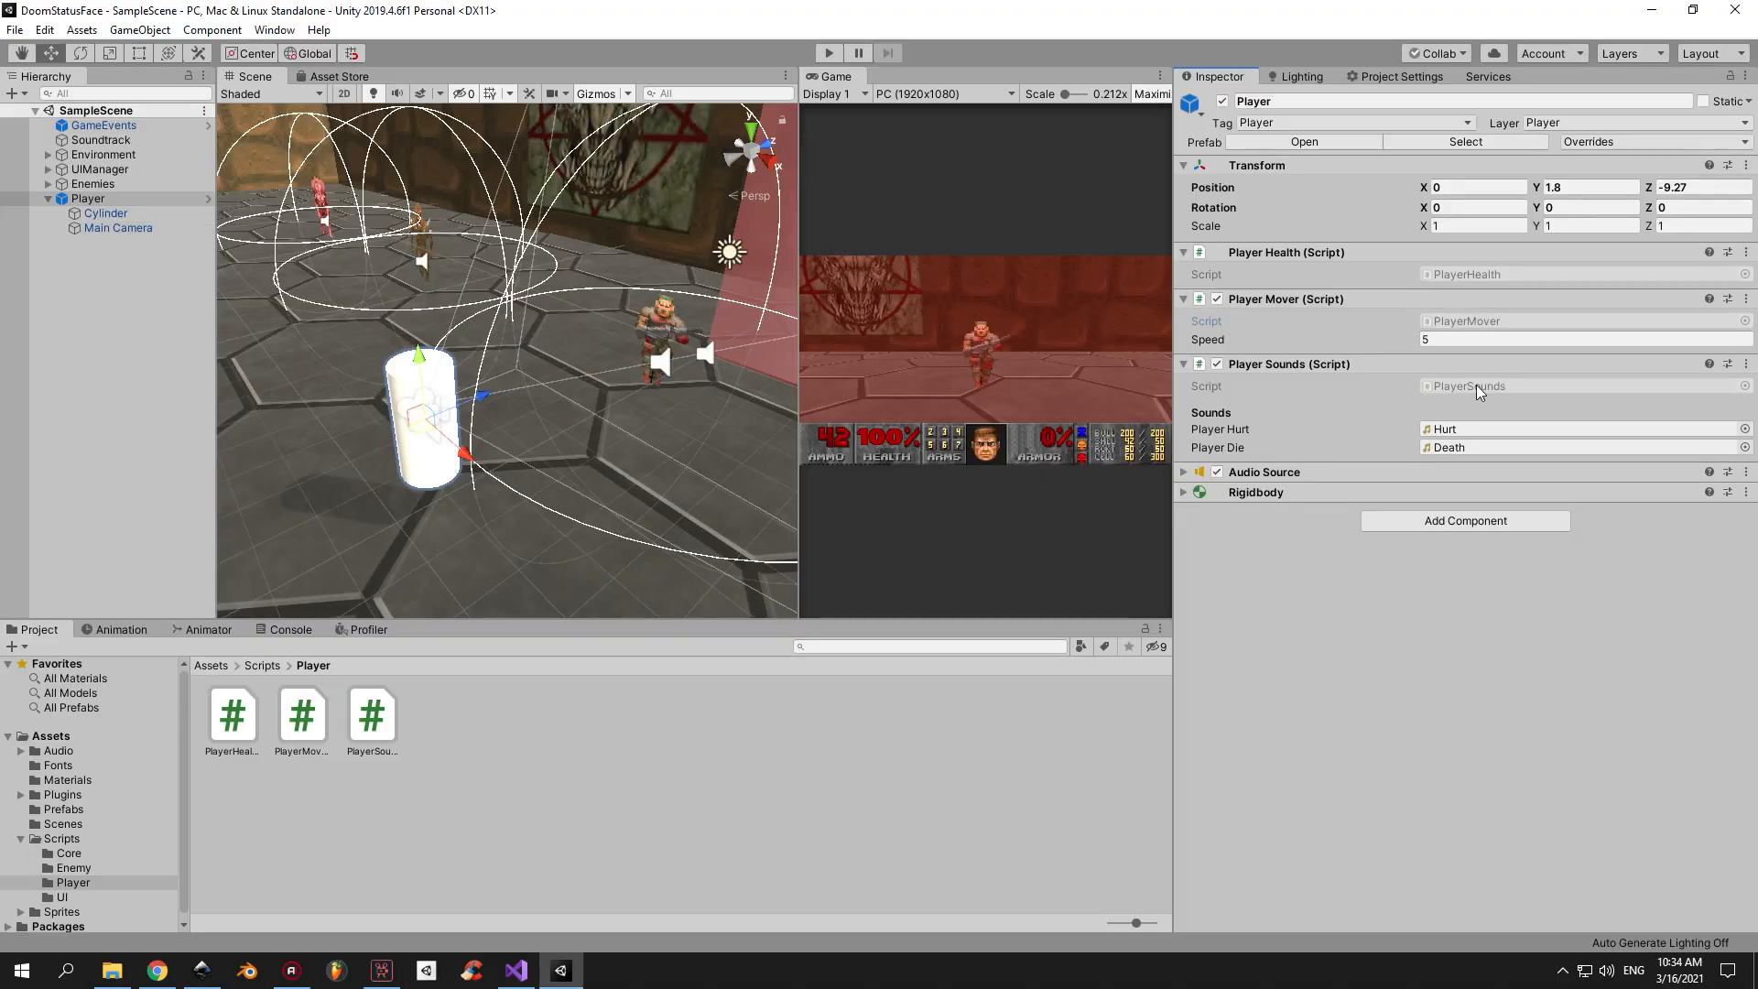
left_click(515, 970)
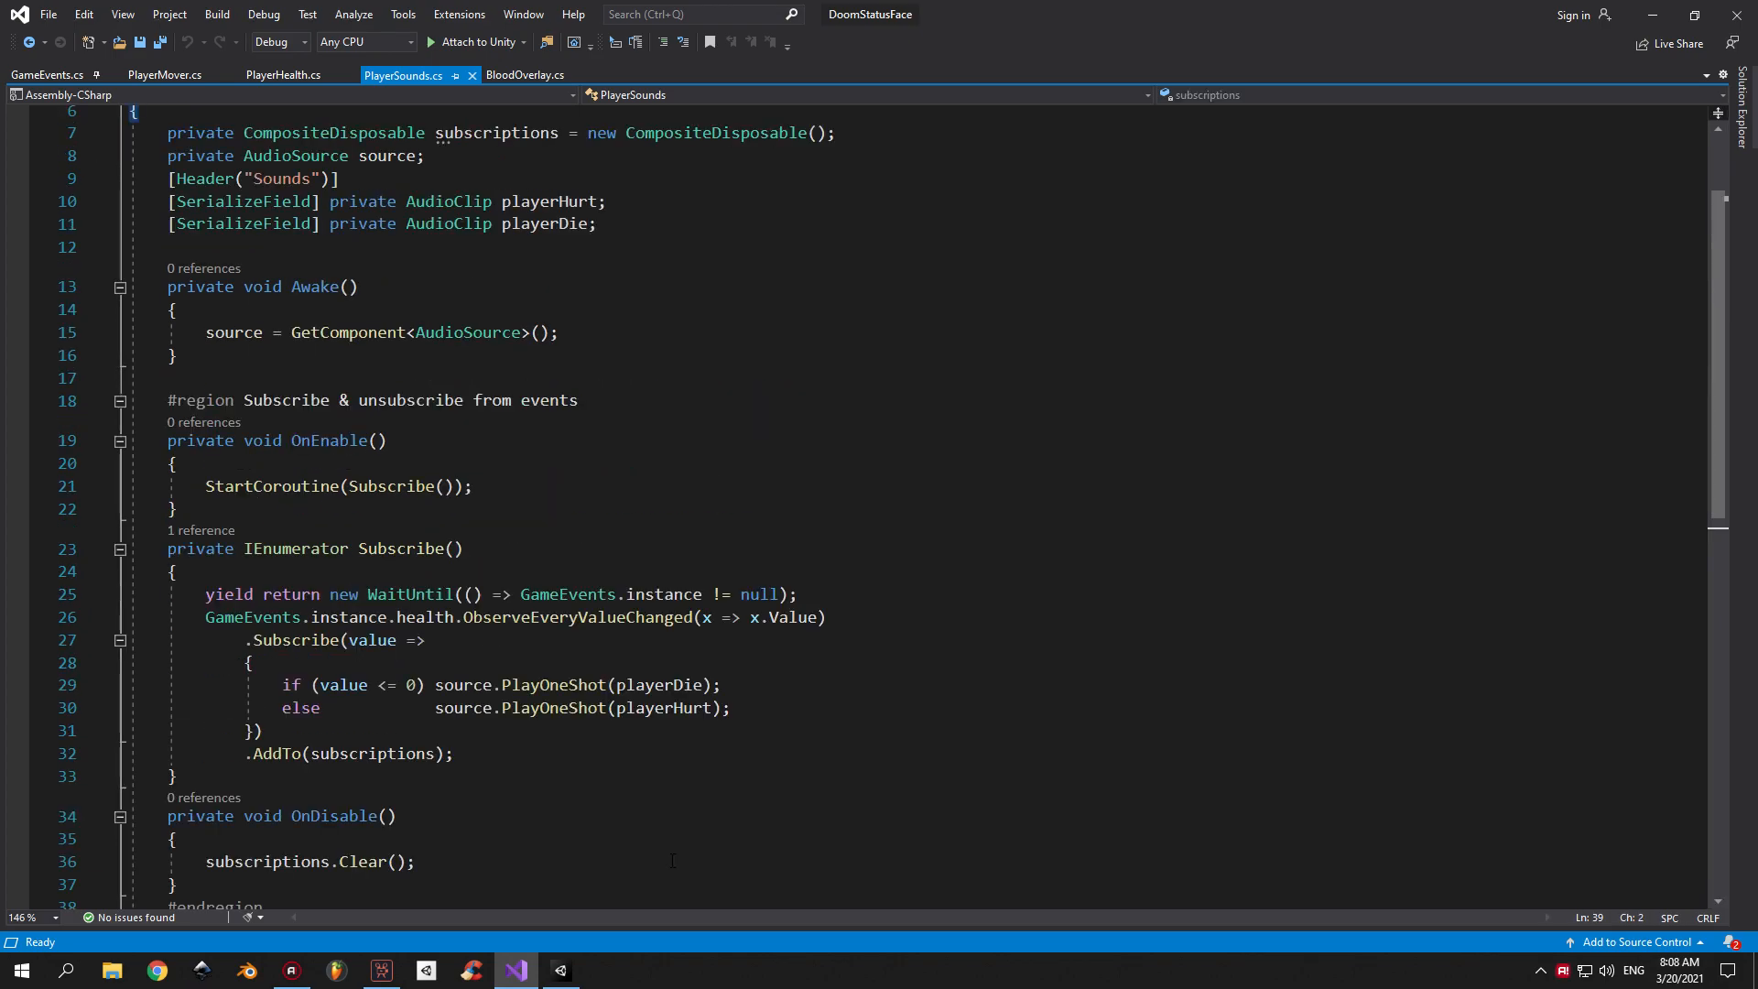
Compare the Enemy Controller attack stats of ZombieMan, Imp and Pinky, then open EnemyController.cs.
left_click(560, 971)
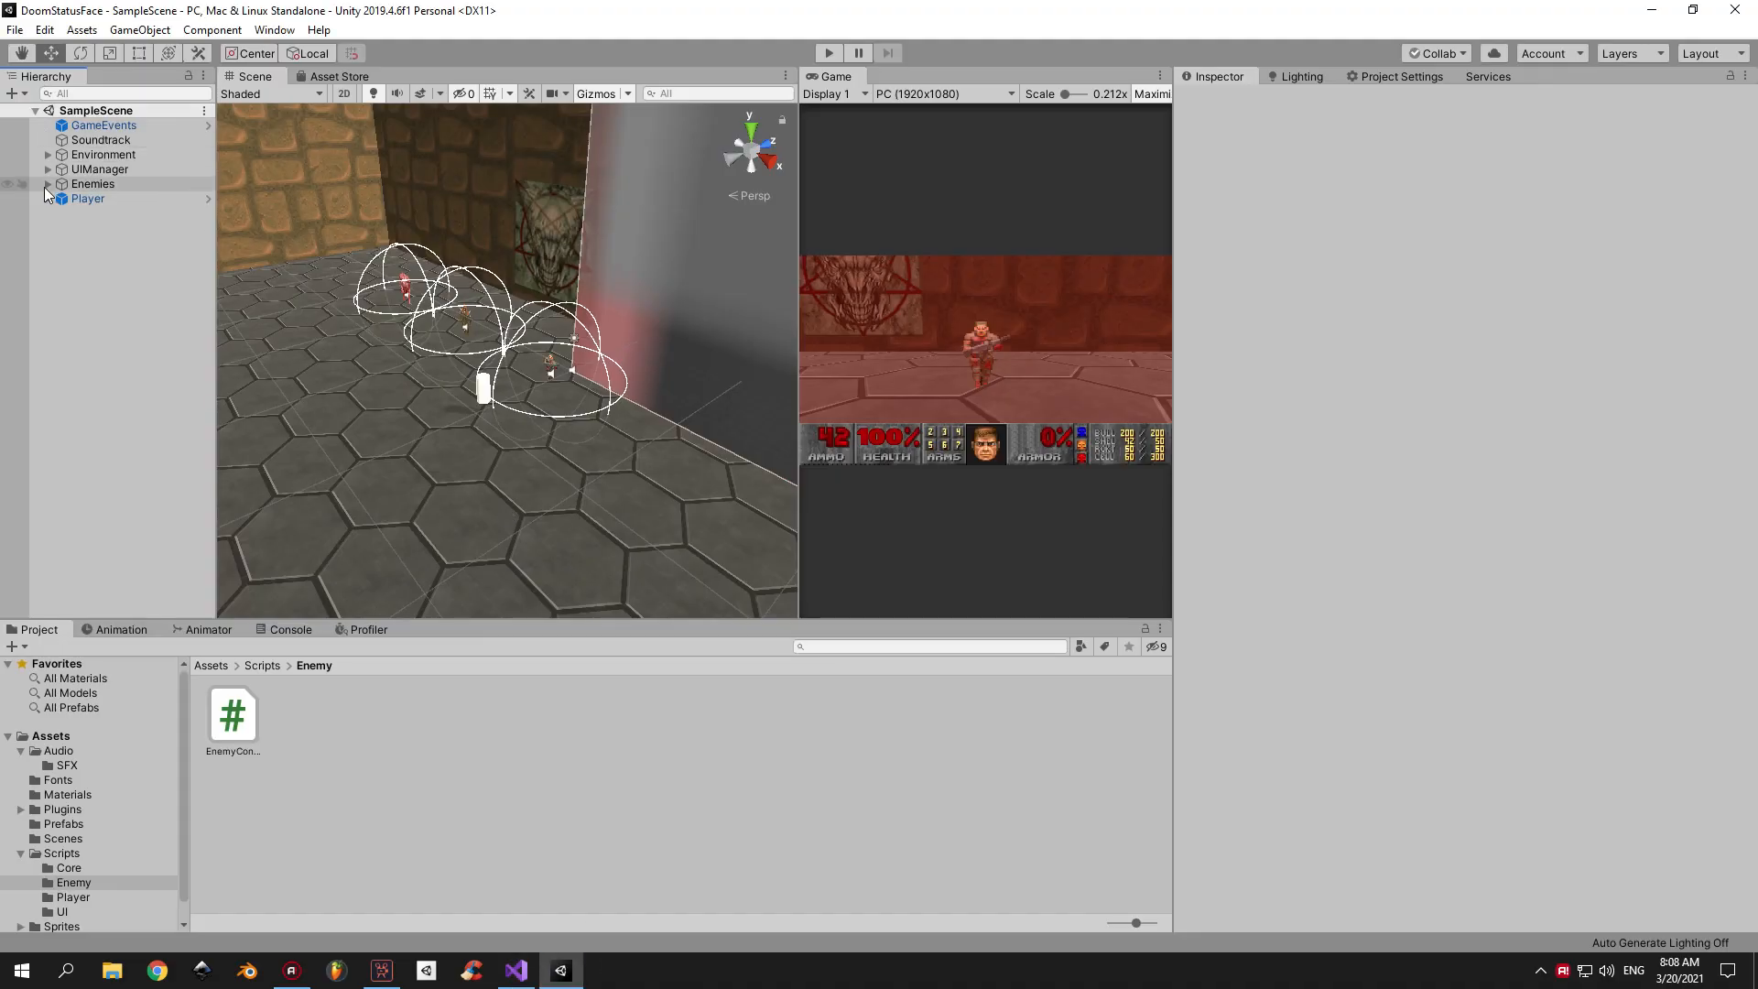
left_click(92, 212)
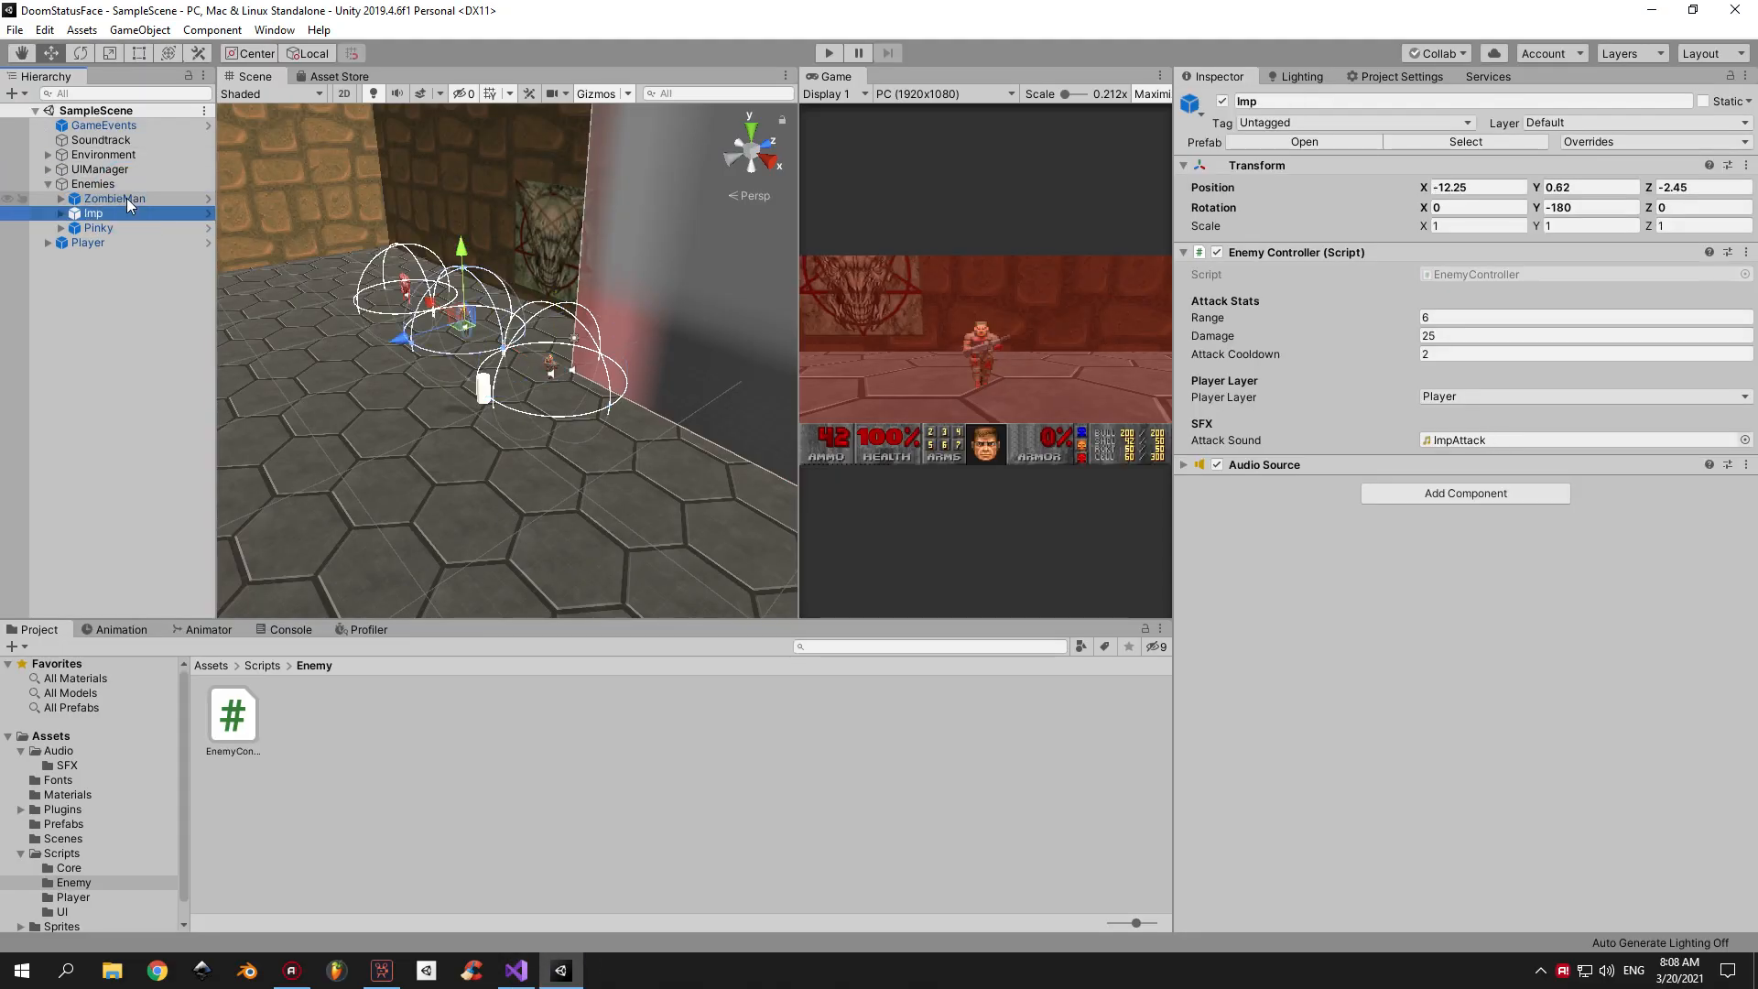
left_click(96, 227)
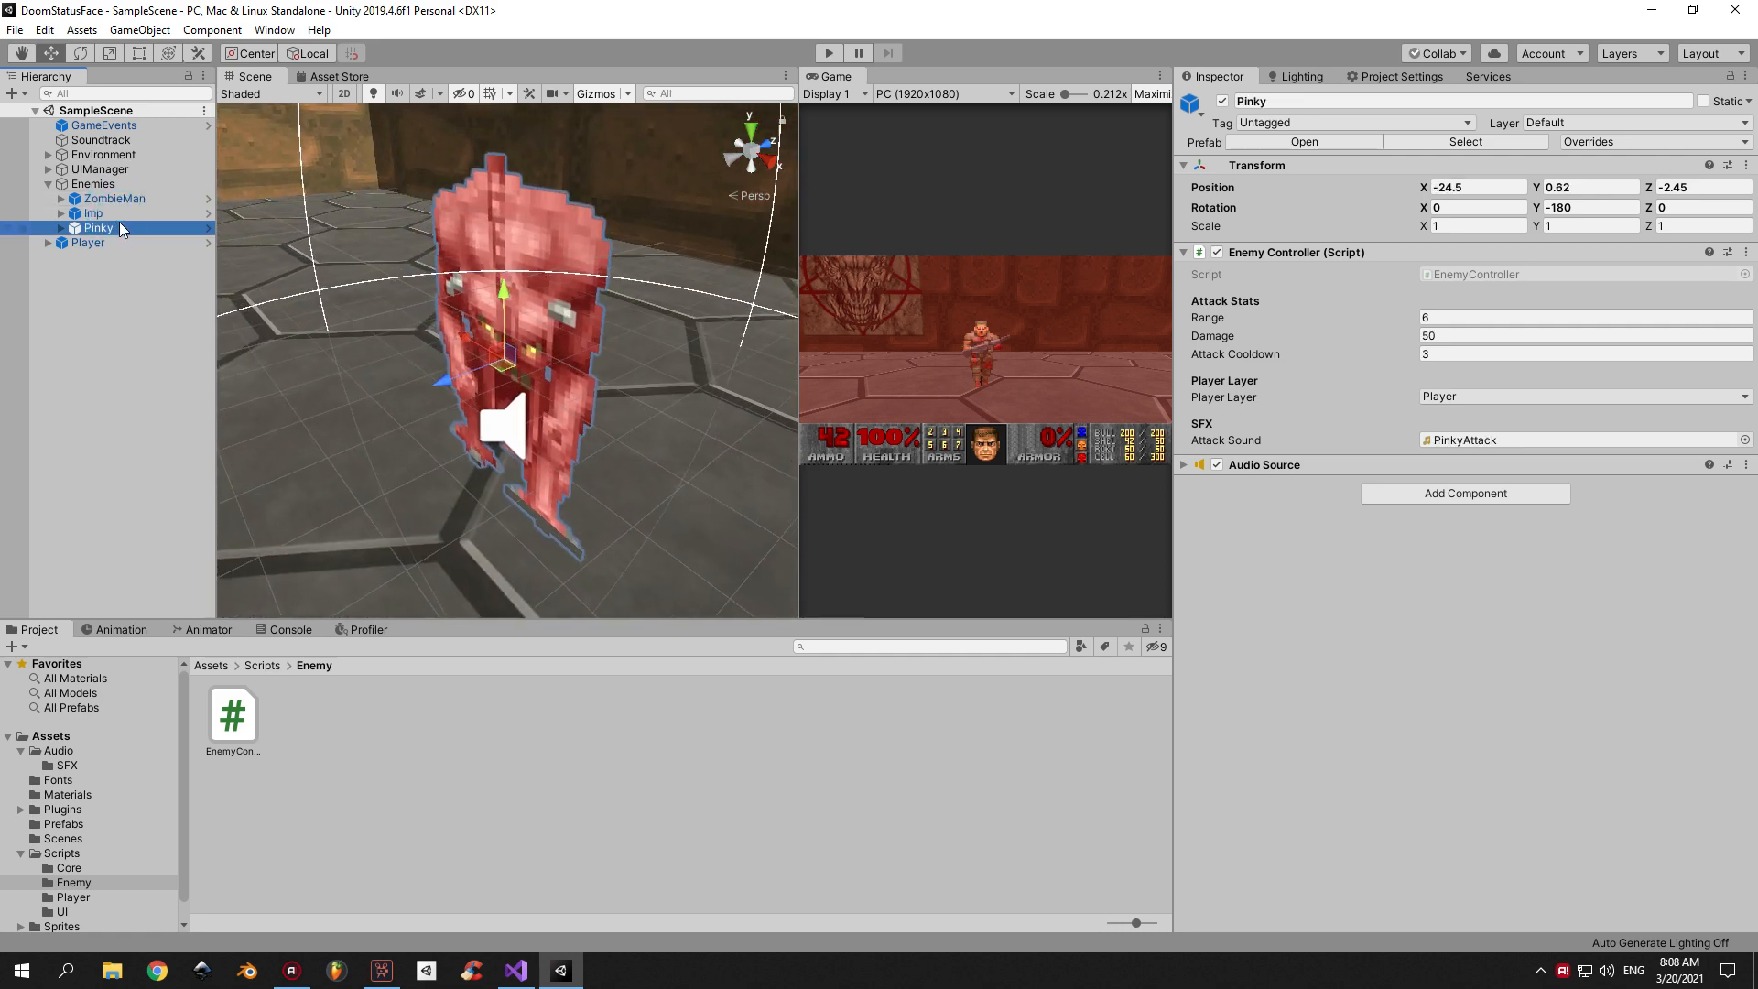
left_click(113, 199)
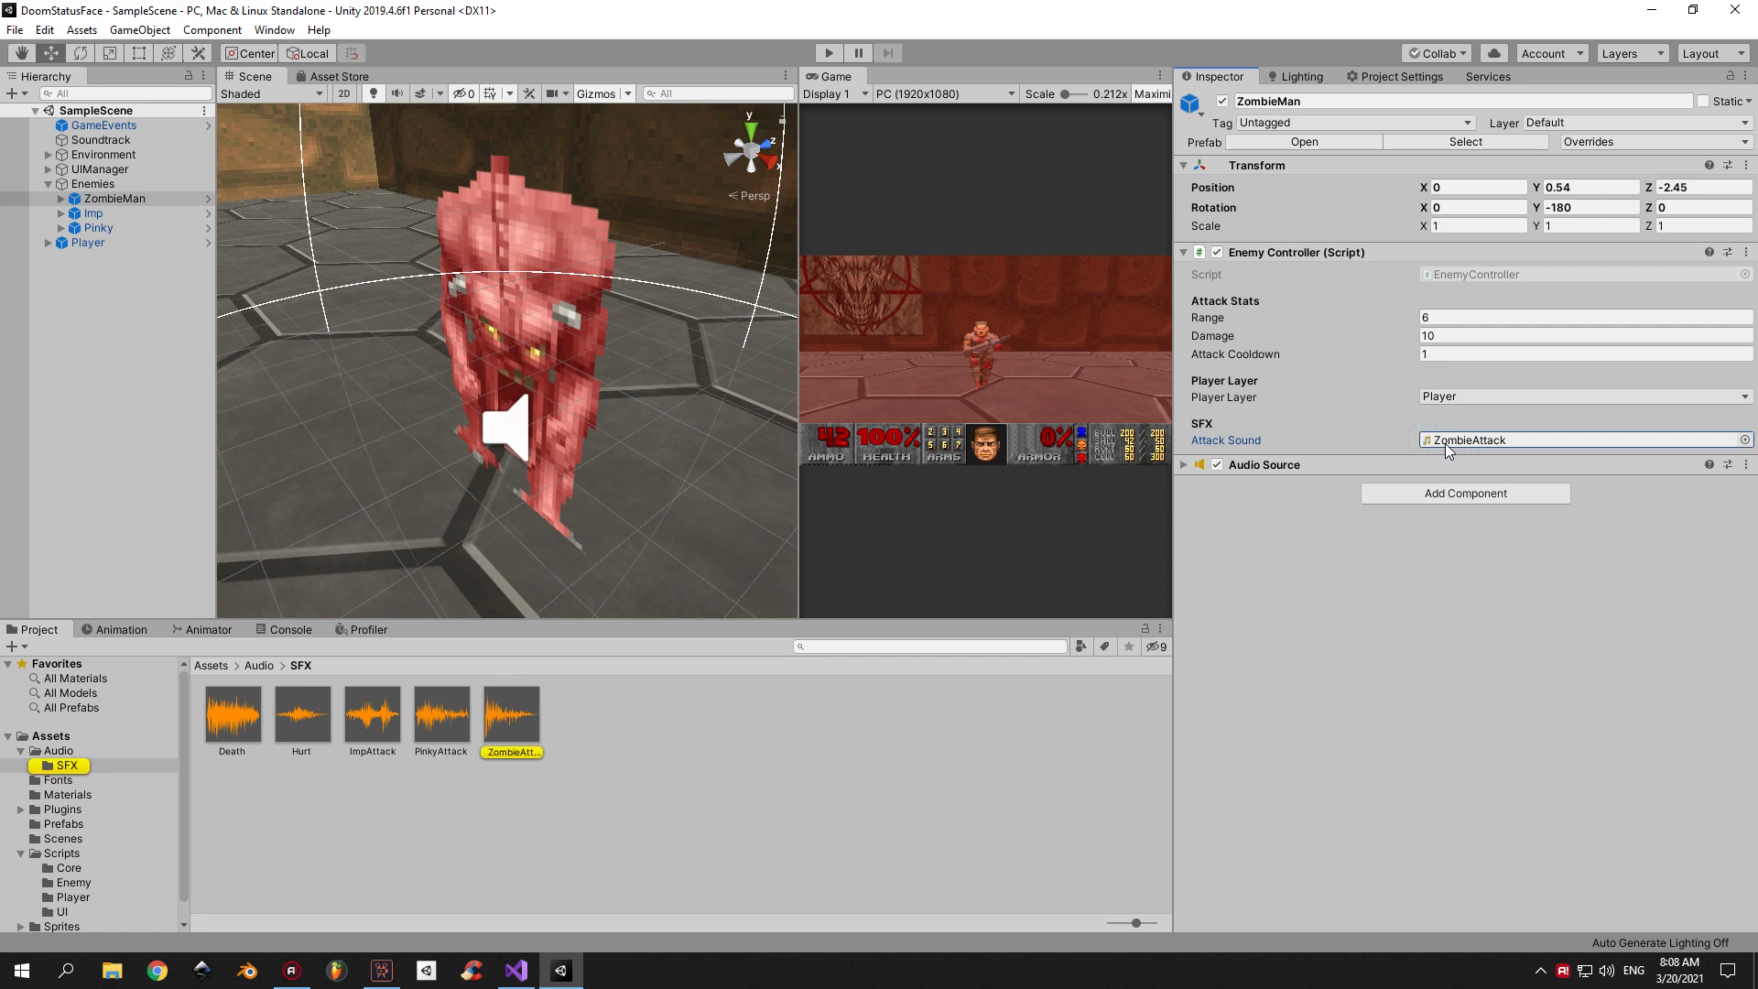
left_click(92, 213)
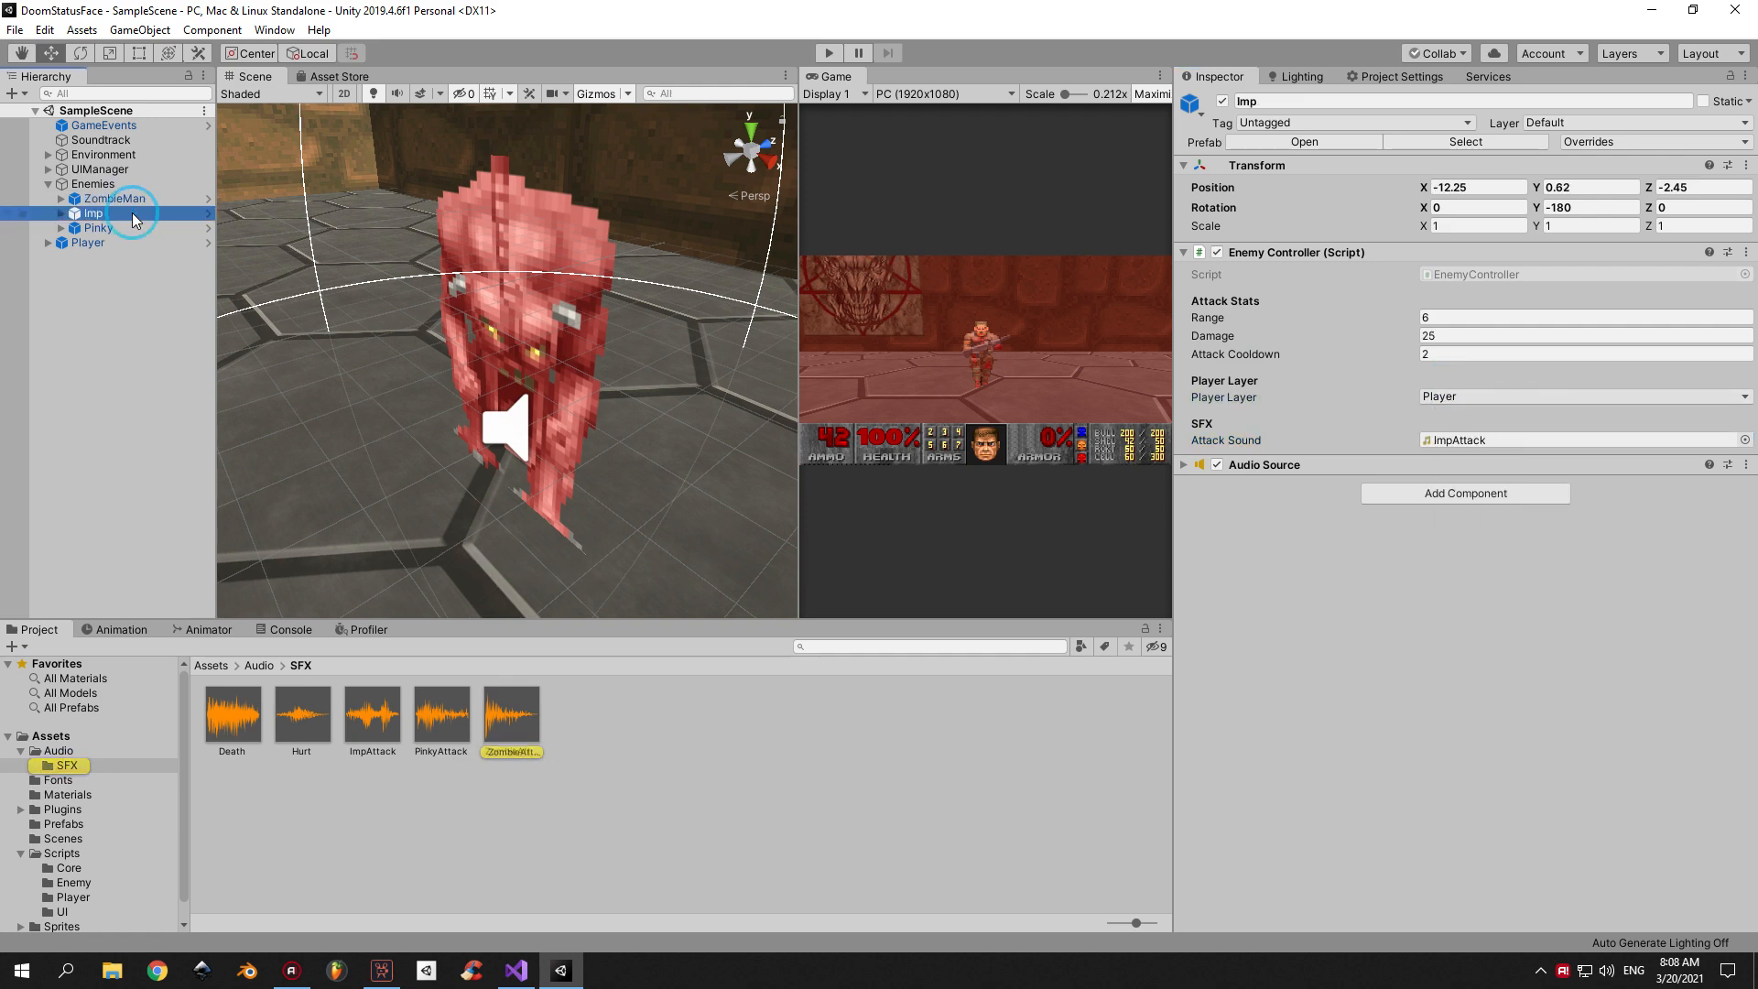
left_click(92, 227)
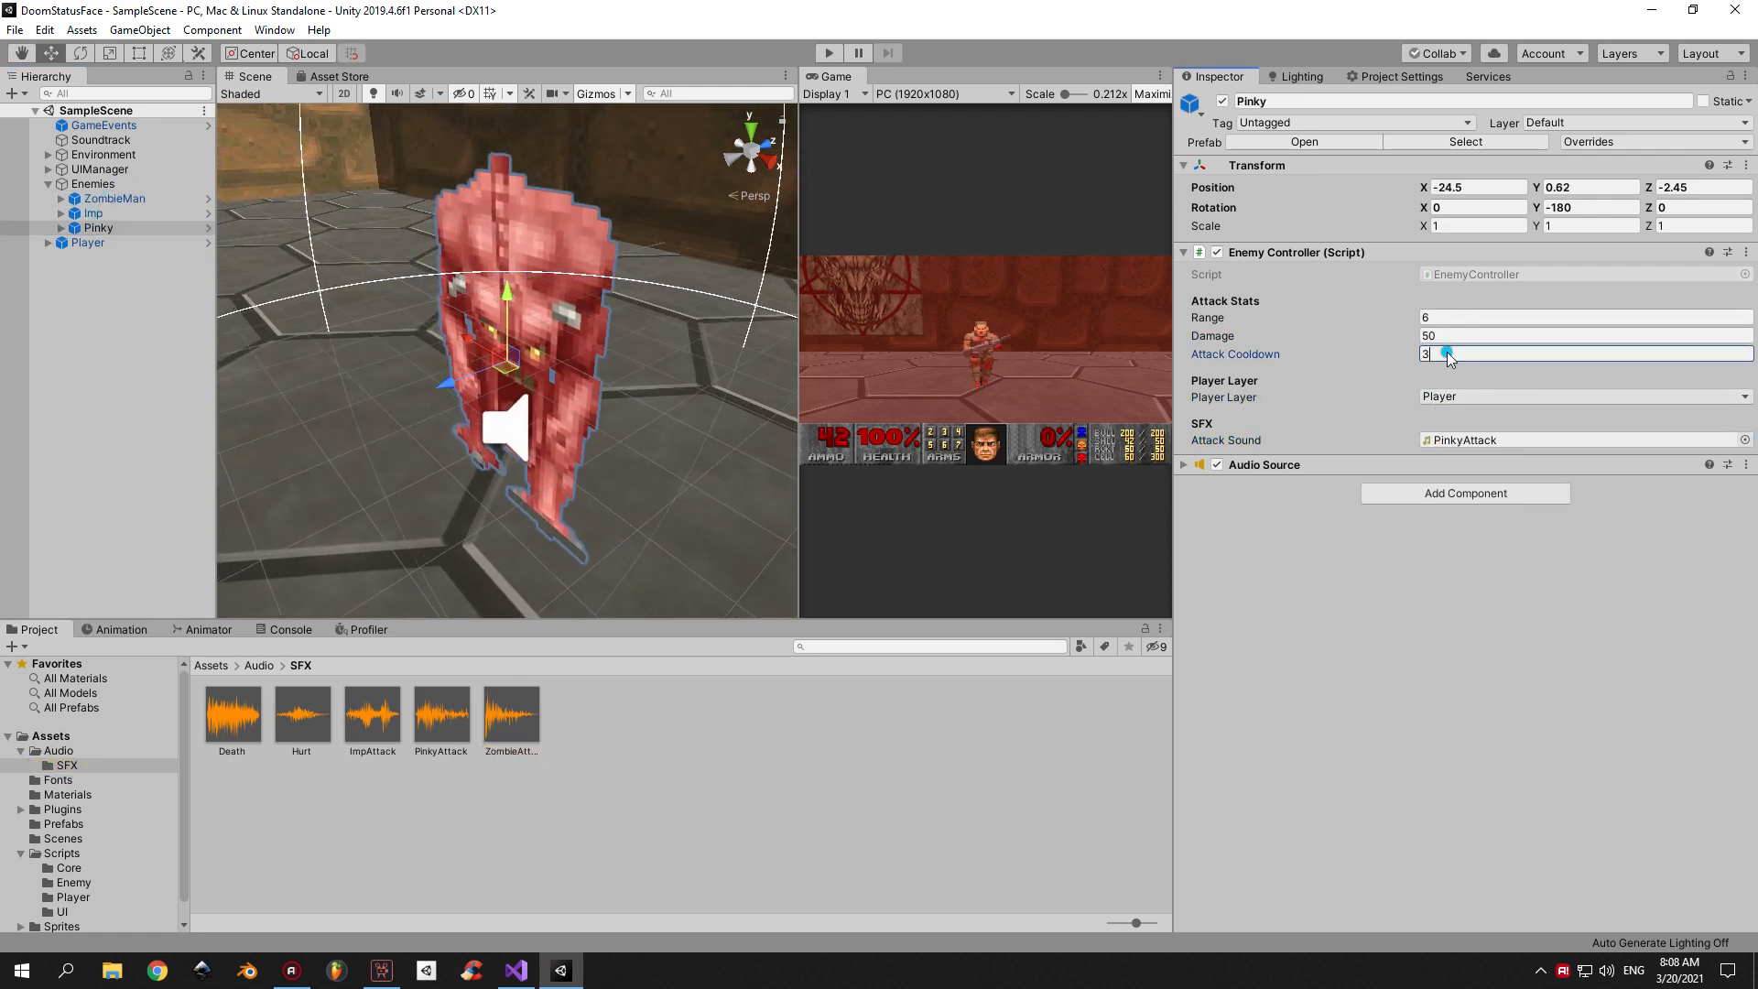
left_click(514, 970)
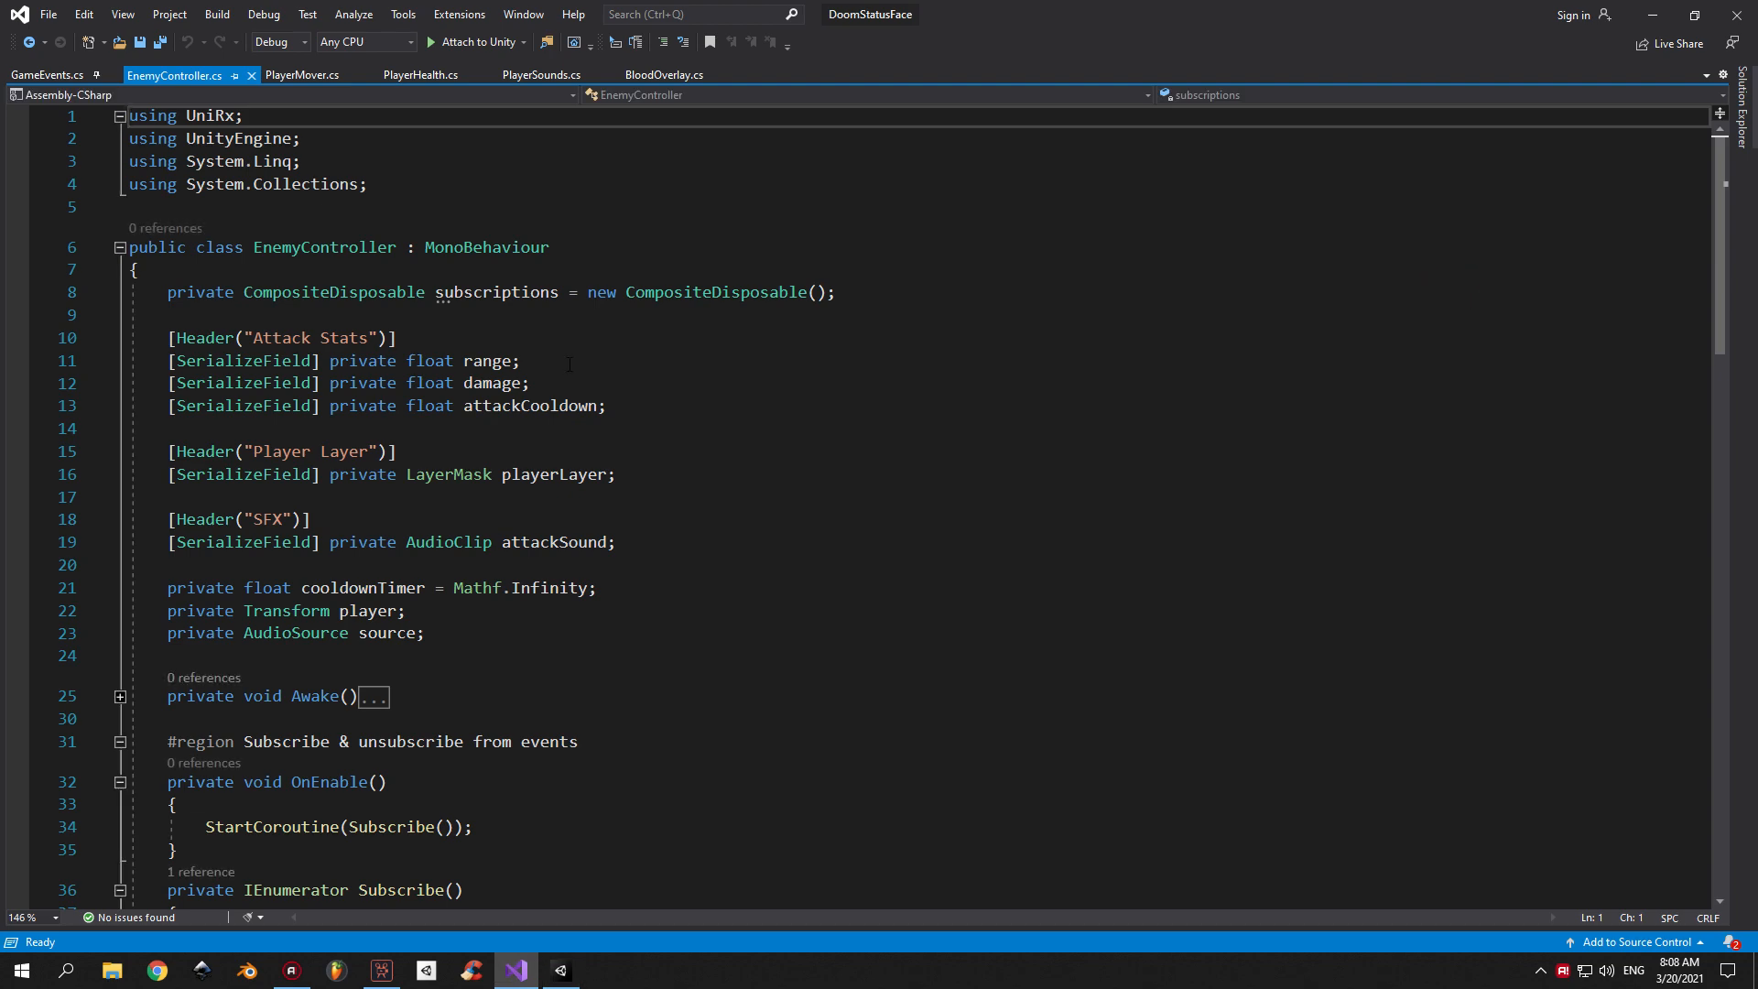
Scroll down through the EnemyController.cs code.
scroll("down", 3)
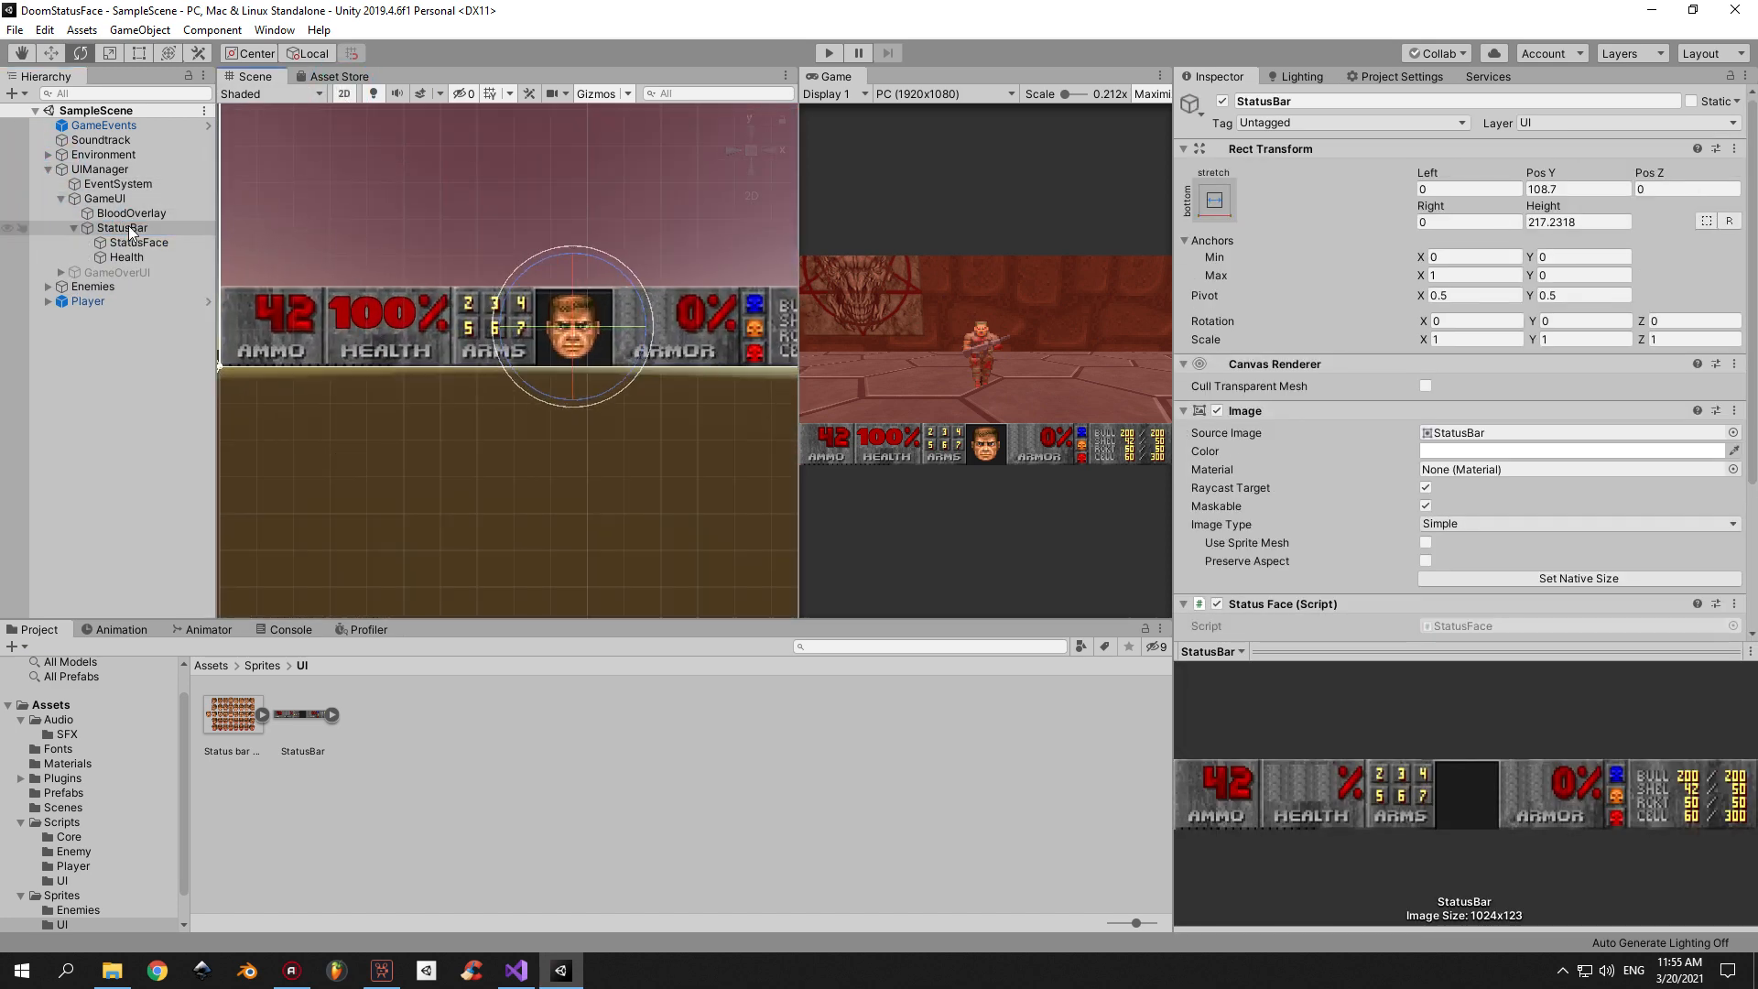
Inspect the StatusBar, StatusFace image and Health text objects in the Hierarchy.
left_click(121, 227)
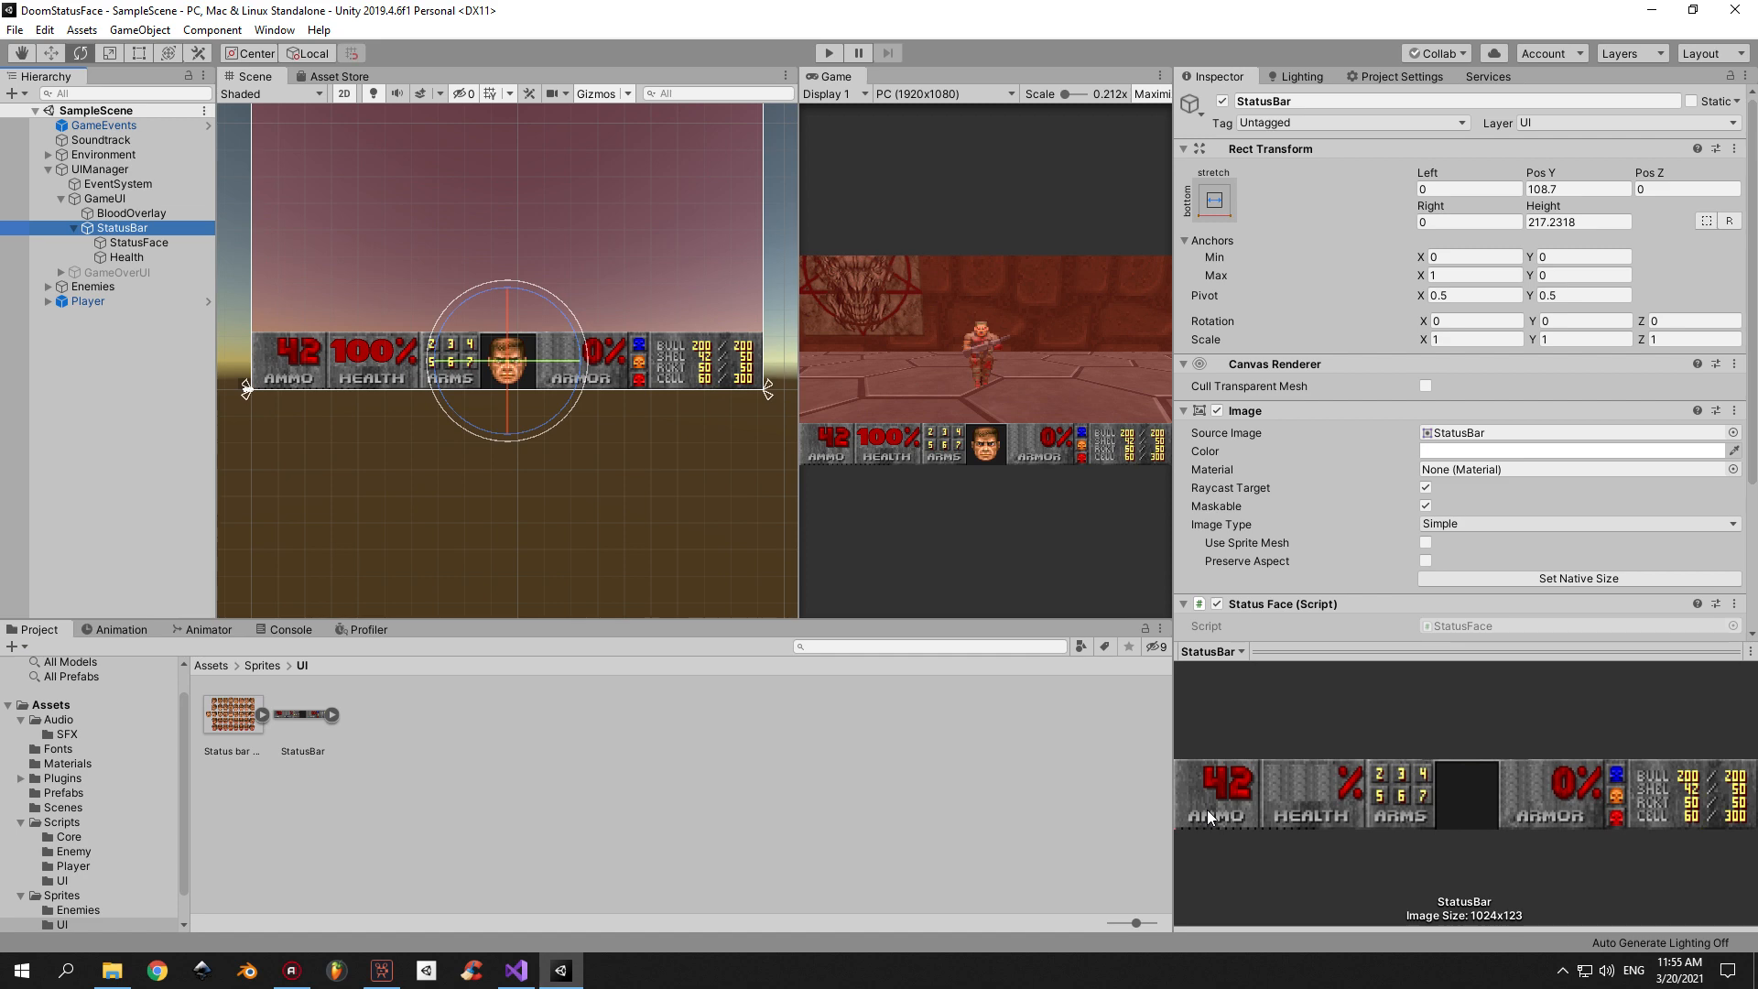
left_click(136, 243)
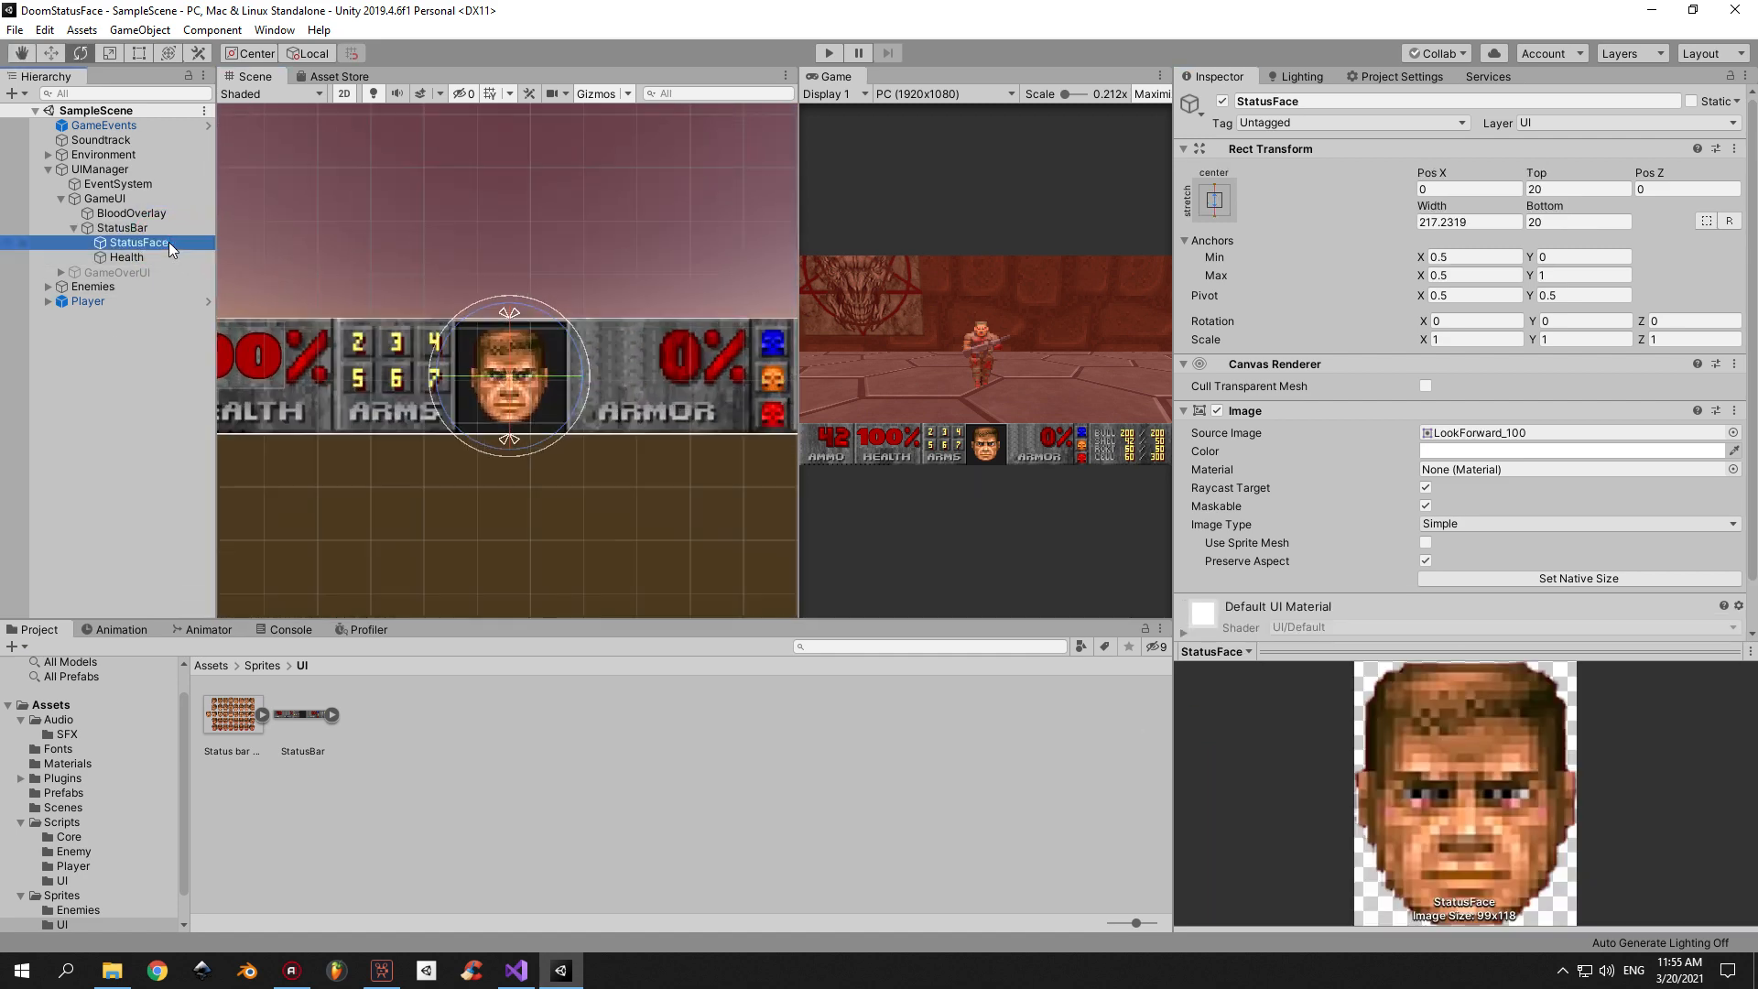
left_click(126, 258)
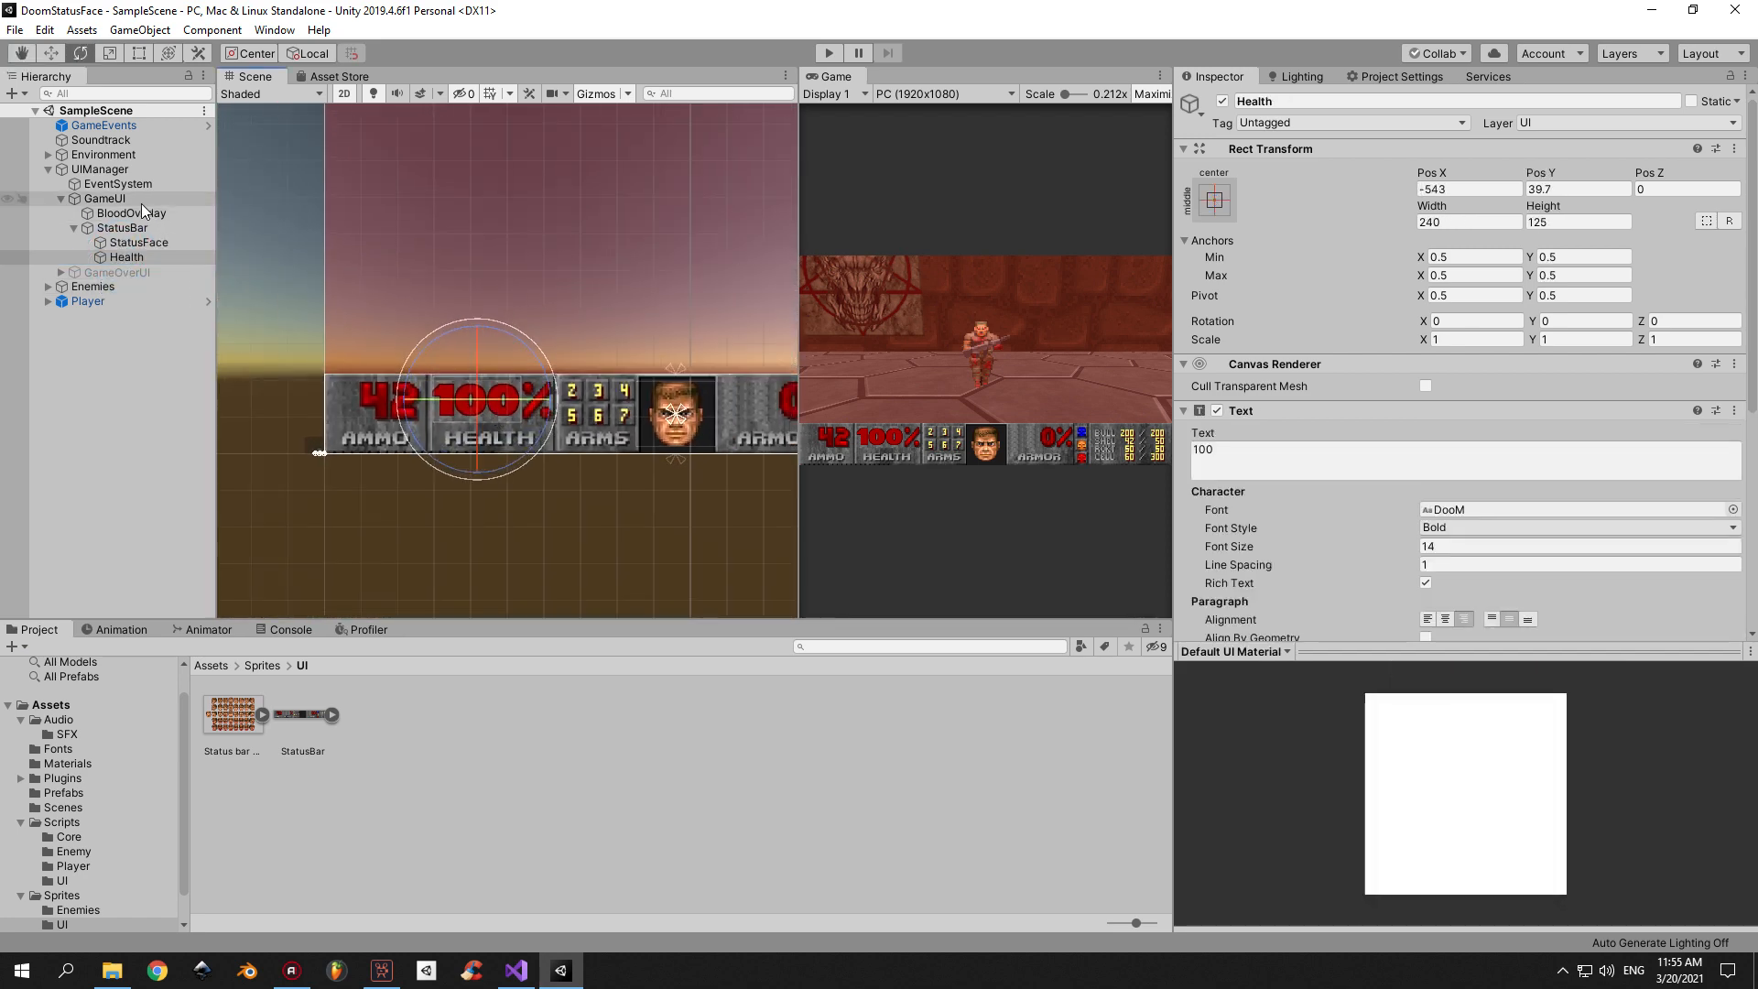
left_click(122, 227)
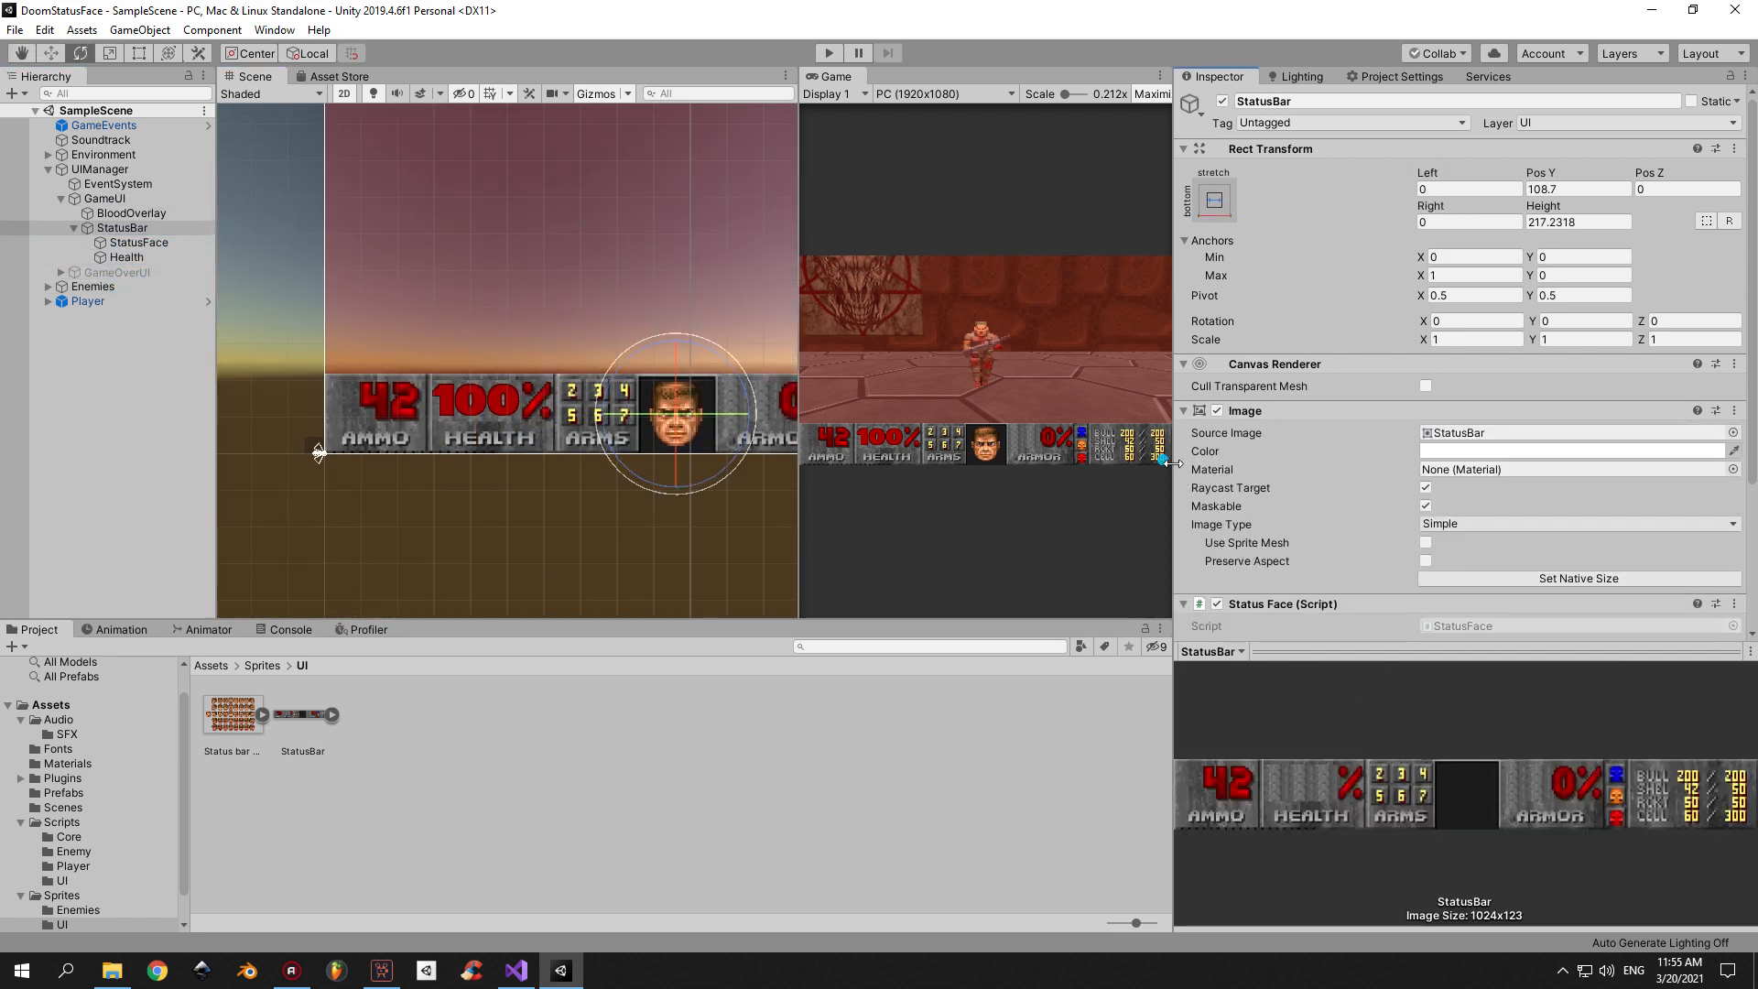
Trace the Status Face script's Health and StatusFace fields, expand the 42 face sprites, and select the face sprite sheet.
scroll("down", 3)
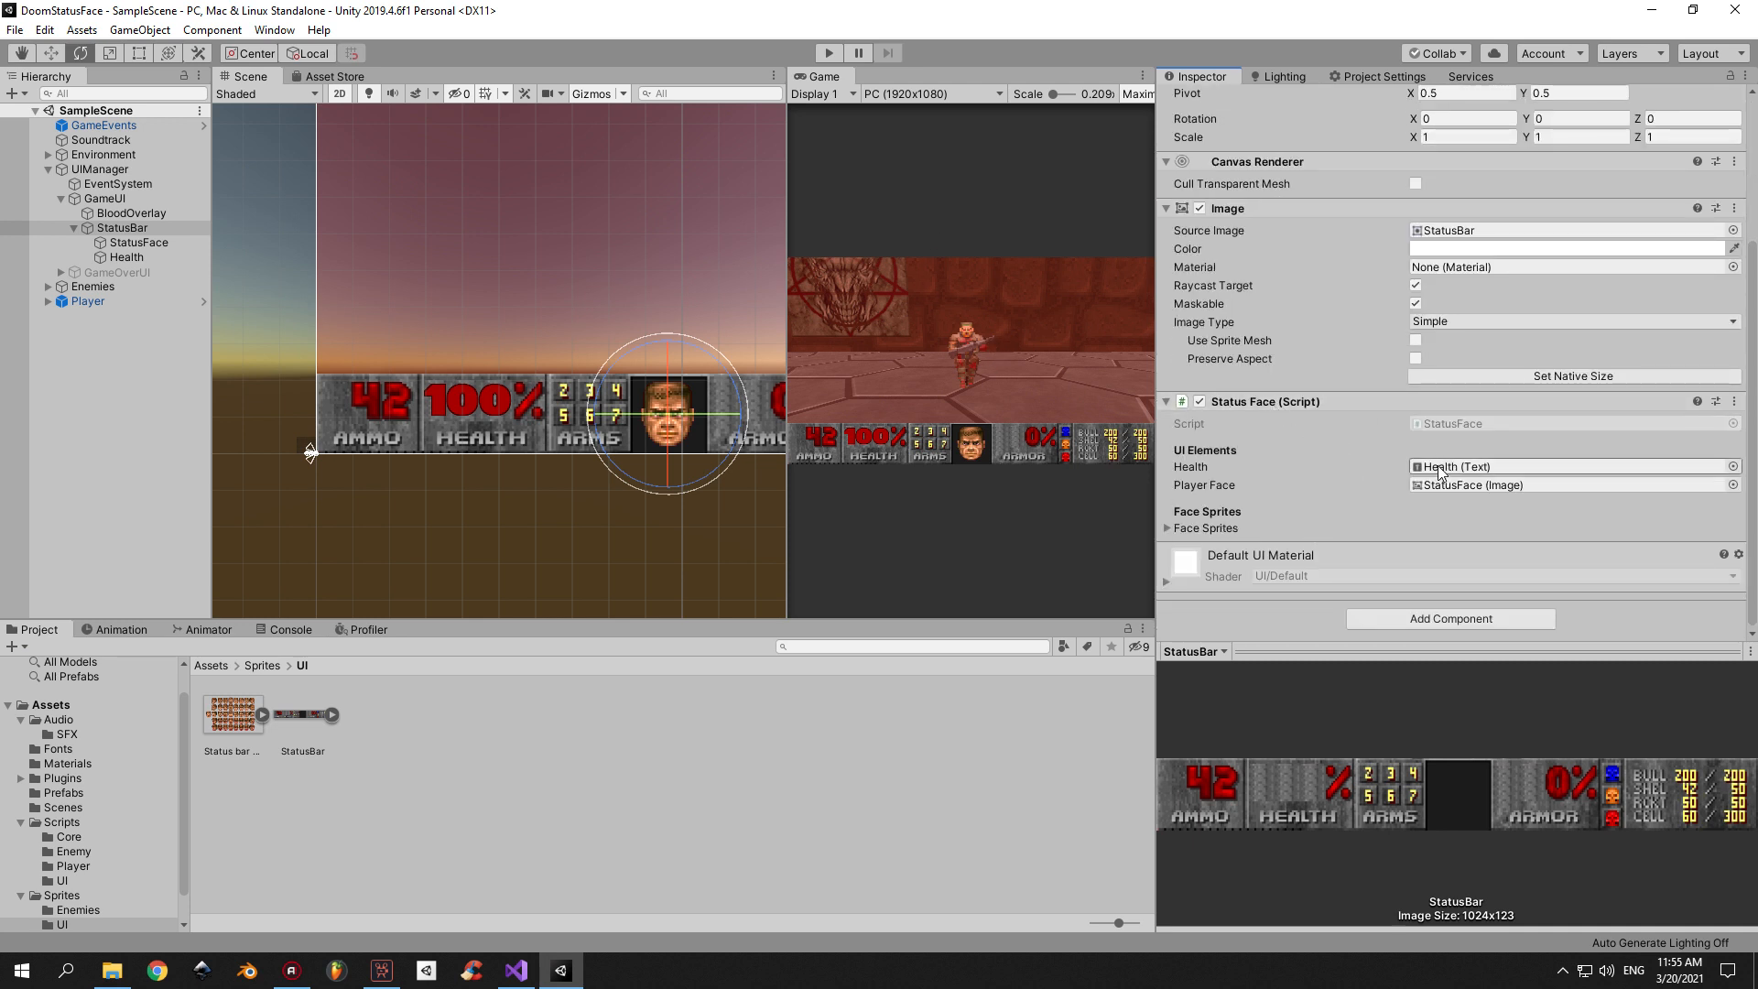
left_click(125, 257)
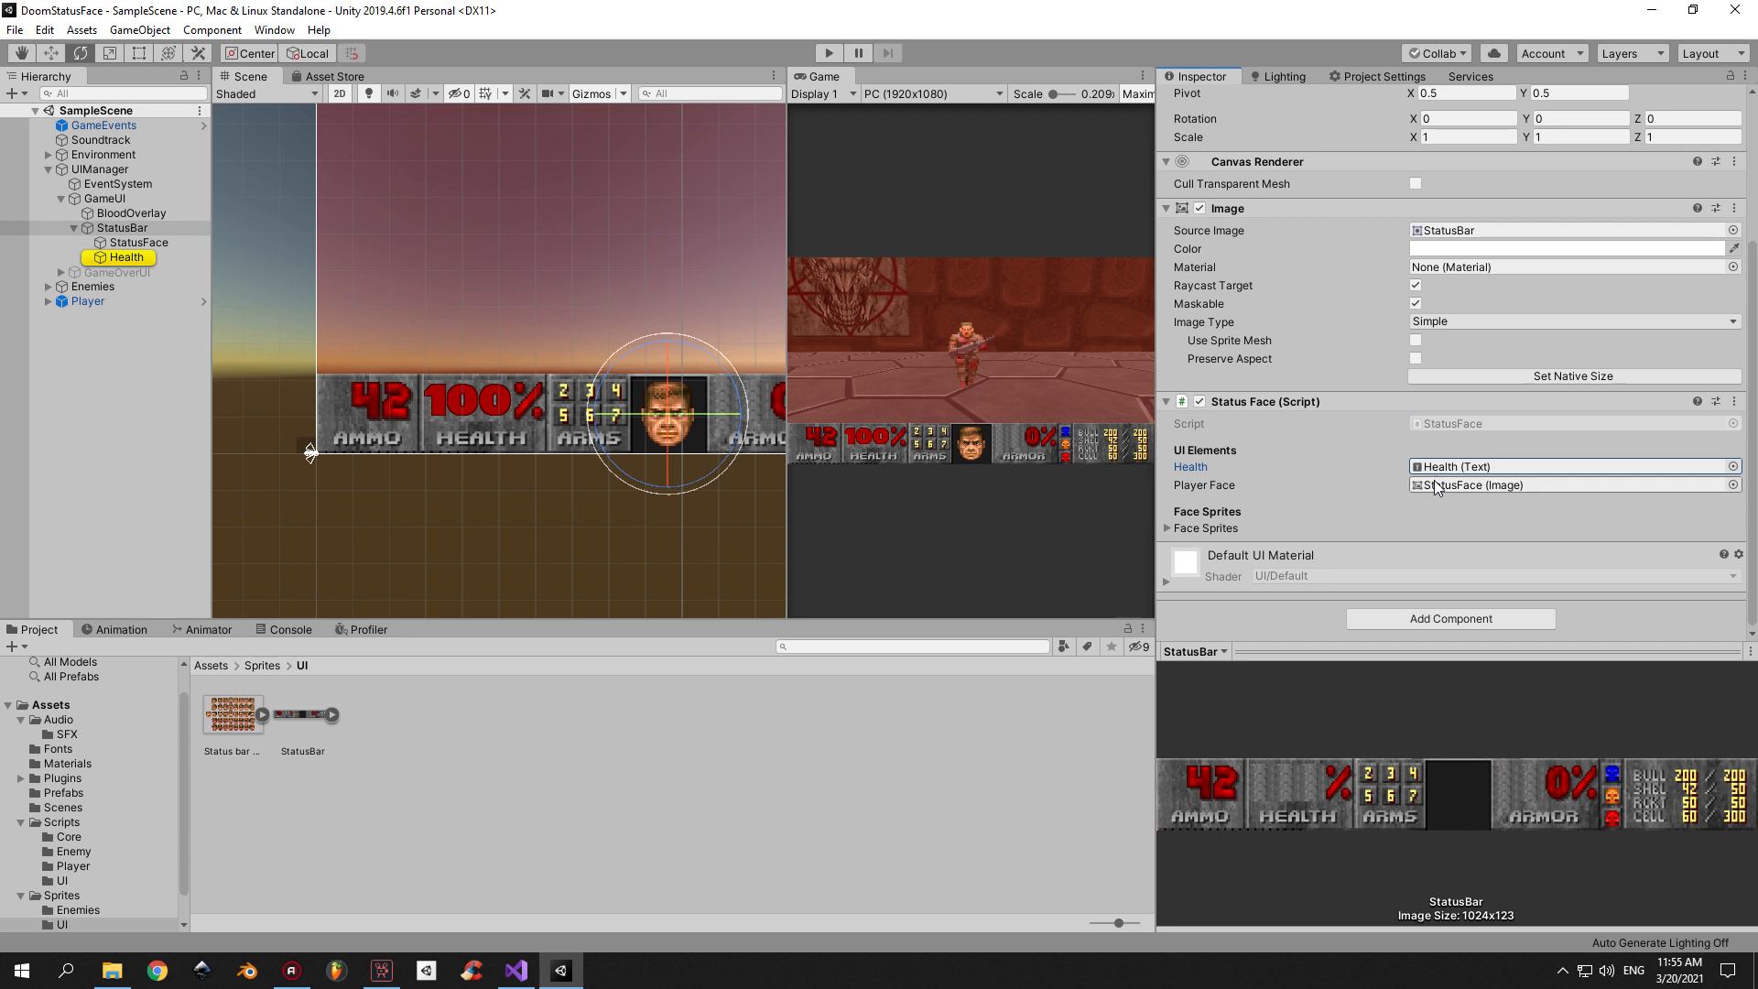
left_click(129, 243)
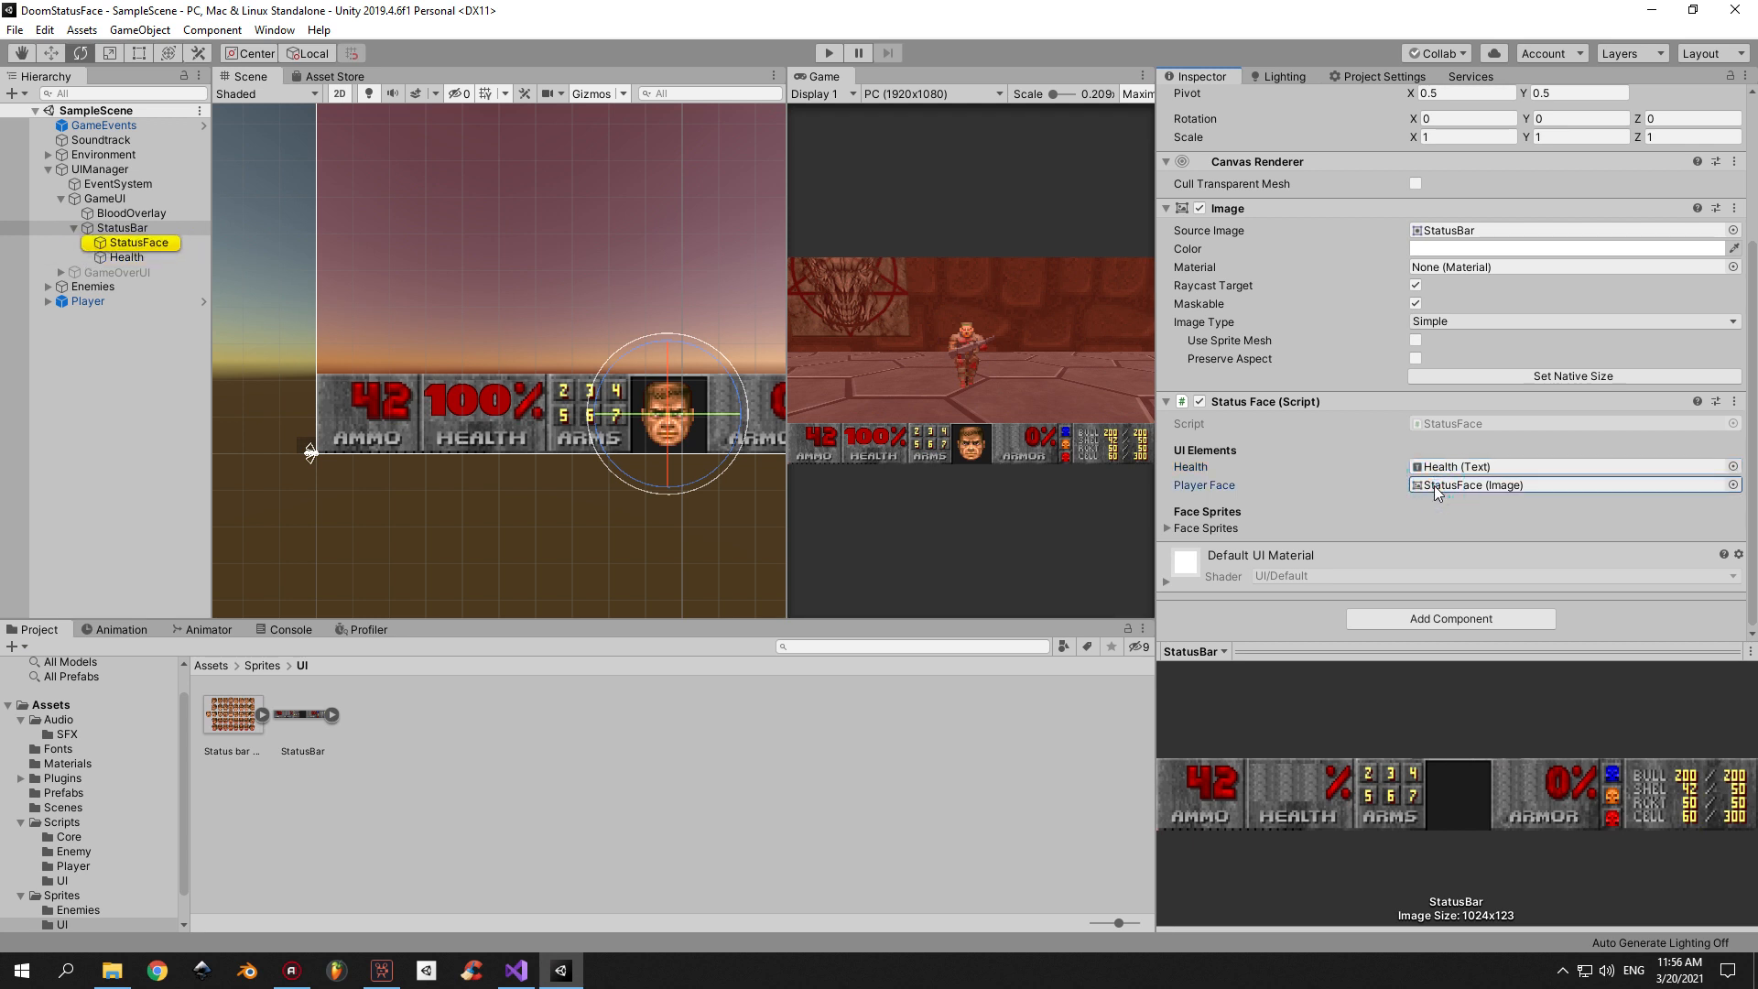
left_click(1169, 525)
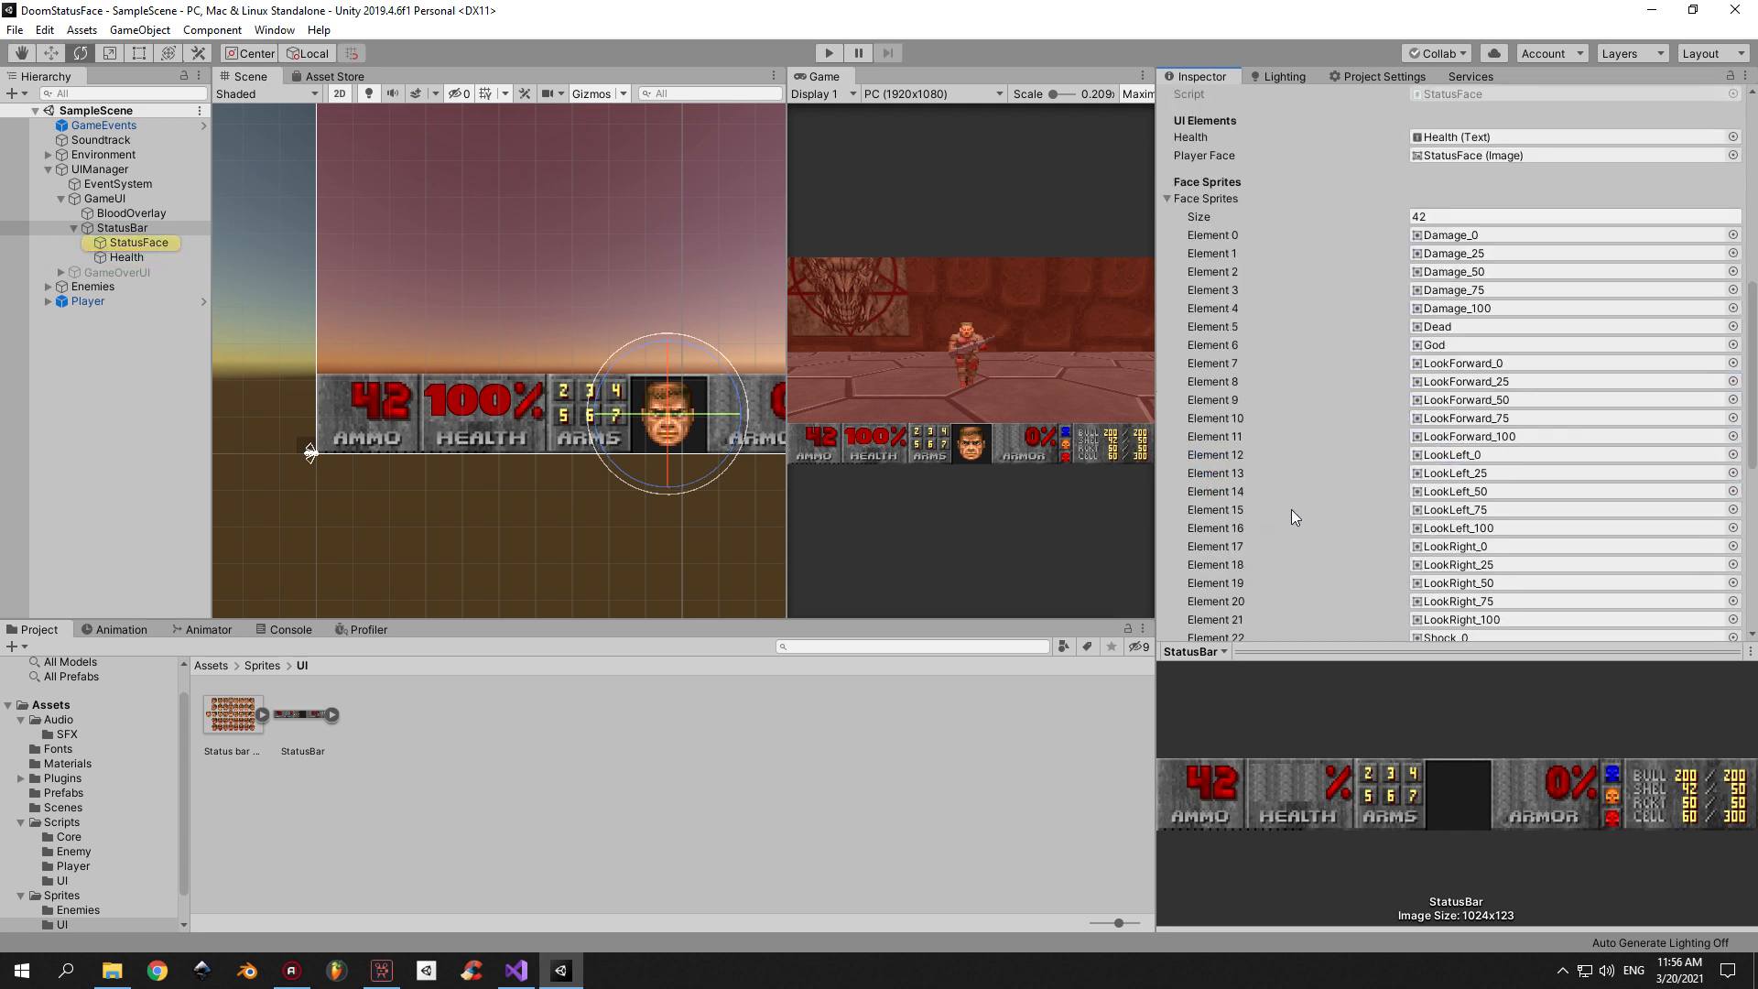
scroll("down", 3)
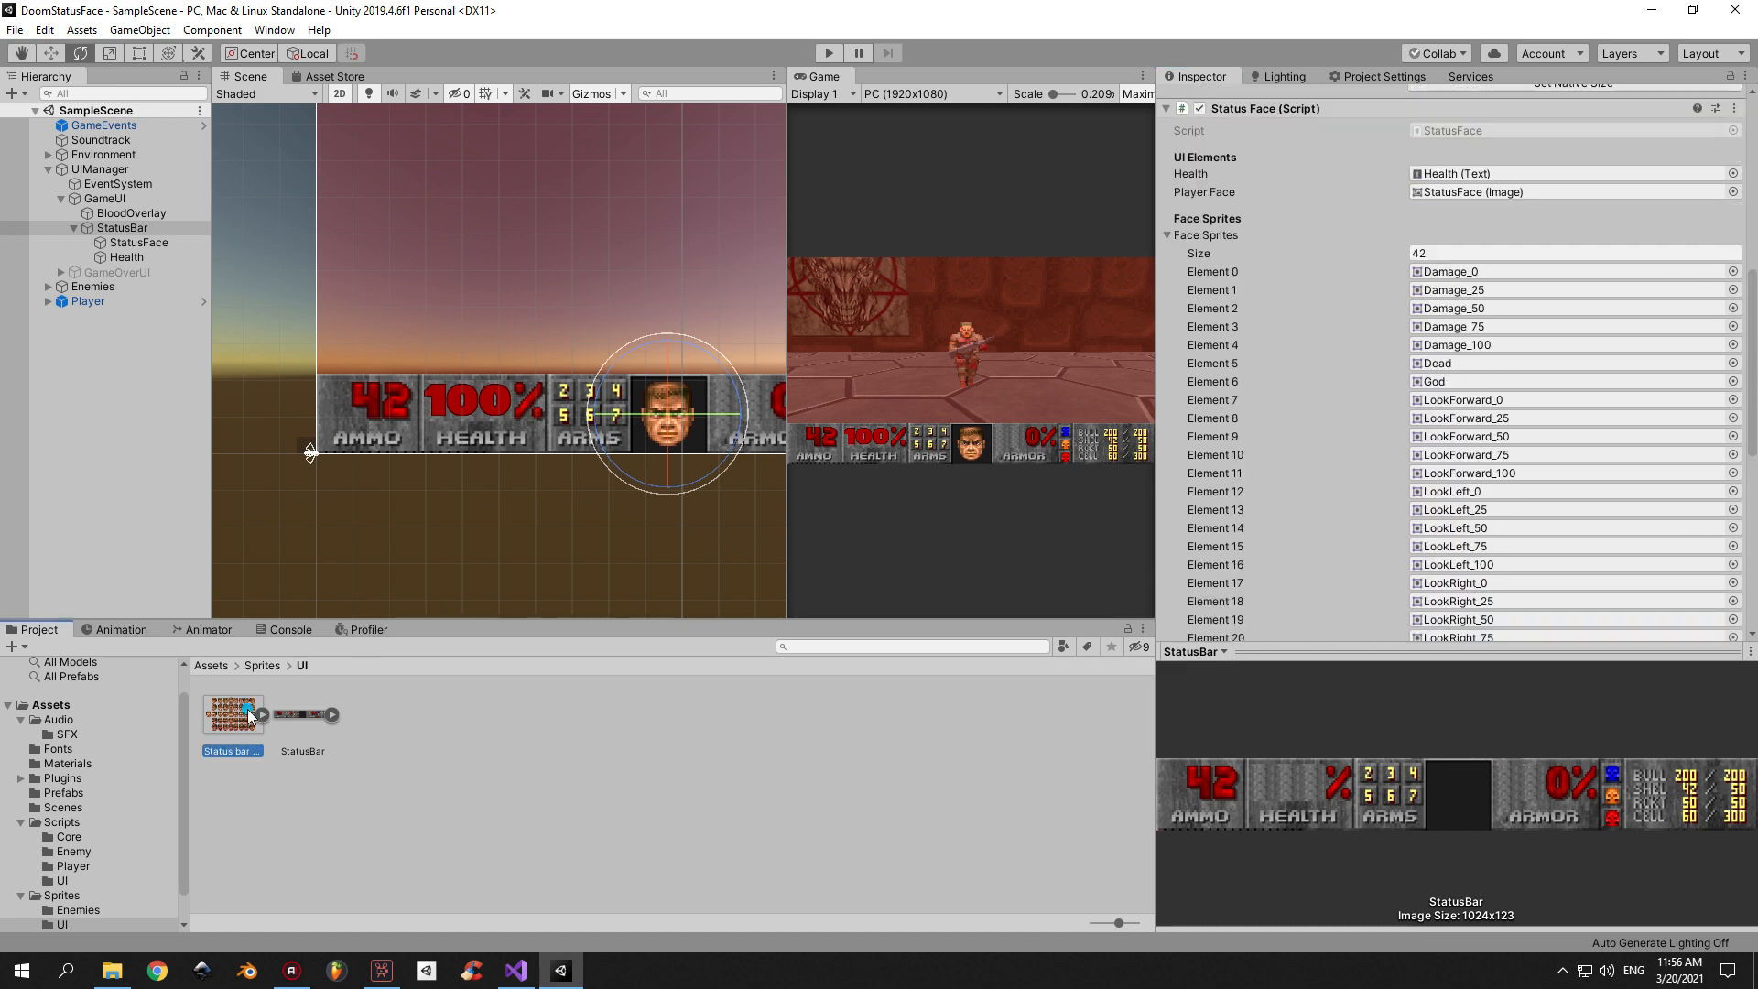
left_click(232, 712)
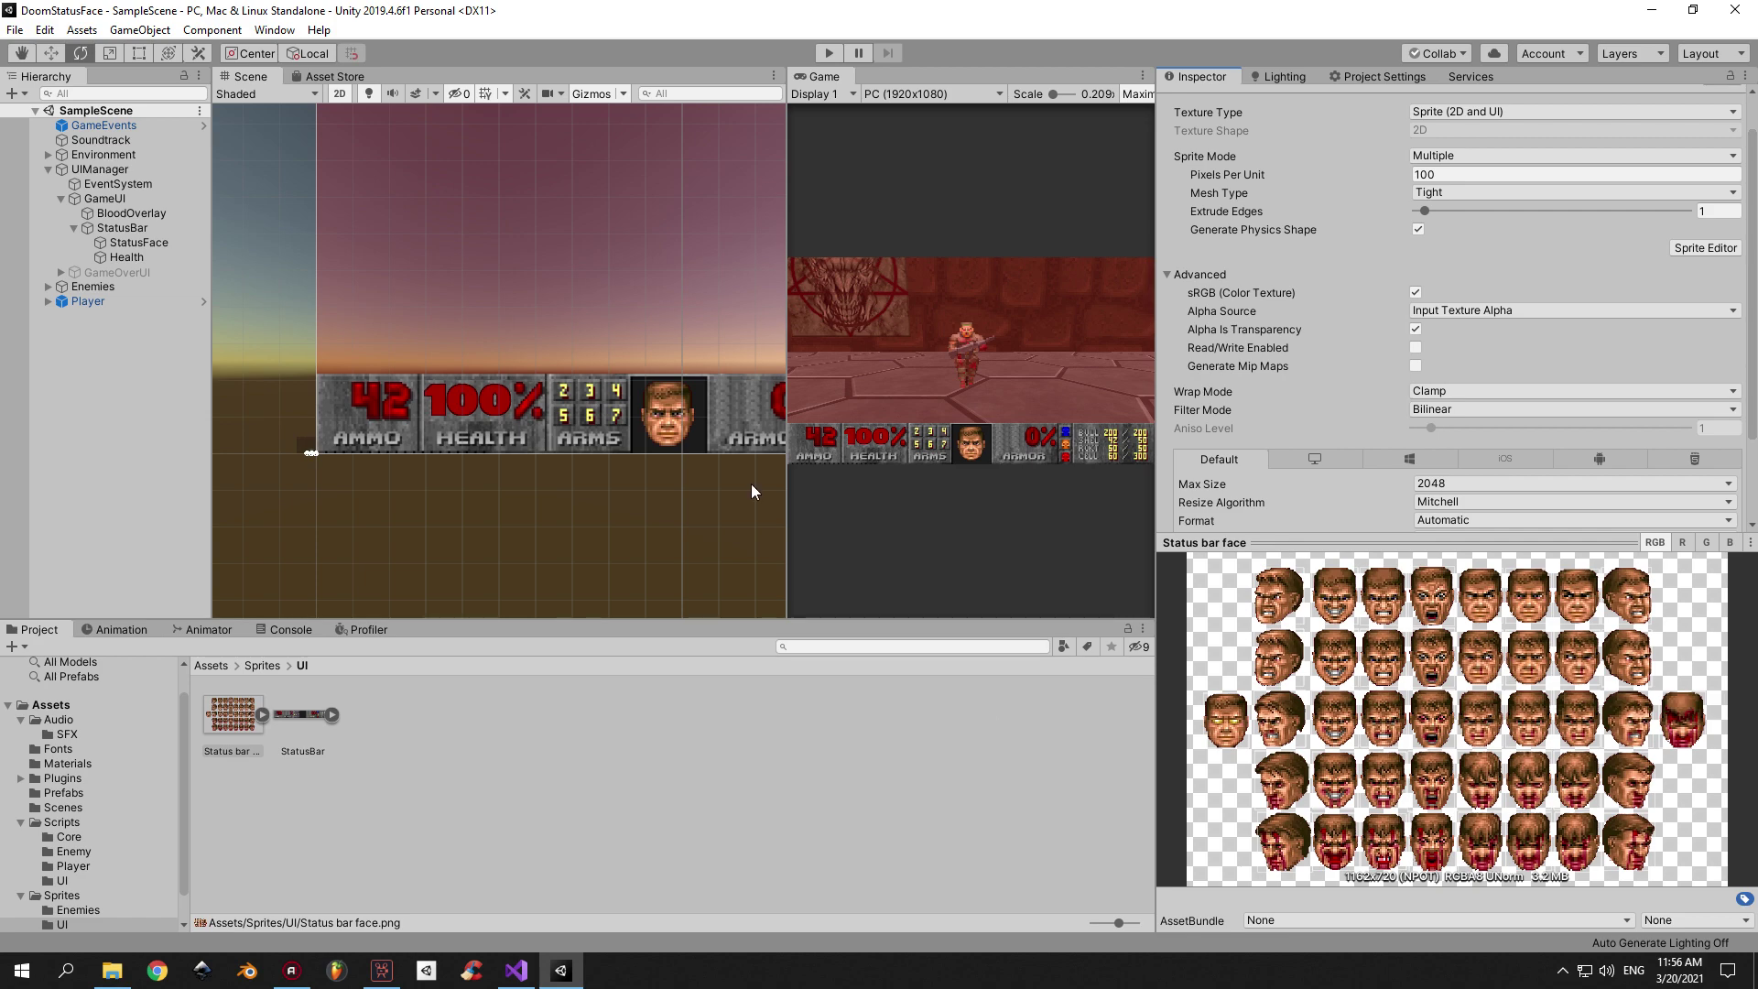
left_click(1705, 247)
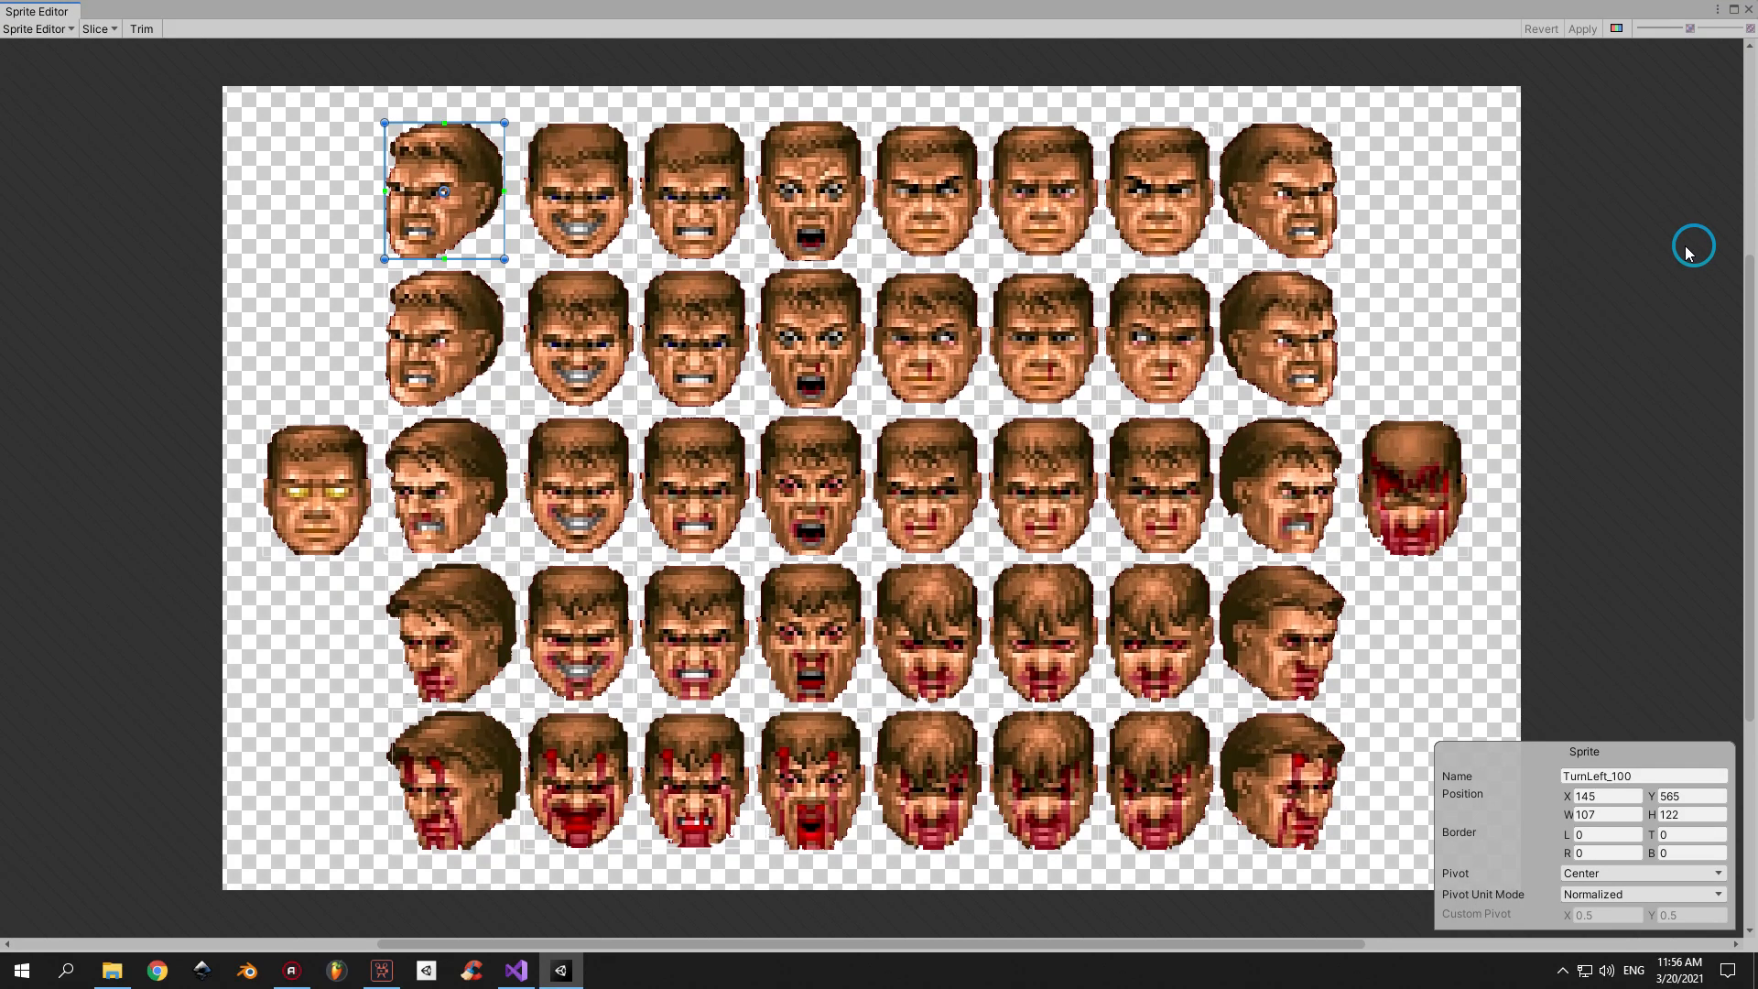
left_click(810, 192)
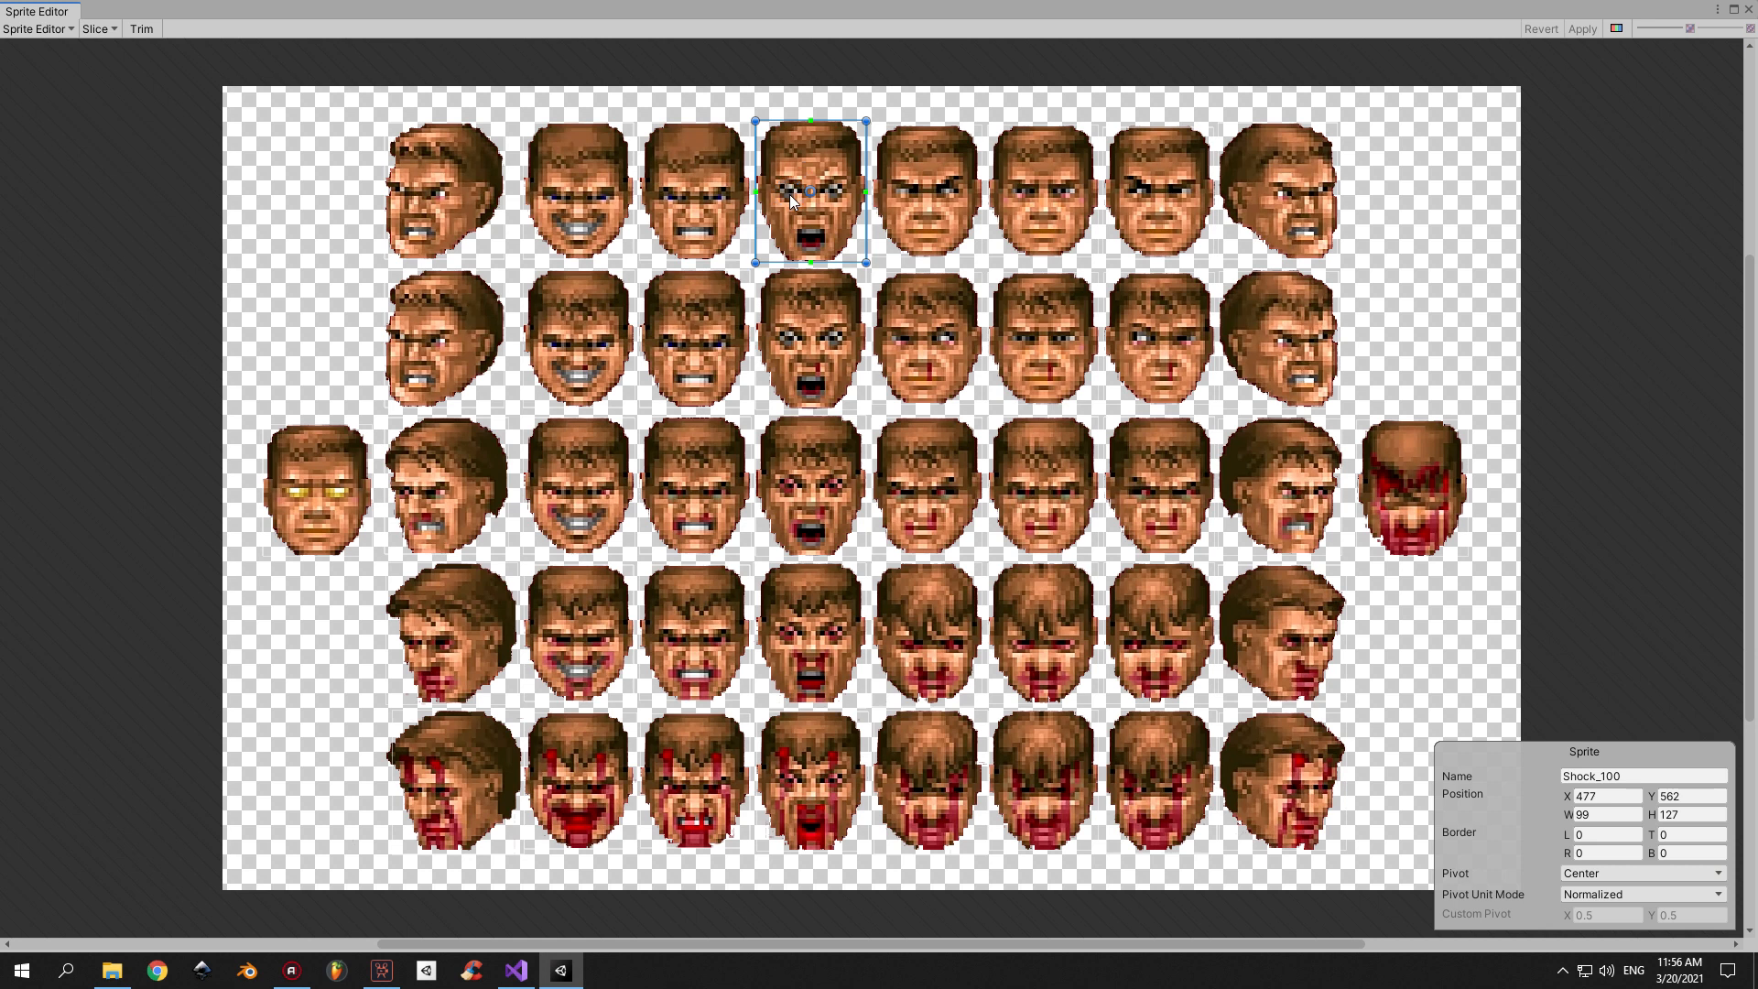
left_click(1037, 197)
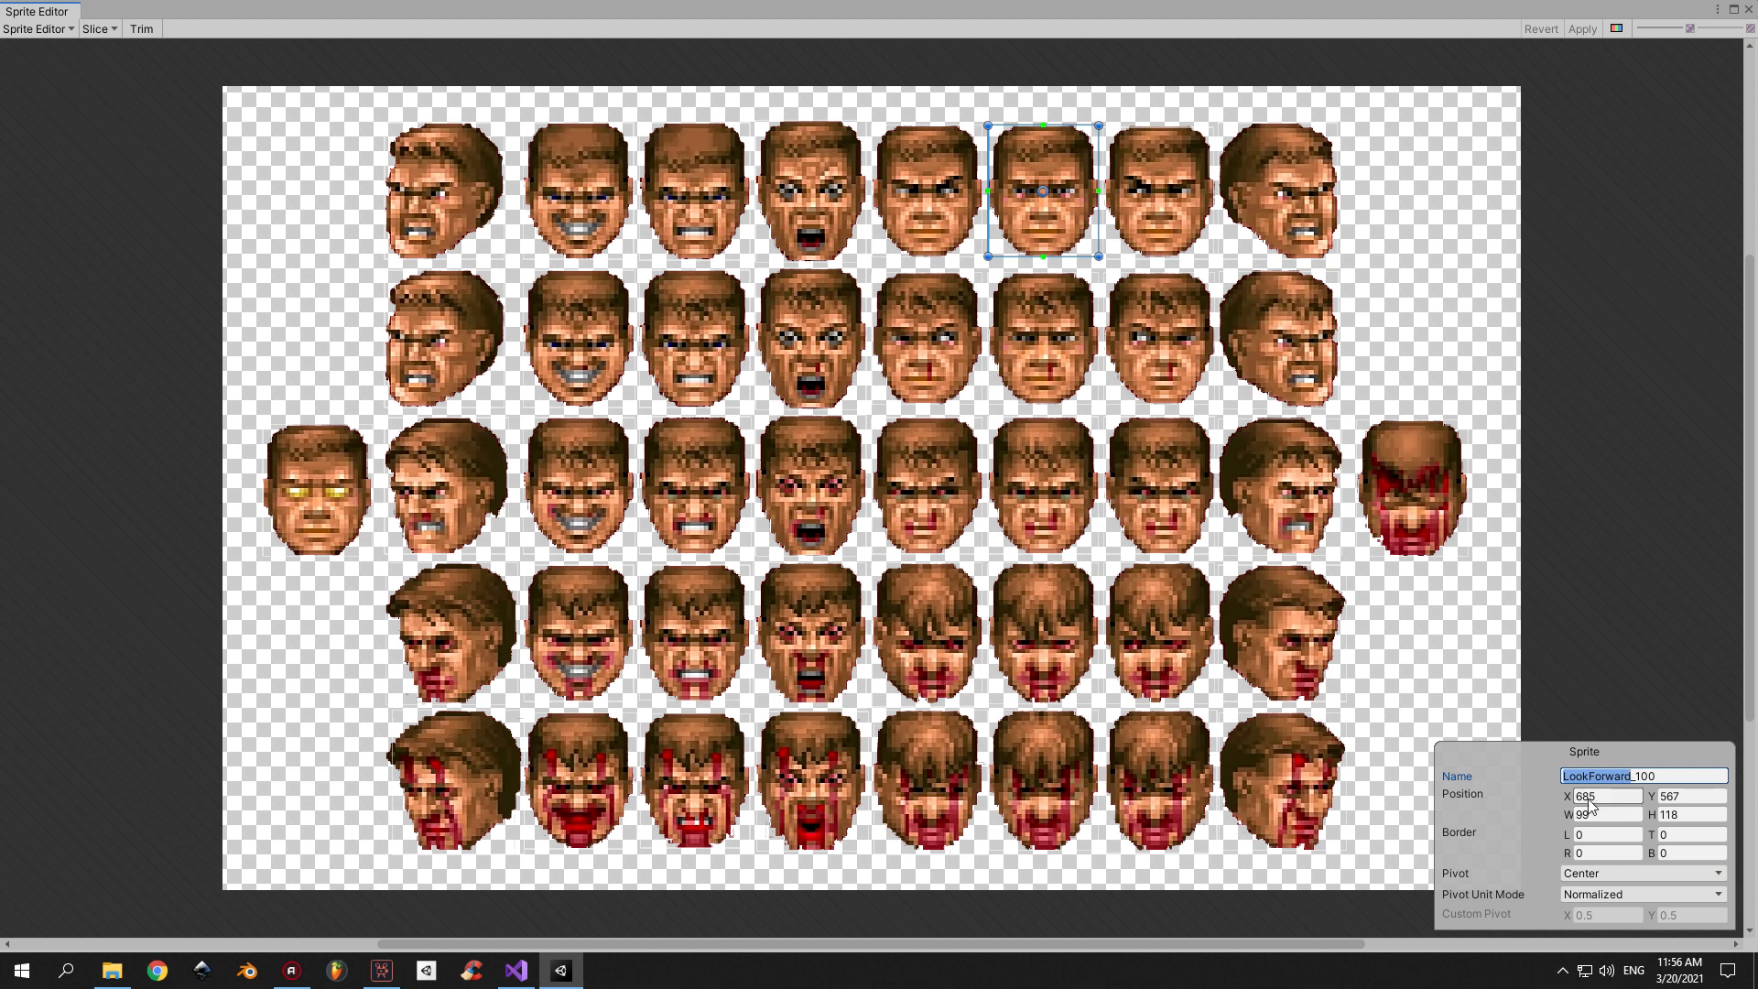
left_click(1664, 776)
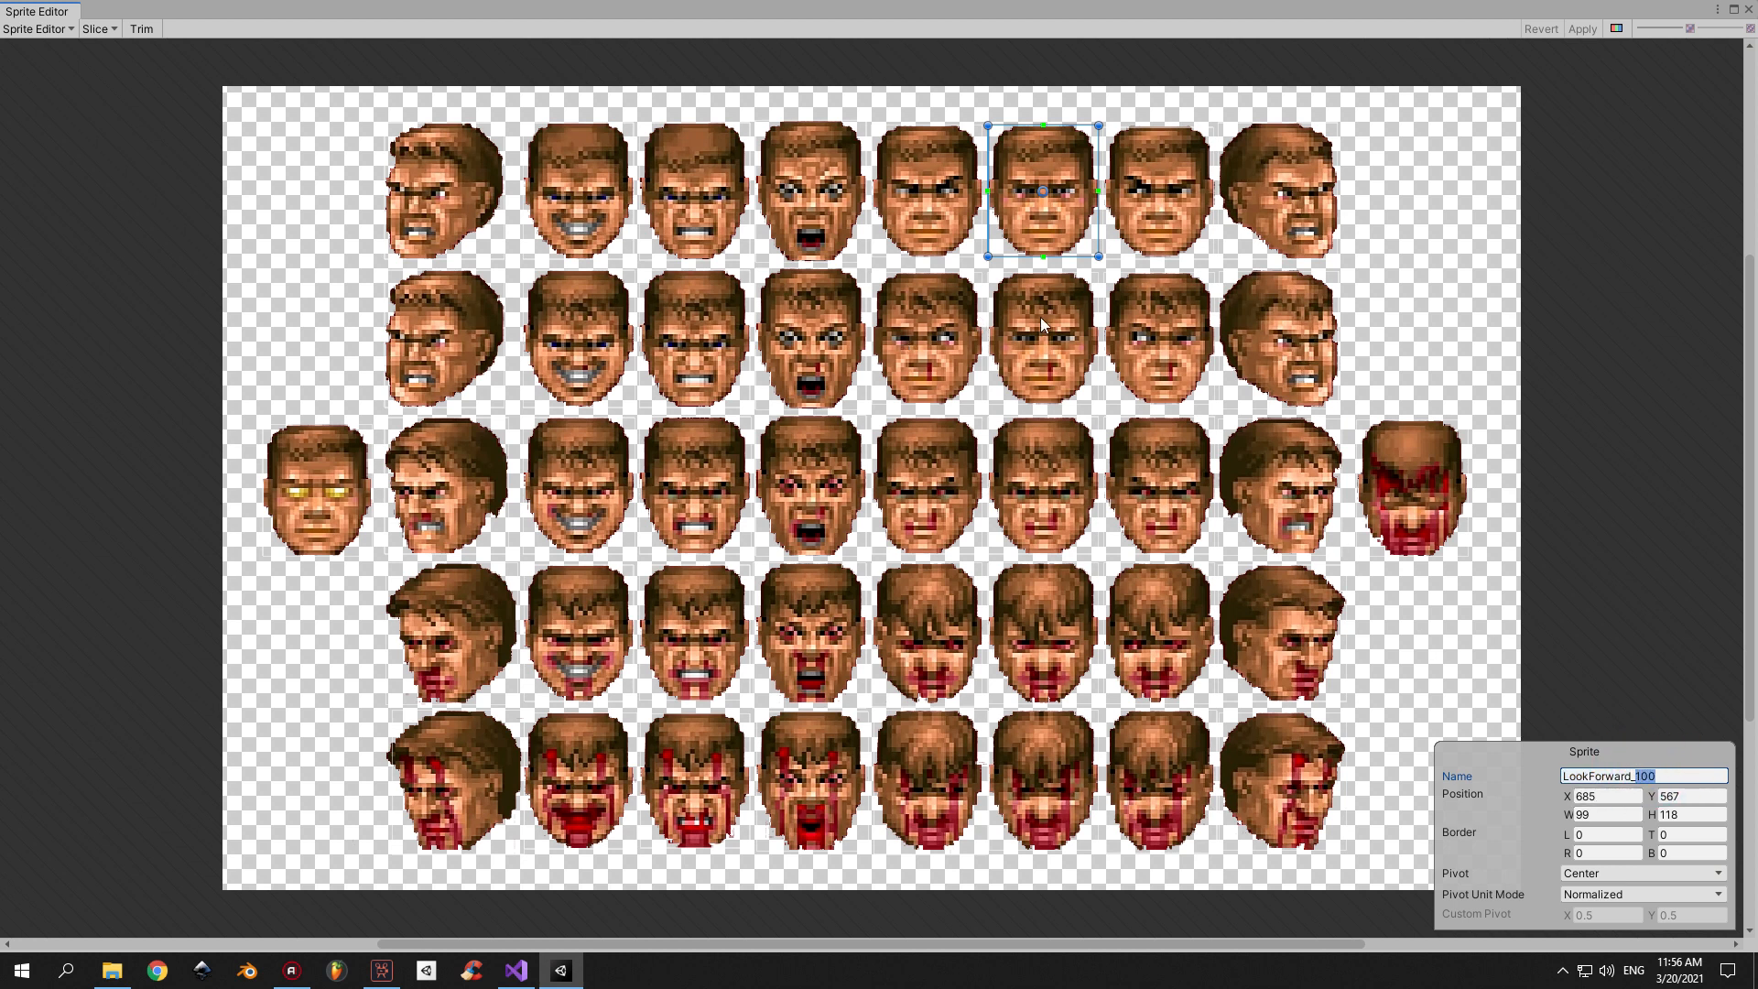
left_click(1041, 344)
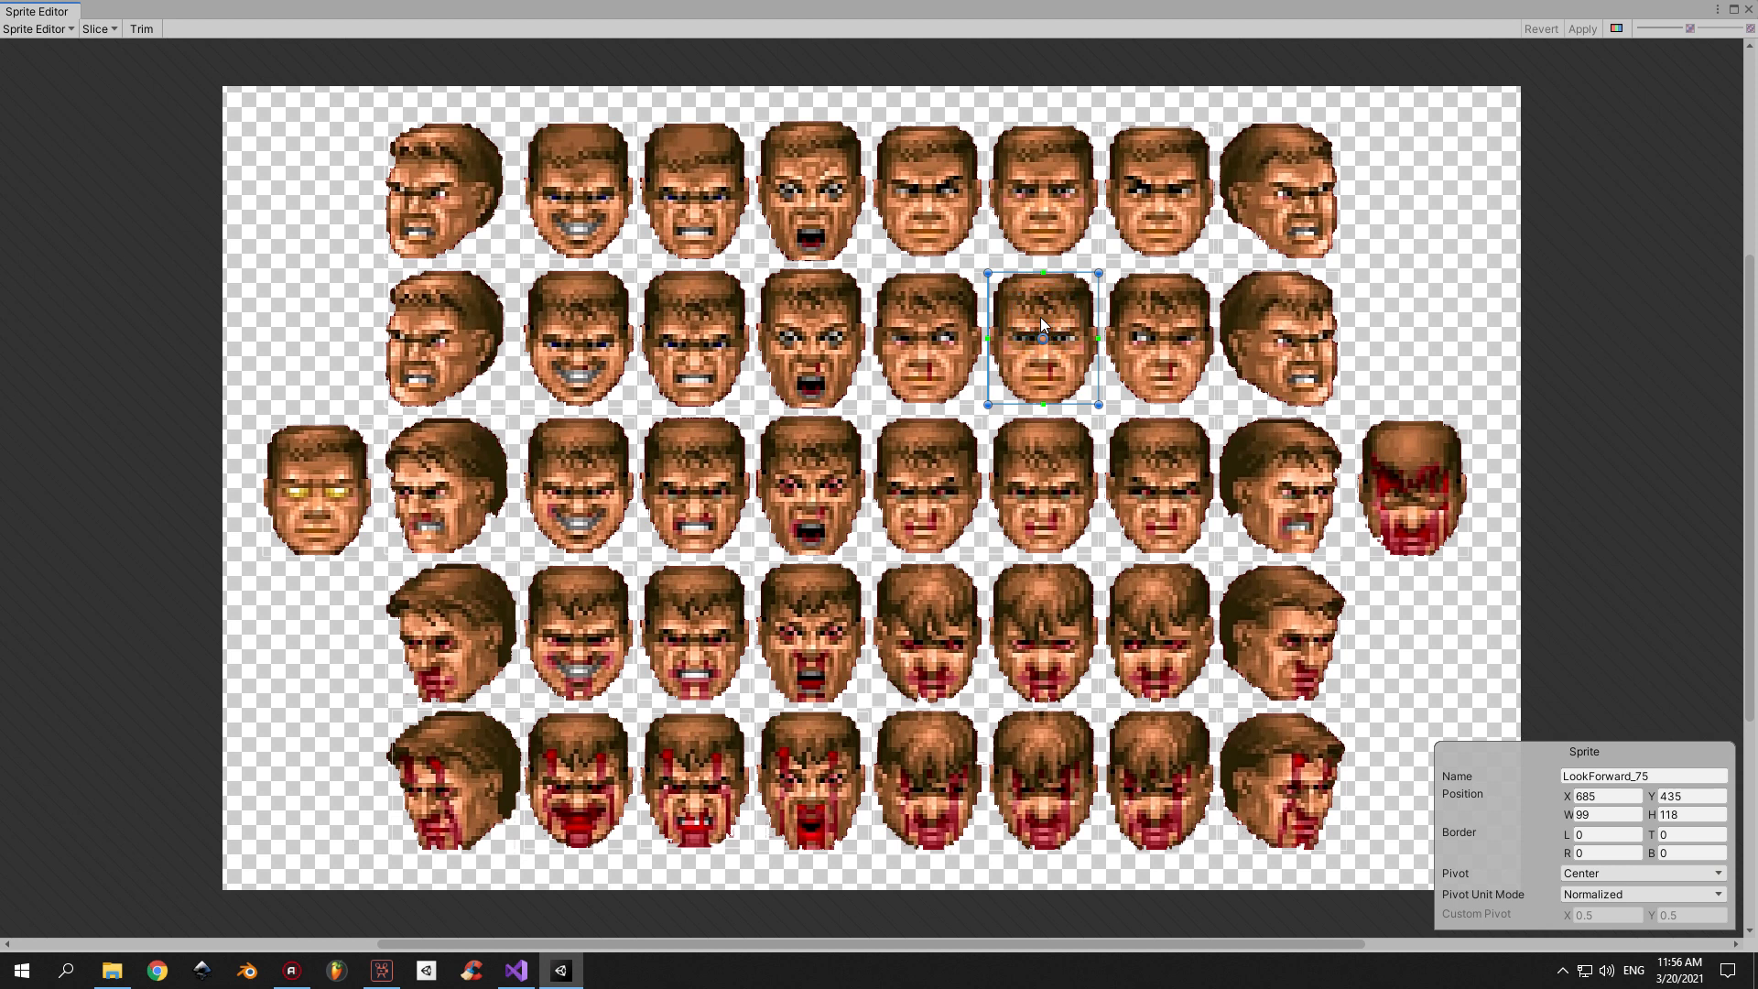
mouse_move(1630, 715)
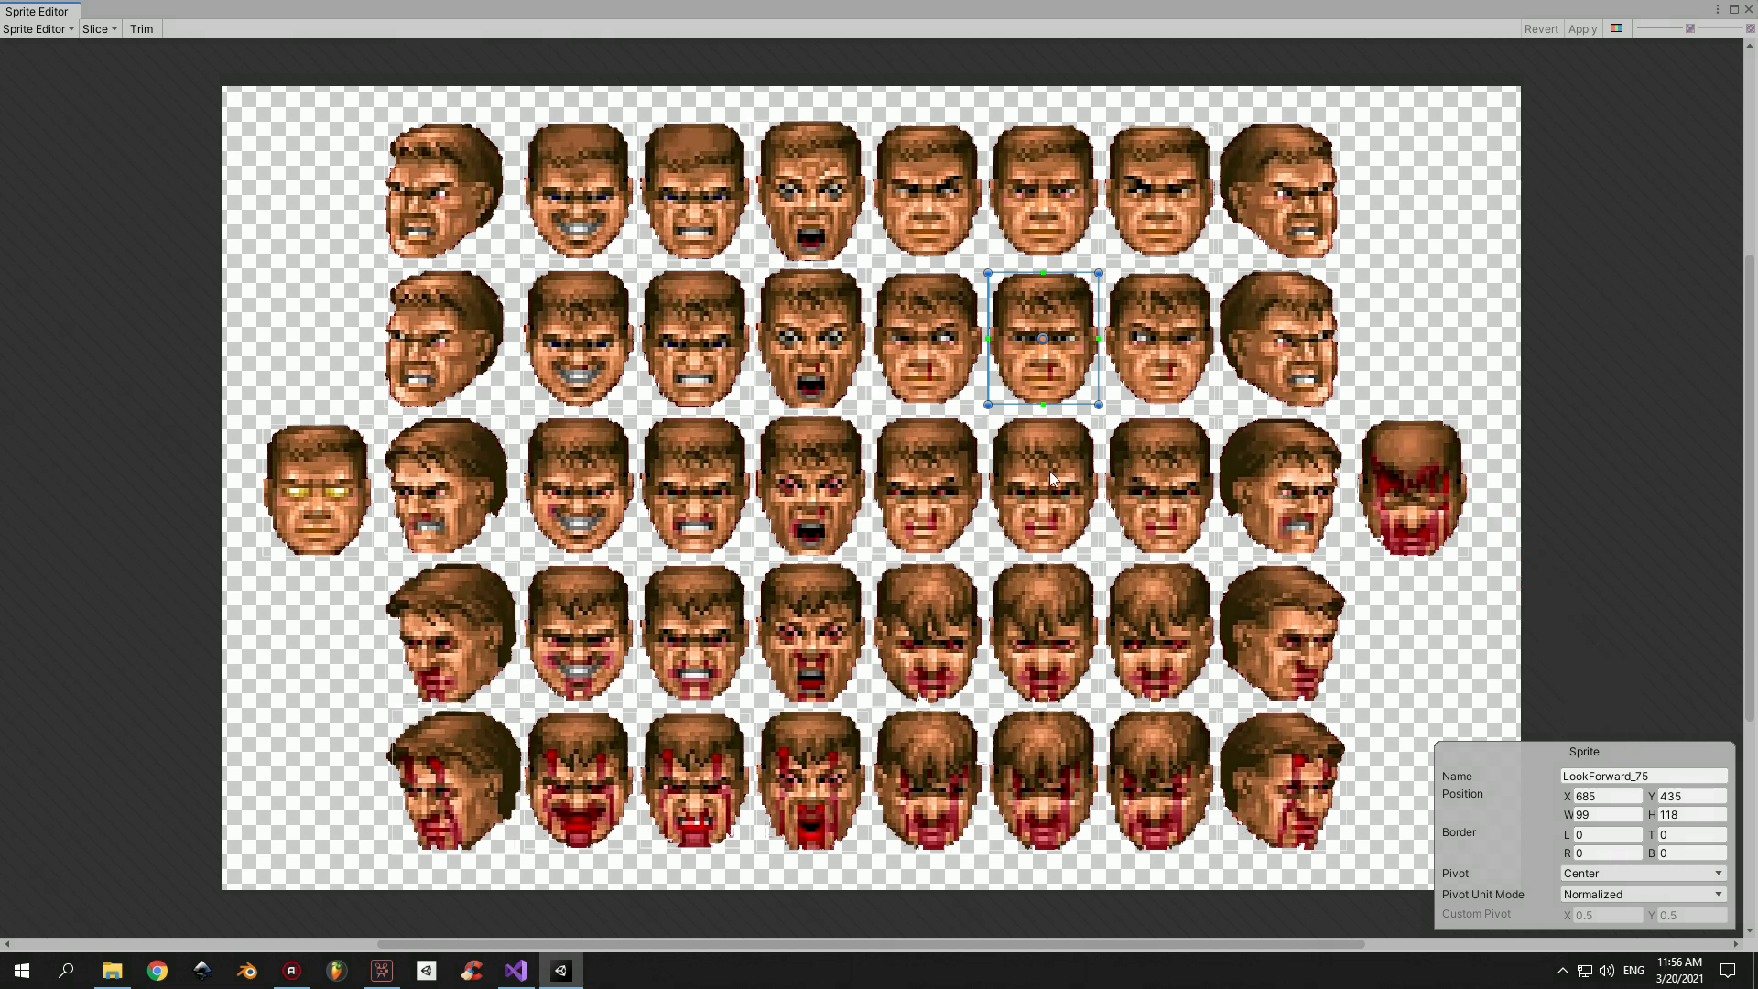
left_click(1041, 804)
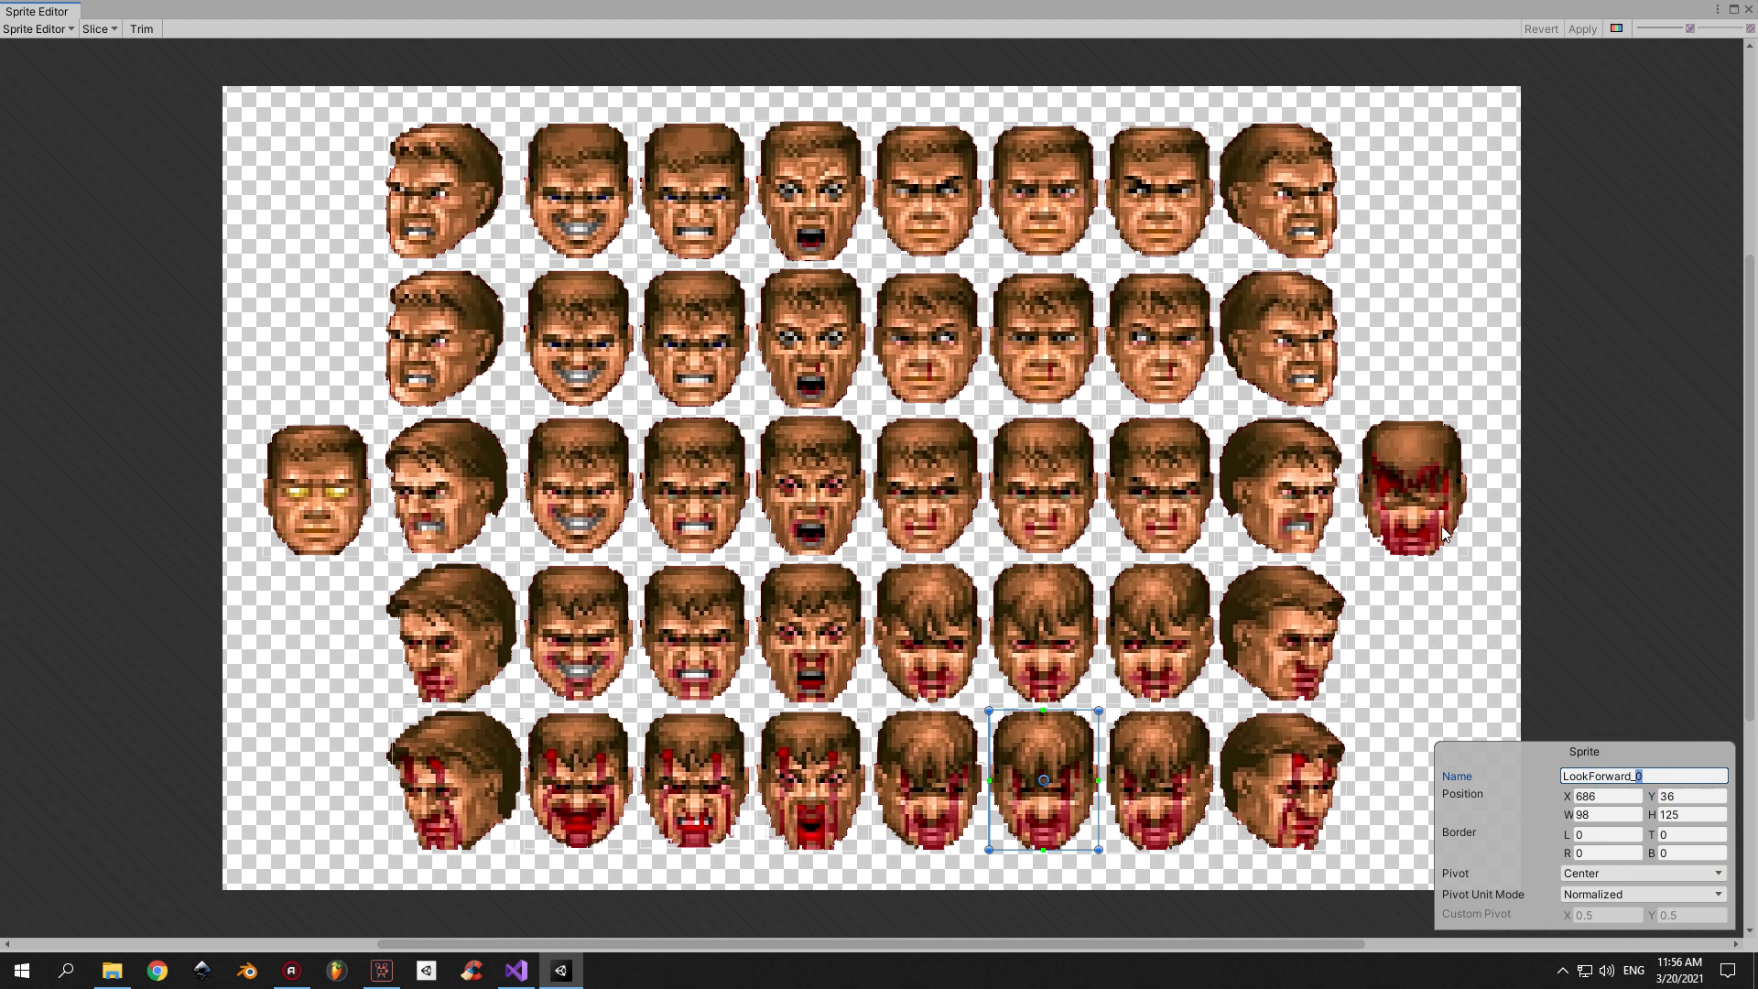
left_click(1412, 488)
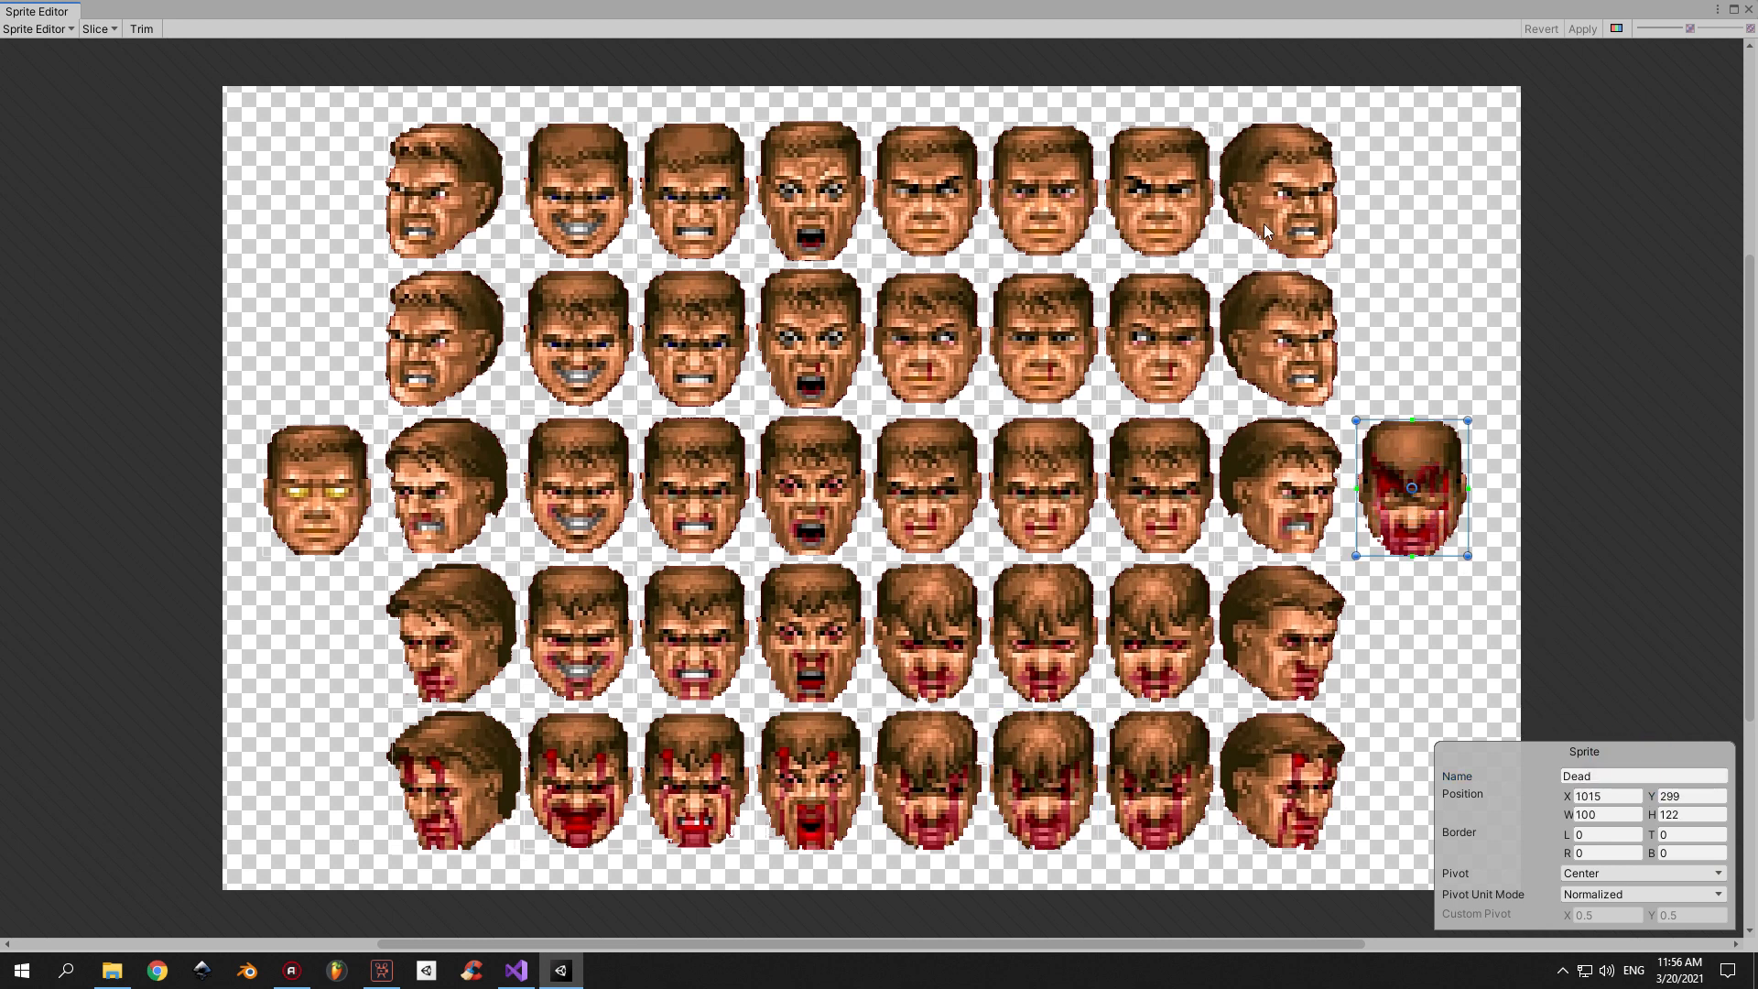
left_click(925, 200)
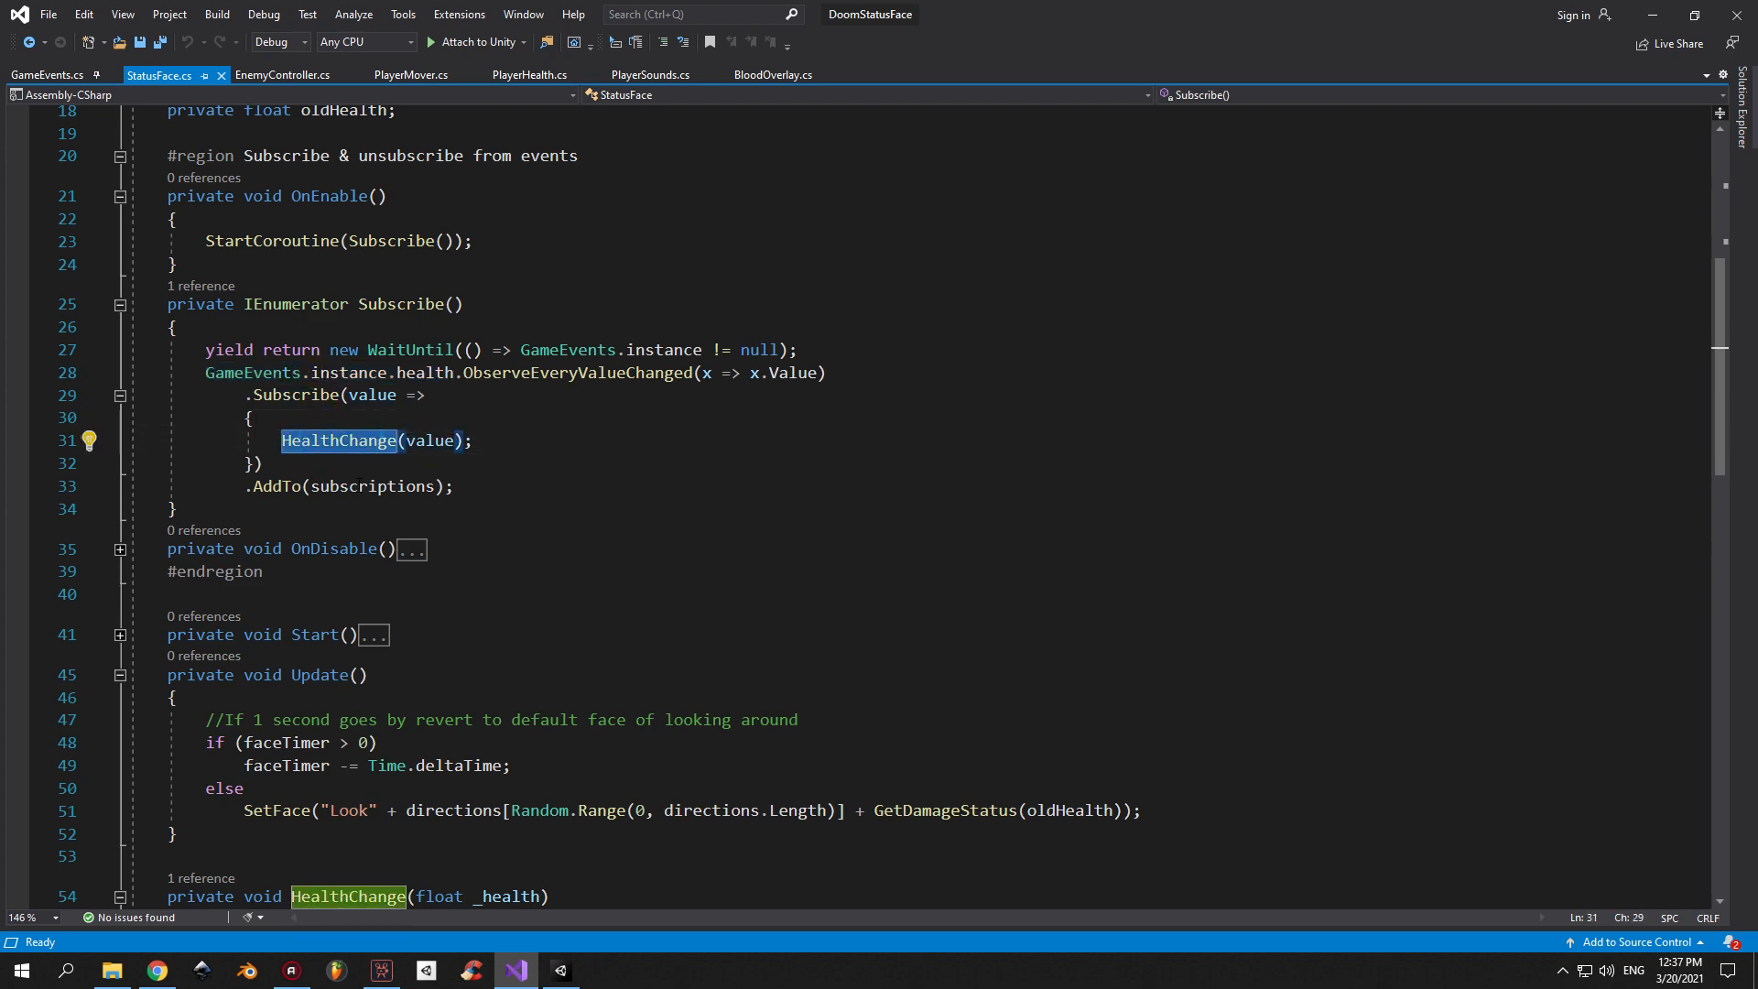
scroll("down", 3)
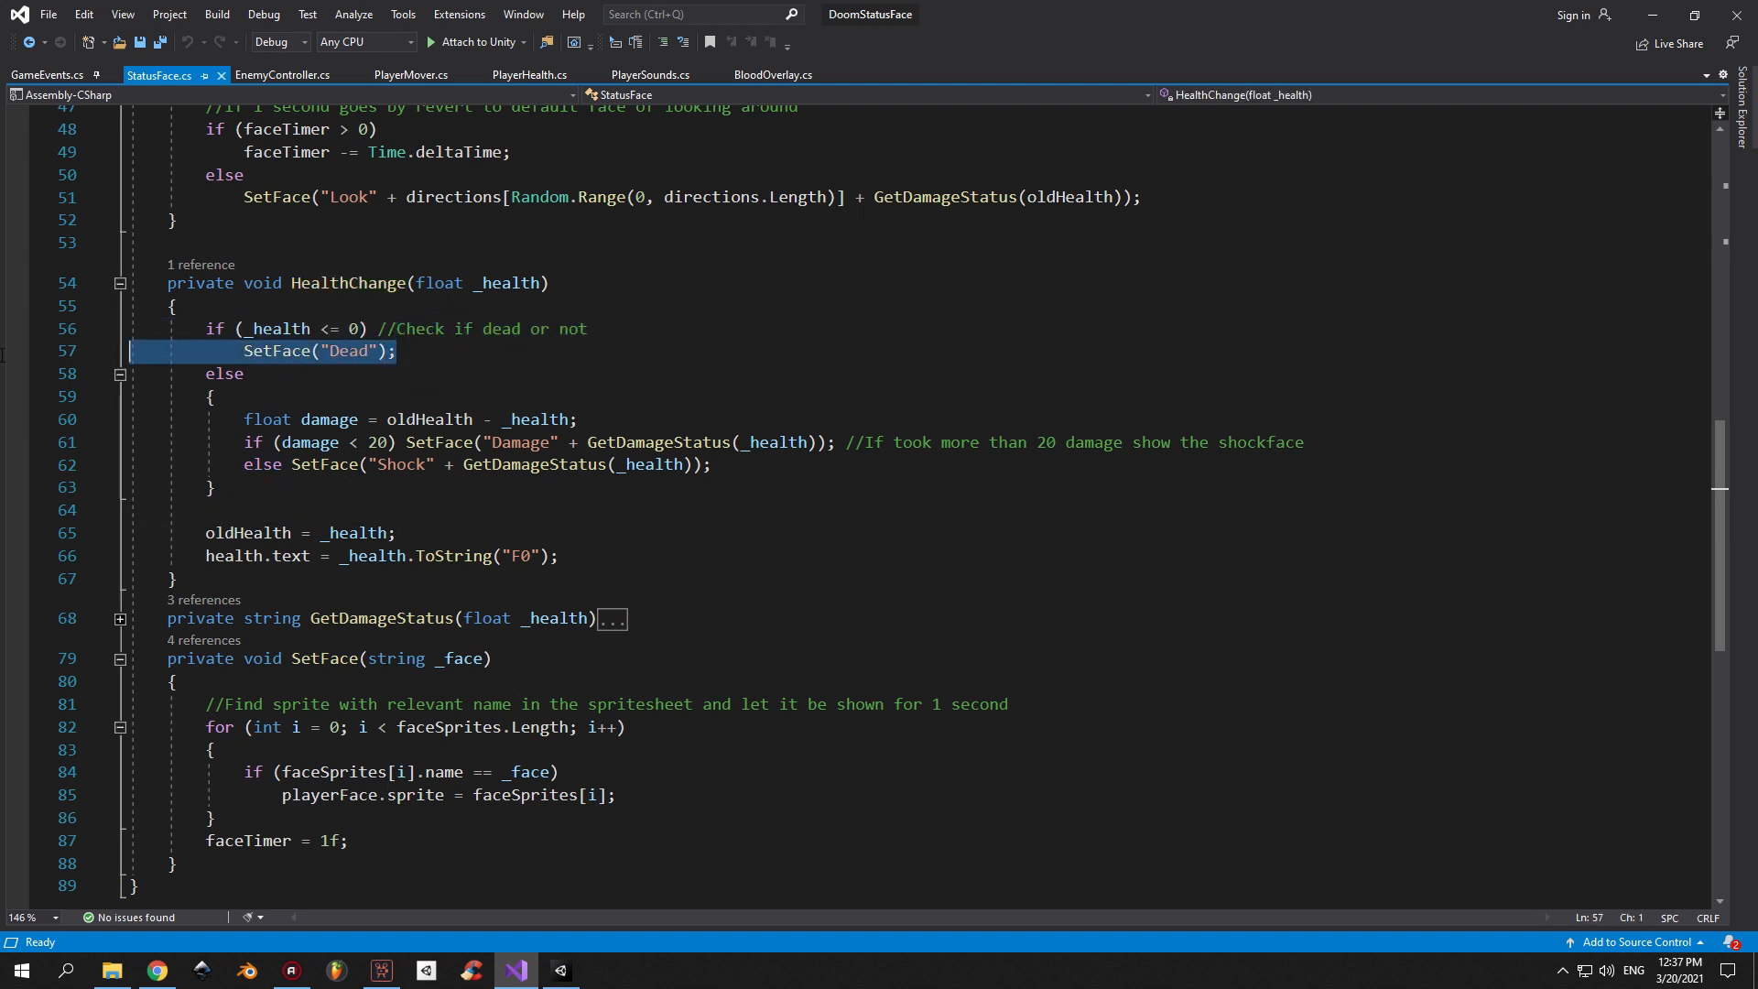
left_click(210, 397)
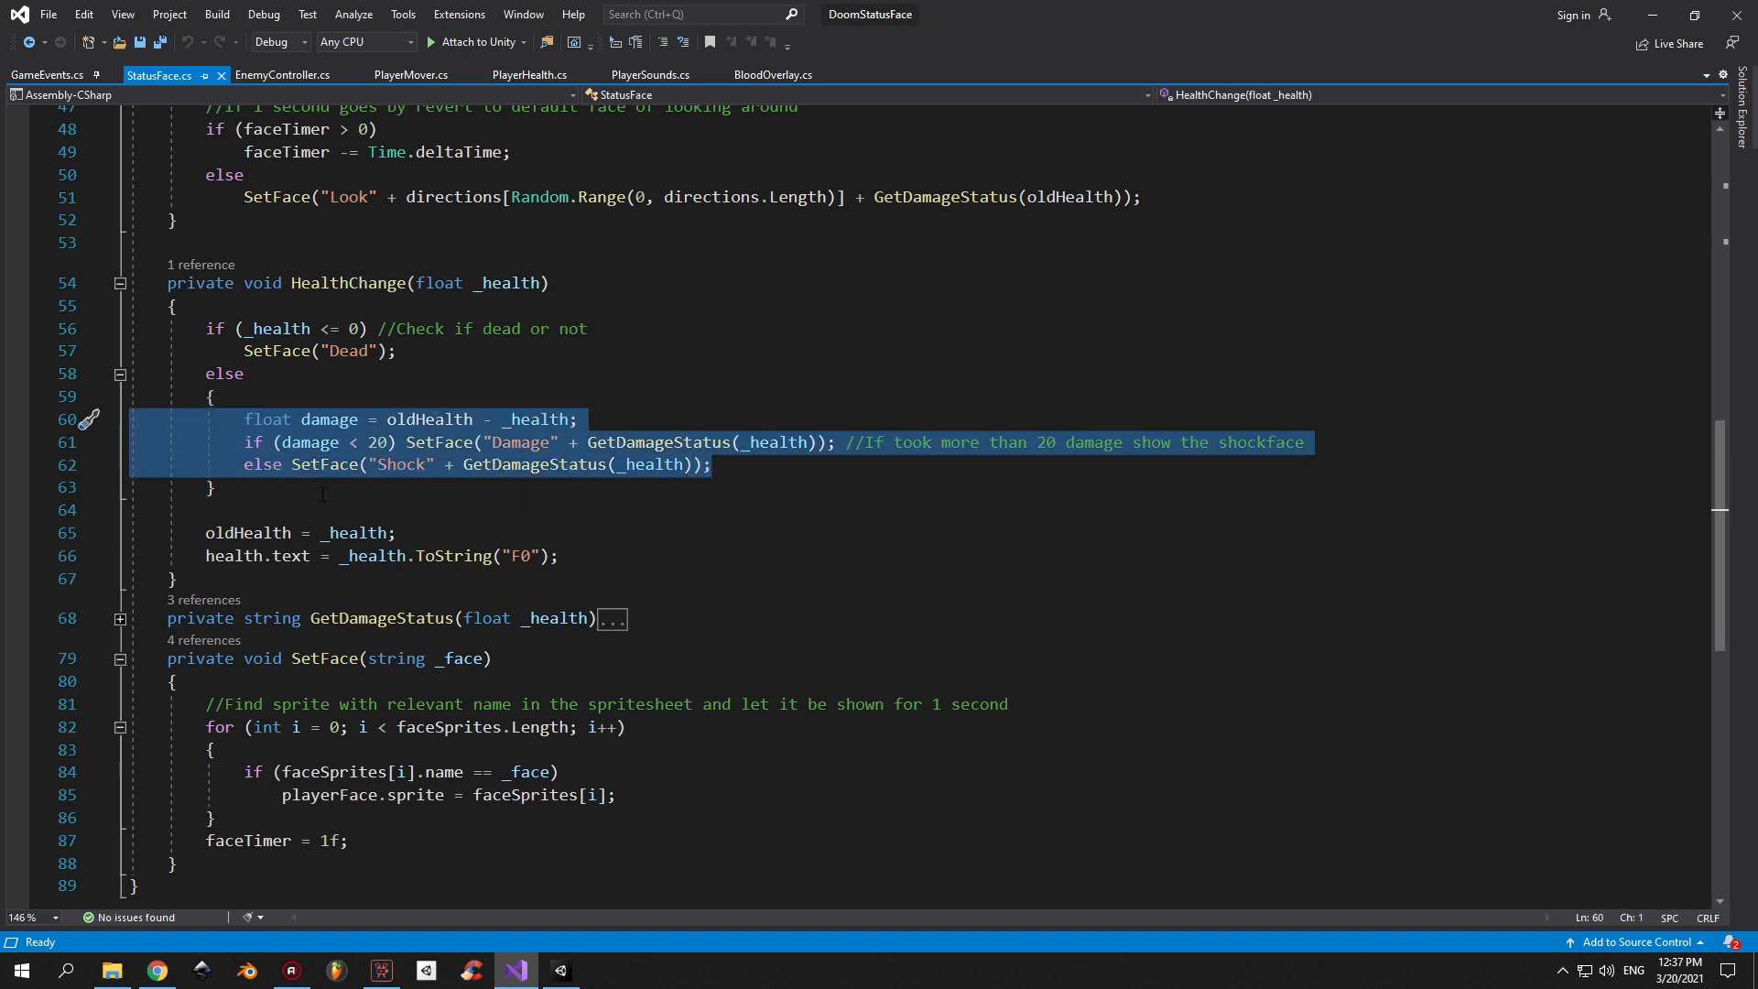
left_click(312, 487)
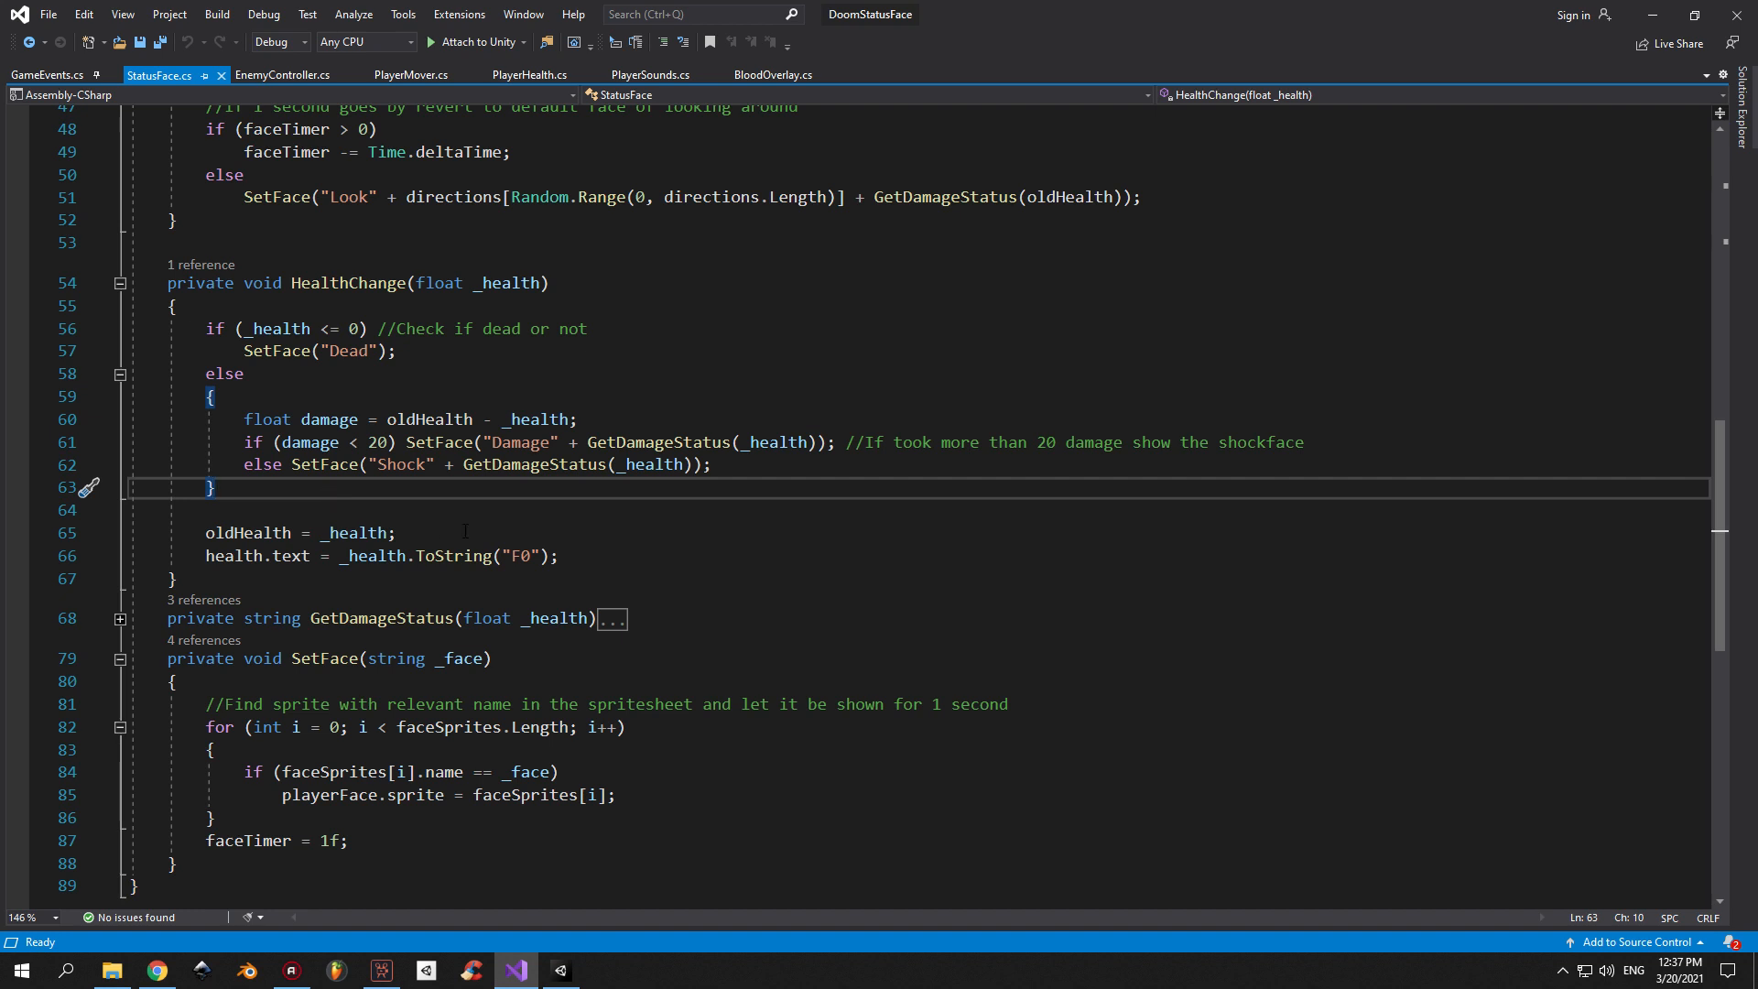
Switch to Unity and select the status bar's Health text object.
left_click(559, 971)
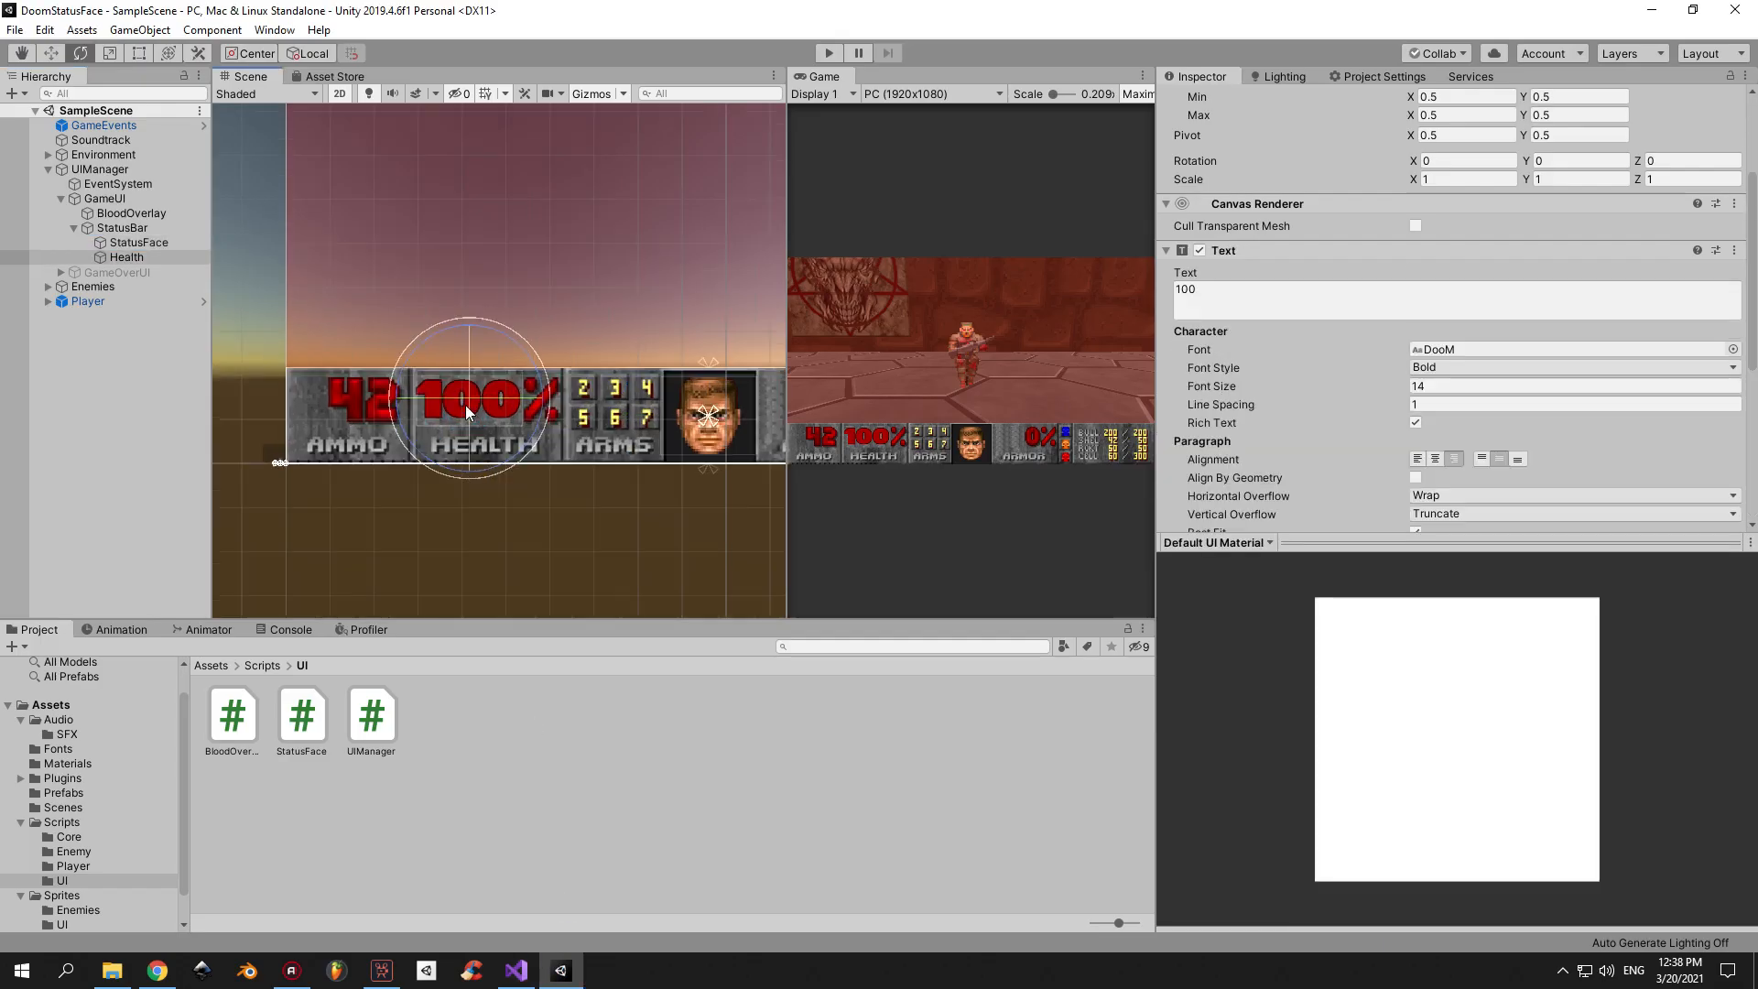
left_click(513, 970)
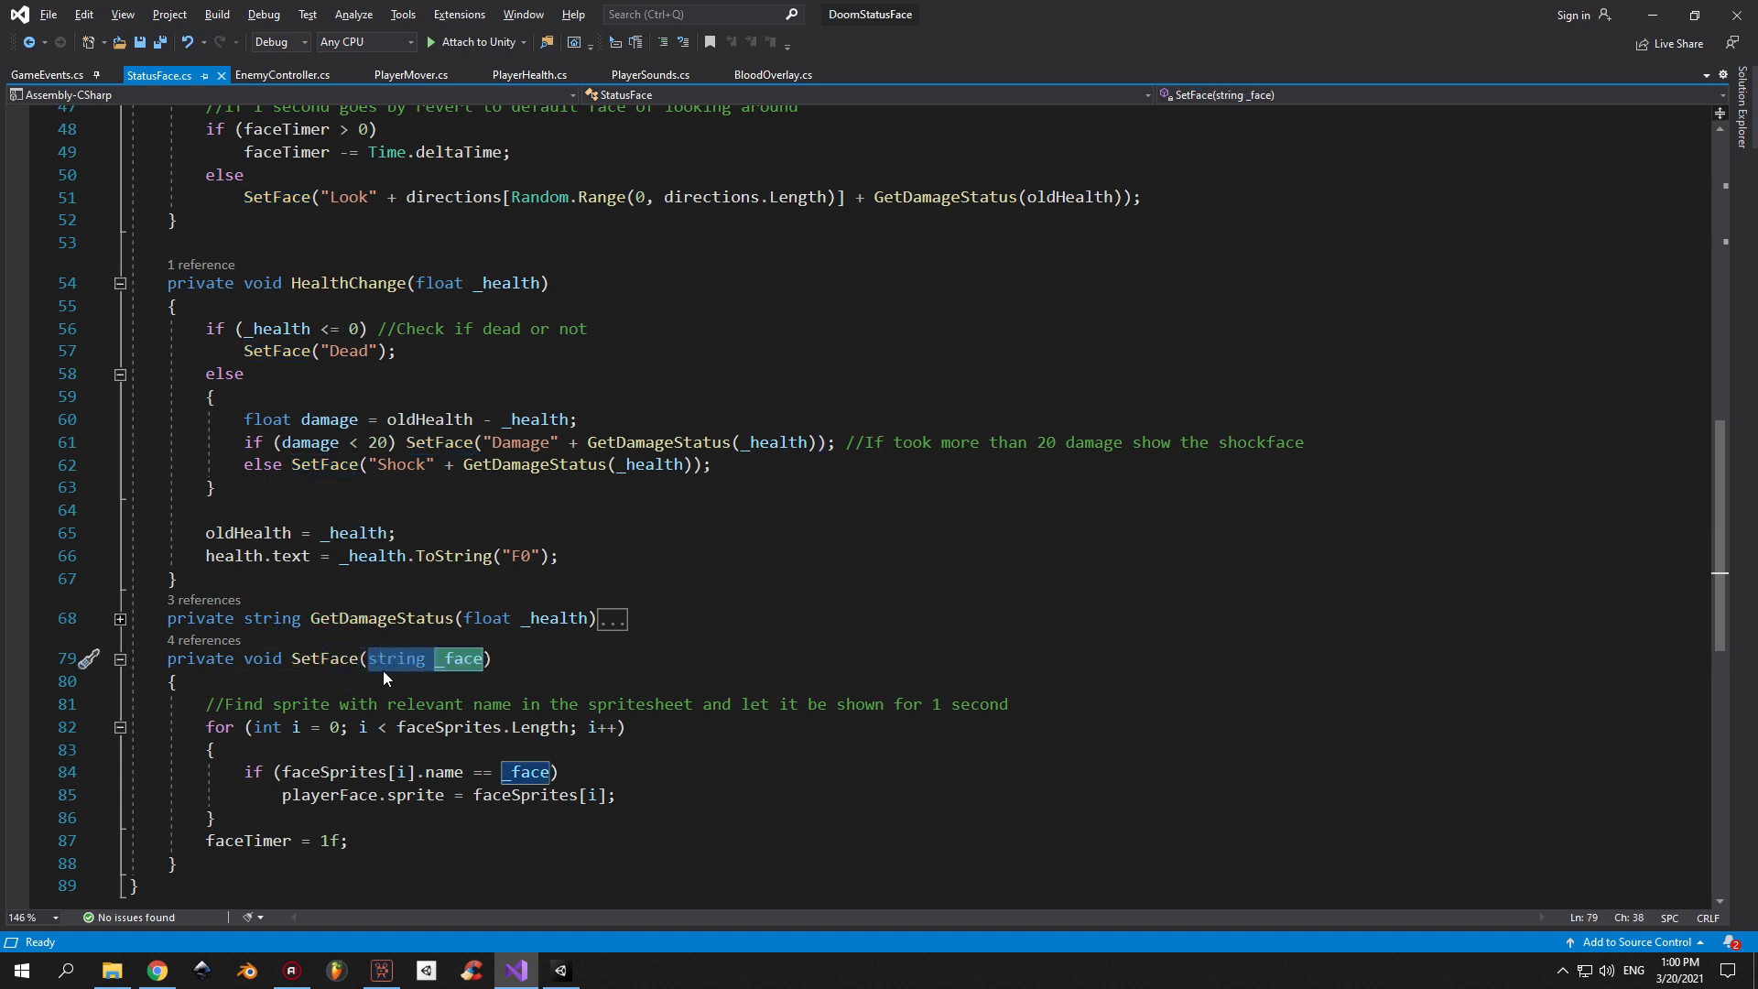
left_click(177, 681)
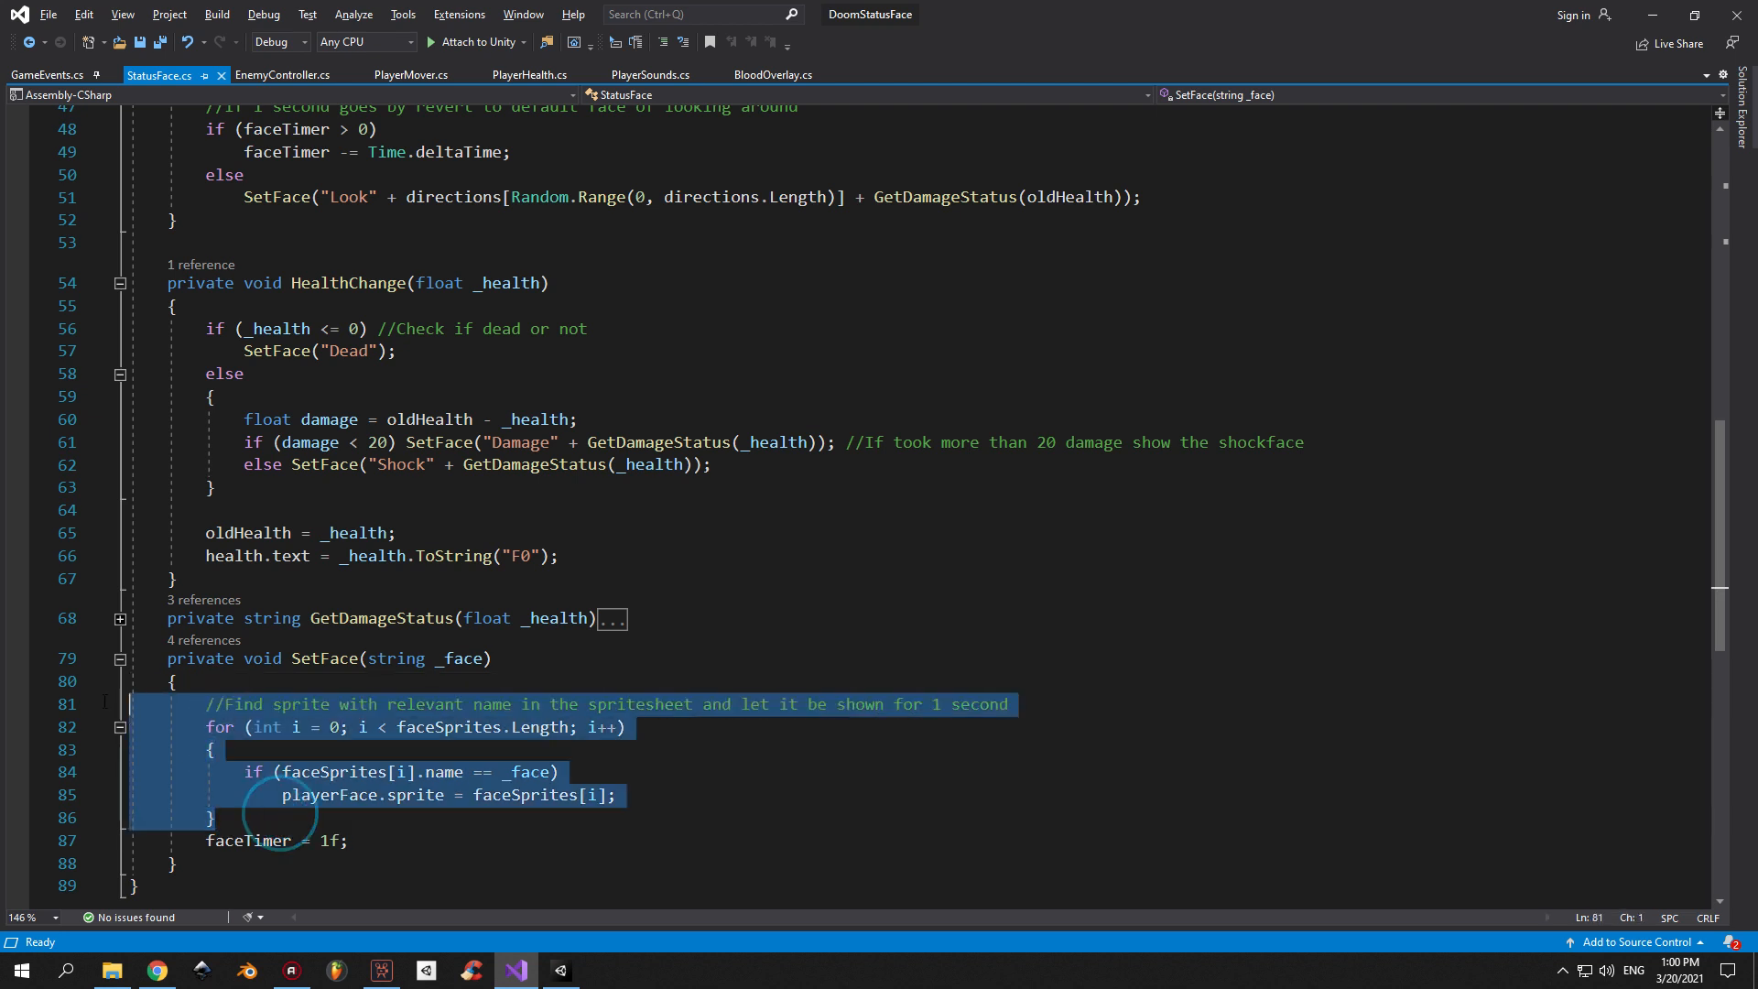
left_click(210, 749)
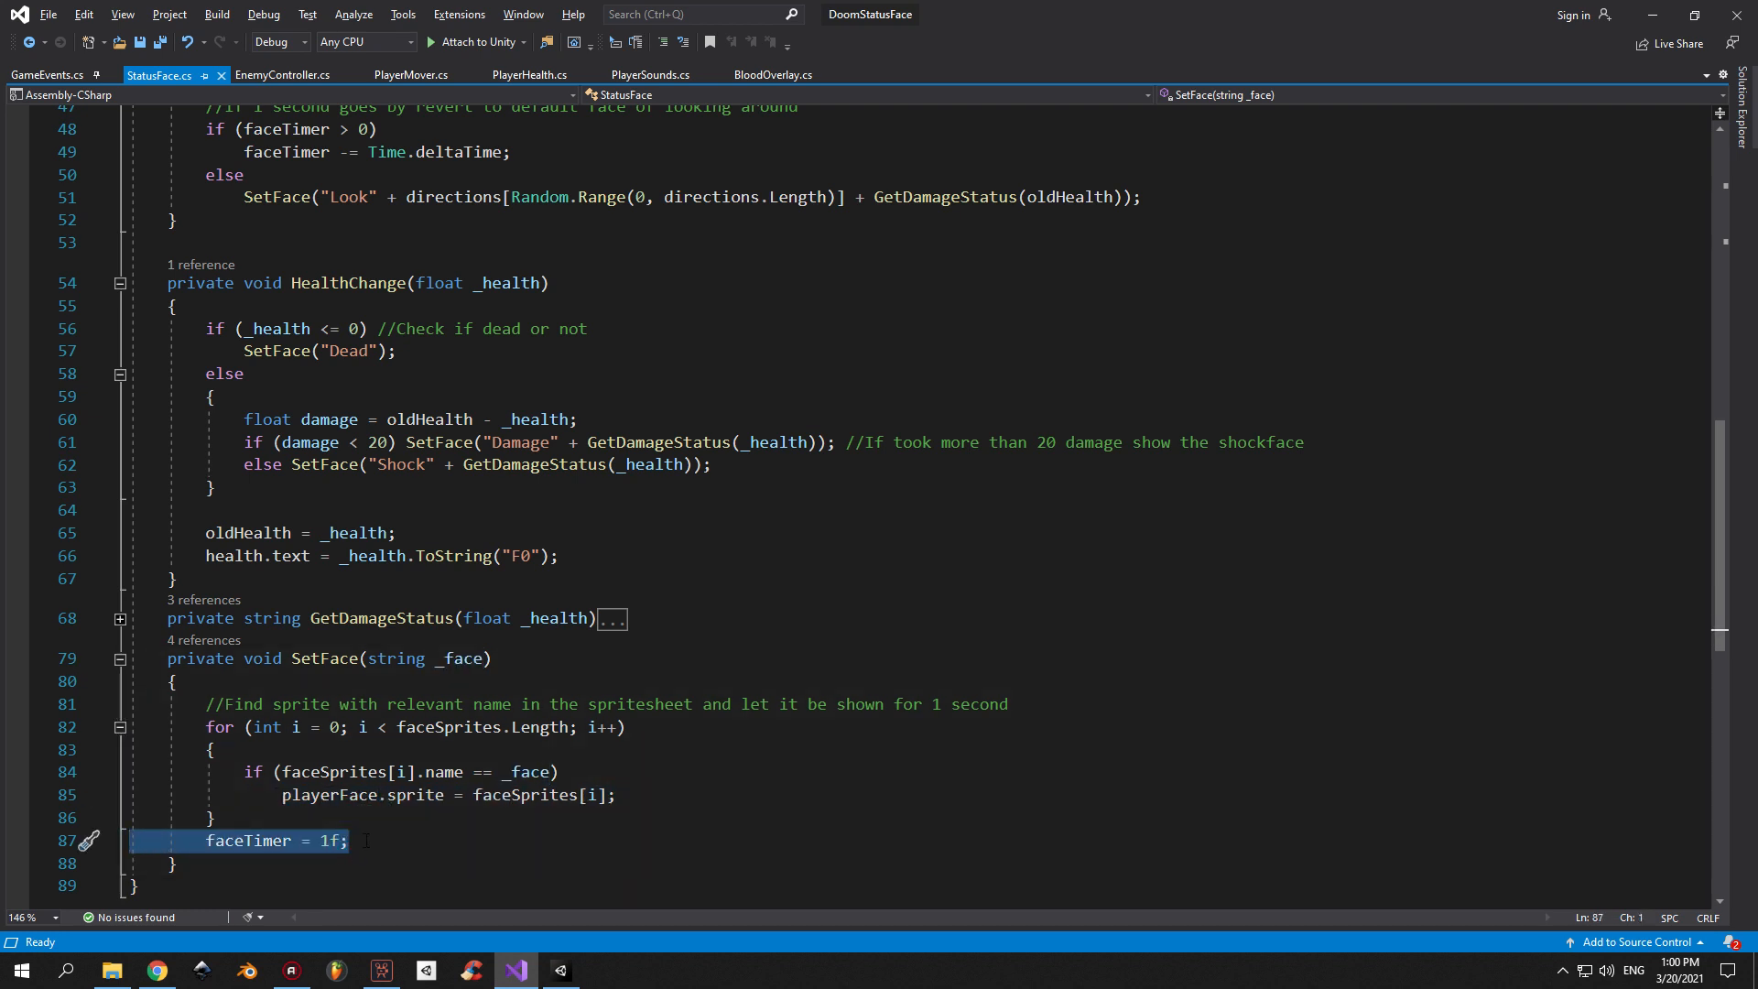
left_click(360, 841)
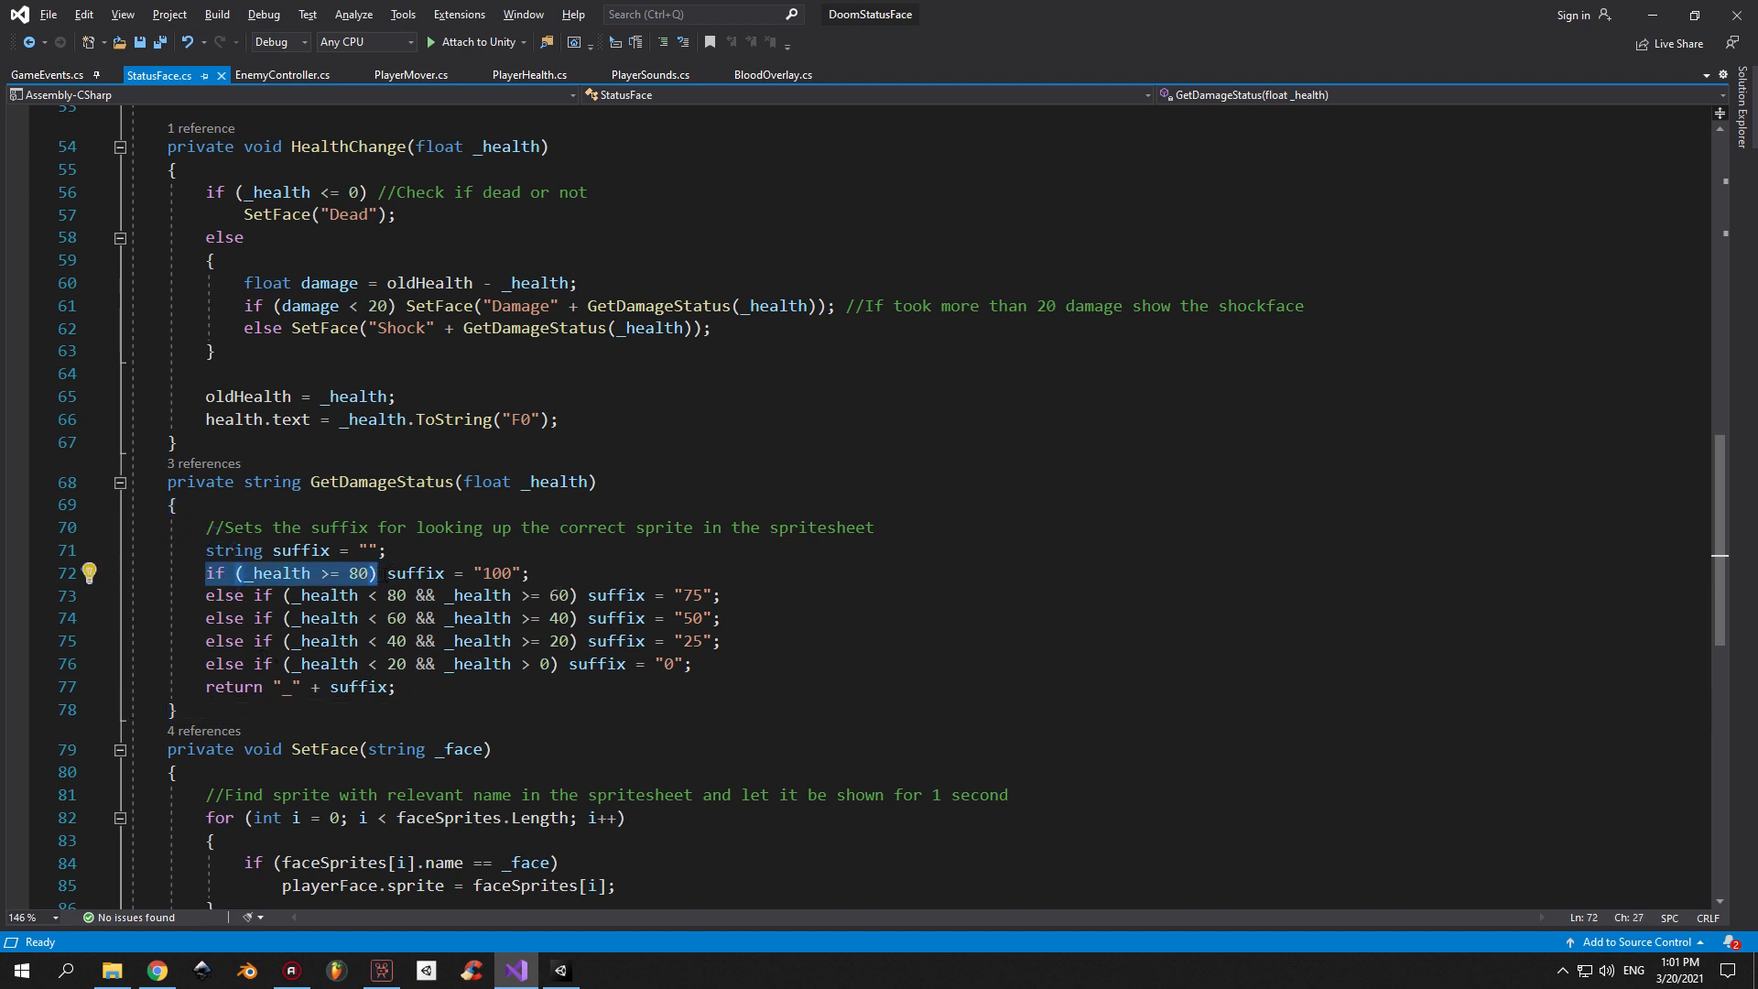
double_click(500, 572)
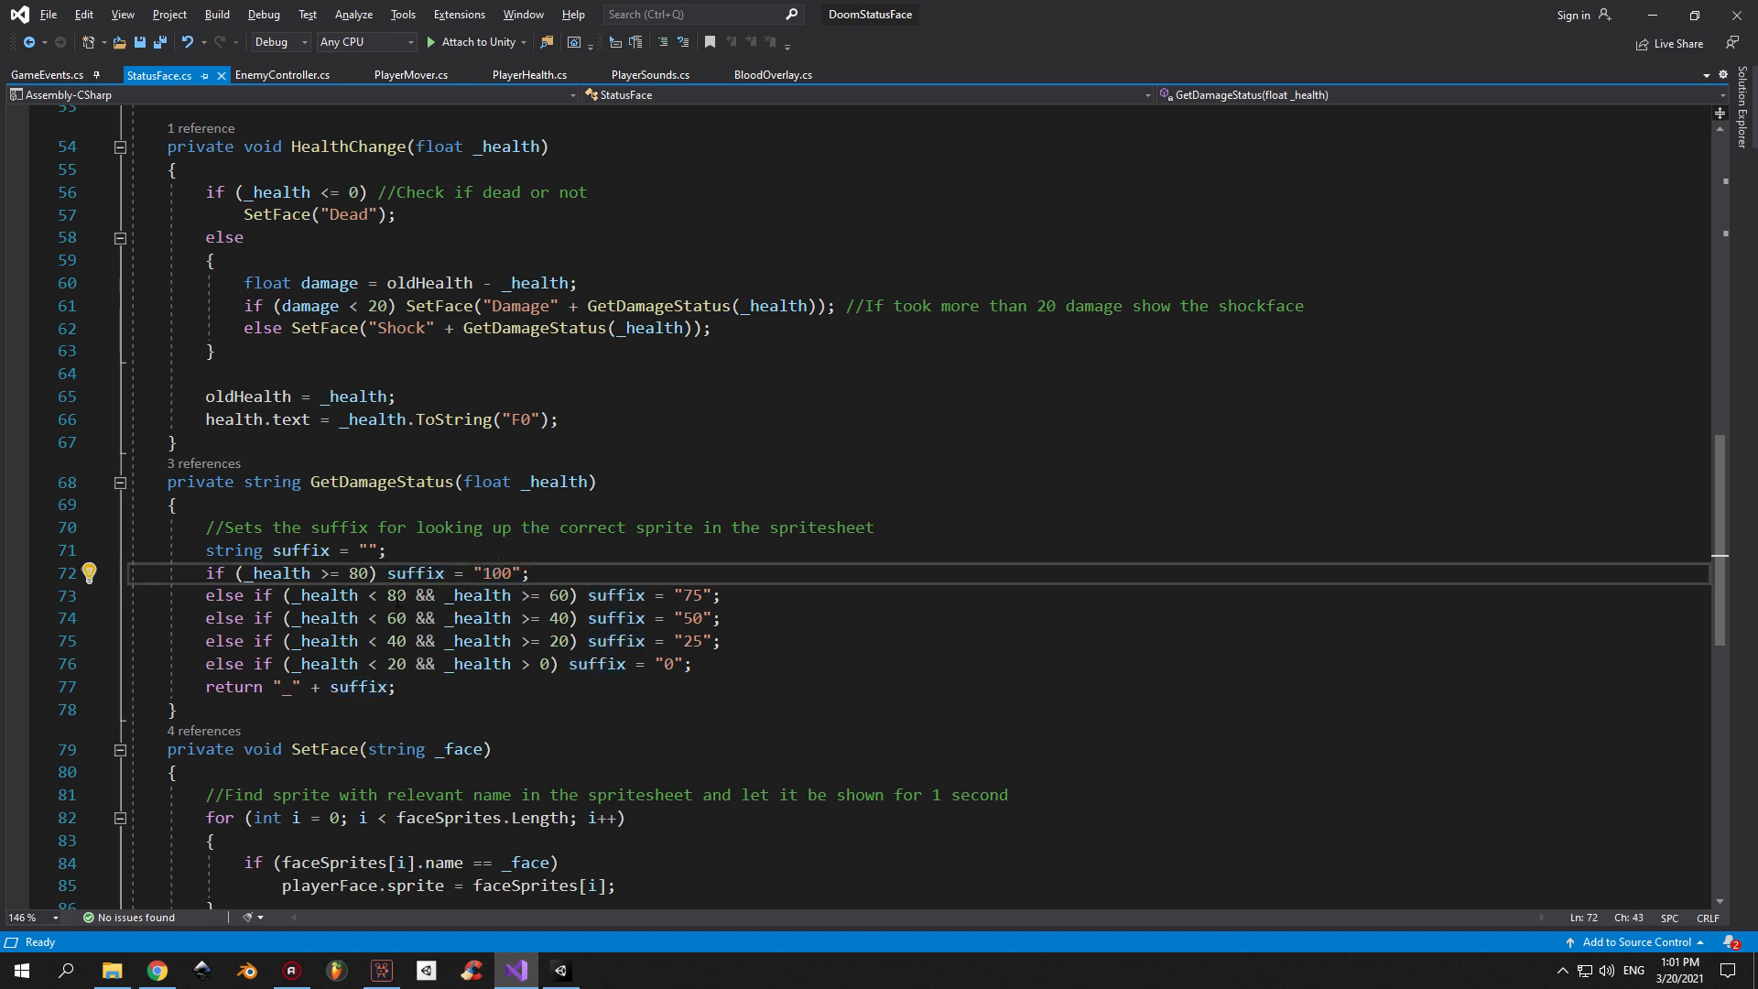
double_click(696, 595)
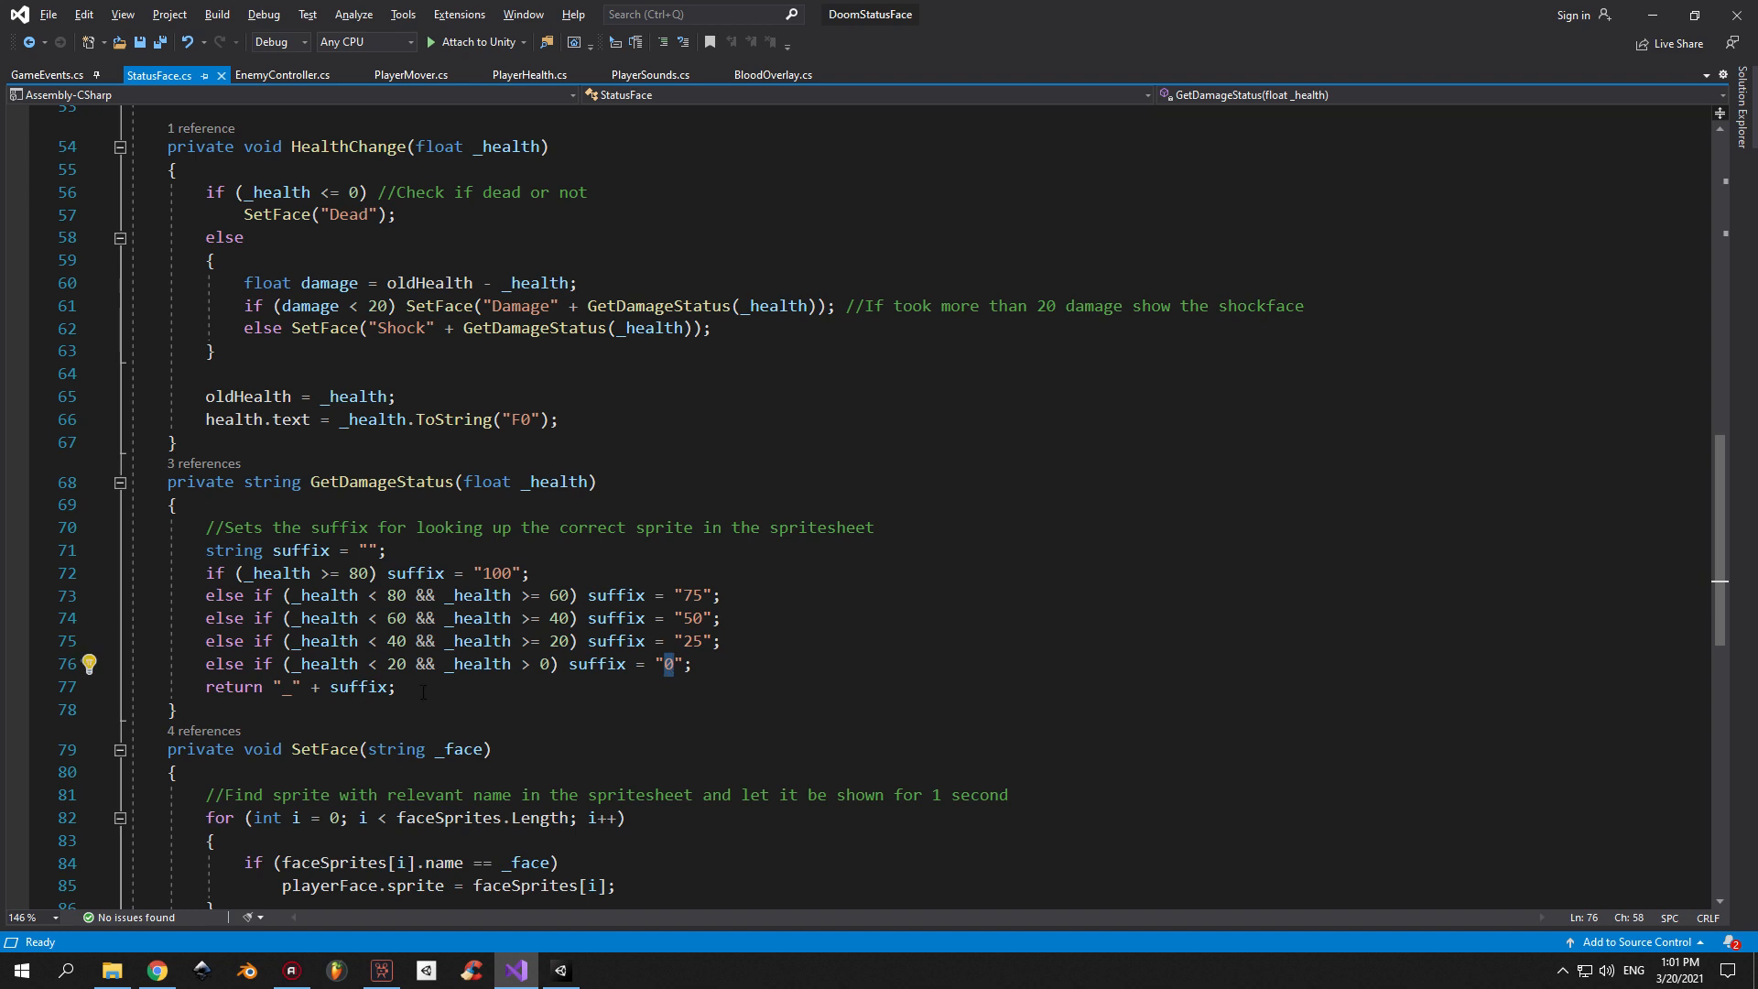
double_click(234, 687)
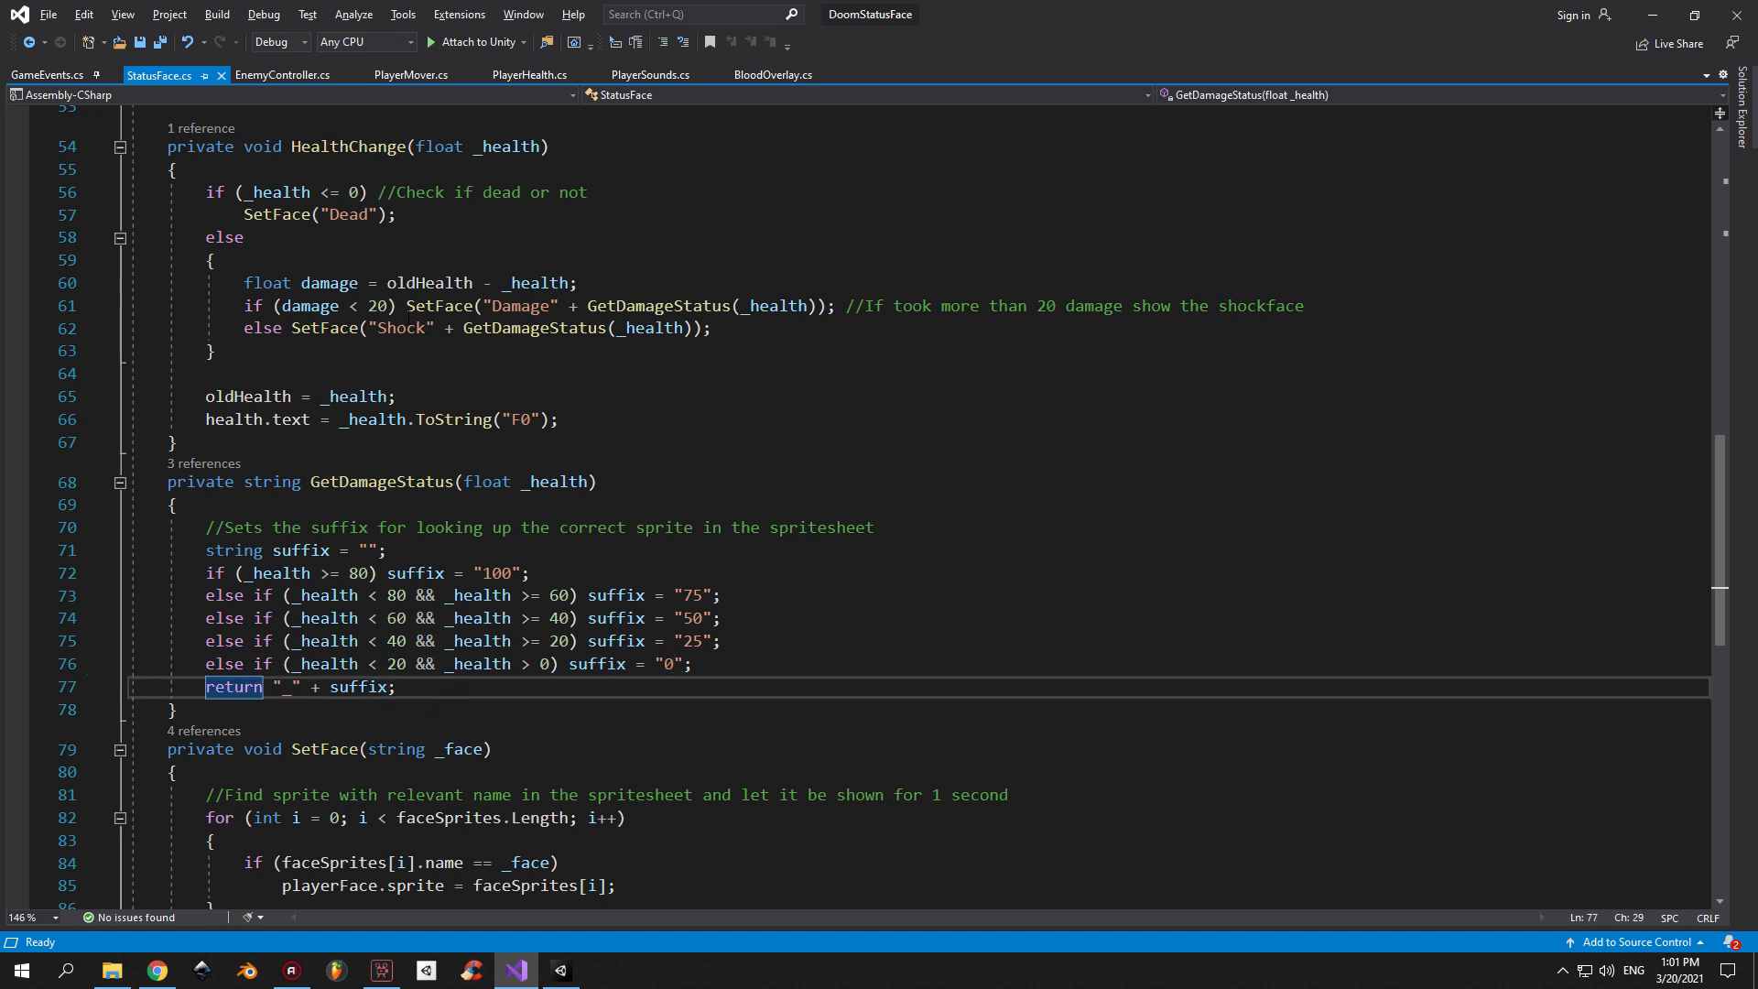
double_click(524, 305)
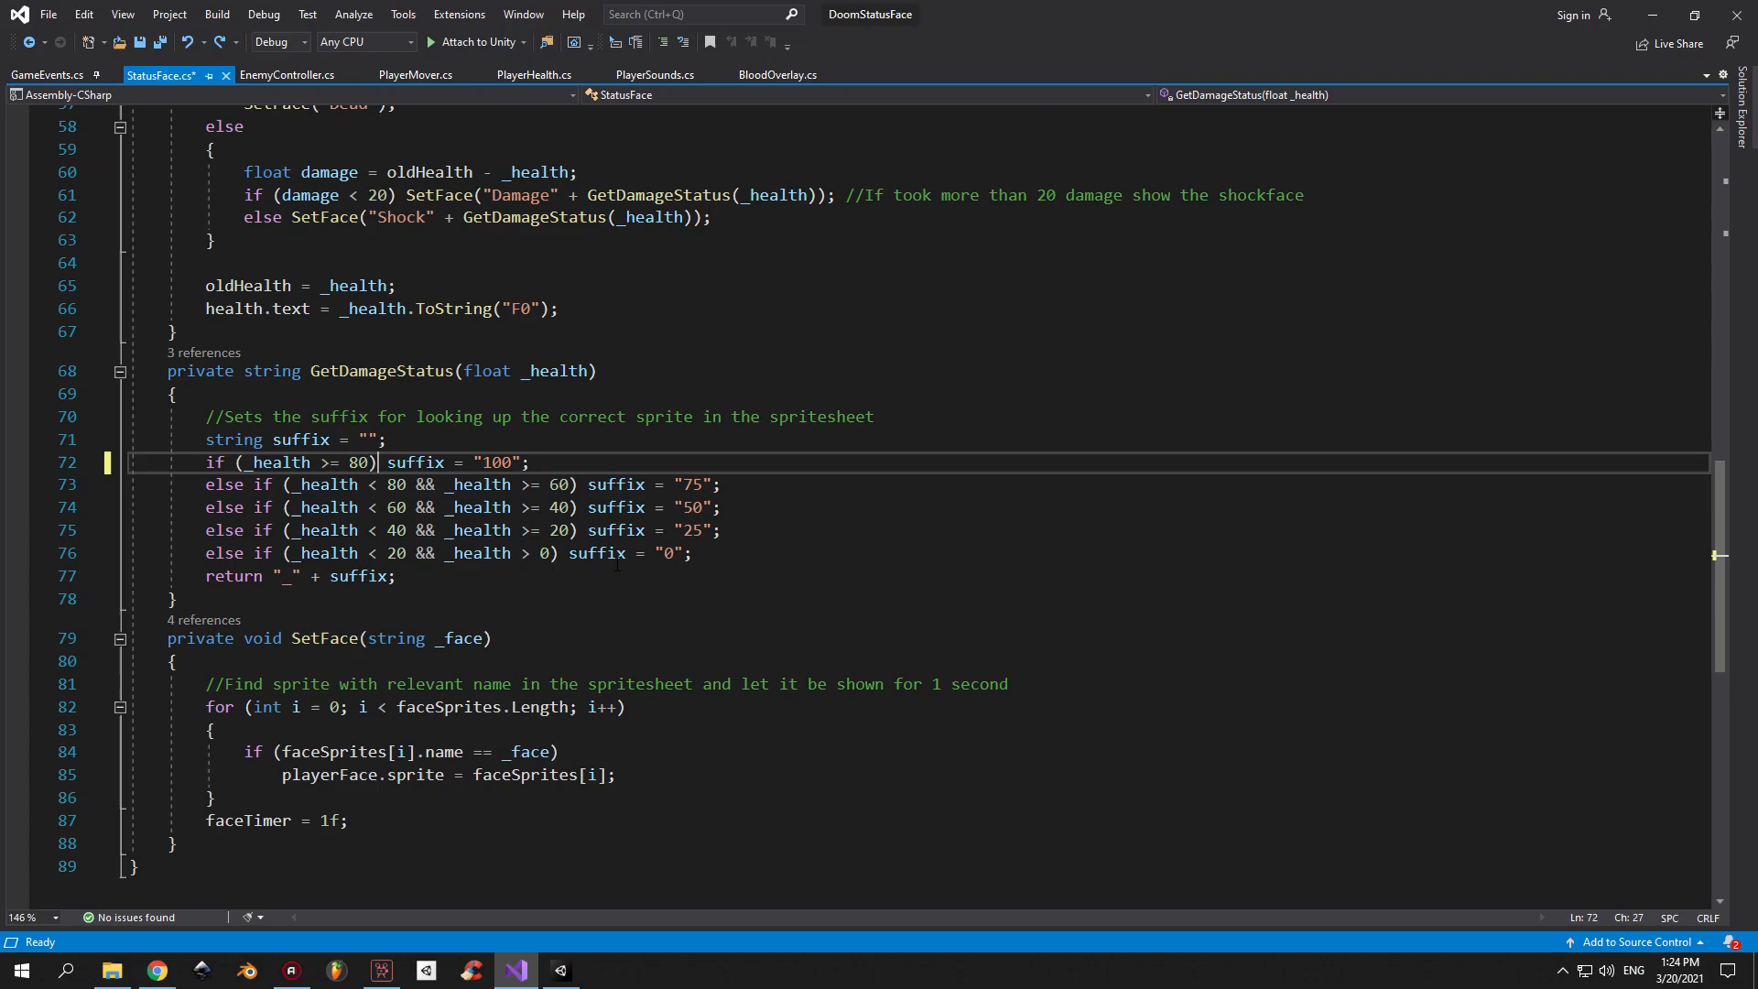
Play the scene until the enemy shoots the player down to 90% health, then pause.
left_click(560, 971)
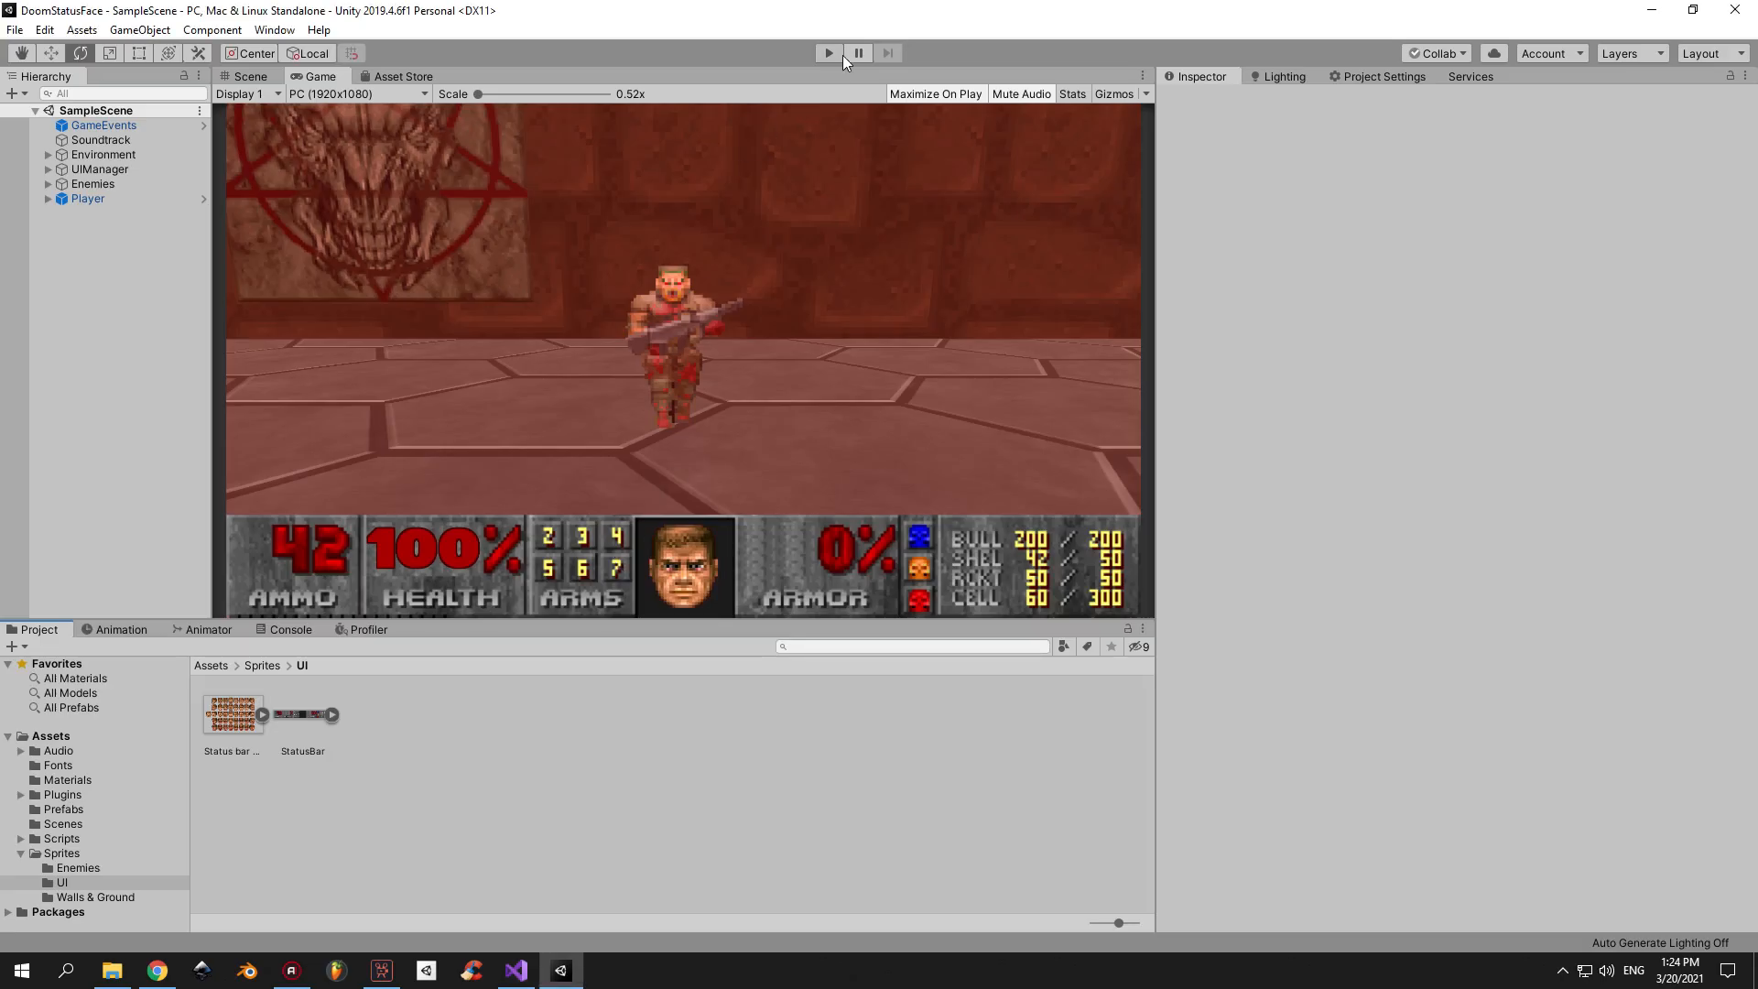
left_click(838, 52)
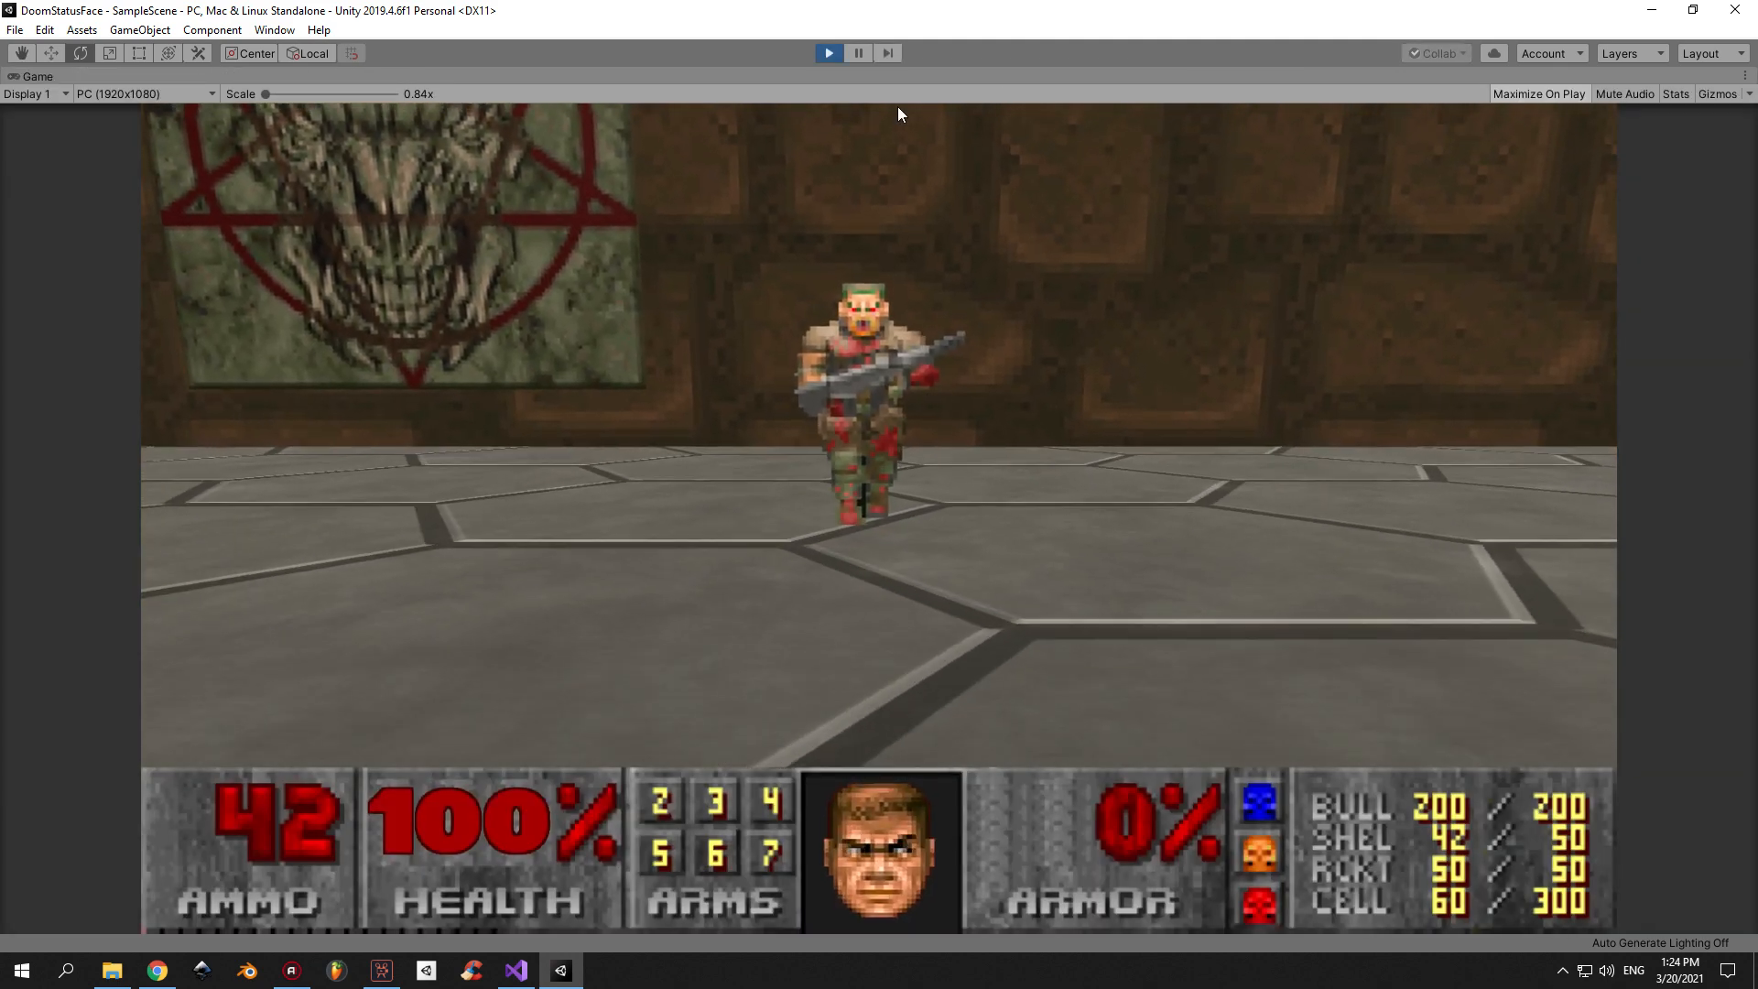
left_click(858, 52)
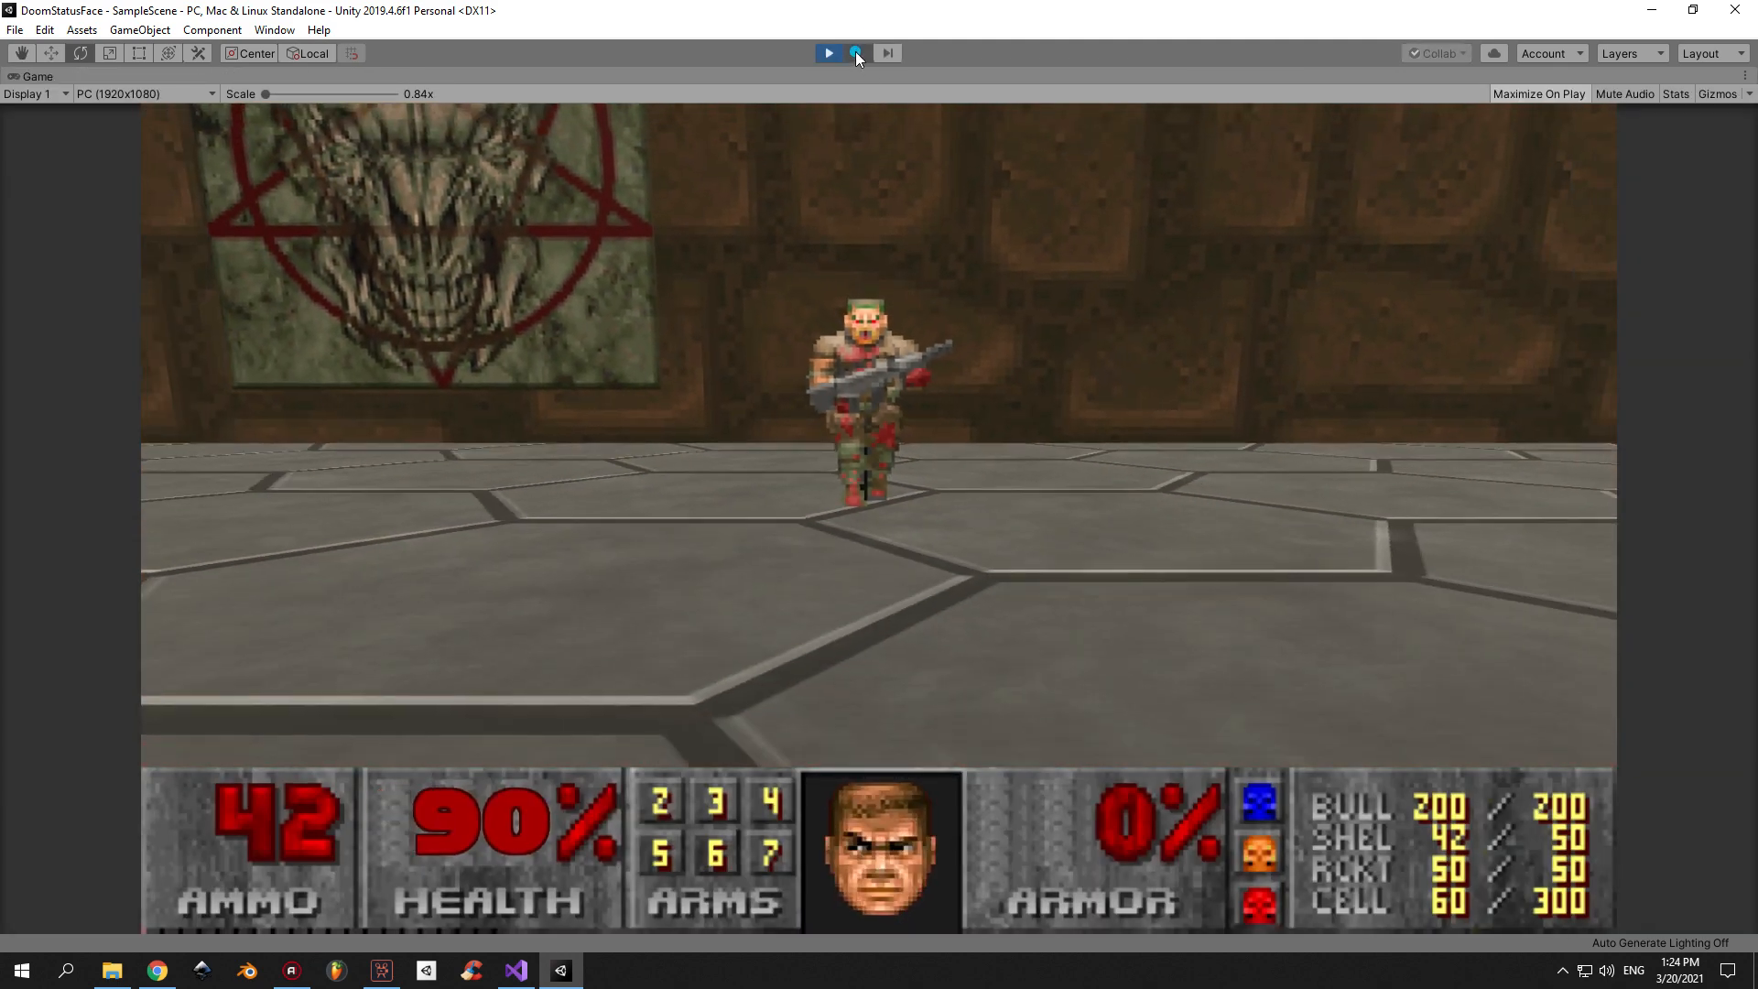
left_click(514, 970)
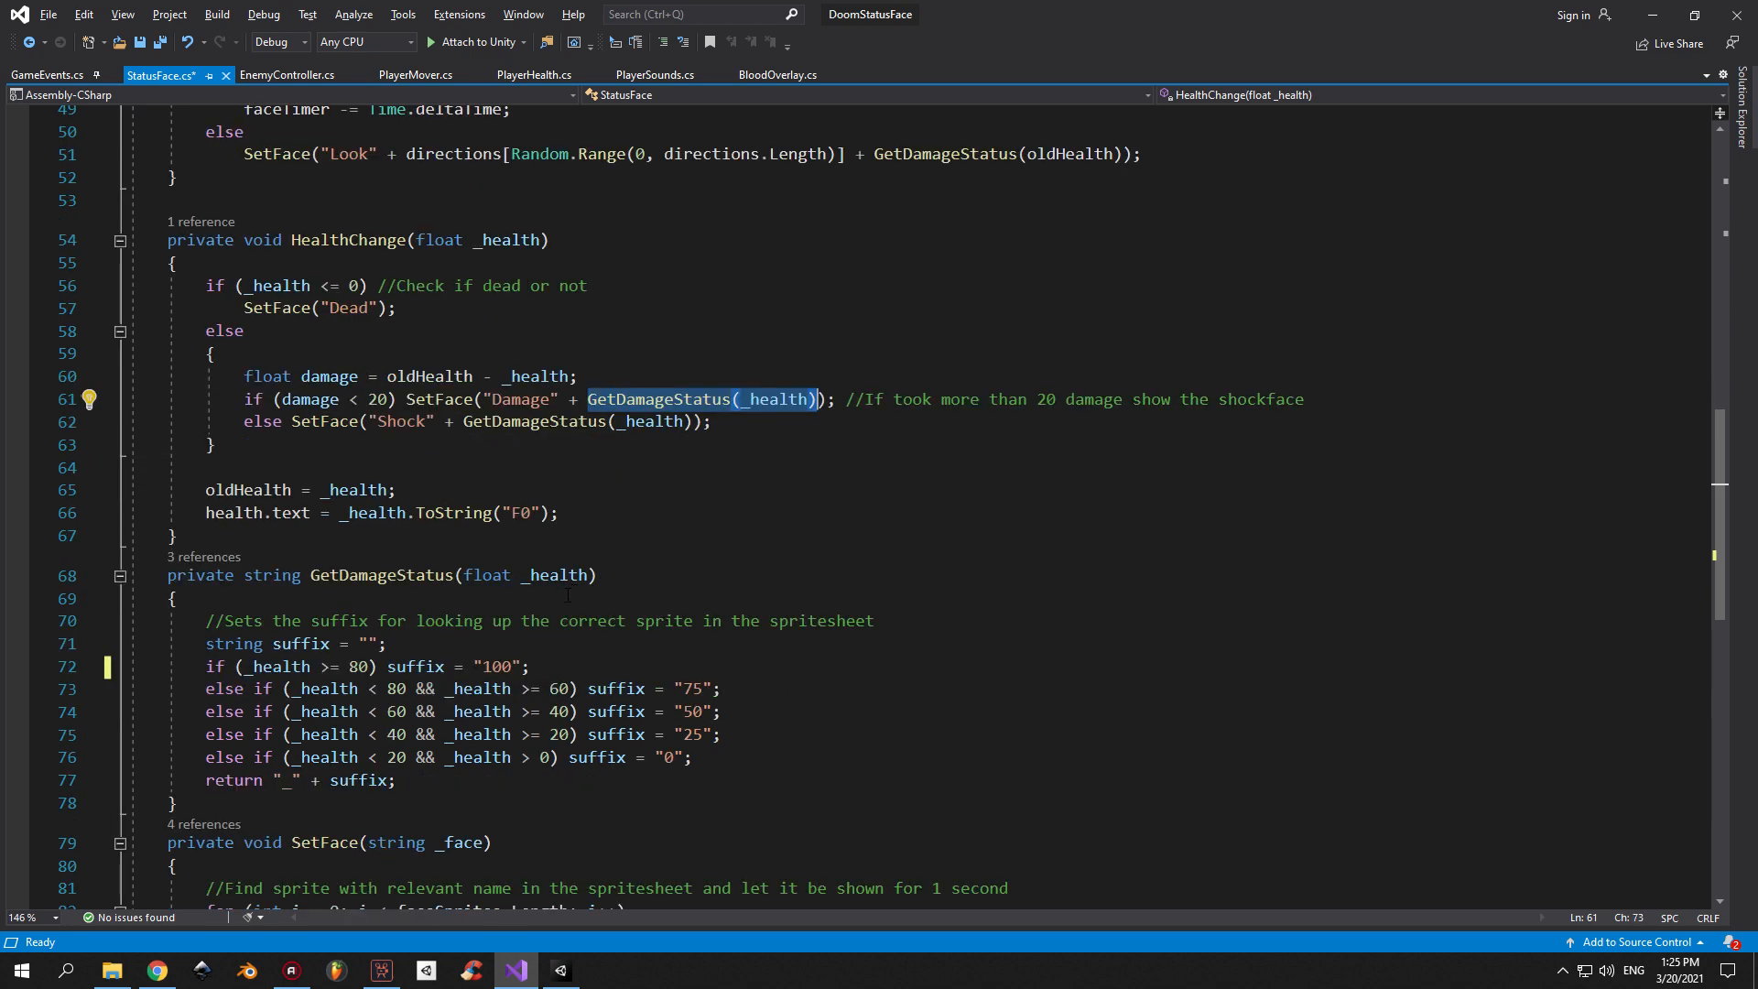
Compare the paused 90% game with the GetDamageStatus(_health) "Damage" face code on line 61.
left_click(560, 971)
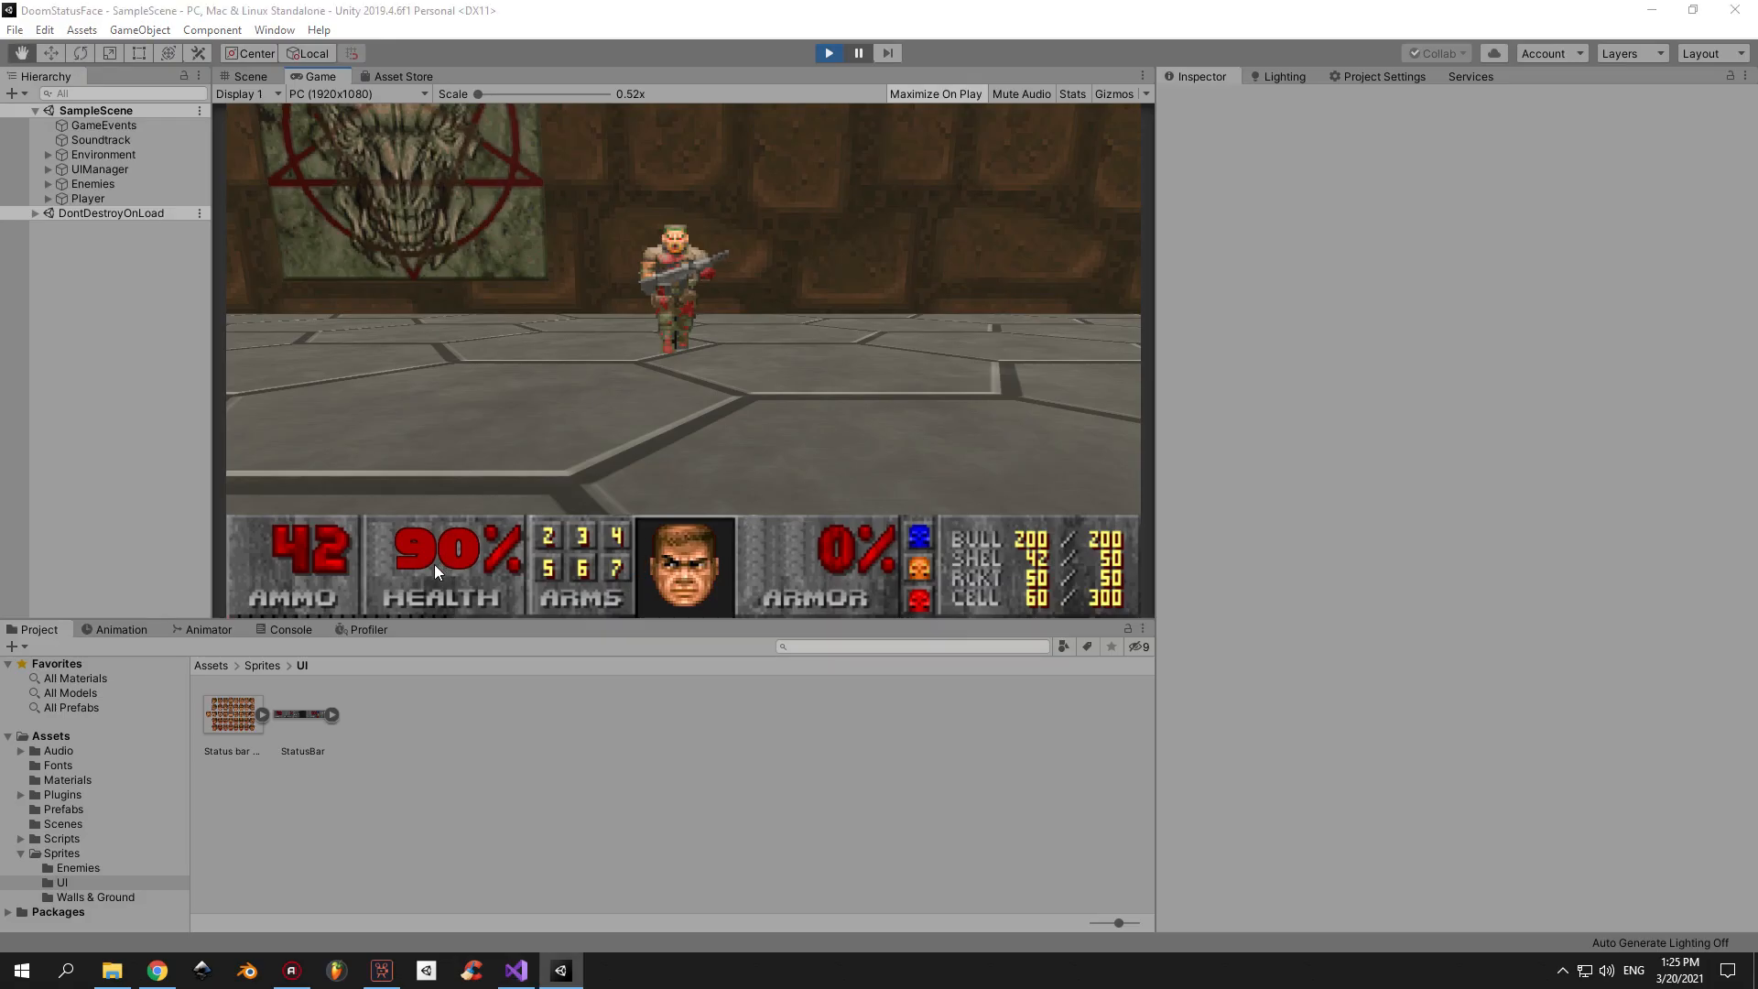
left_click(515, 970)
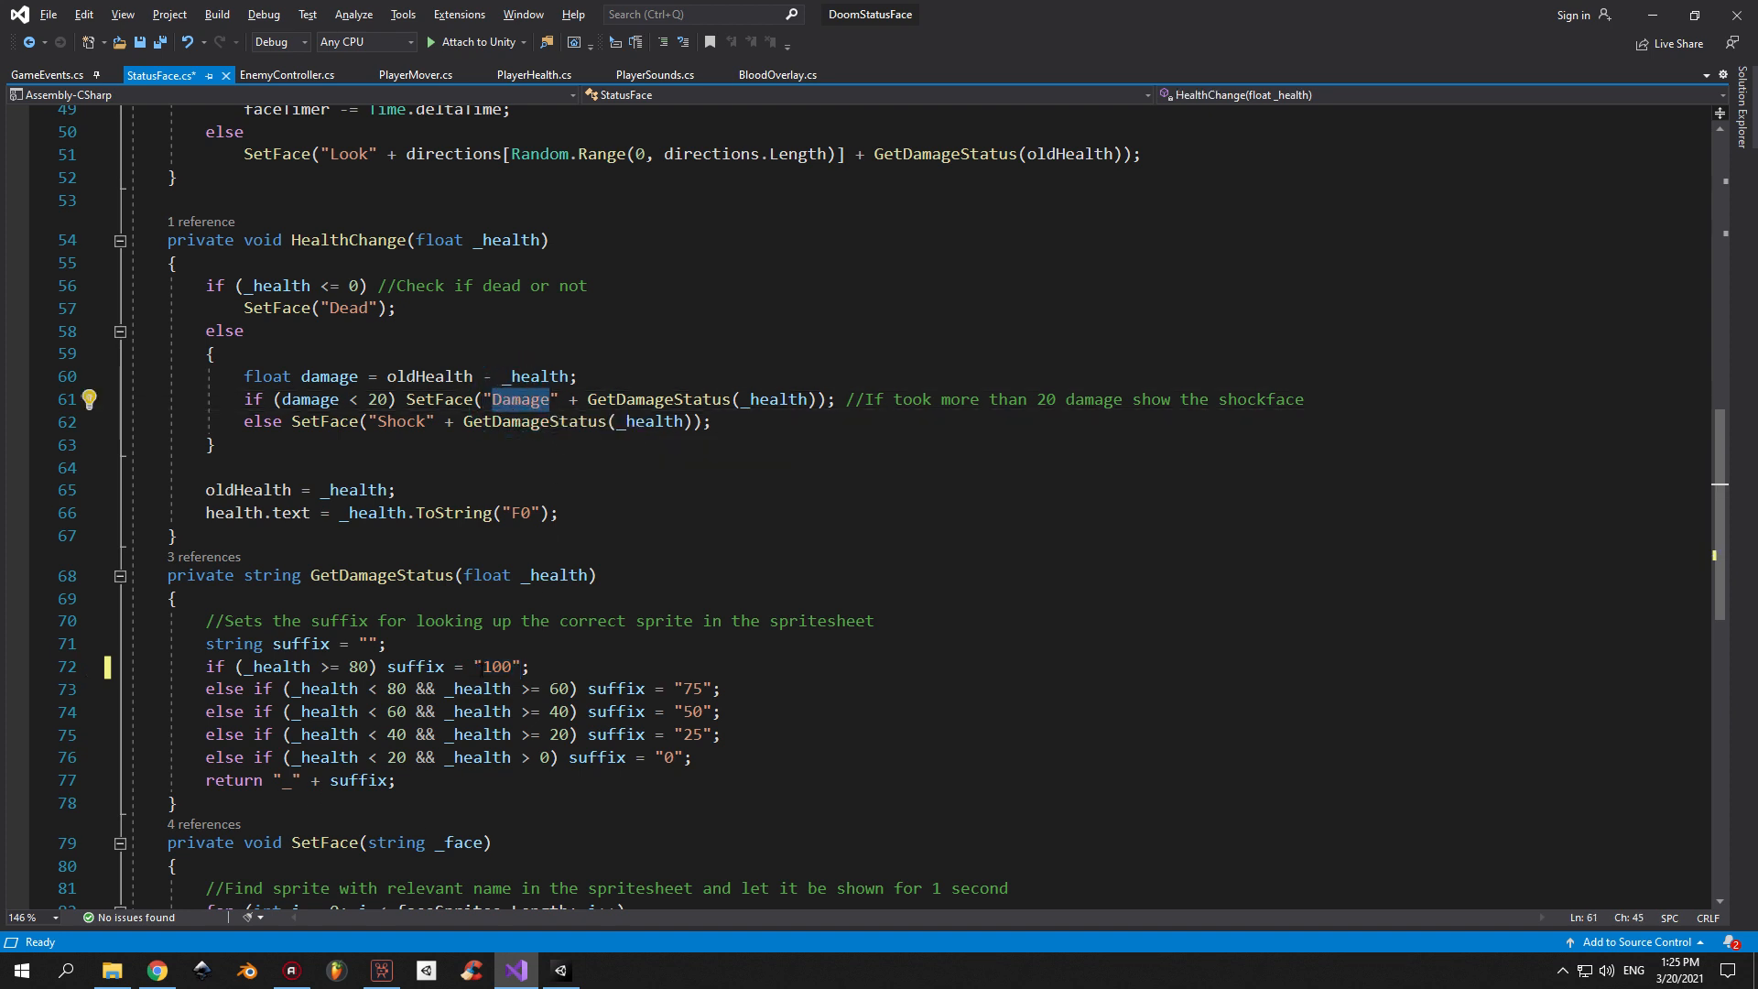
left_click(560, 970)
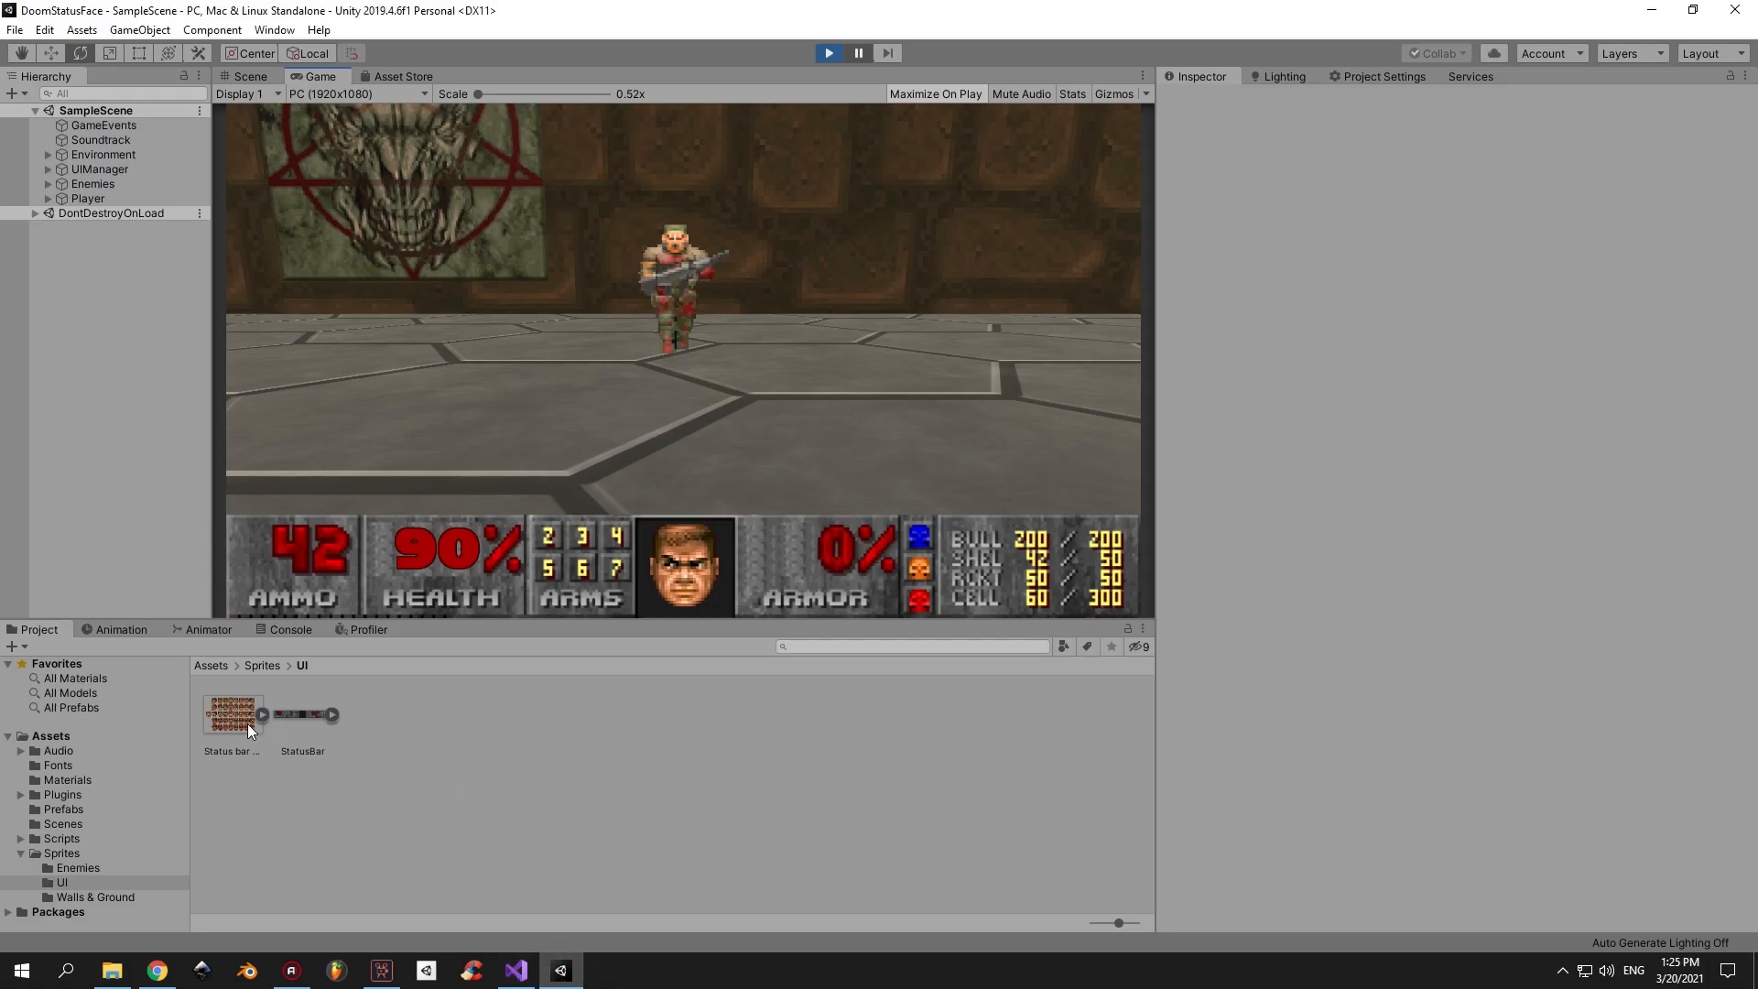
Inspect the Damage_100 and Damage_0 face slices in the Sprite Editor, then resume play.
double_click(231, 714)
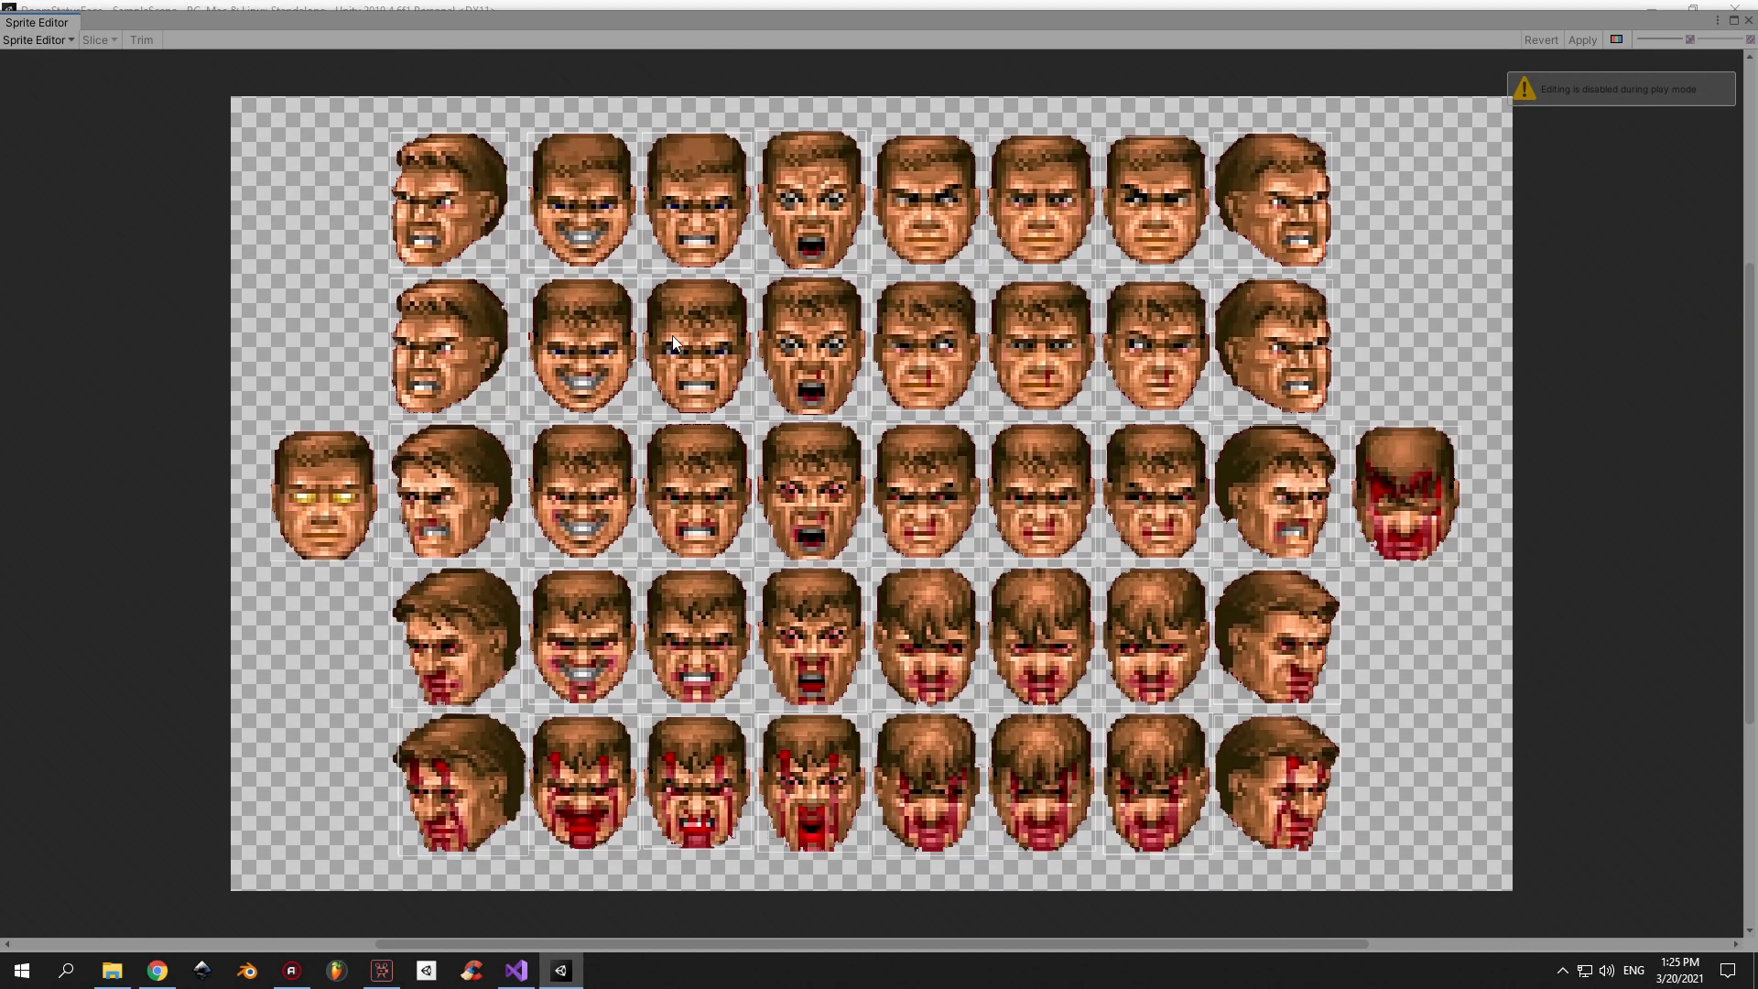
left_click(699, 265)
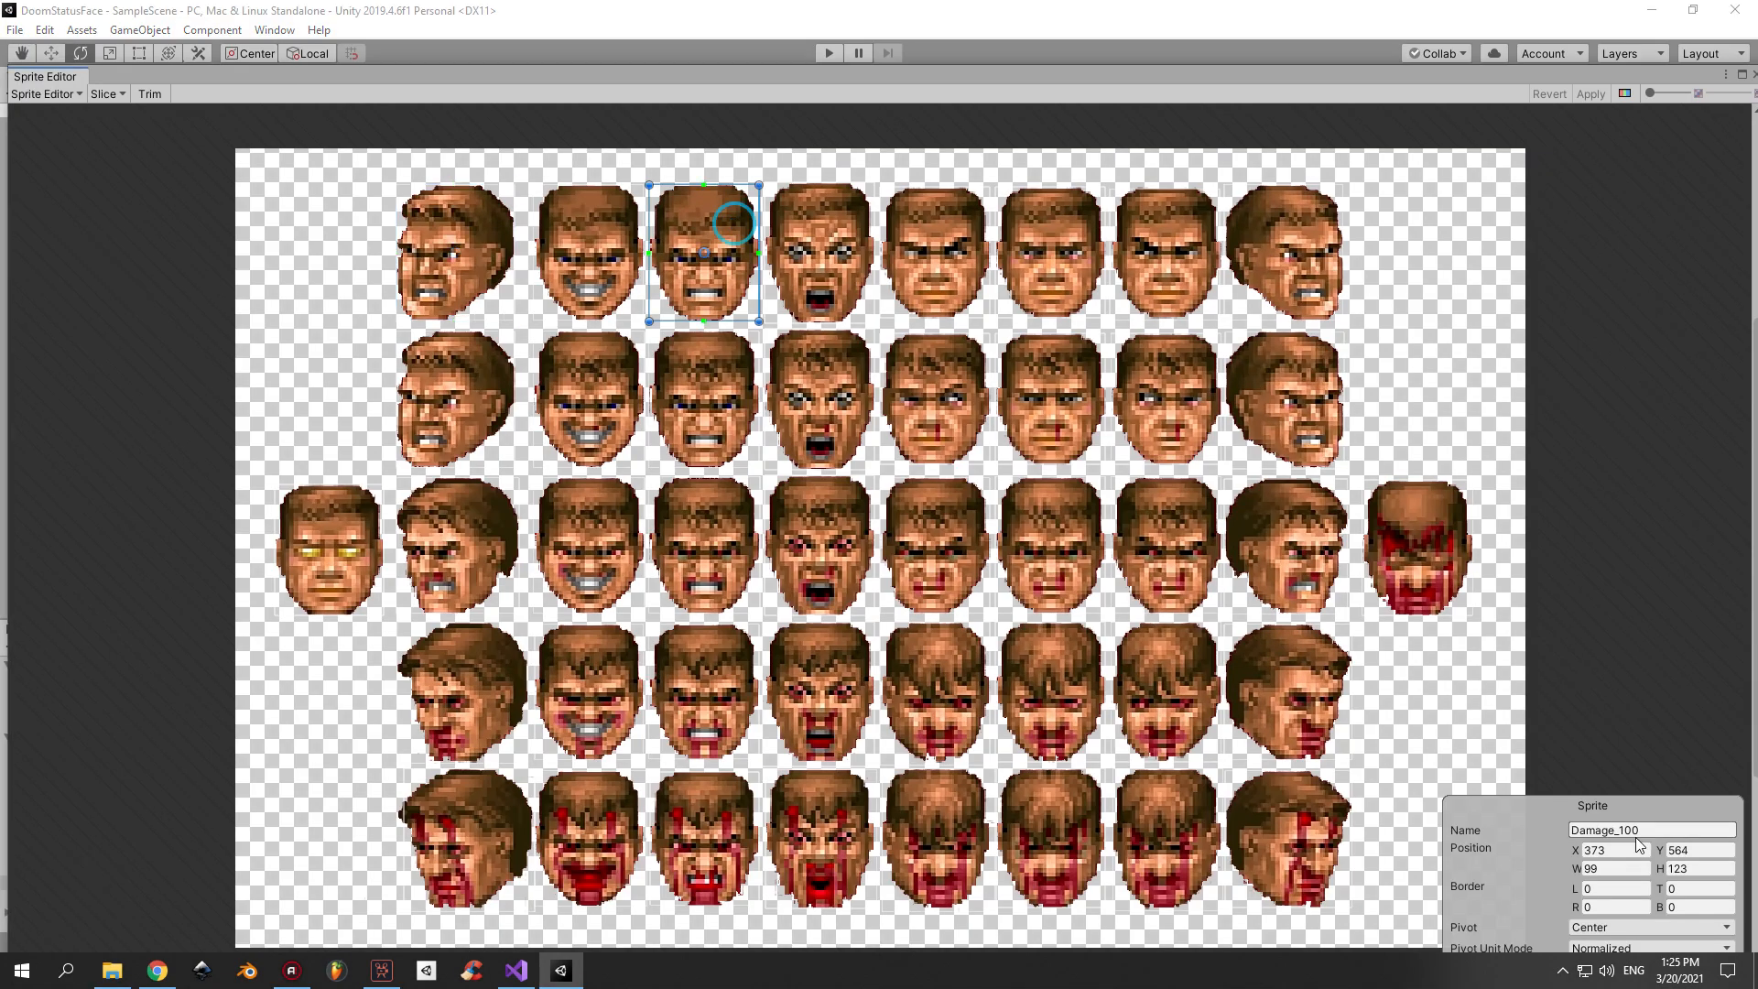
double_click(1625, 830)
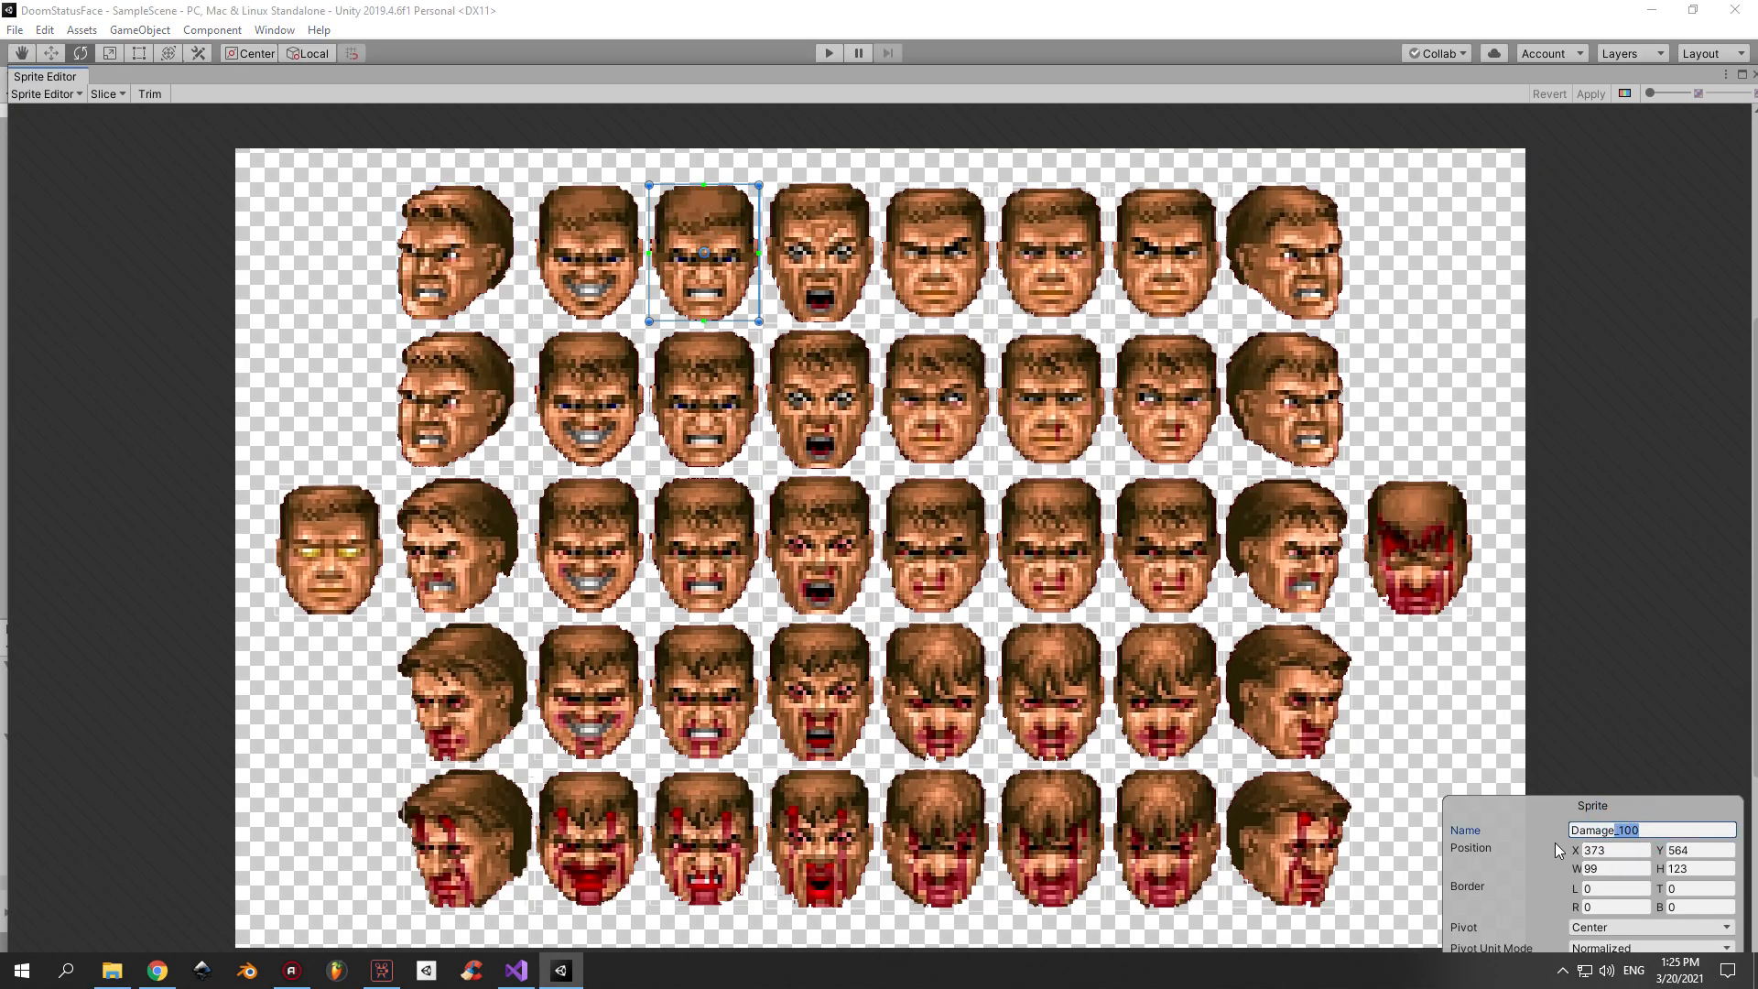
left_click(691, 865)
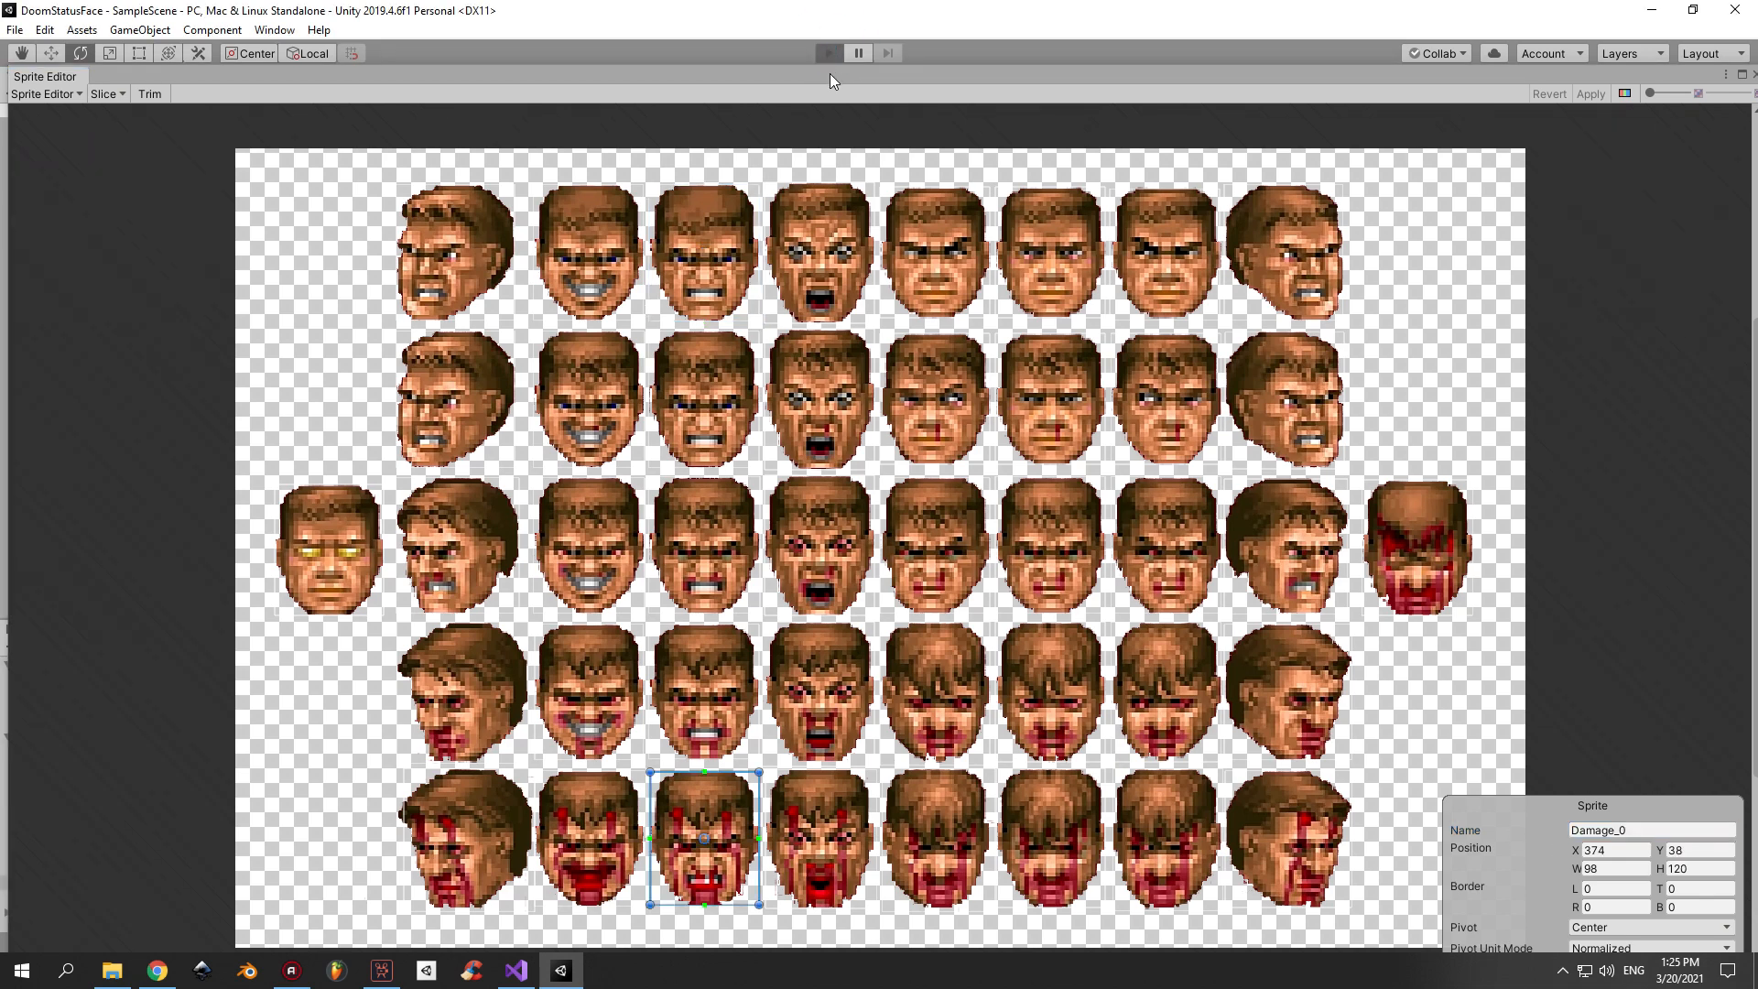
left_click(827, 52)
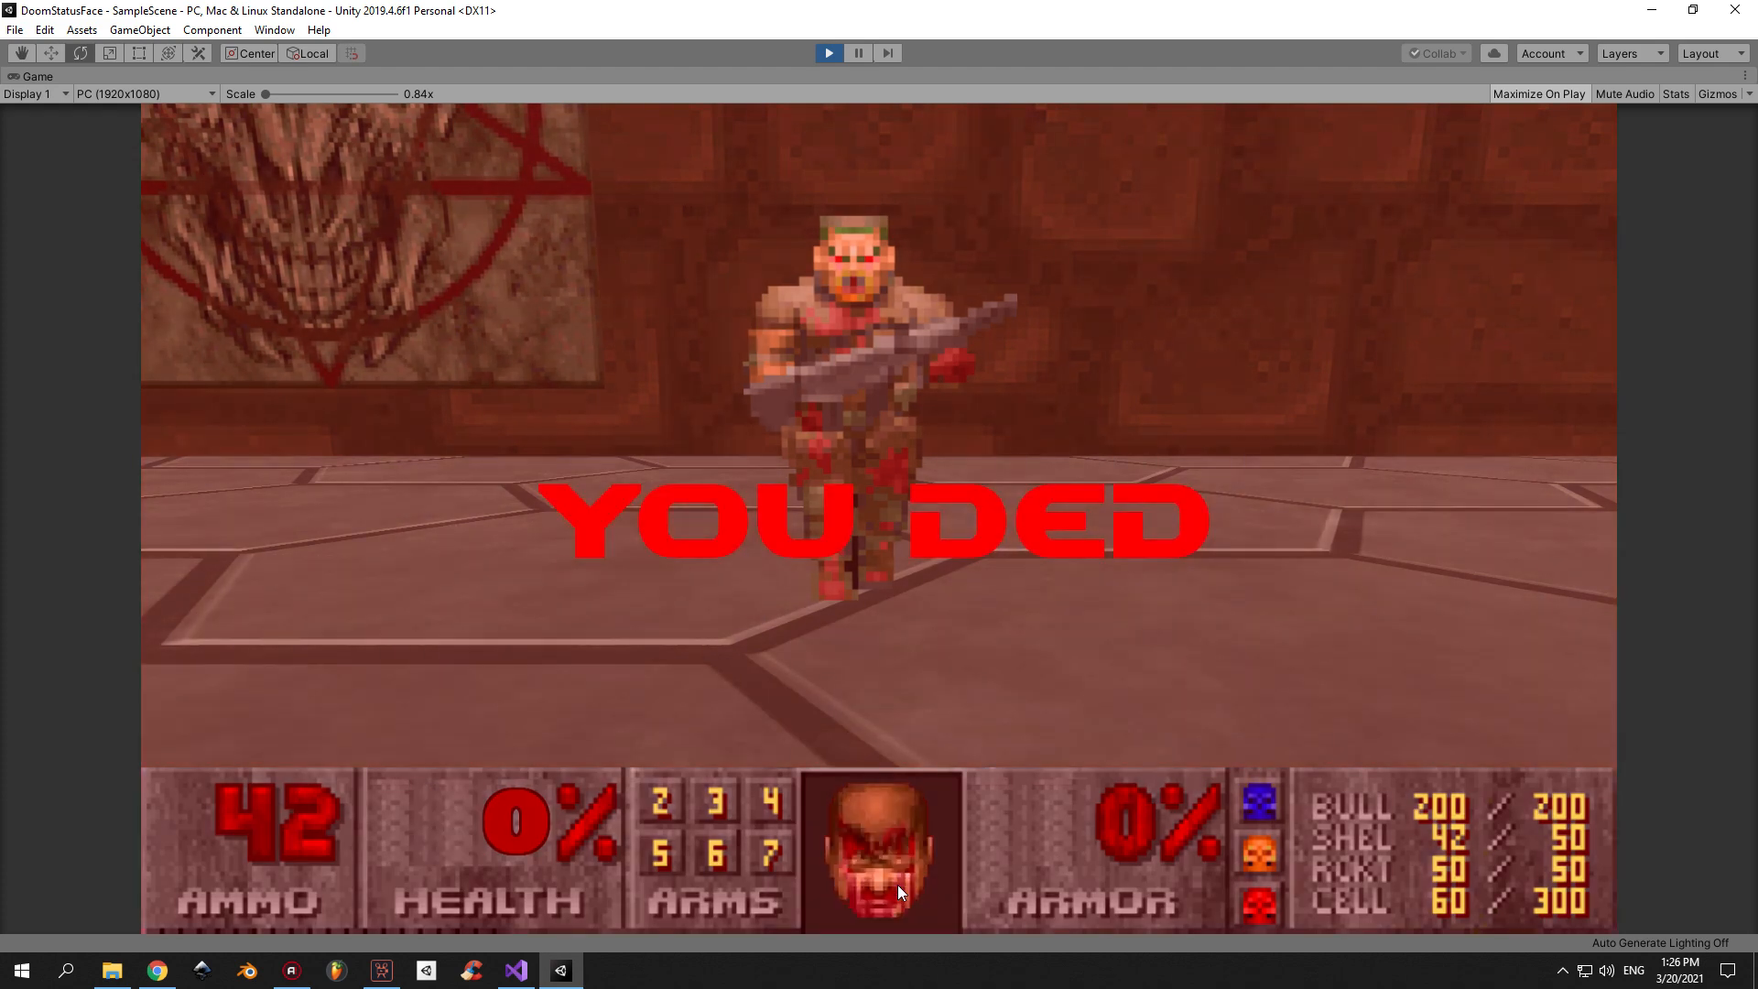
mouse_move(675, 843)
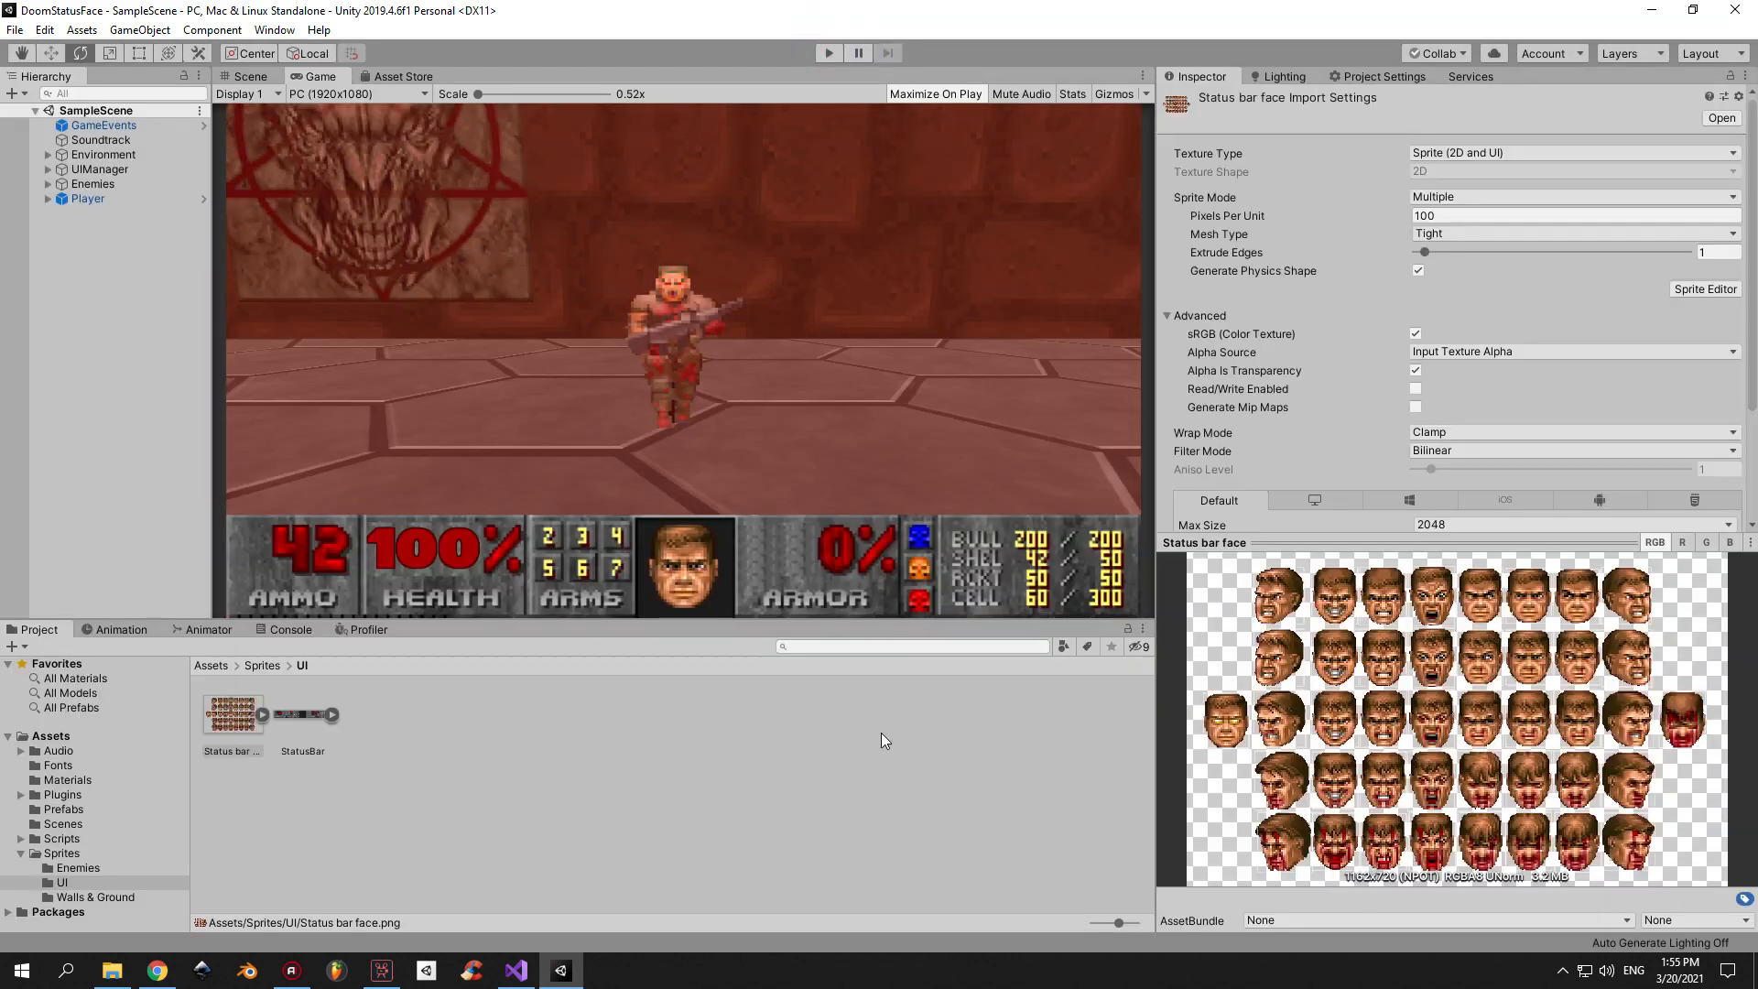
Rename the grinning second top-row face slice to Weapon_100 and apply.
left_click(1705, 289)
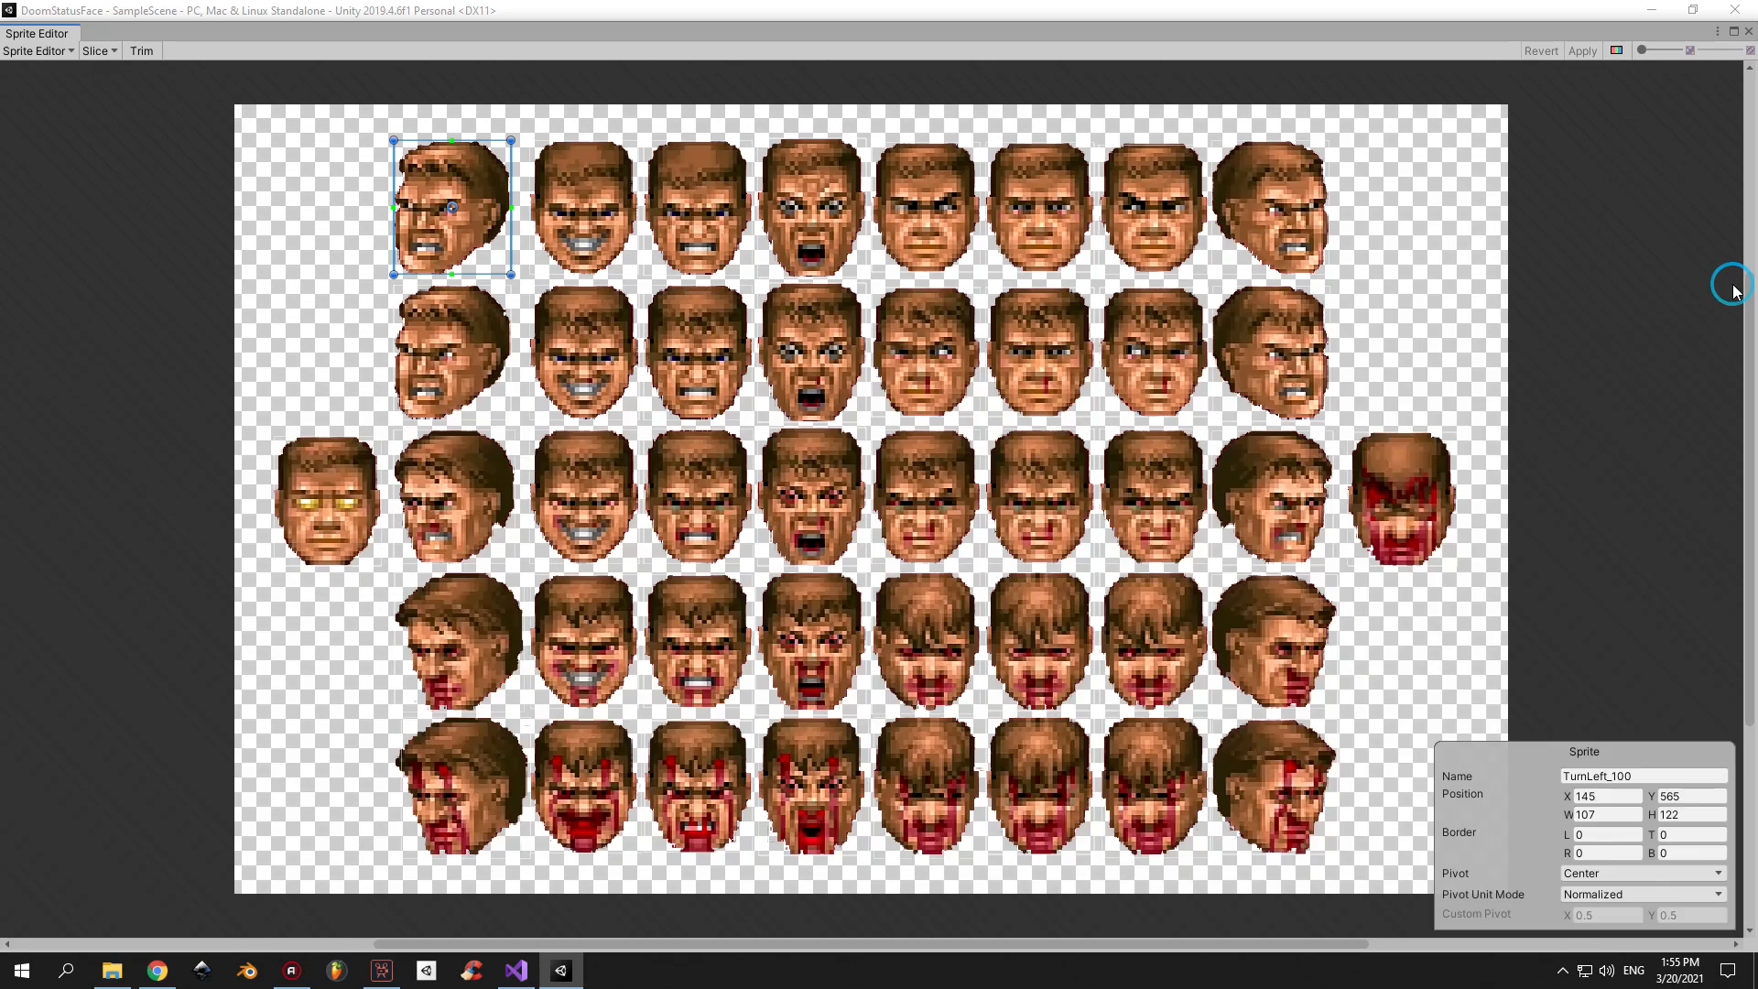
left_click(583, 207)
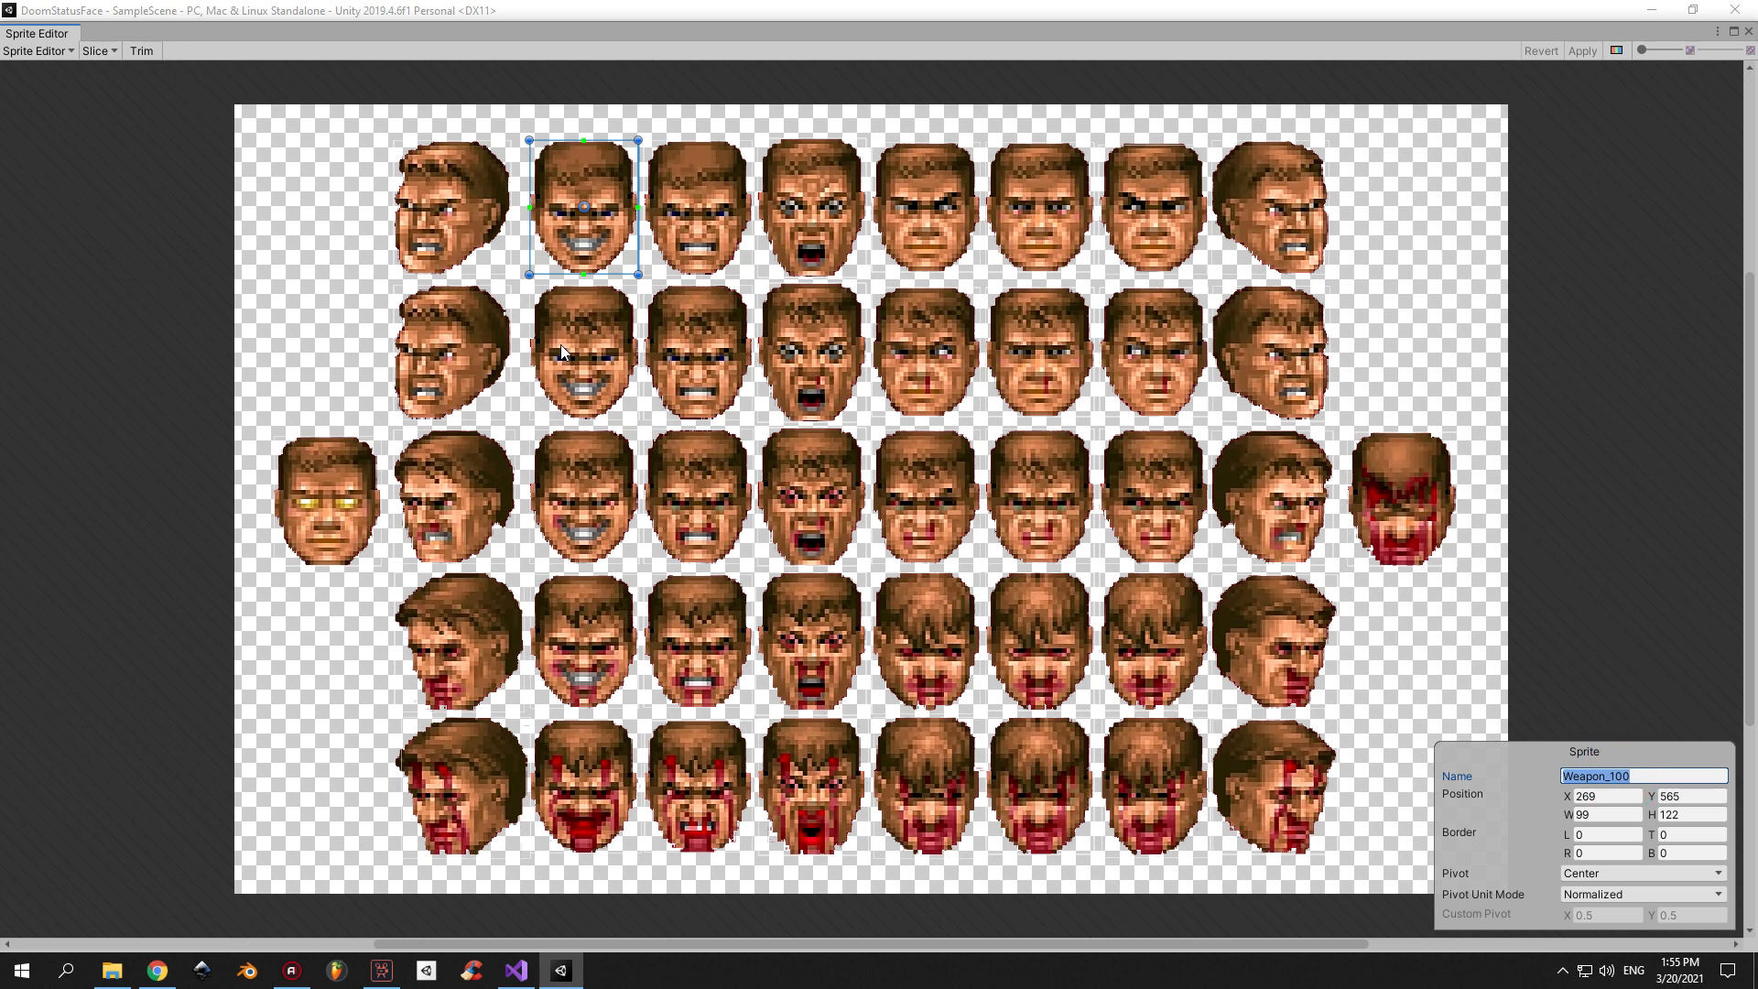
left_click(585, 807)
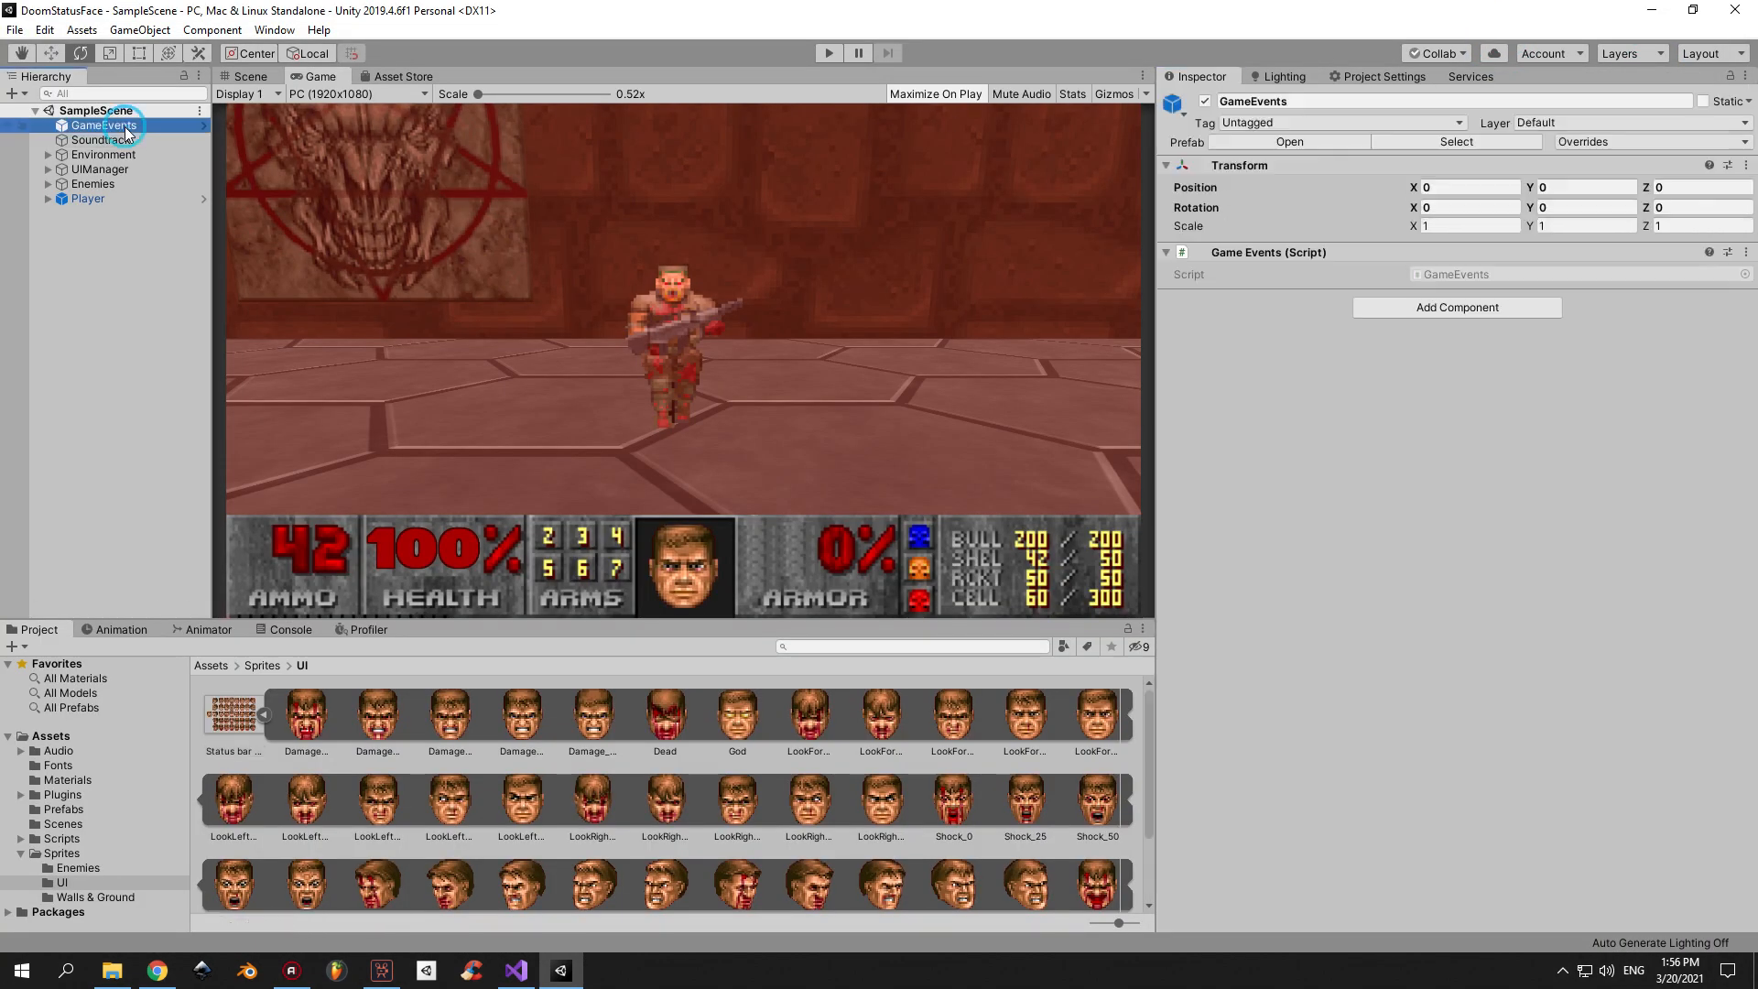
Add a public weaponPickup BoolReactiveProperty, initialized to false, to GameEvents.cs.
left_click(516, 970)
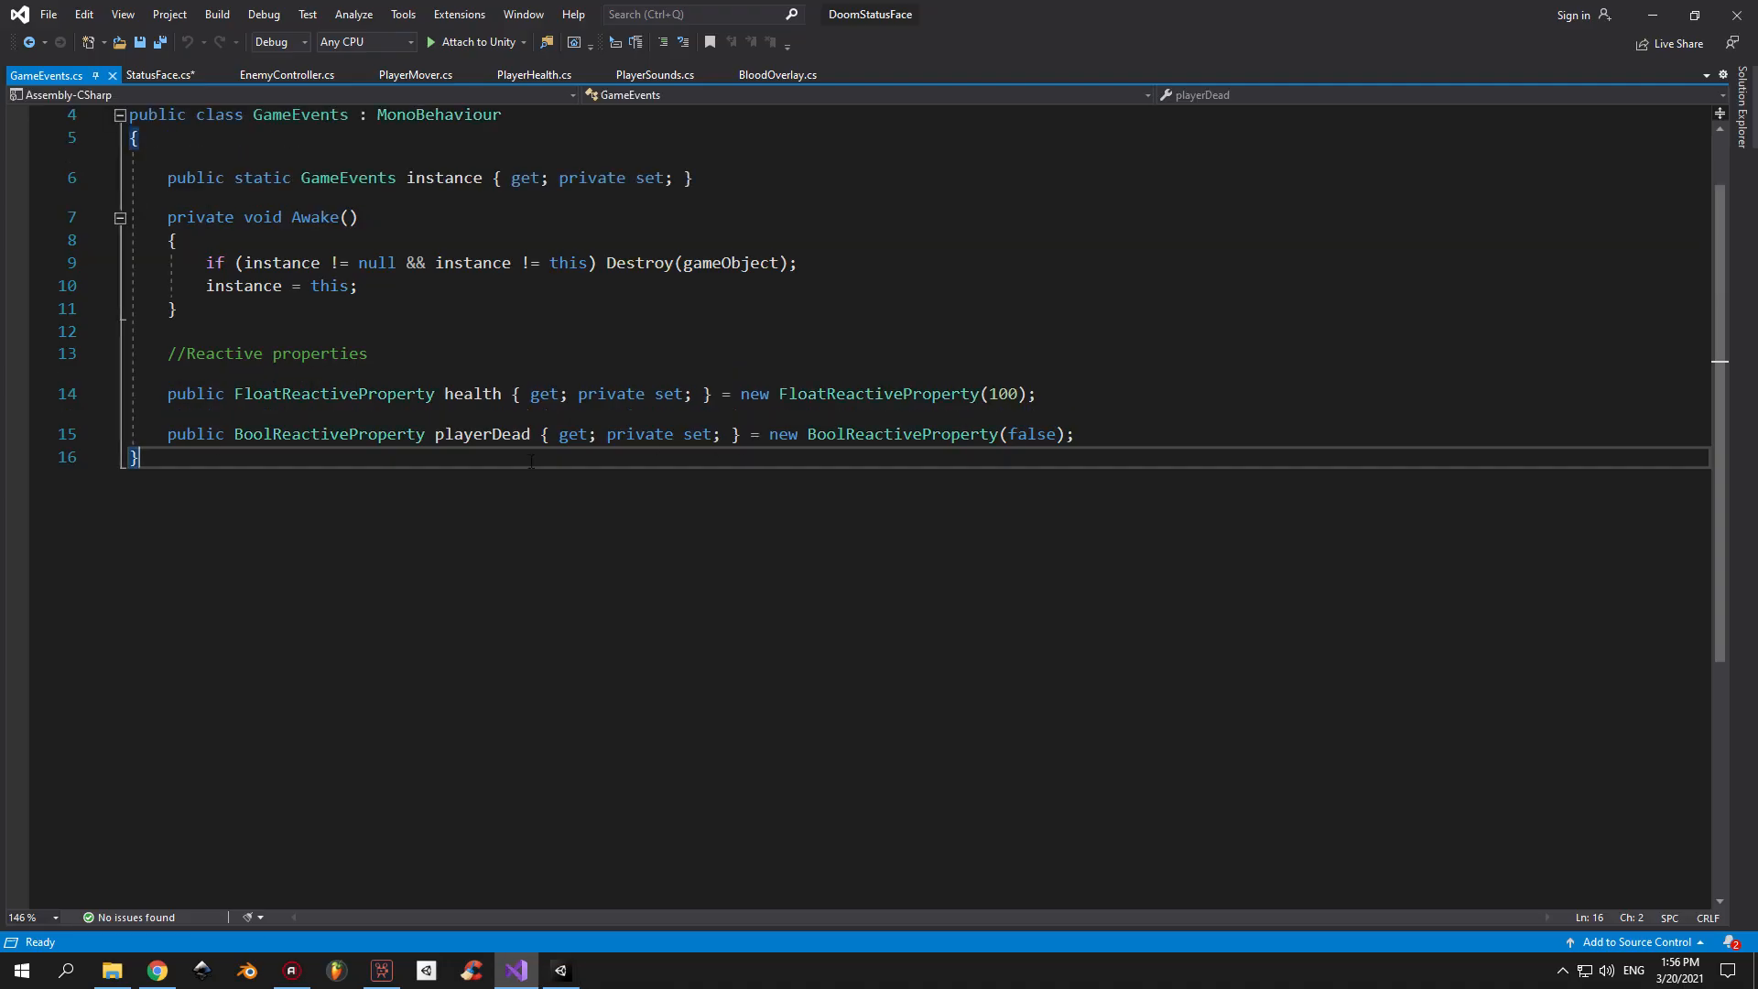
type("public BoolReactiveProperty s { get; private set; } = new BoolReactiveProperty(false);")
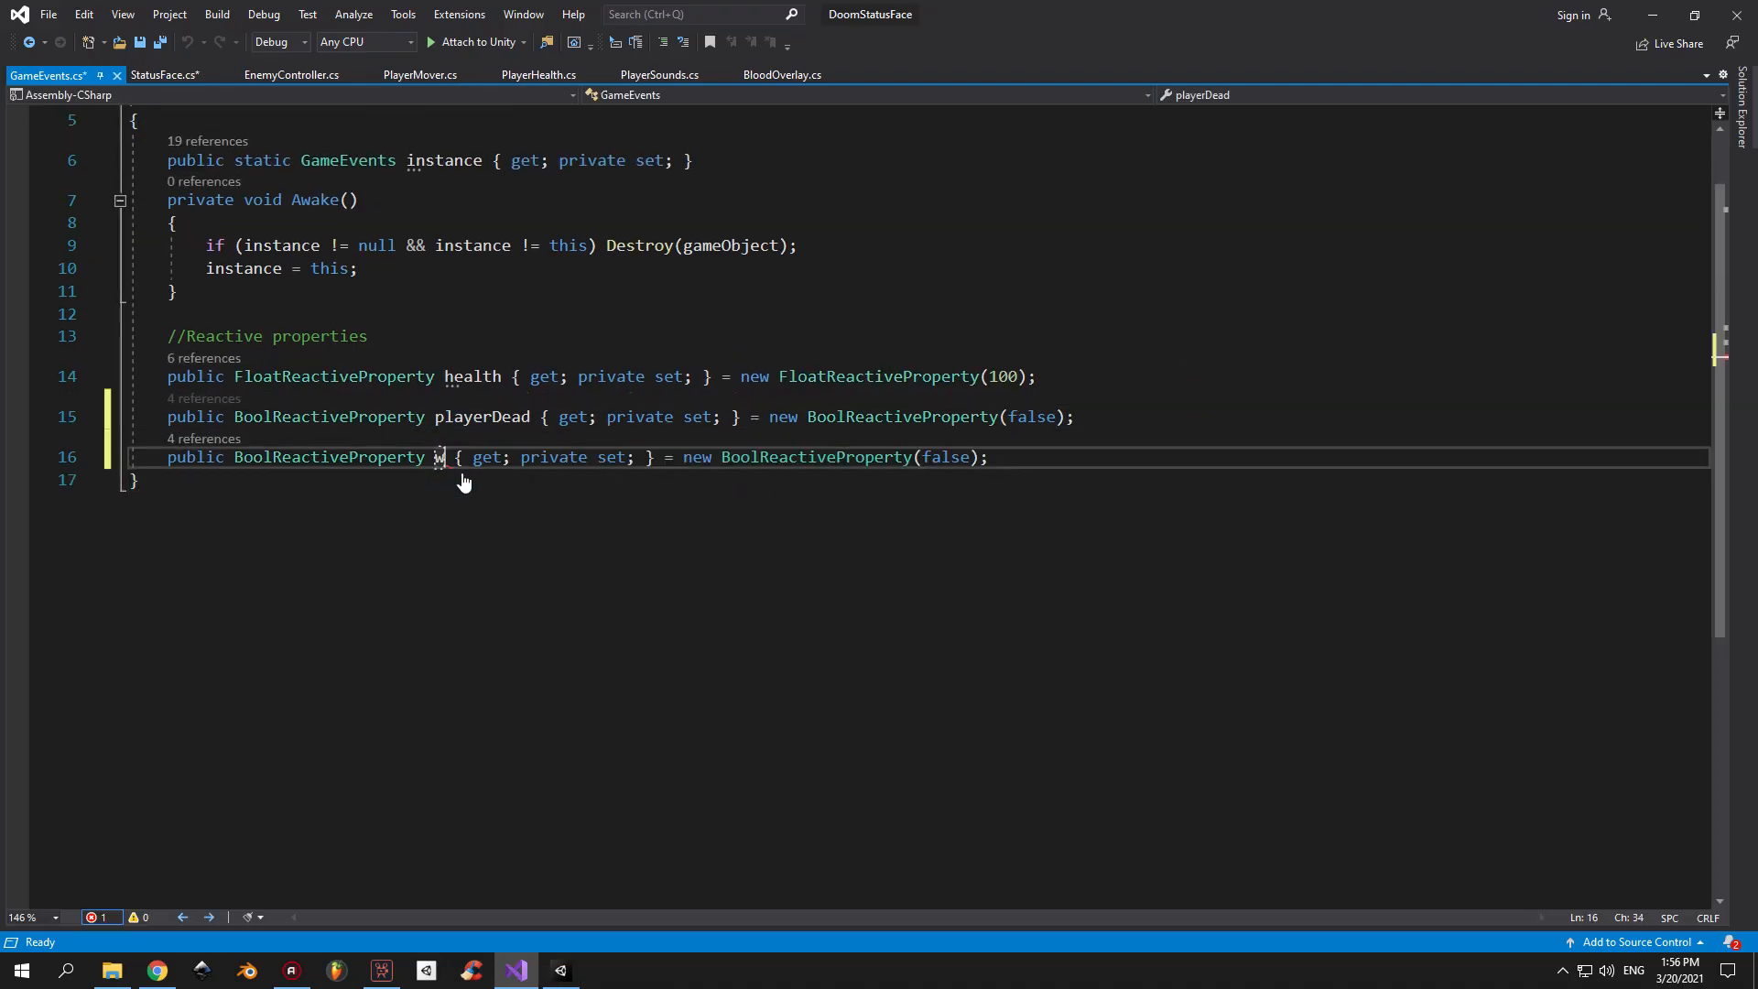
type("weaponPickup")
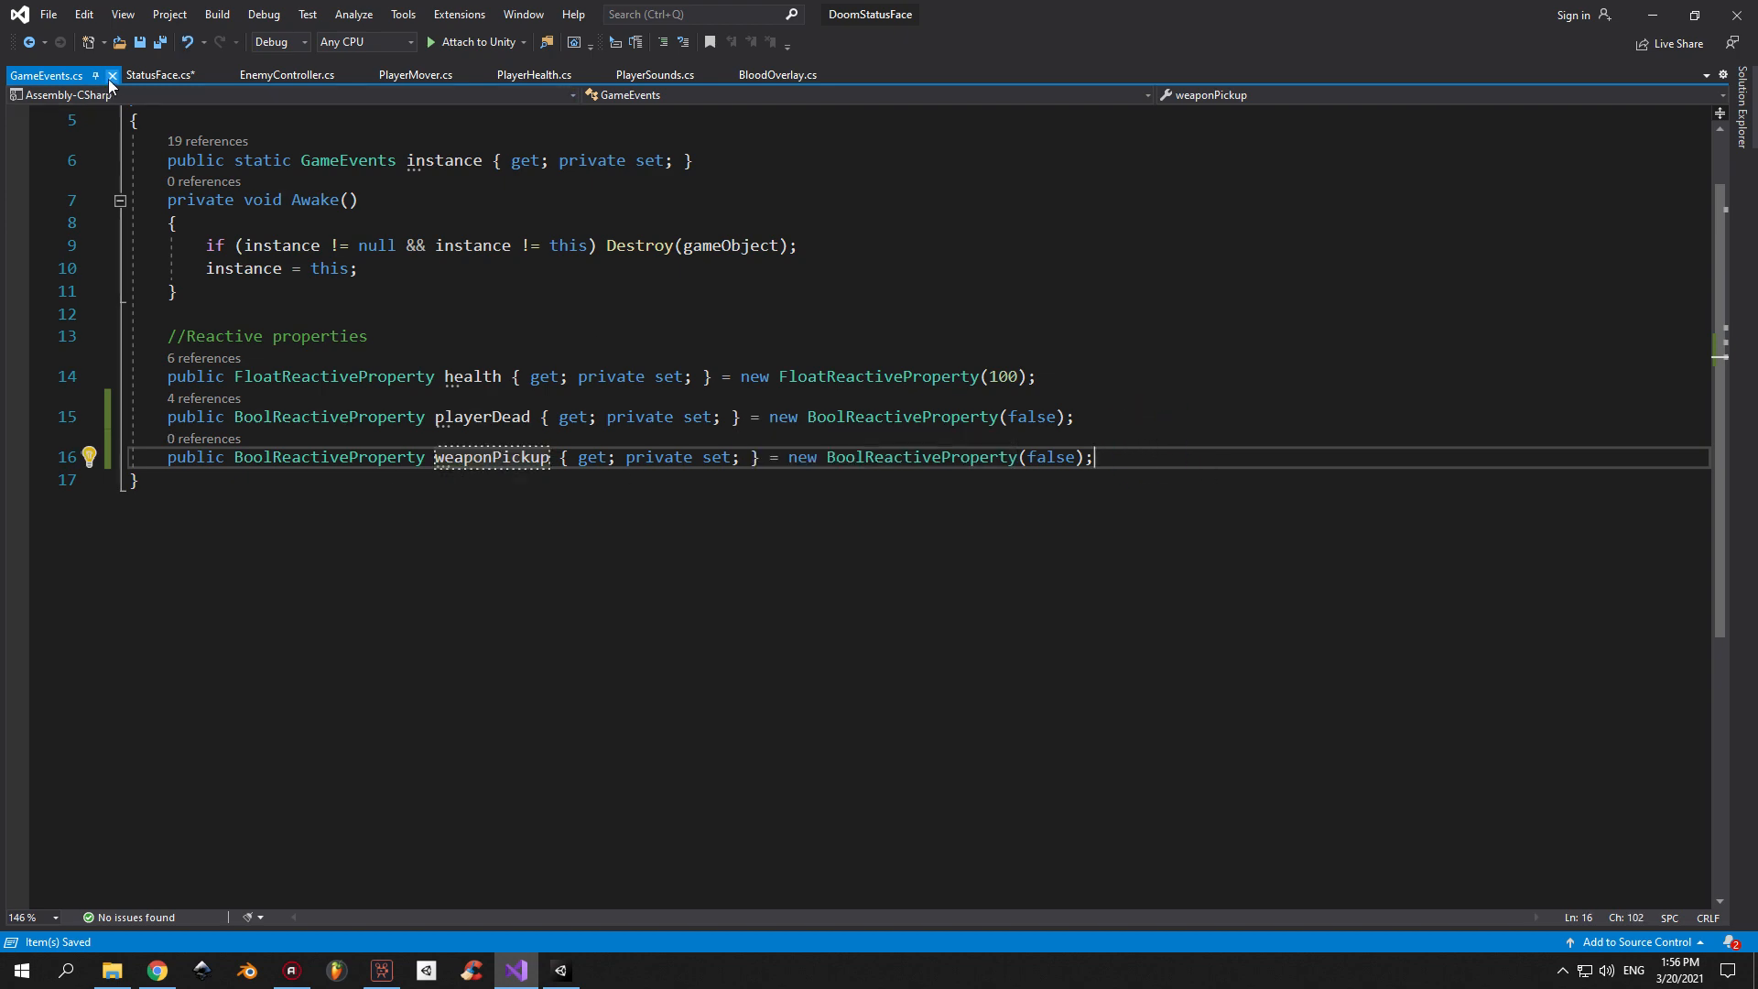
left_click(172, 75)
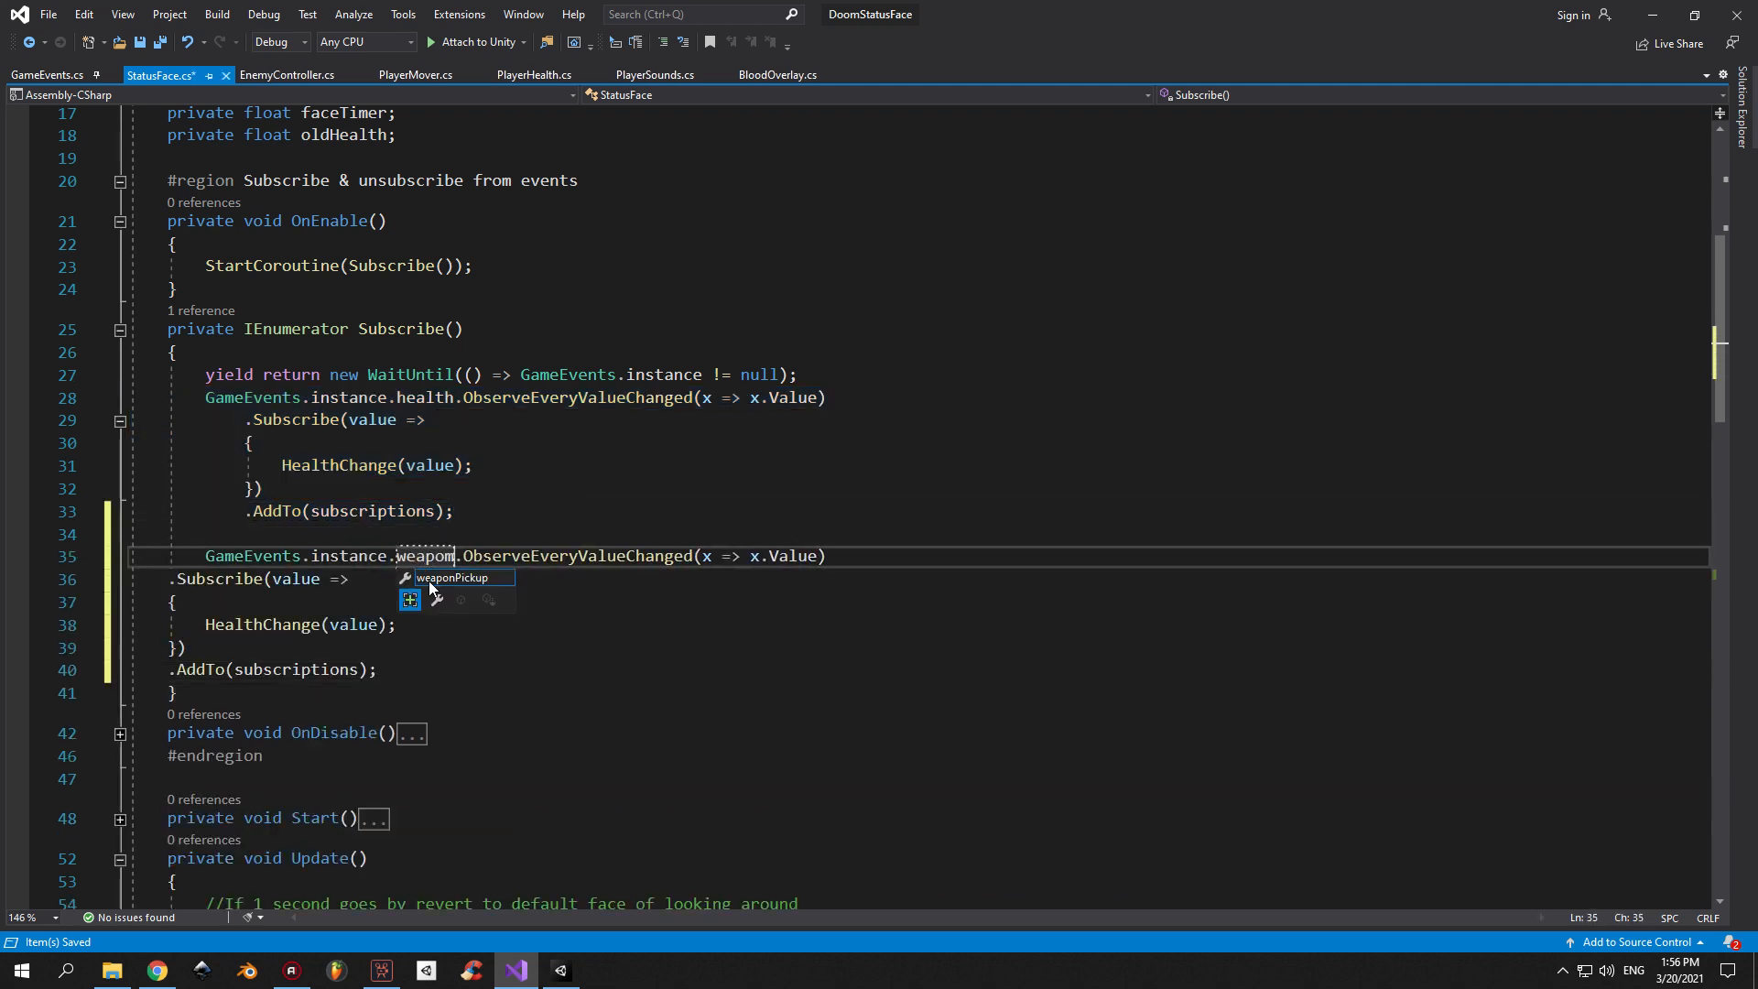
Subscribe to weaponPickup and call SetFace("Weapon" + GetDamageStatus(oldHealth)) instead of HealthChange.
key("Tab")
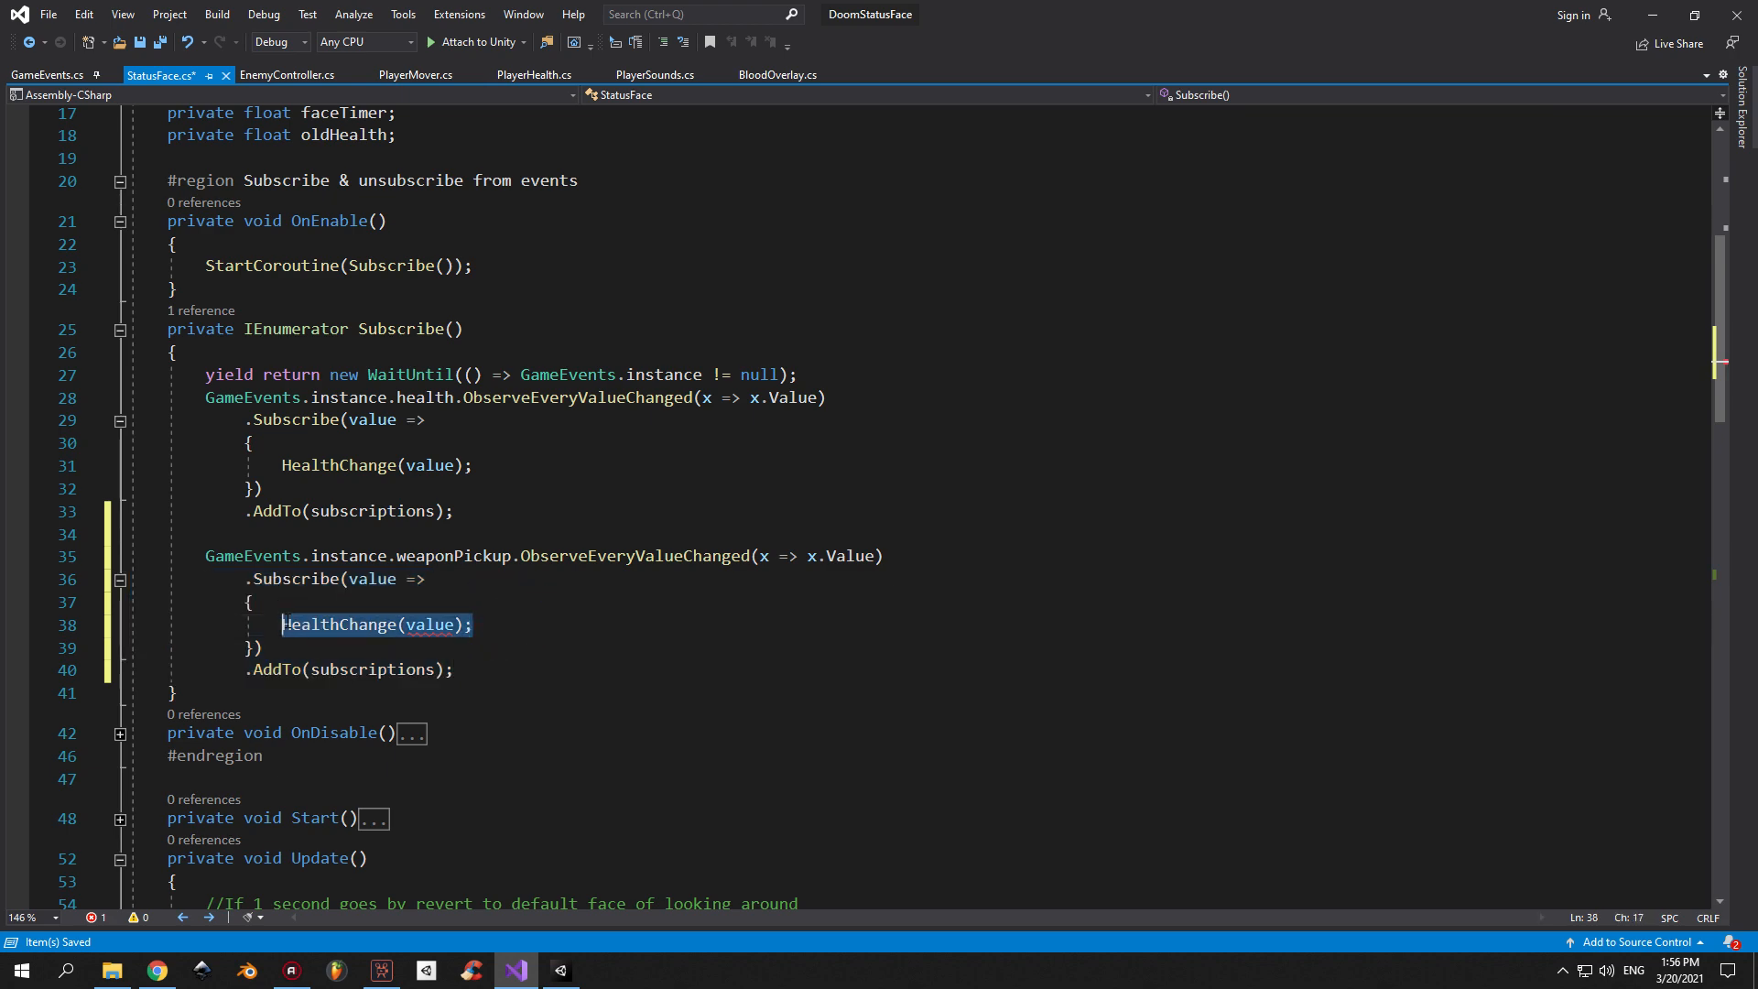
key("Delete")
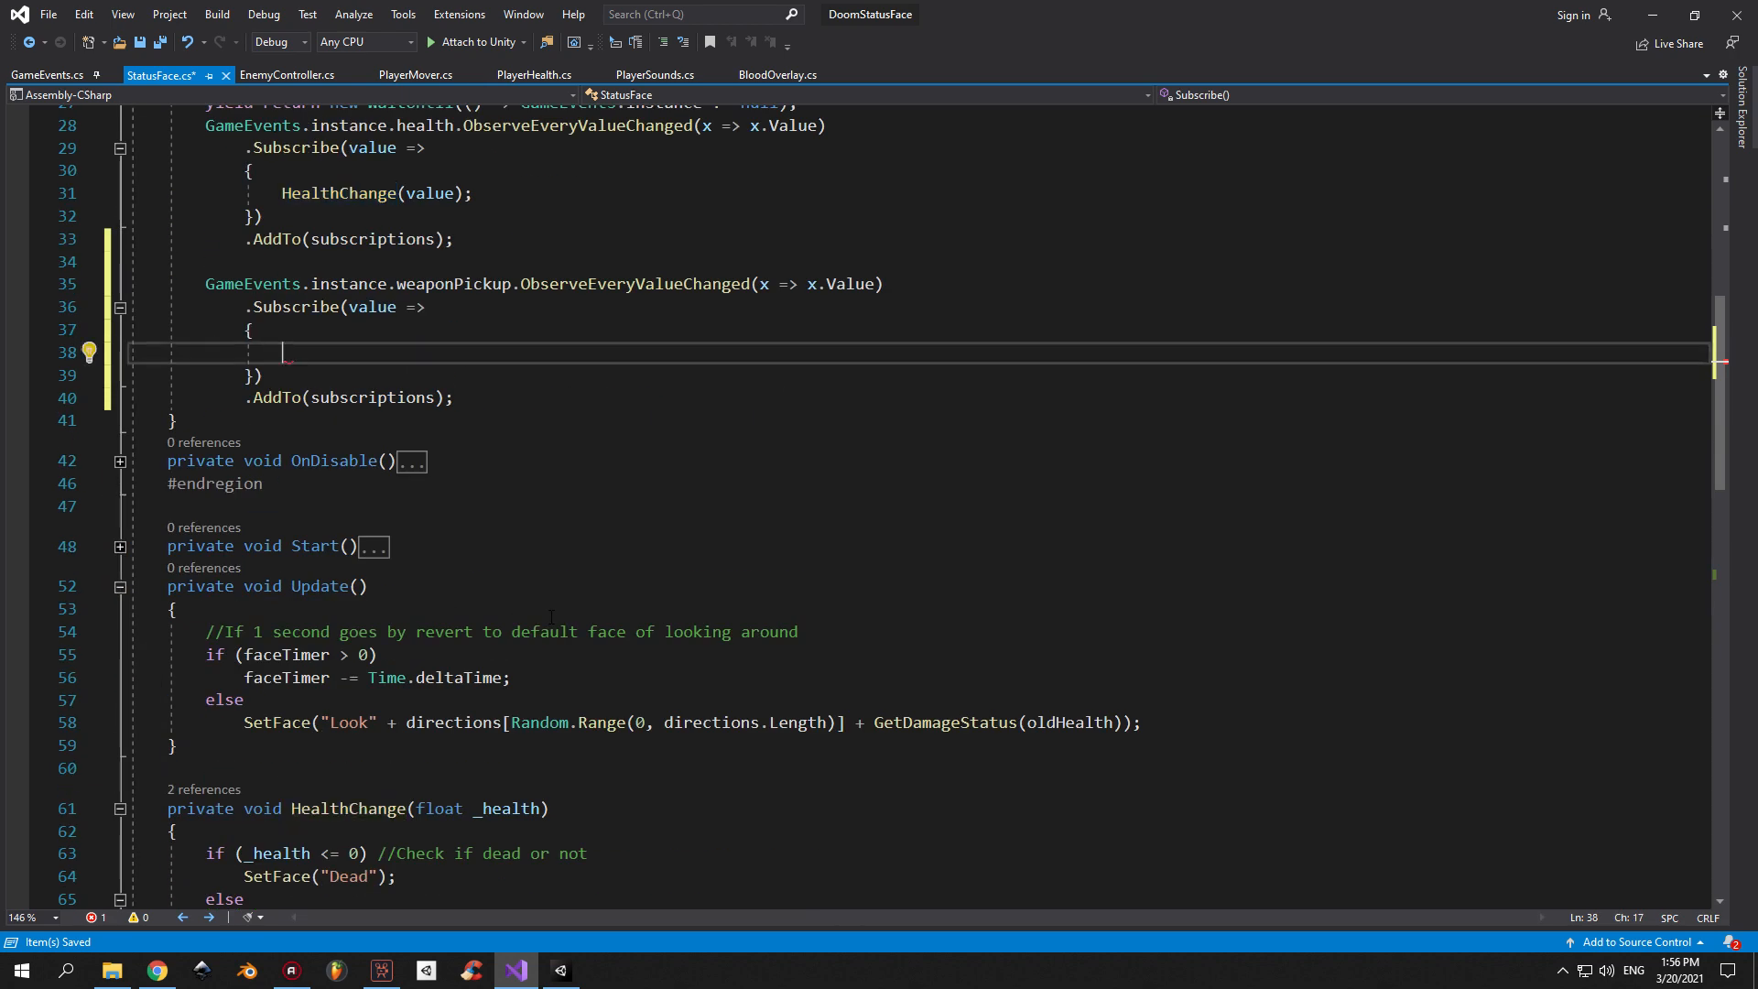
scroll("down", 3)
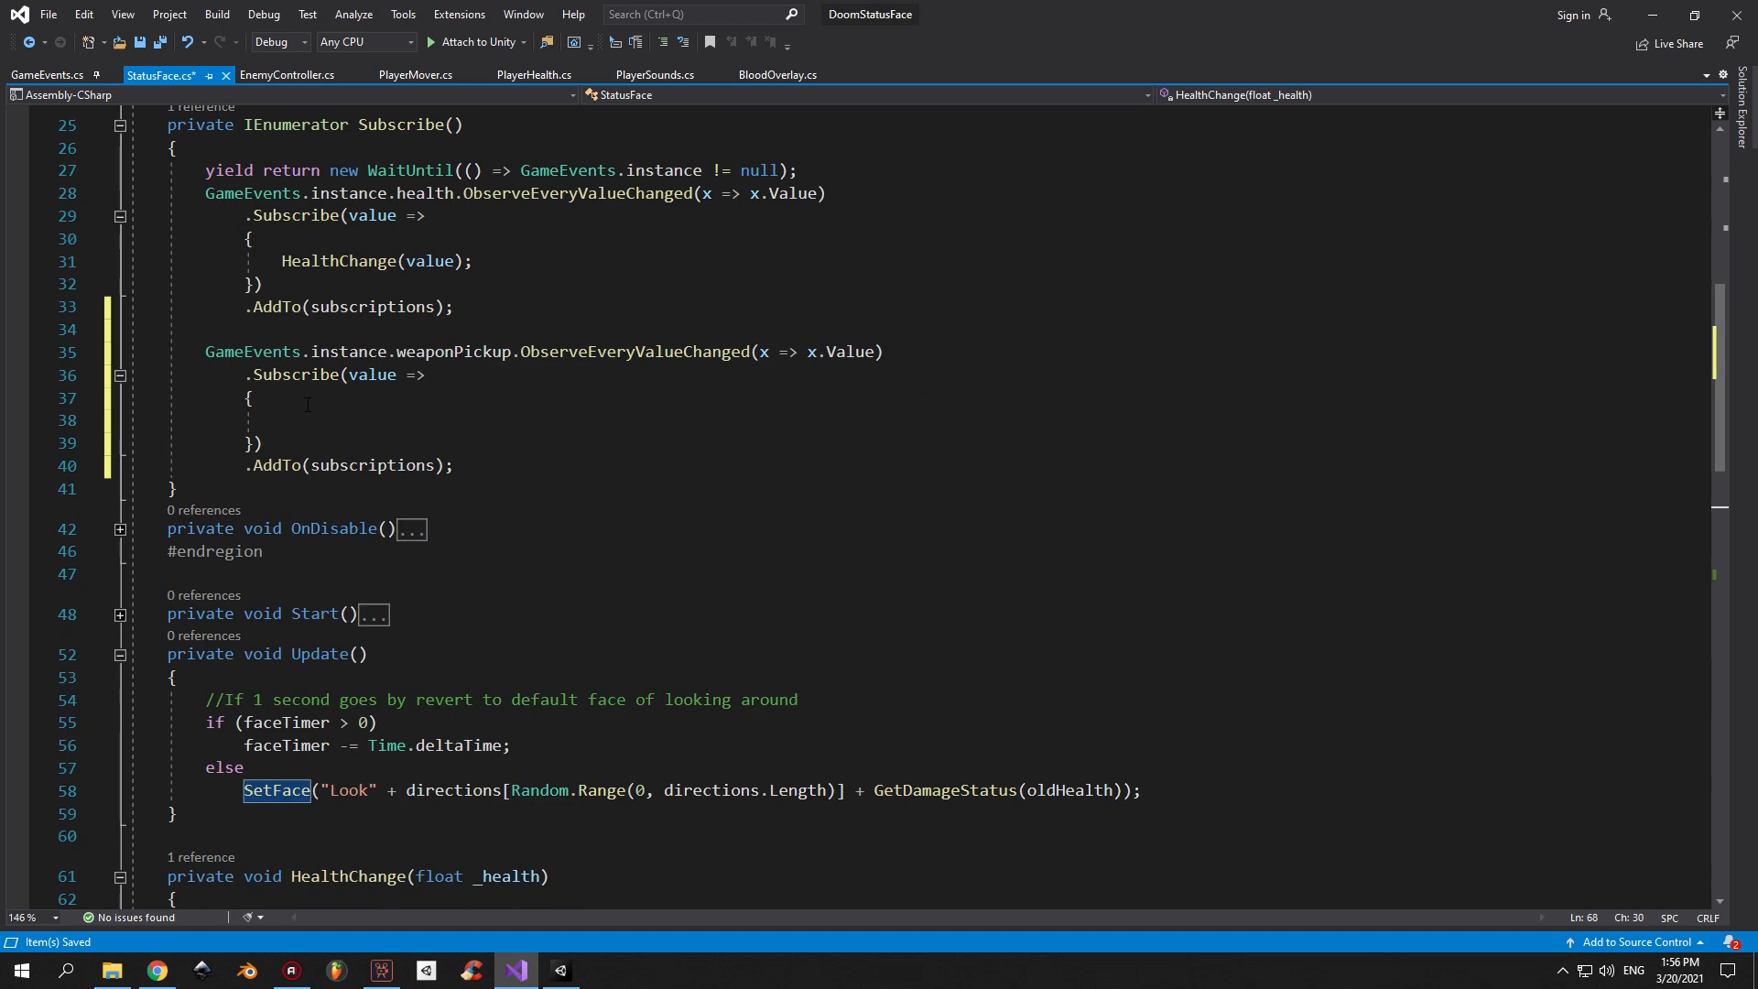
type("SetFace(\"Damage\" + GetDamageStatus(_health));")
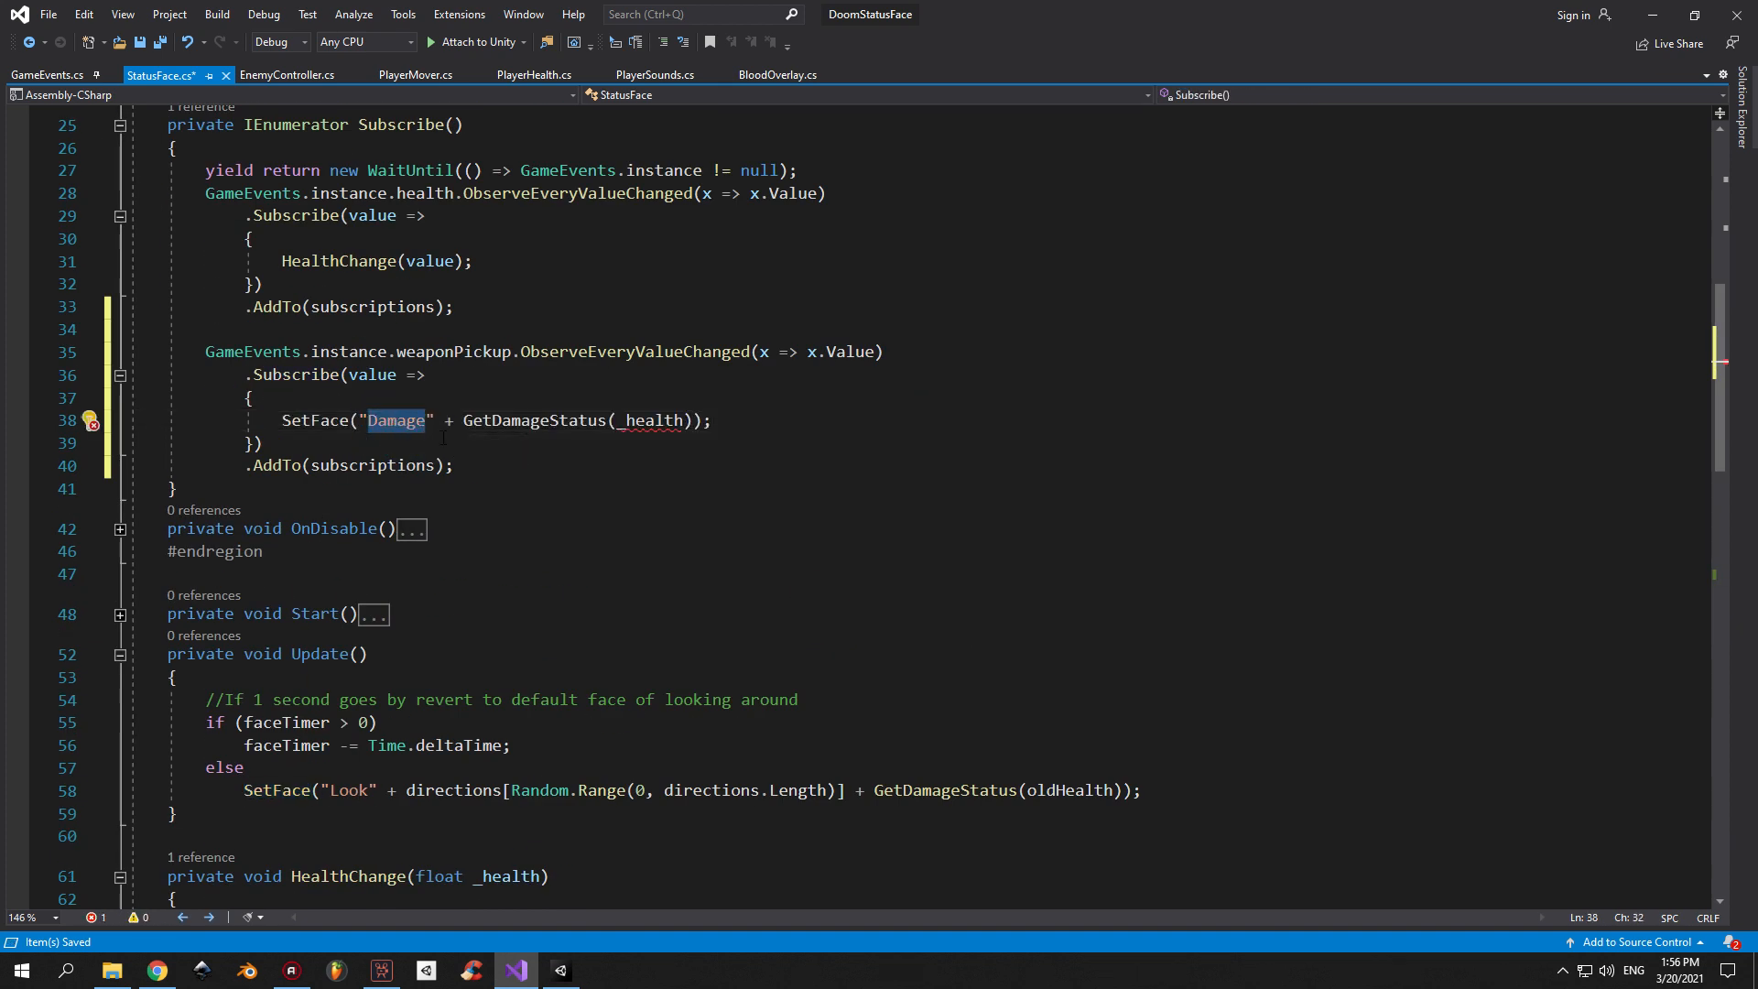
type("Weapon")
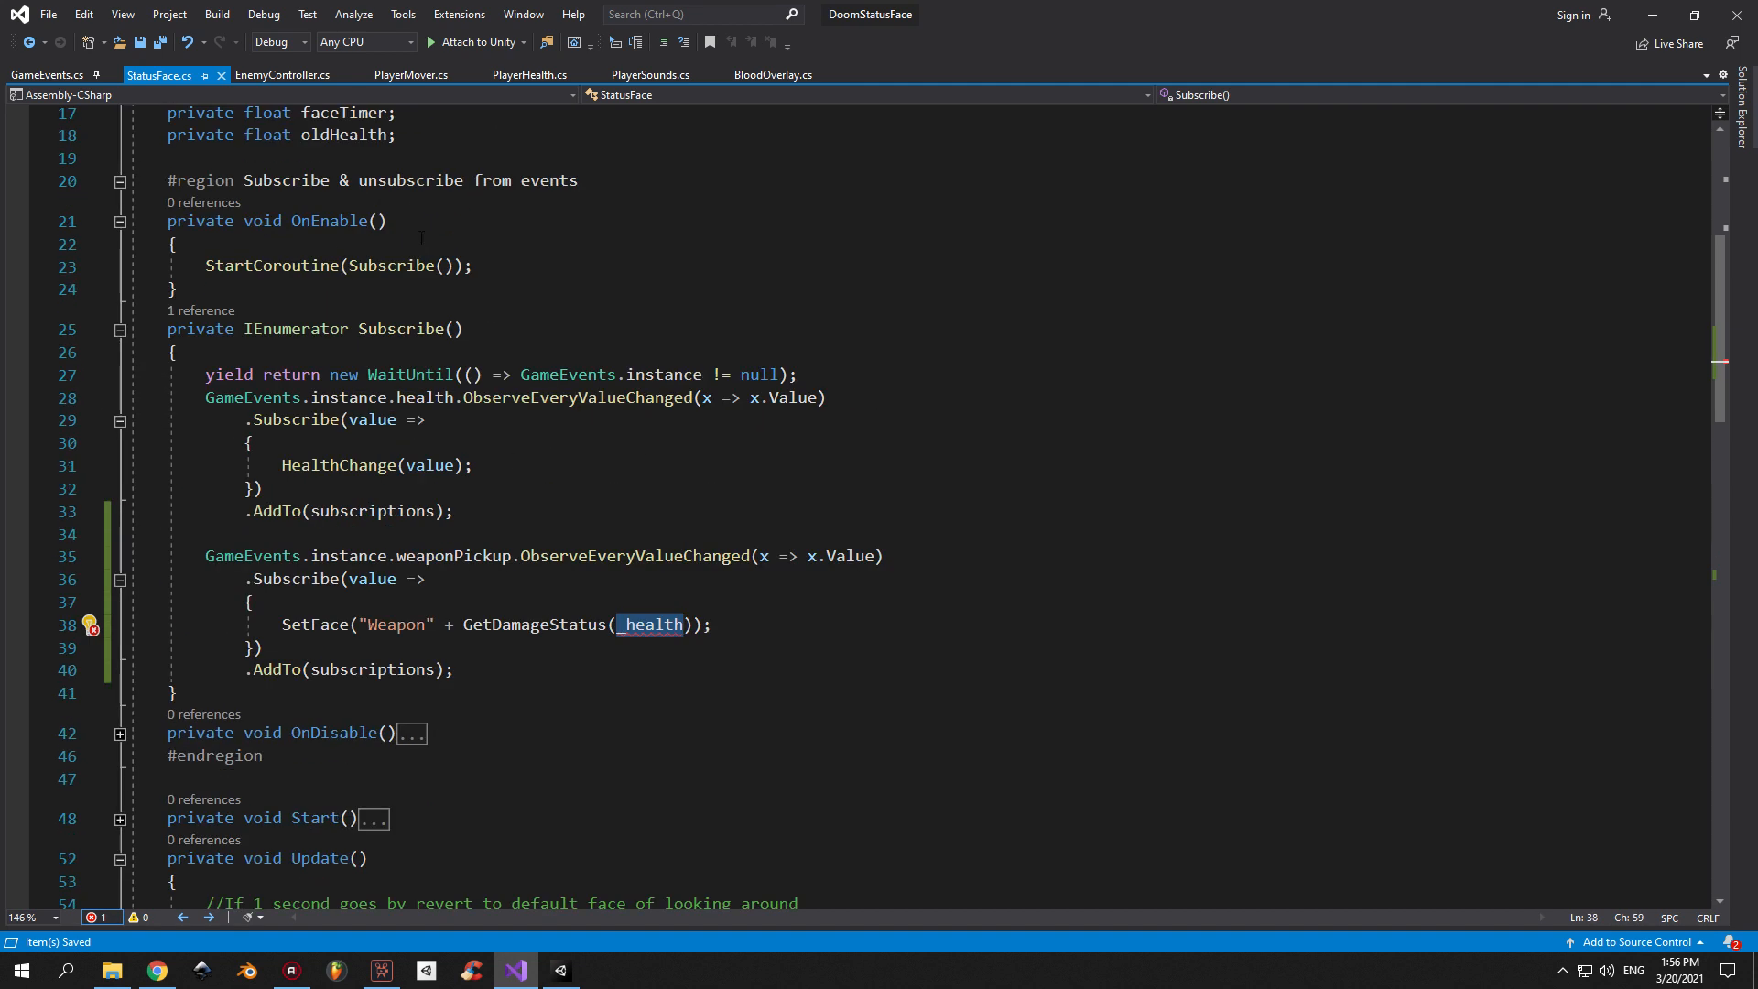
type("oldHealth")
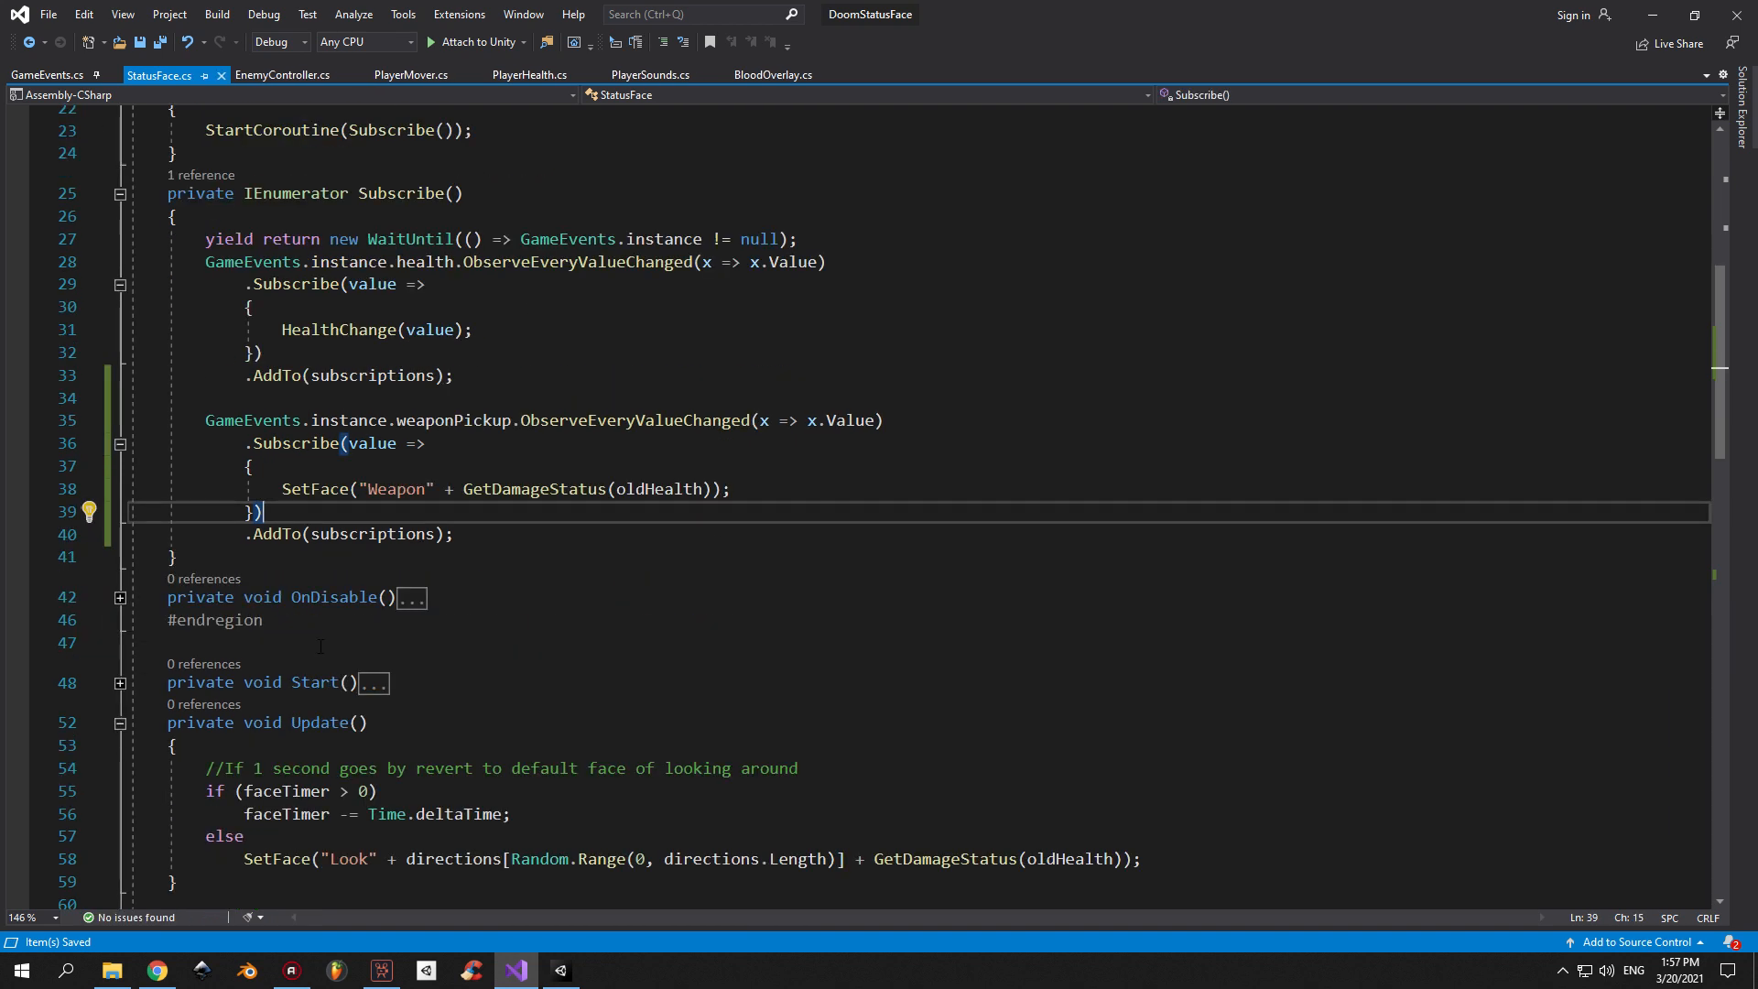
In Update, make KeyCode.E force weaponPickup to true with SetValueAndForceNotify(true).
type("if(Input.")
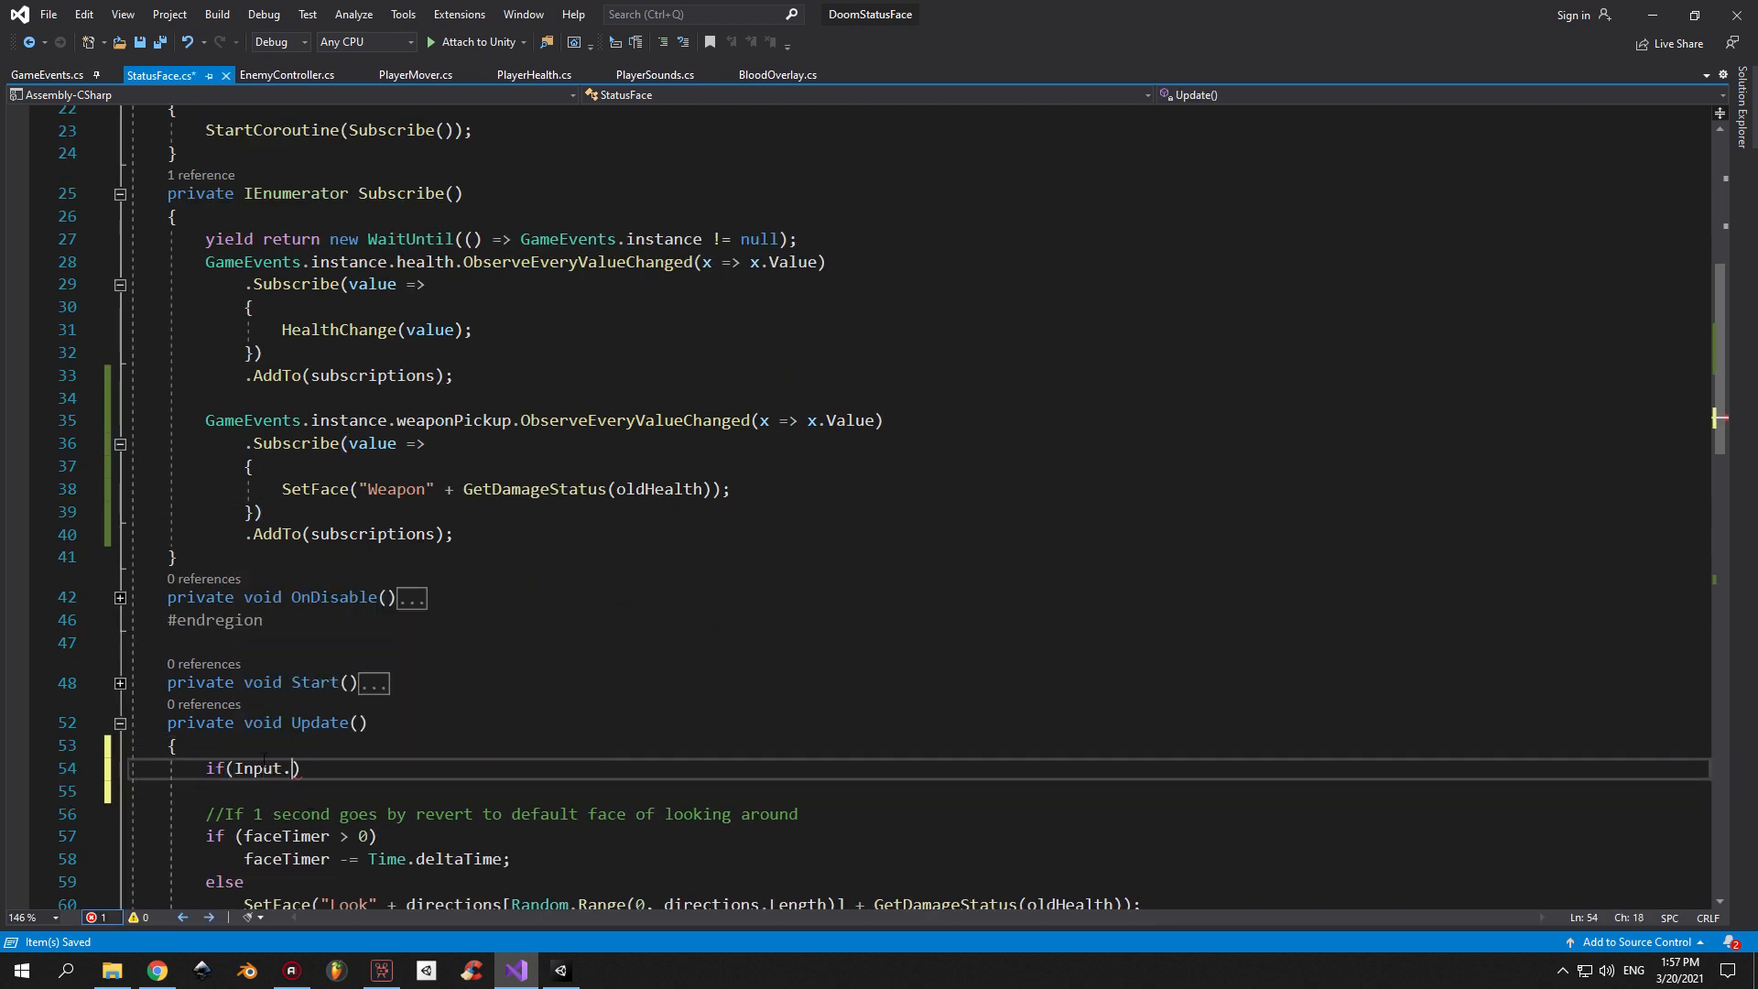
type("GetKeyDown(KeyCode.E")
type("GameEvents.instance.weaponPickup.")
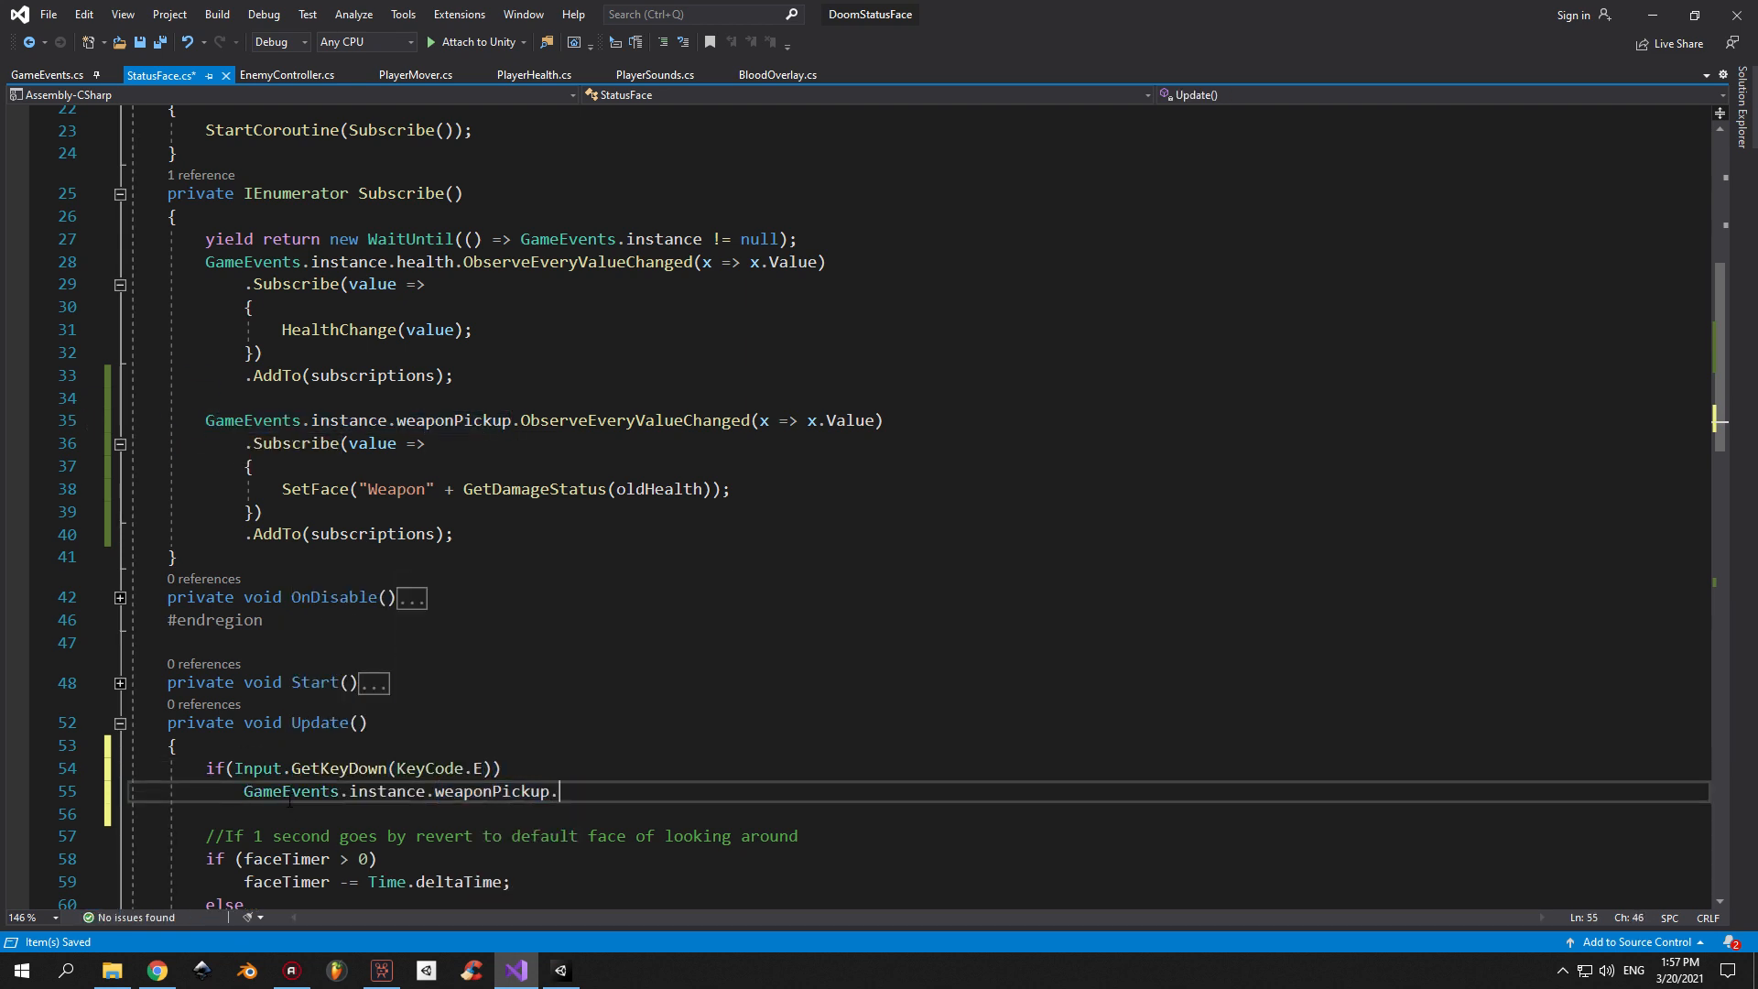
type("SetValueAndForceNotify(true);")
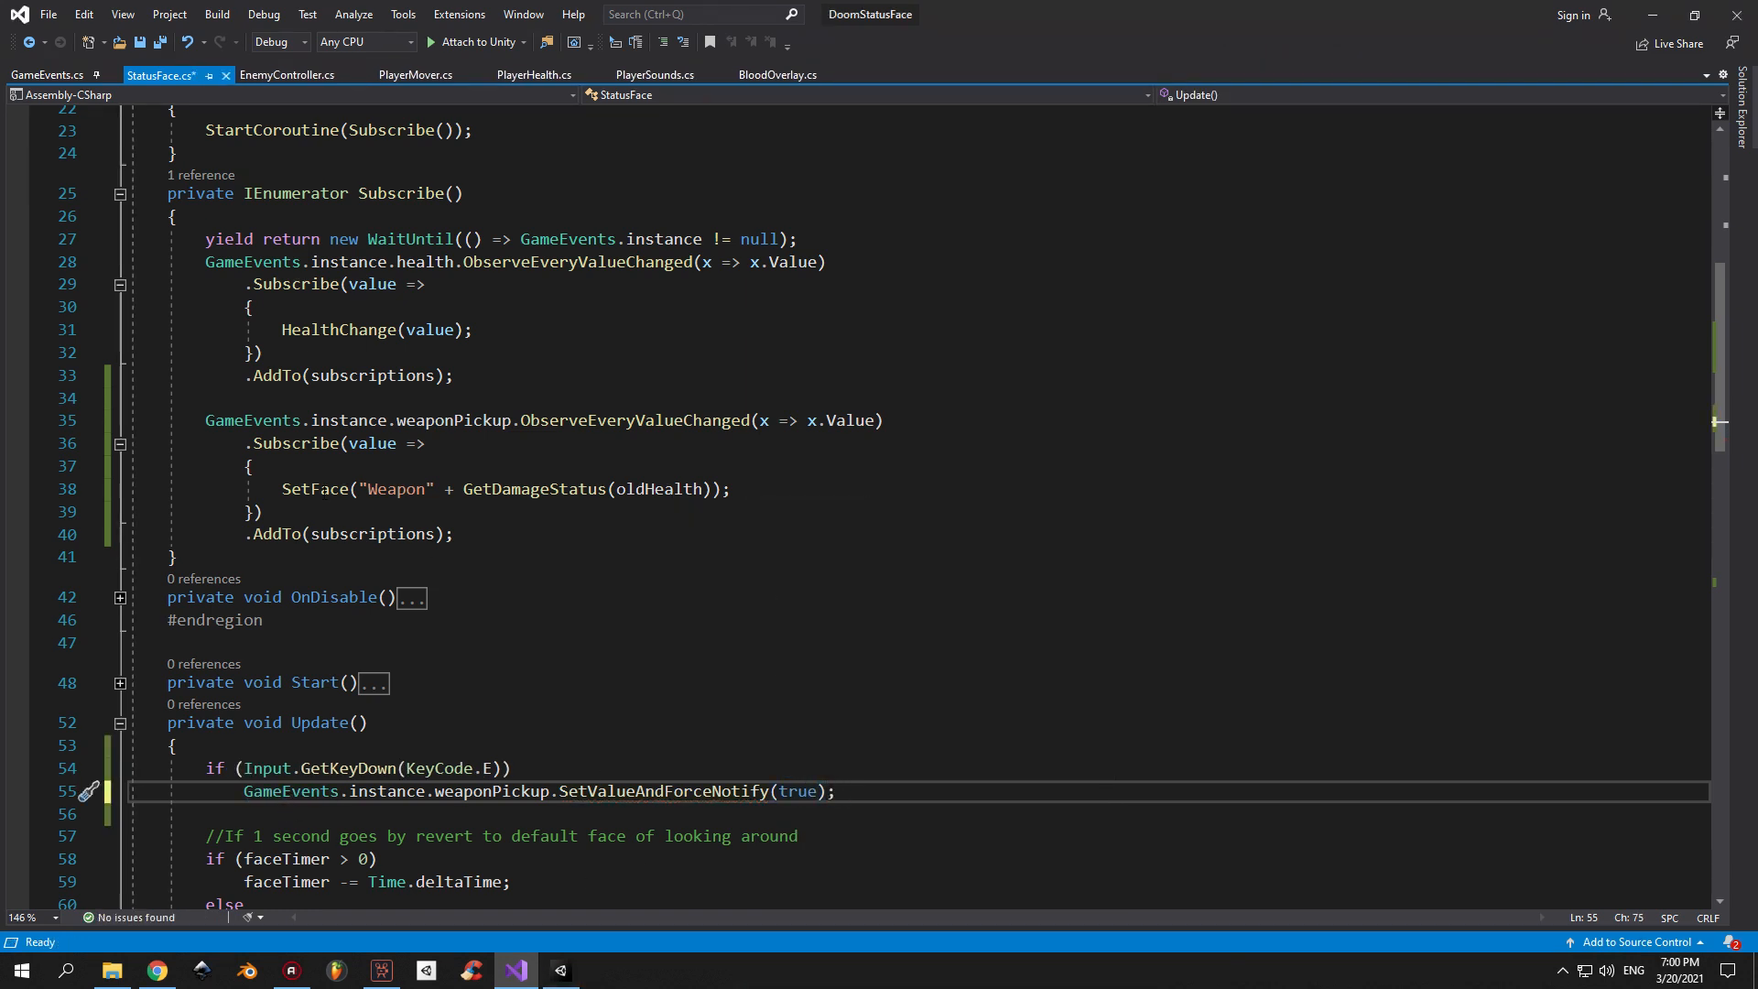
Wrap the Weapon SetFace call in if (value) and force weaponPickup back to false.
type("if(valu")
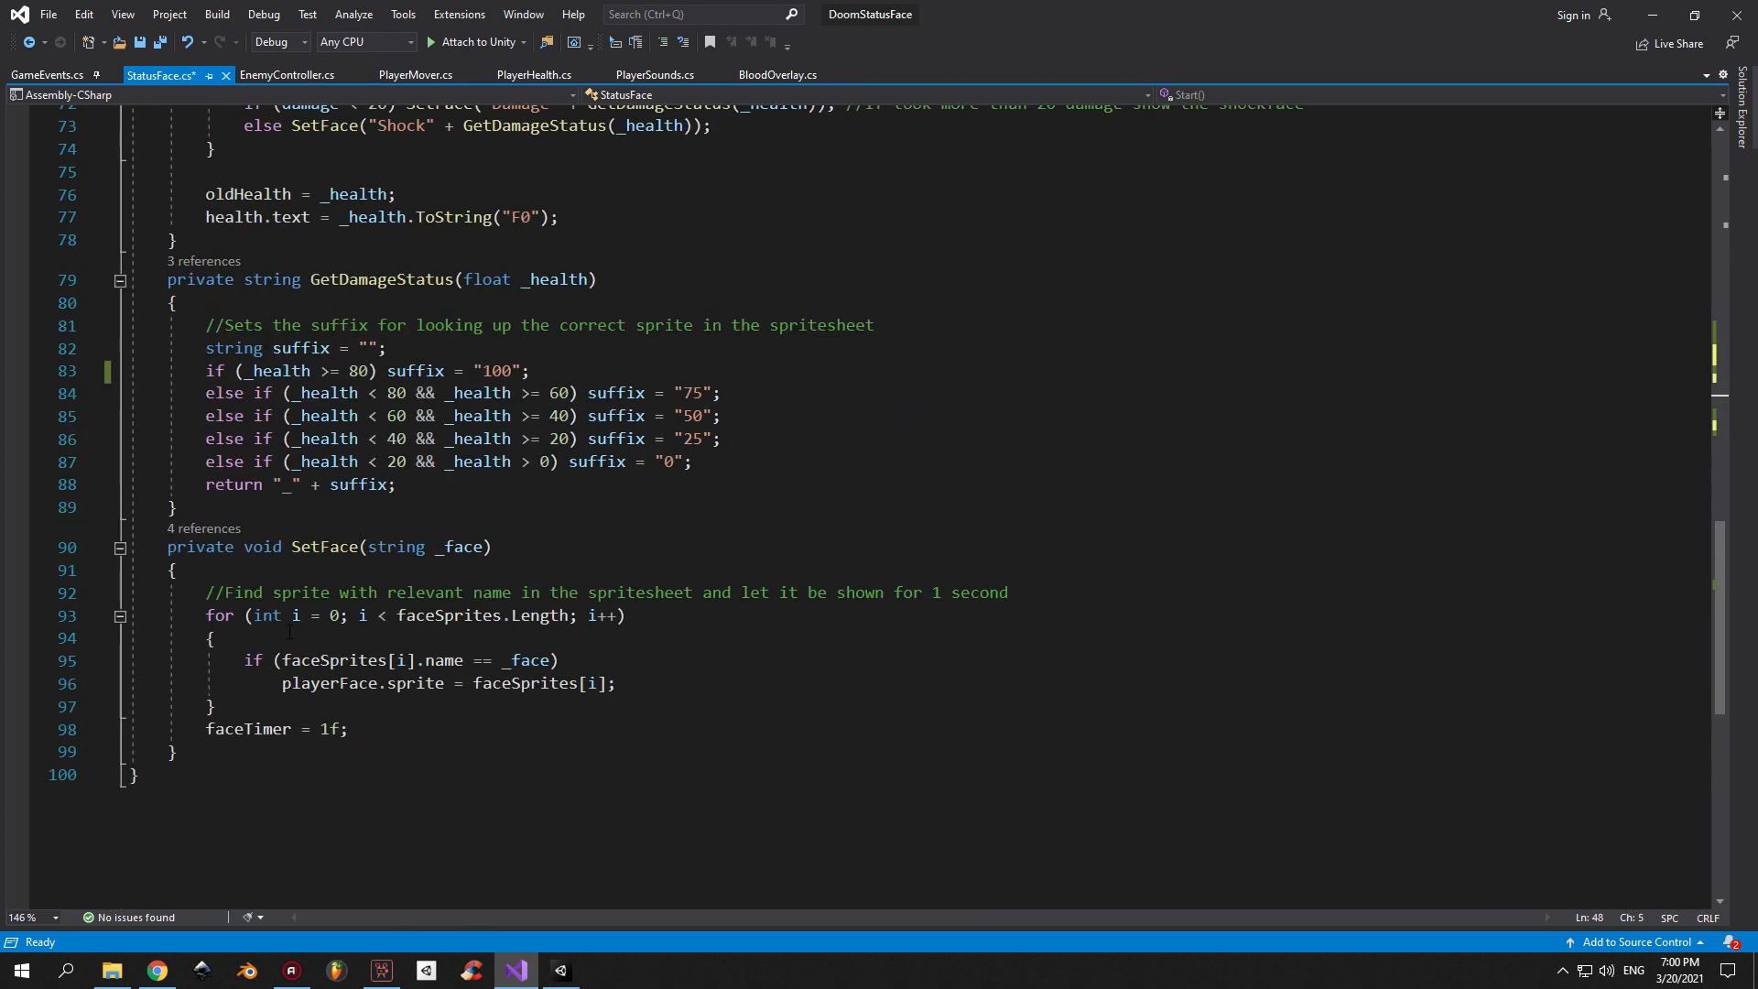
left_click(364, 729)
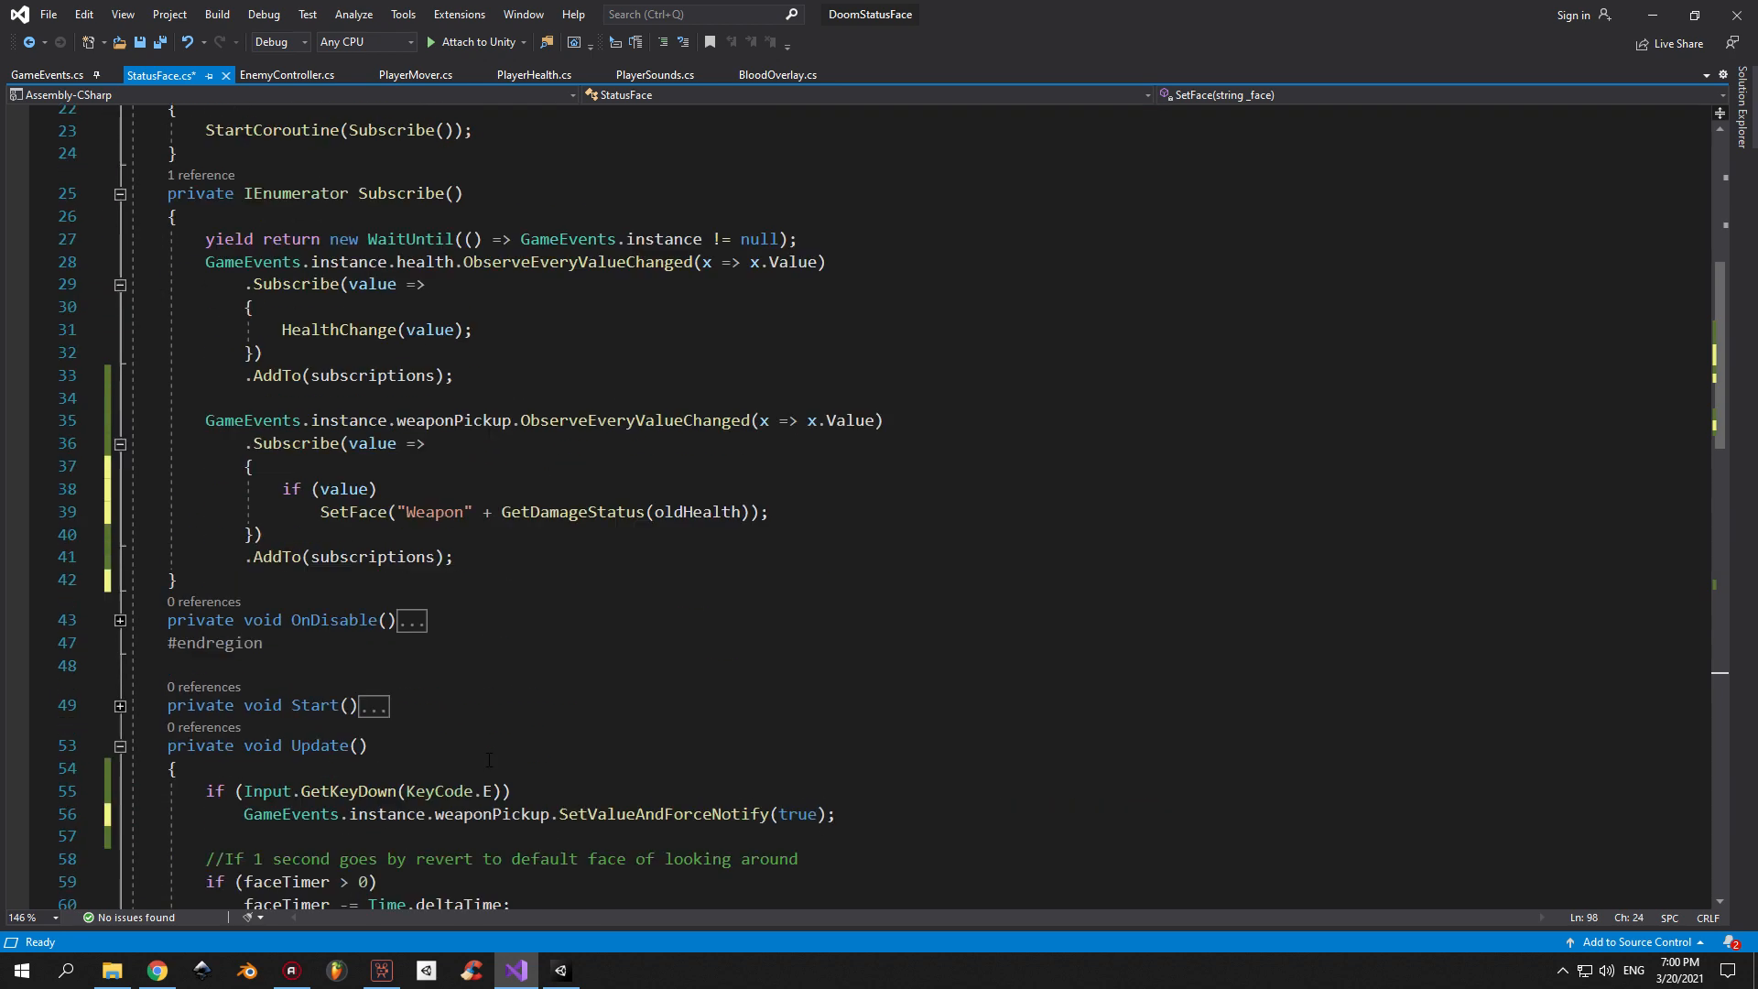
scroll("down", 3)
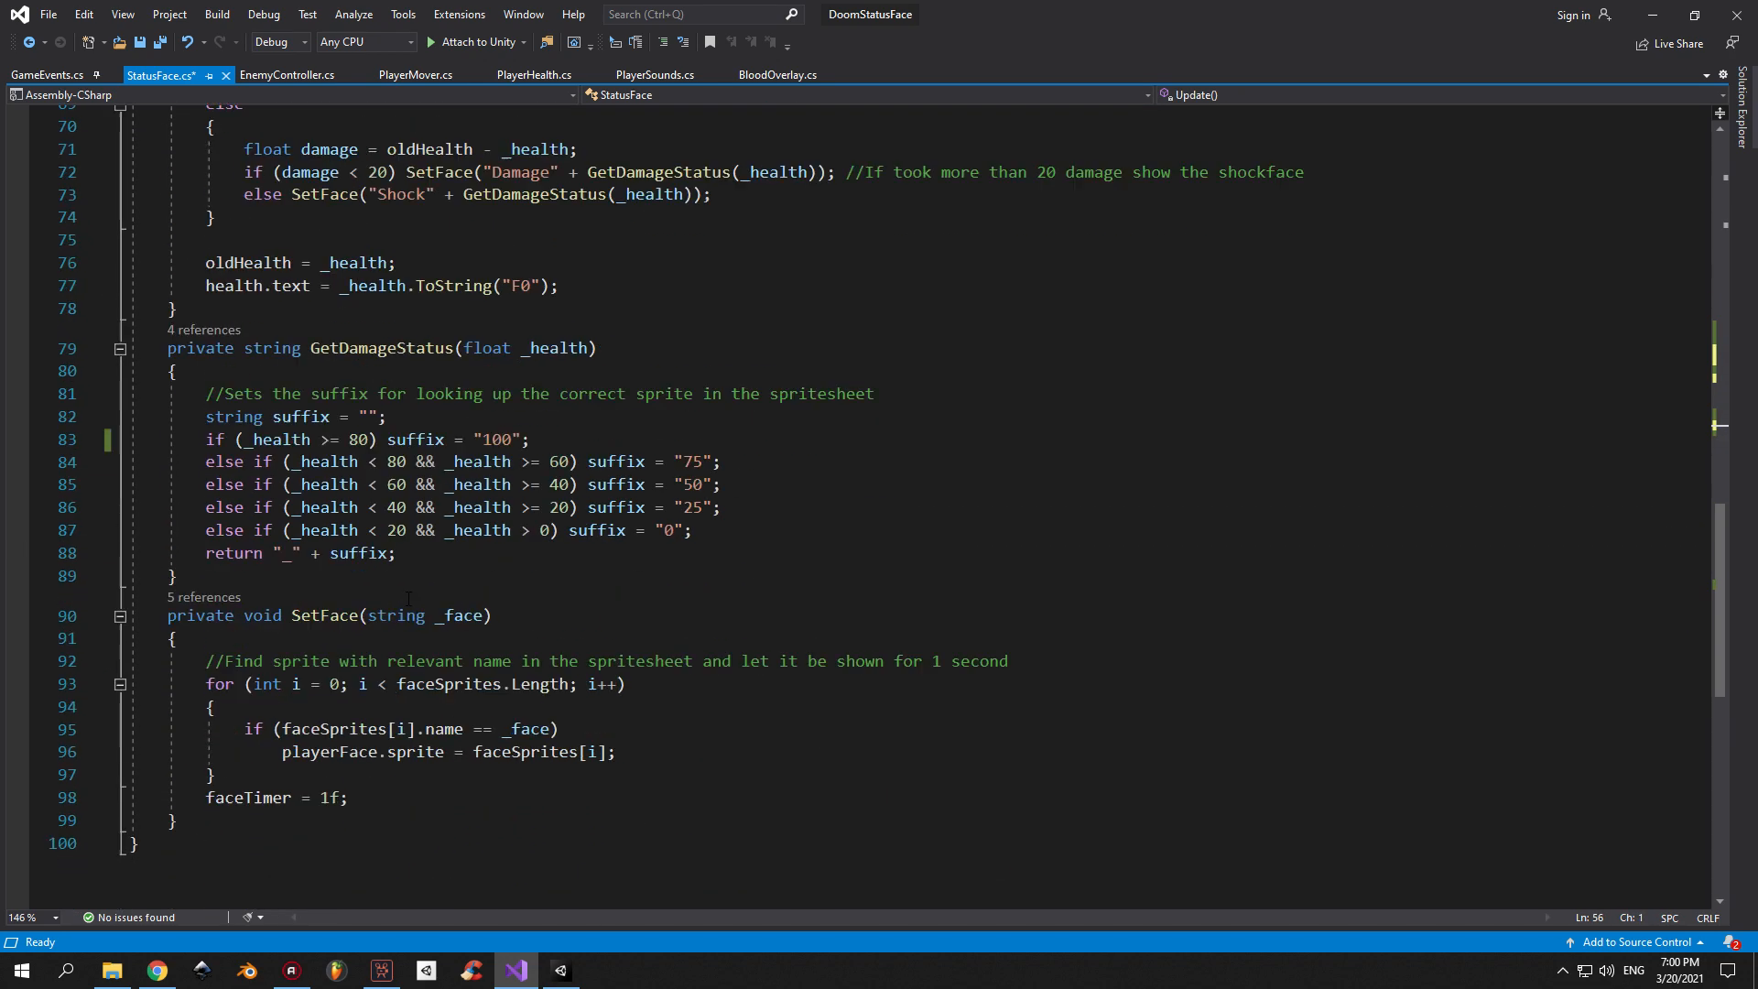
type("GameEvents.instance.weaponPickup.SetValueAndForceNotify(fa")
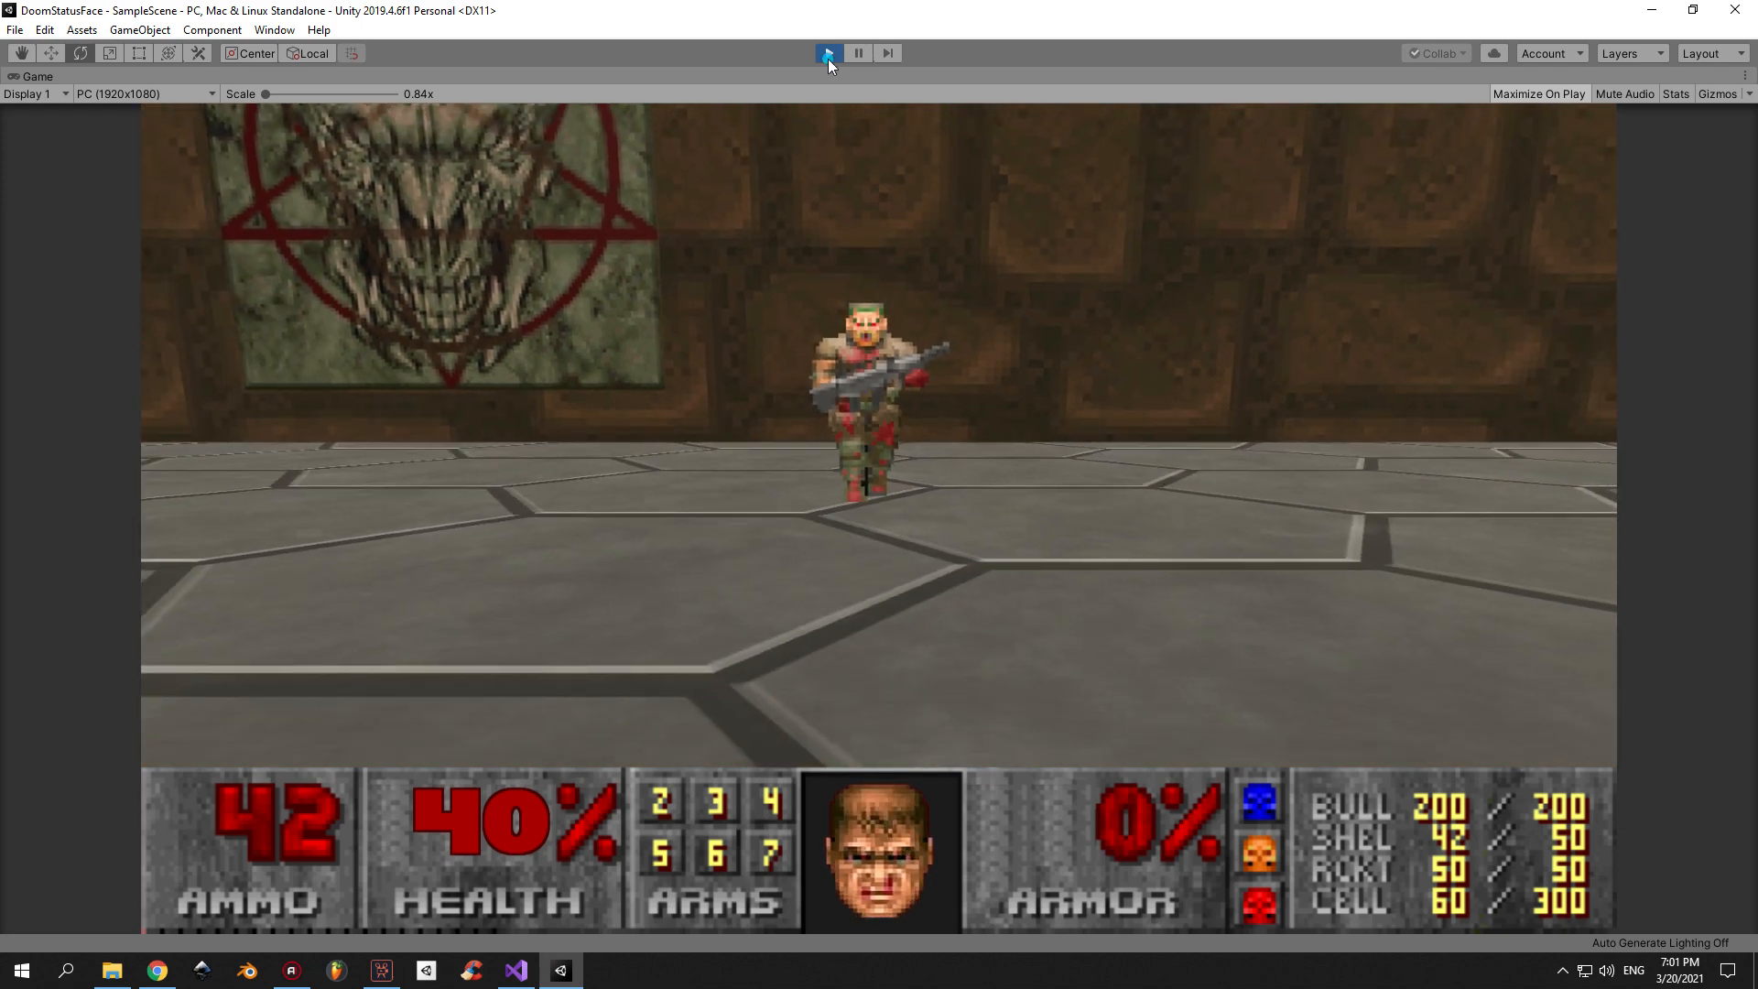
Stop play mode after testing the E-key weapon-pickup face.
left_click(828, 53)
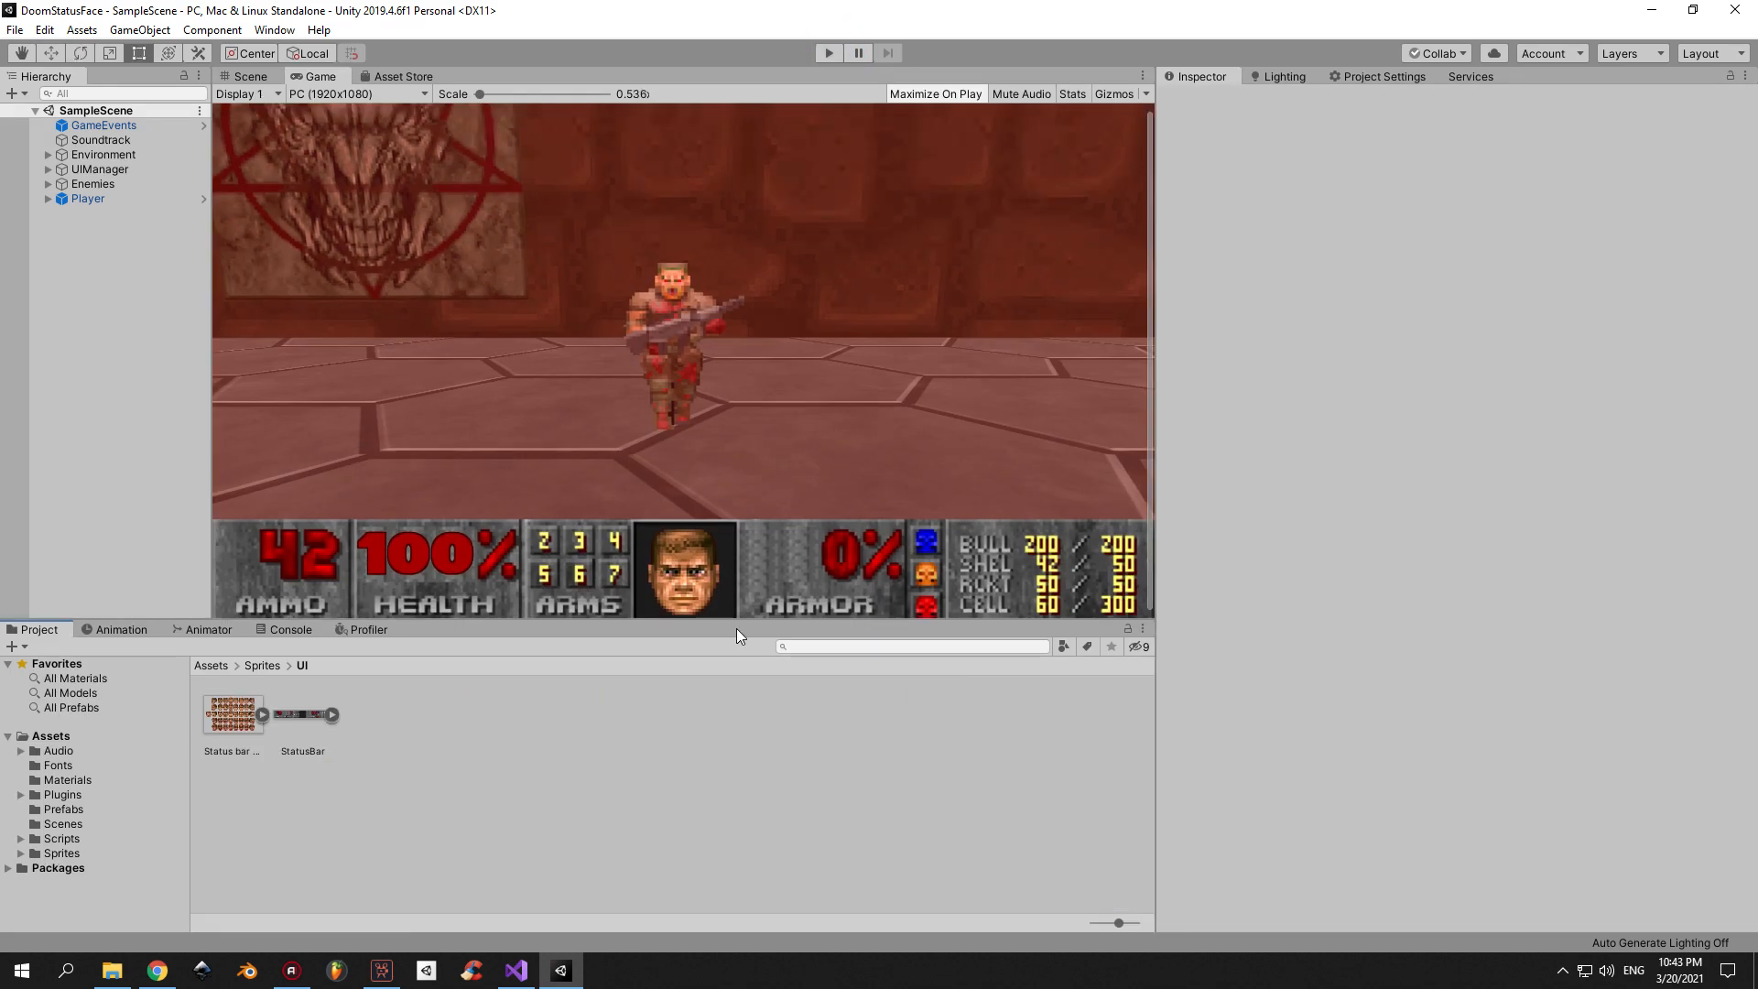